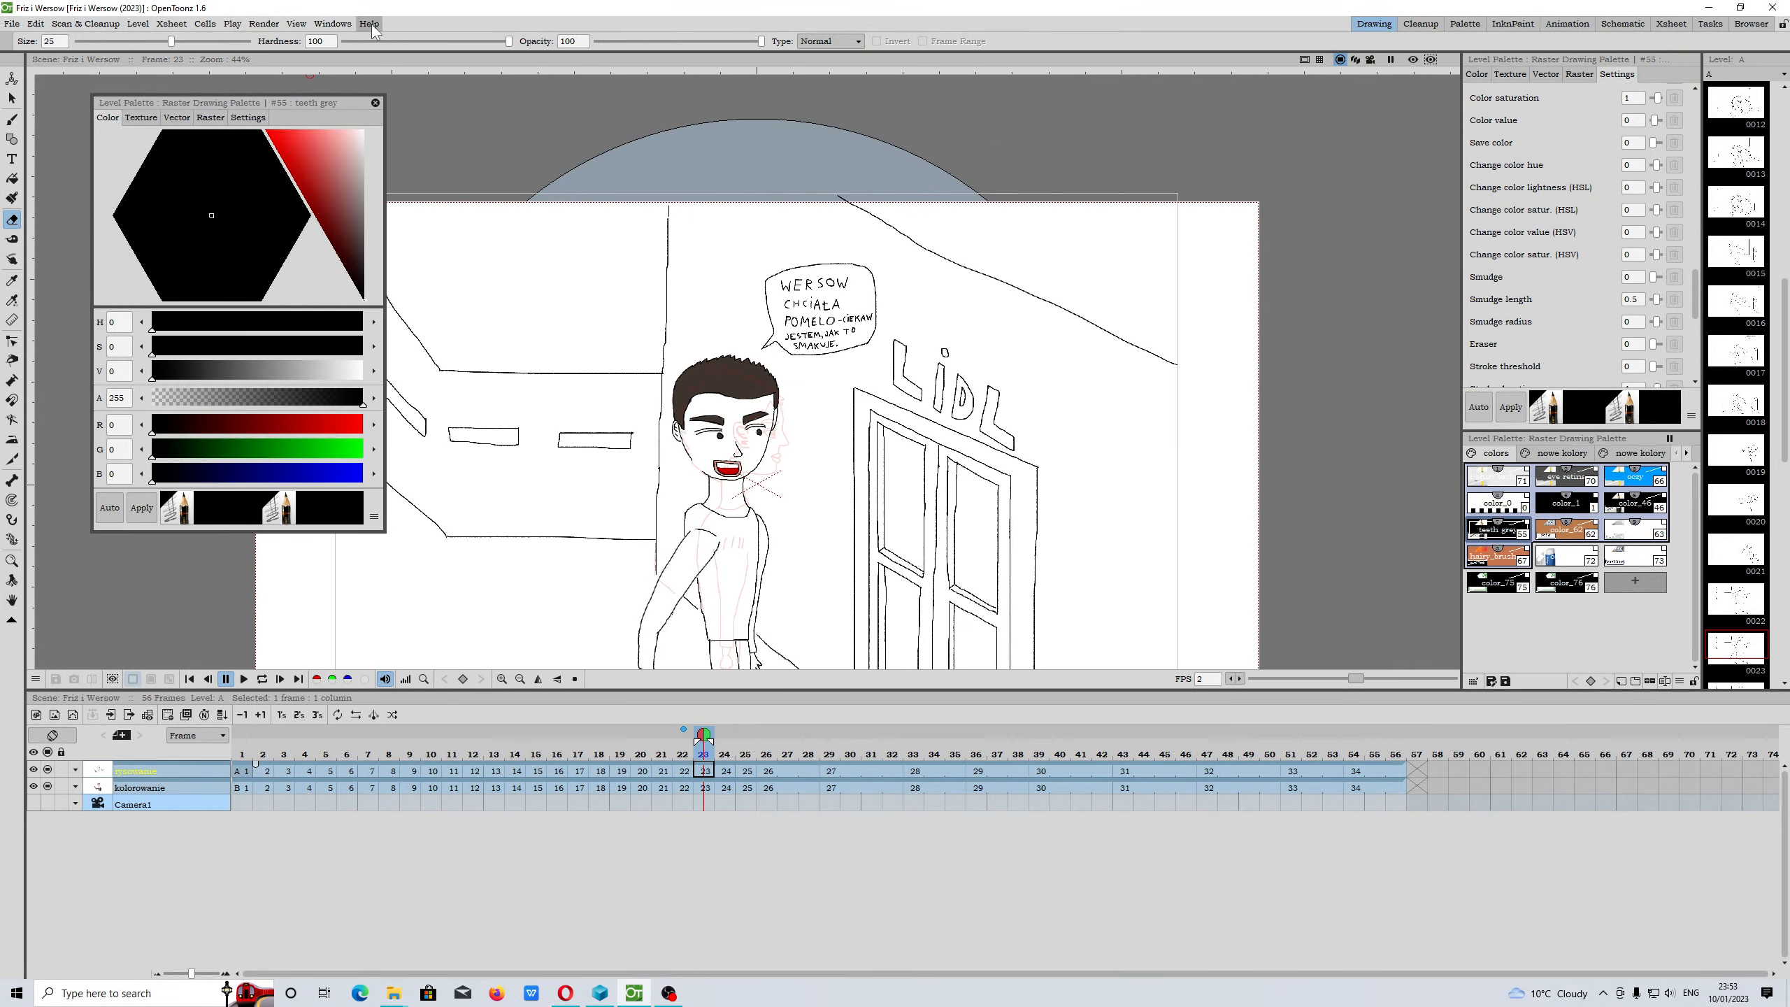
View the version info, flip between frames 24 and 23, then return to frame 1
left_click(367, 23)
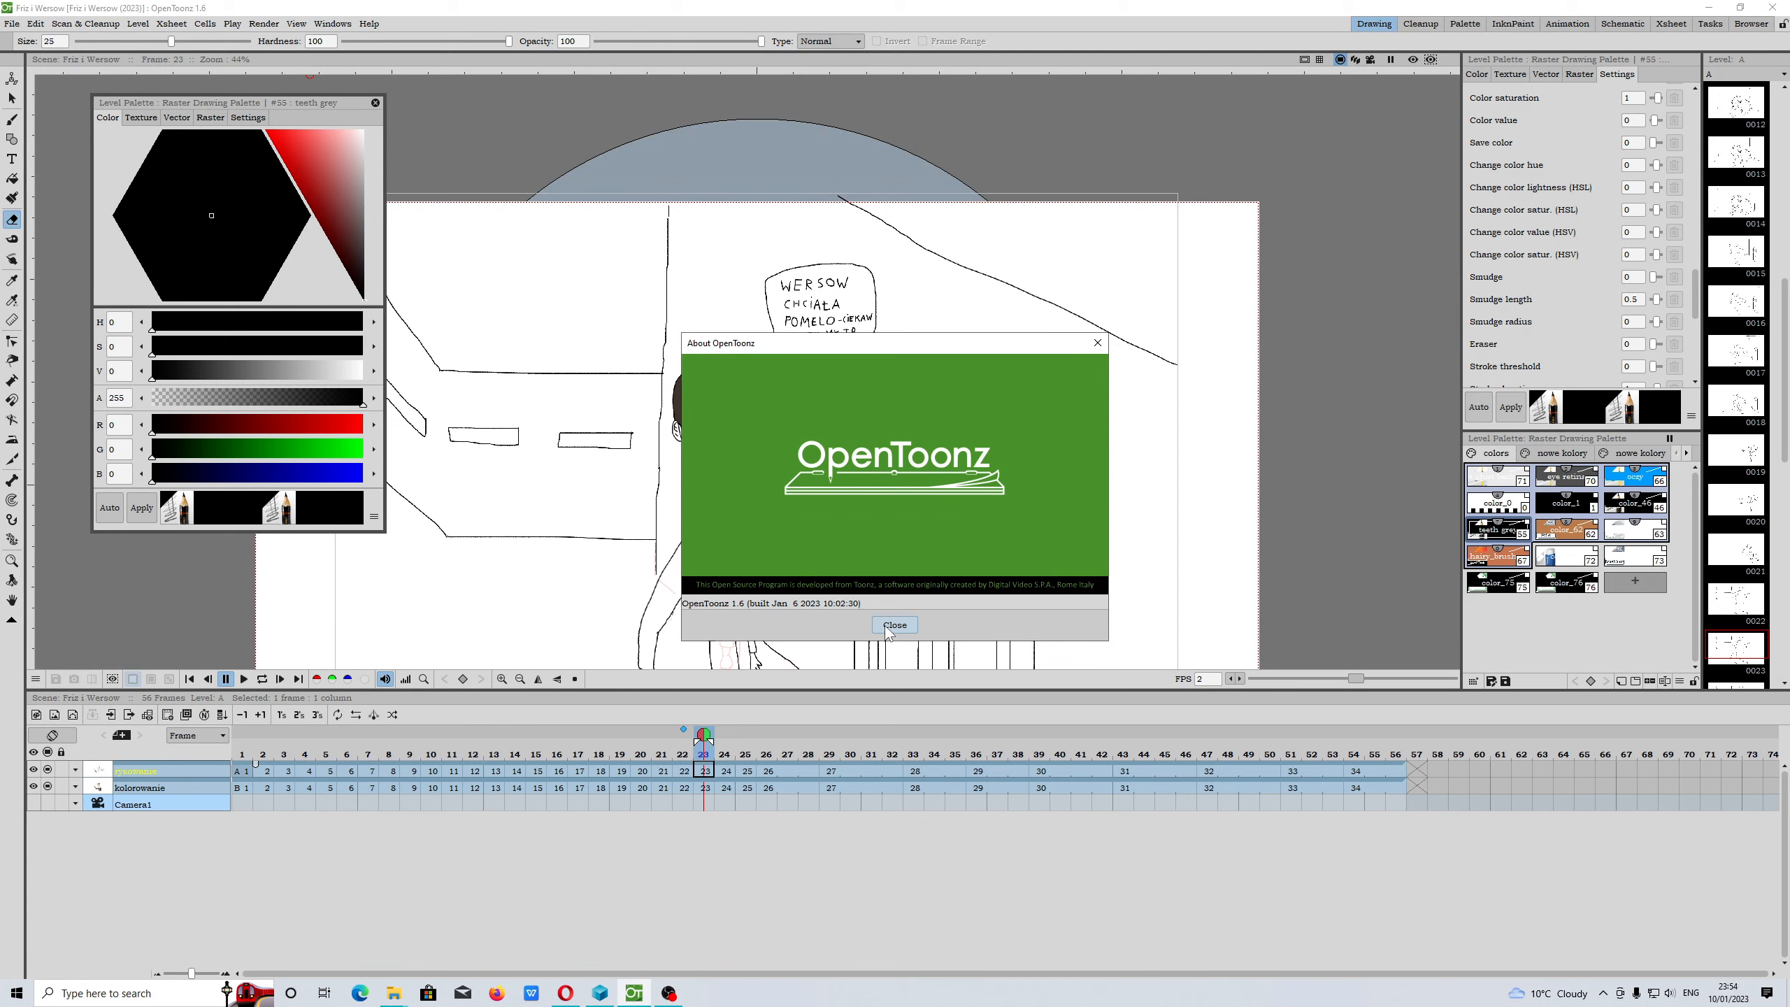
left_click(893, 625)
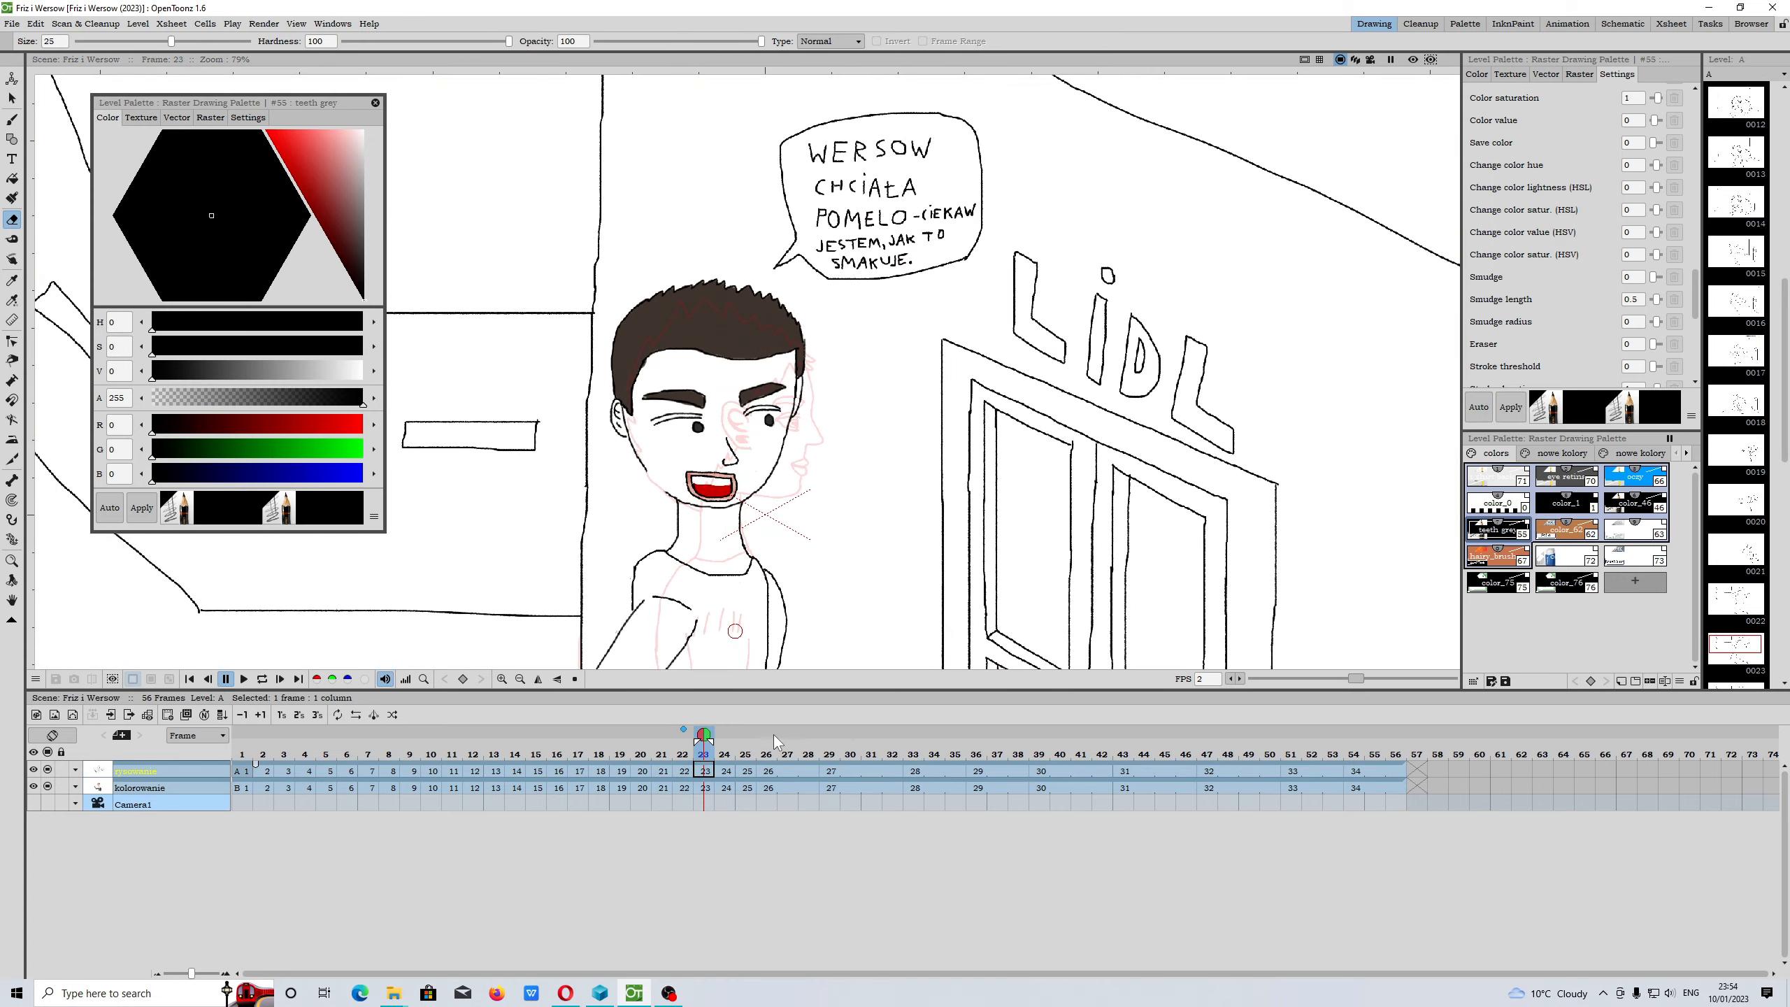
left_click(725, 771)
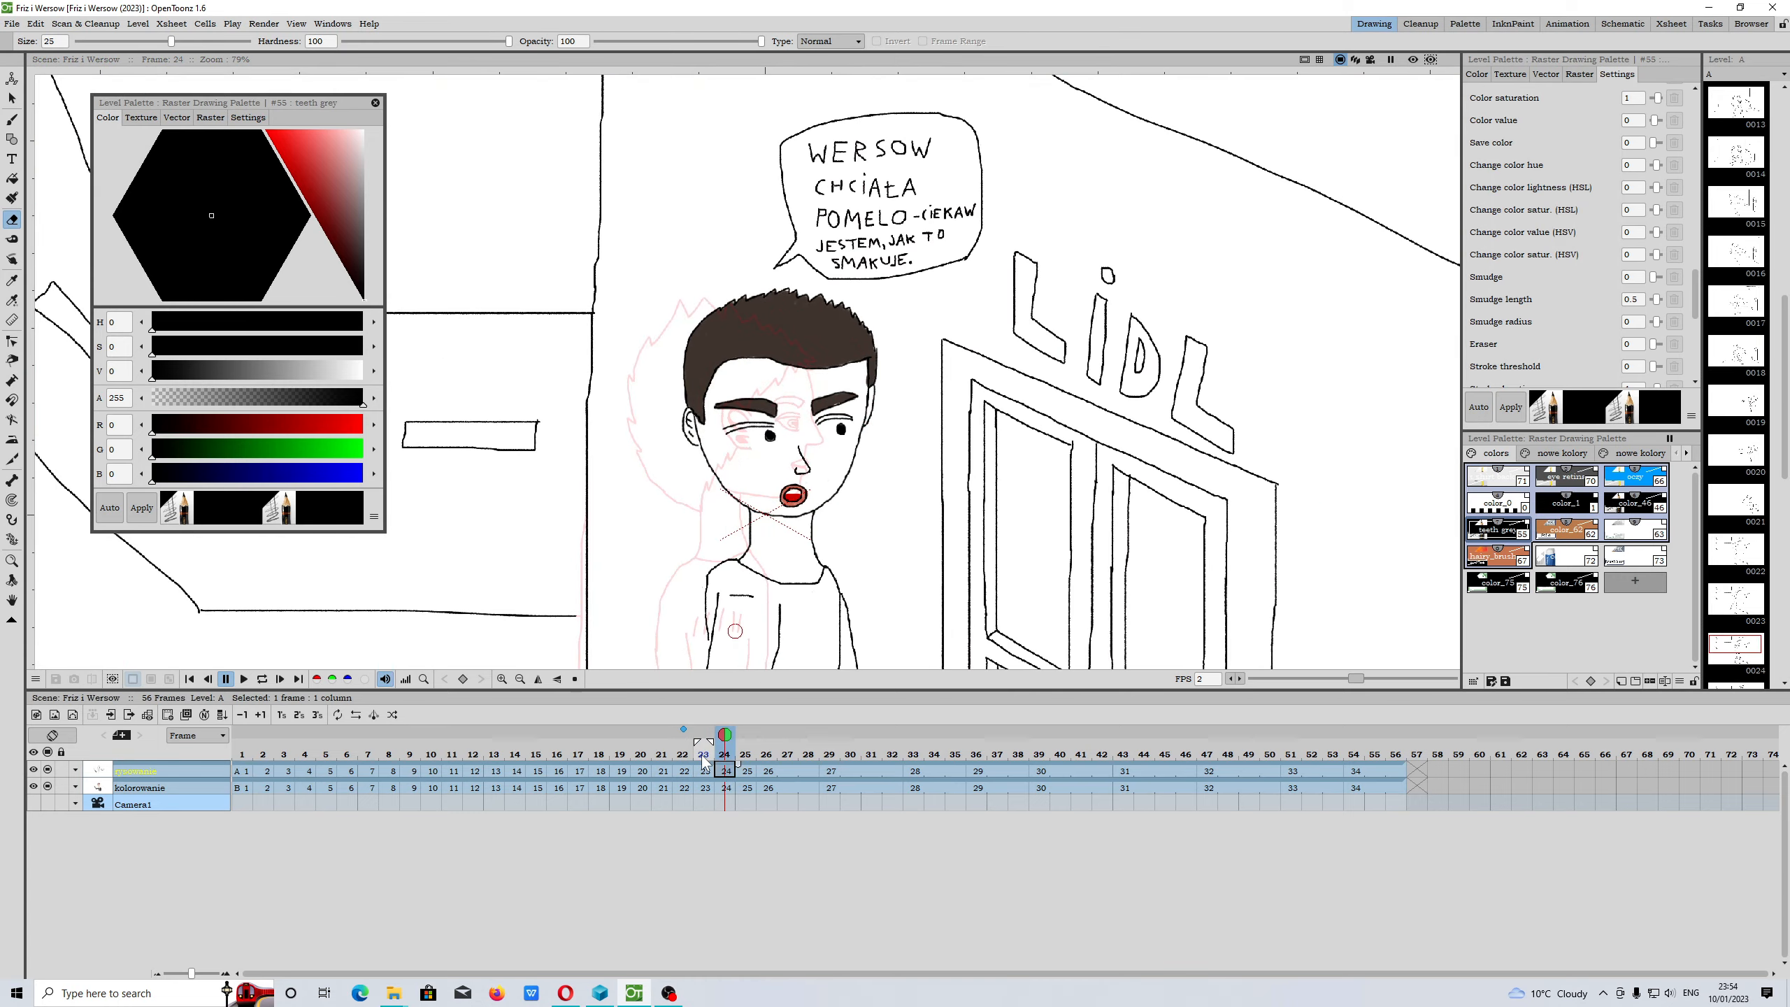
left_click(704, 753)
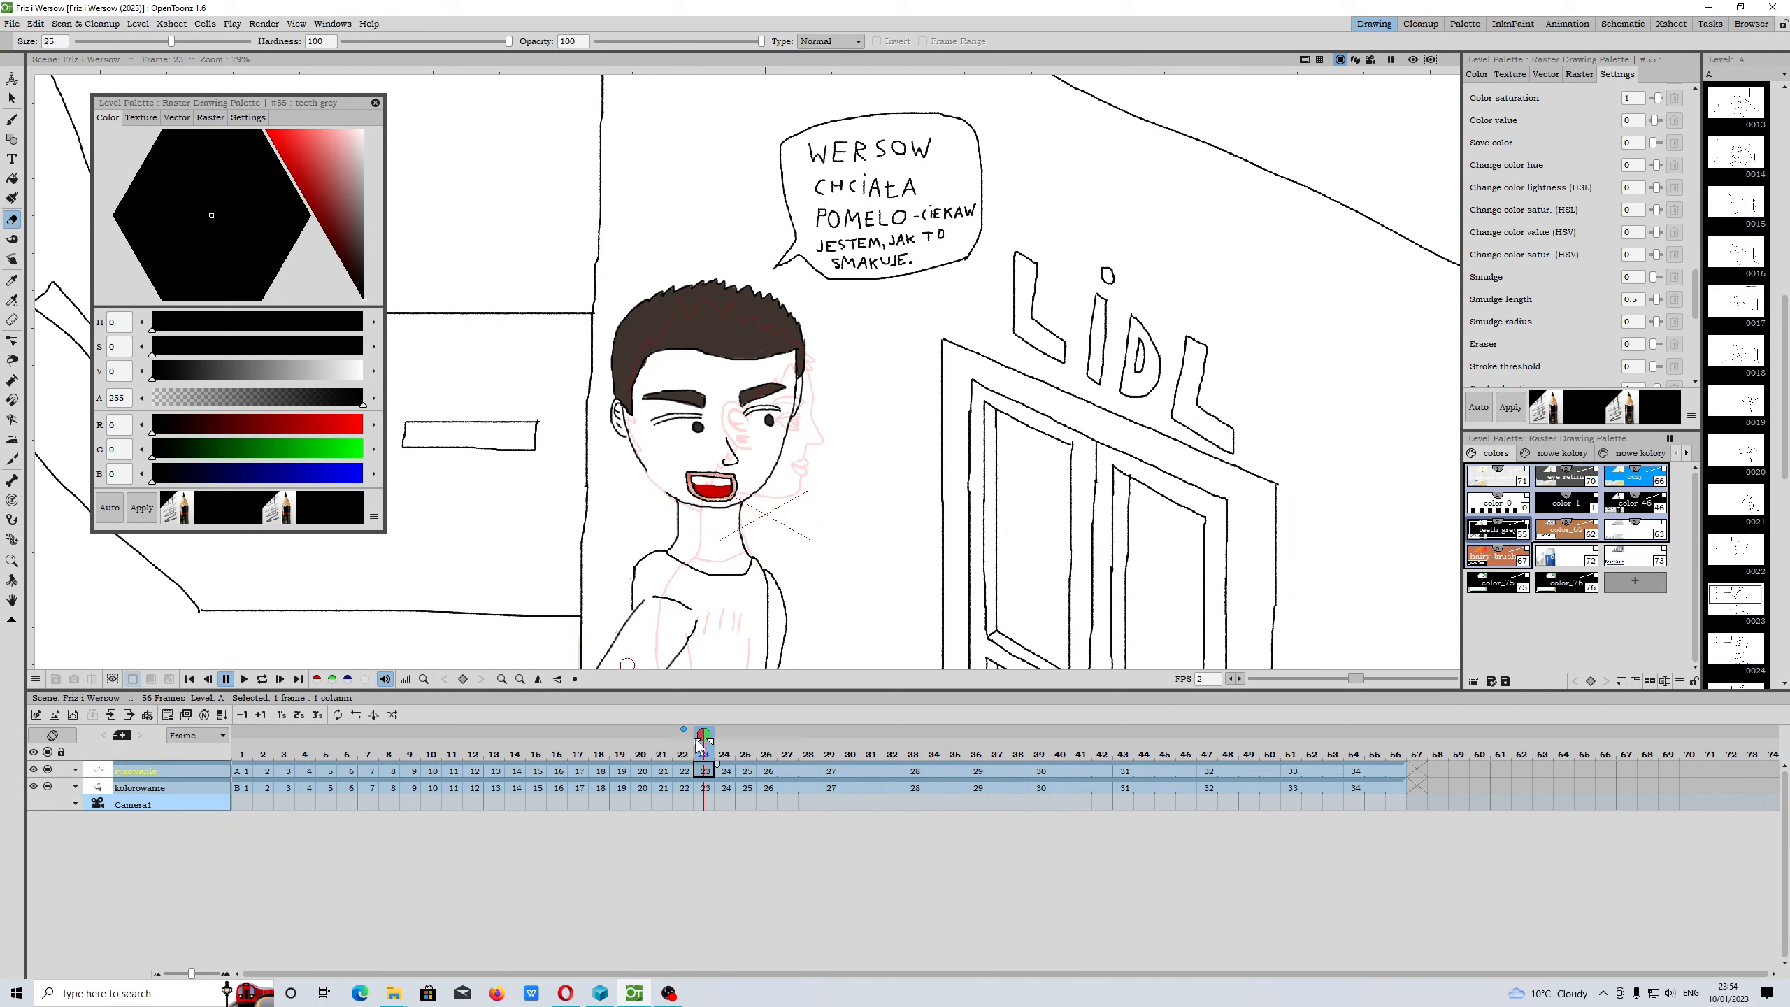
mouse_move(704, 737)
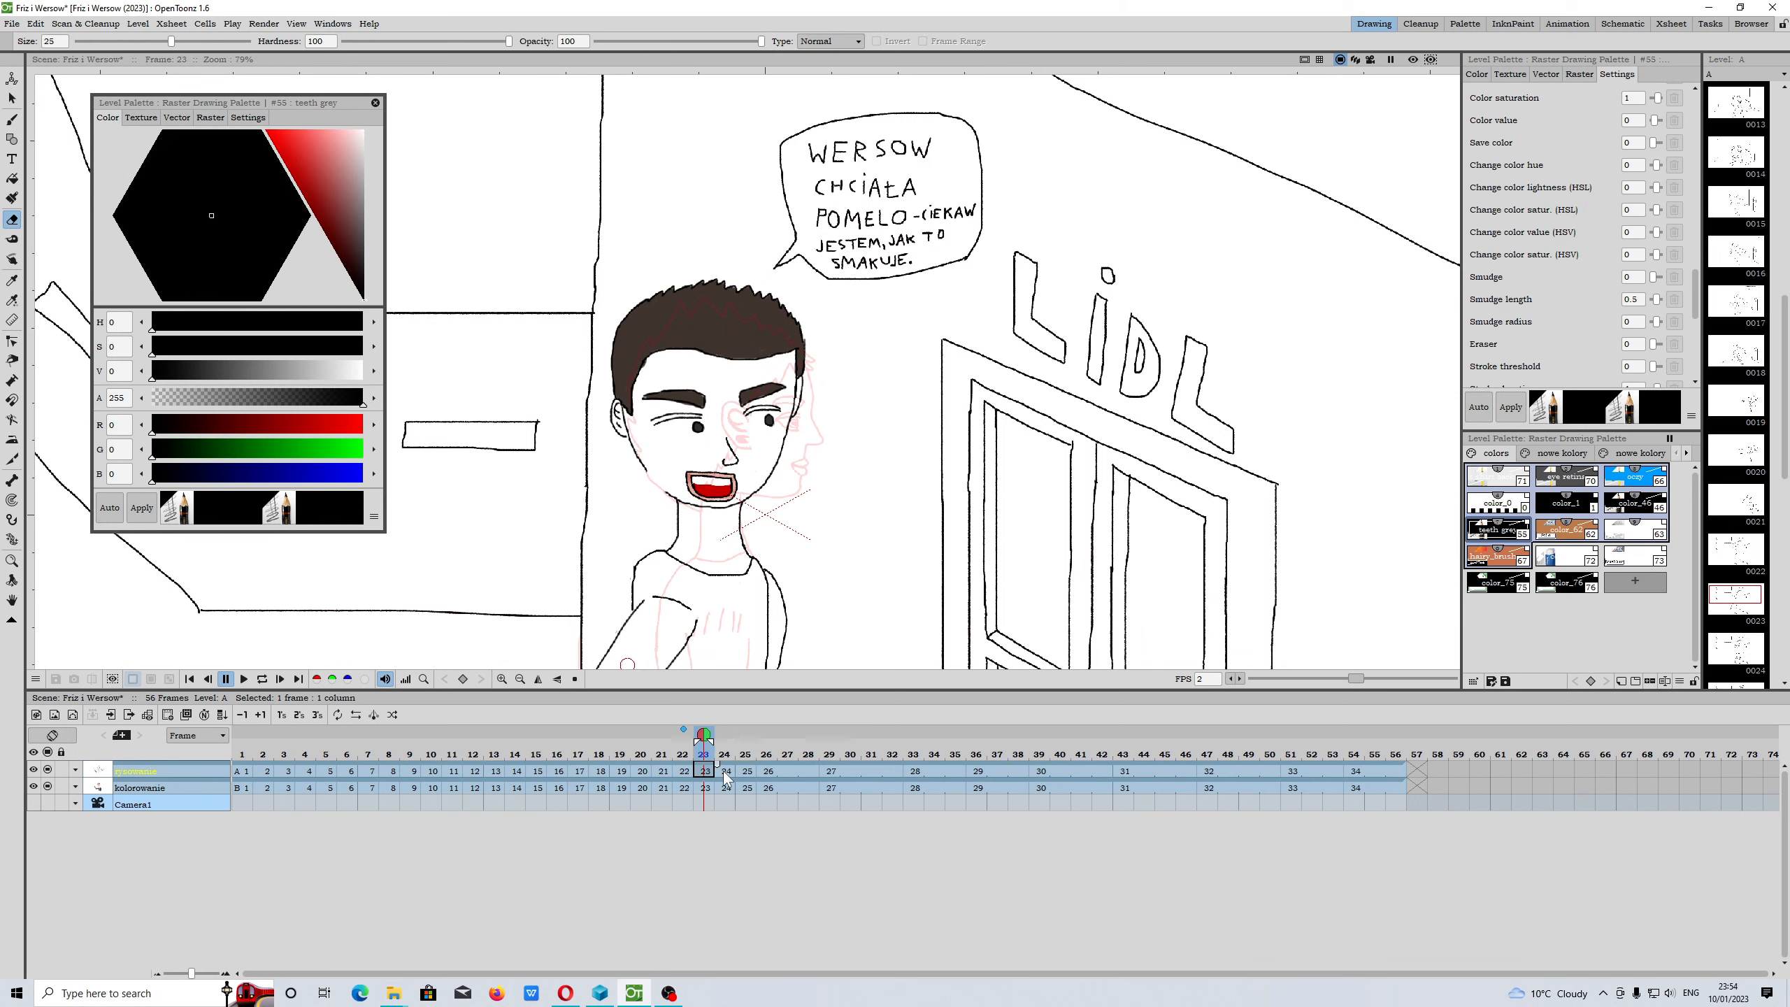
left_click(723, 754)
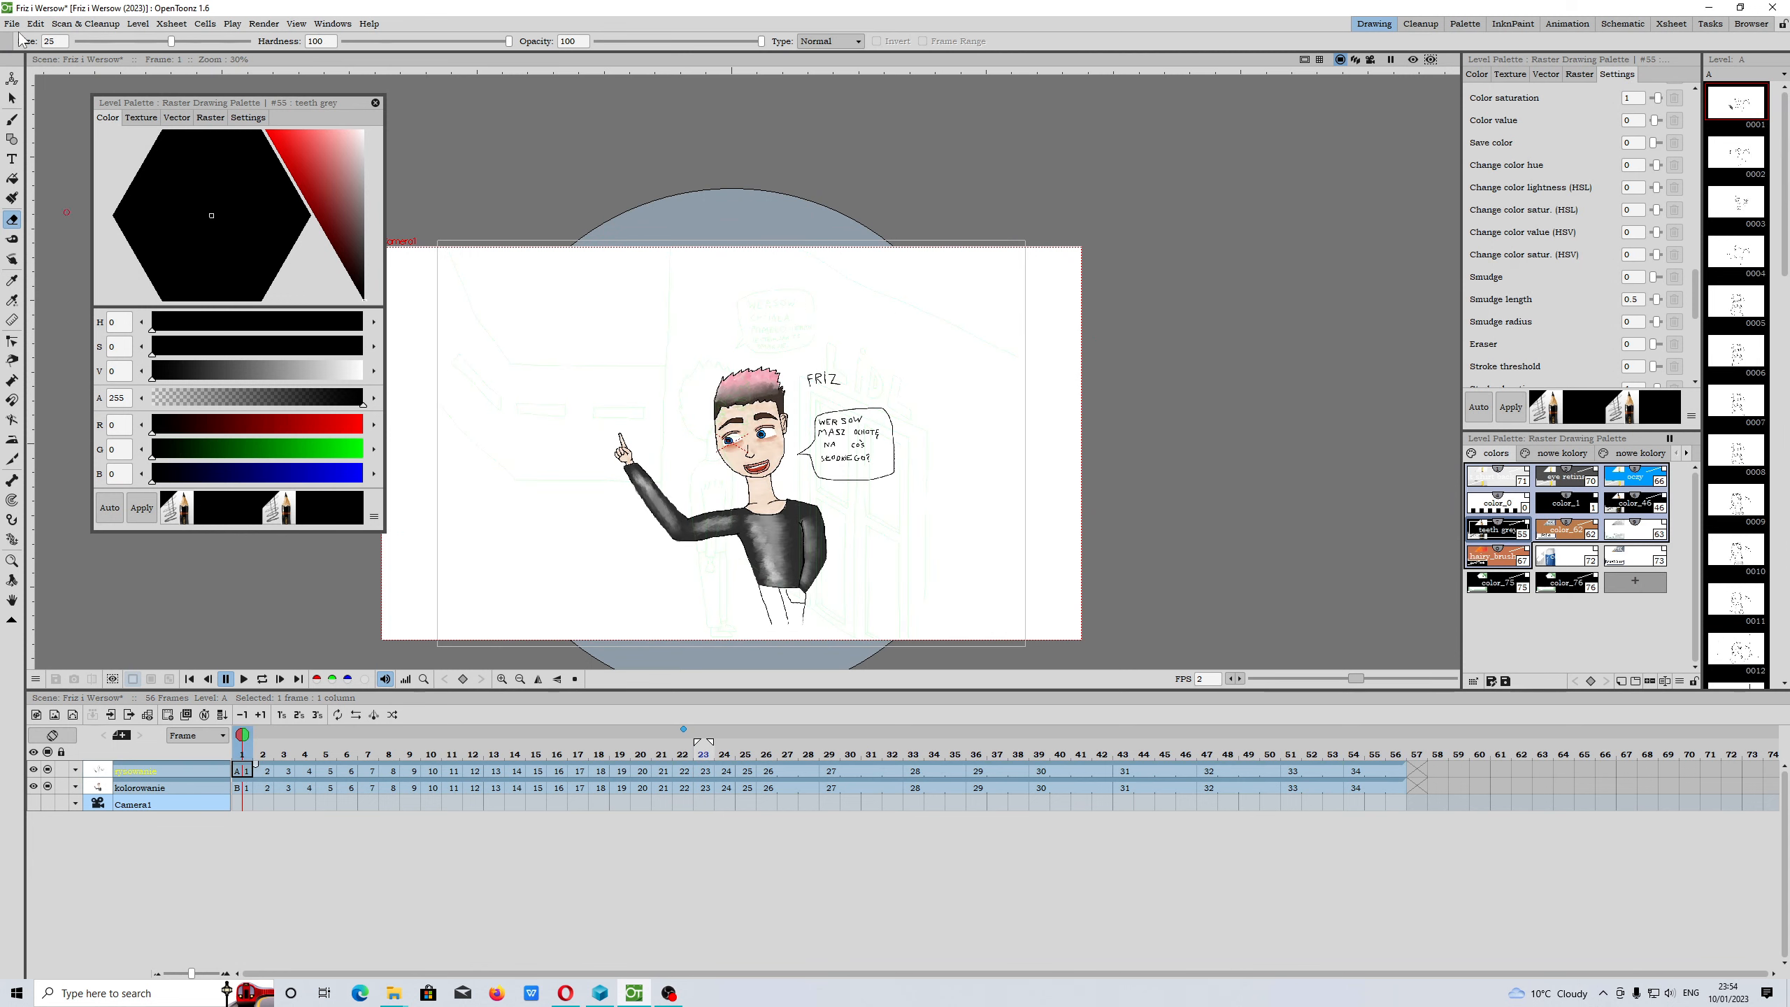
Save the scene, check Wersow on frame 12, and go back to frame 1
left_click(11, 23)
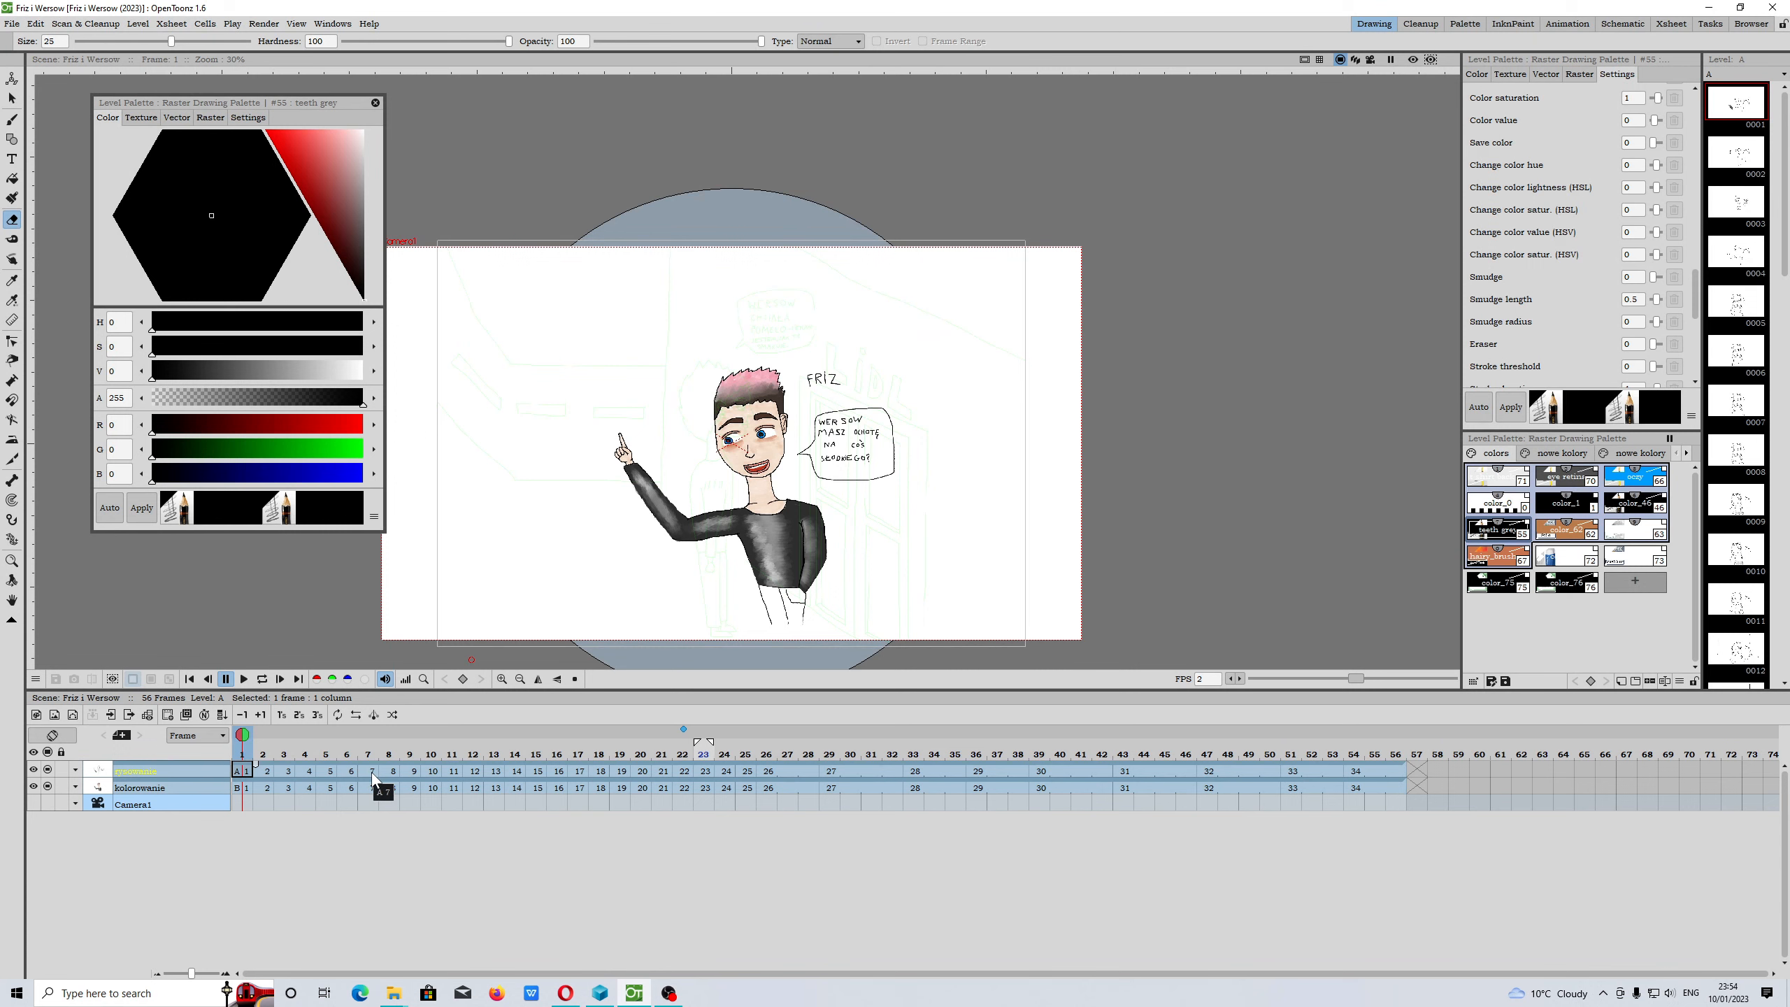
left_click(393, 992)
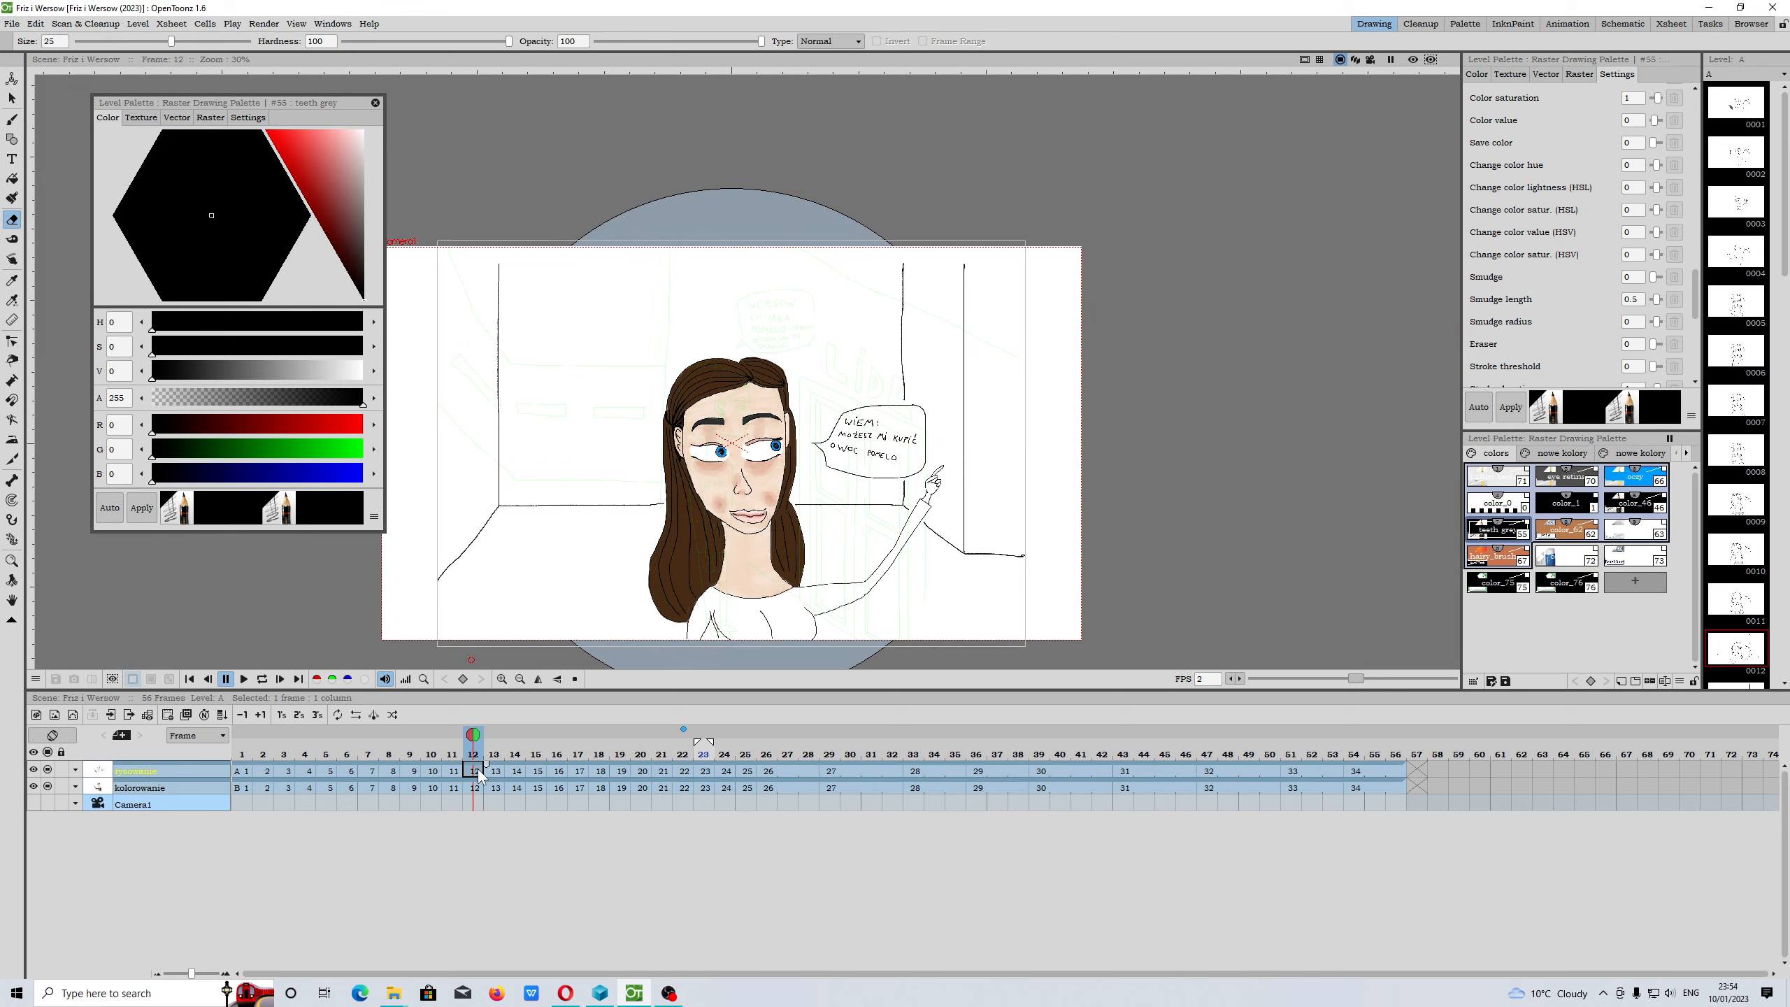
left_click(240, 751)
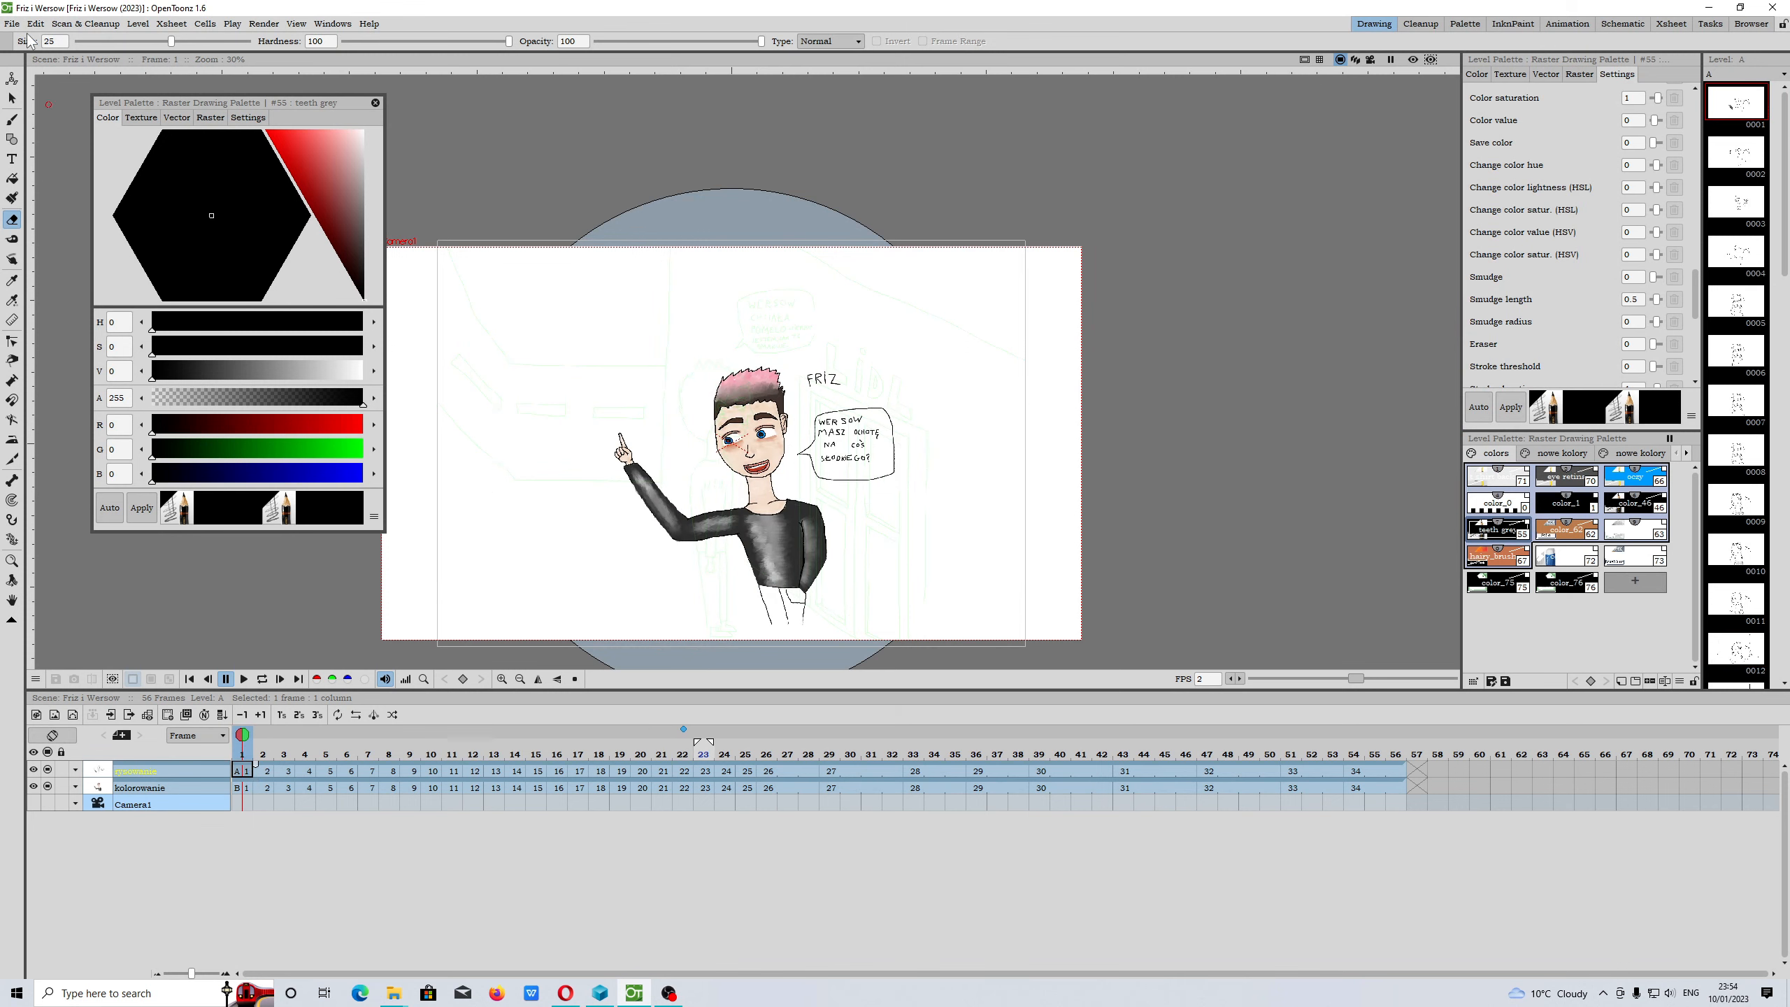
left_click(12, 23)
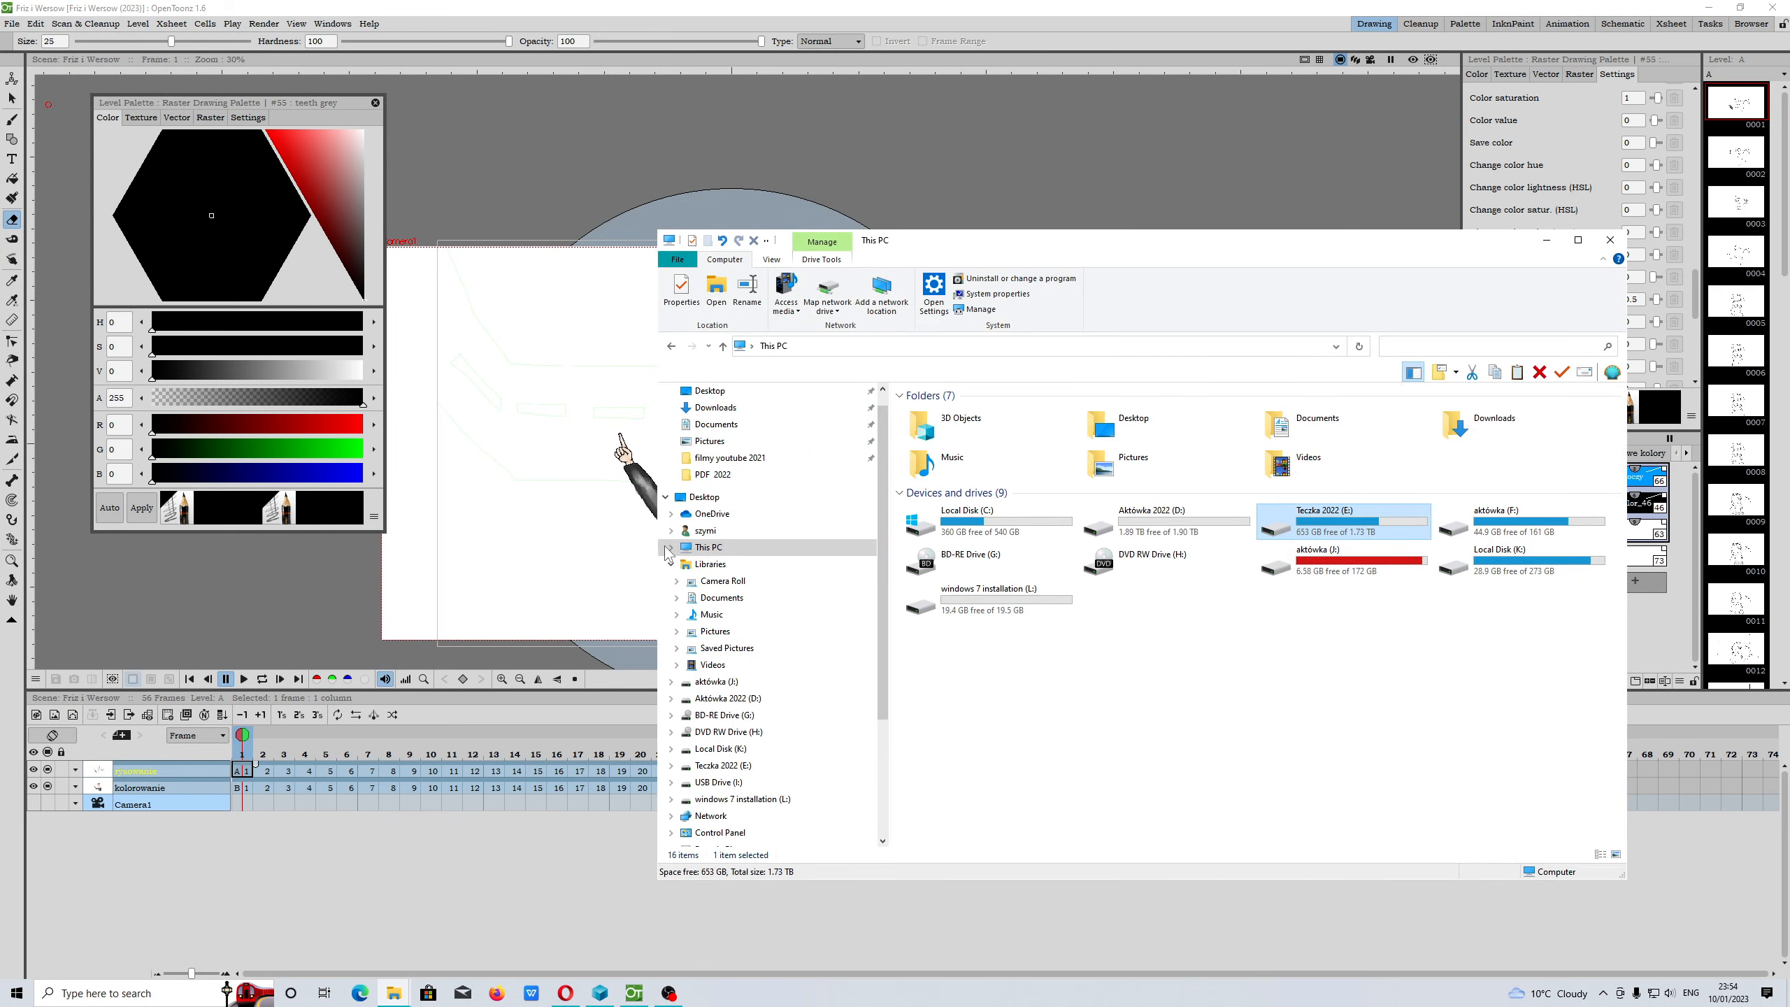
On drive E, browse the opentoonz 1.6 projects Friz i Wersow folder and its untitled subfolder
double_click(1336, 519)
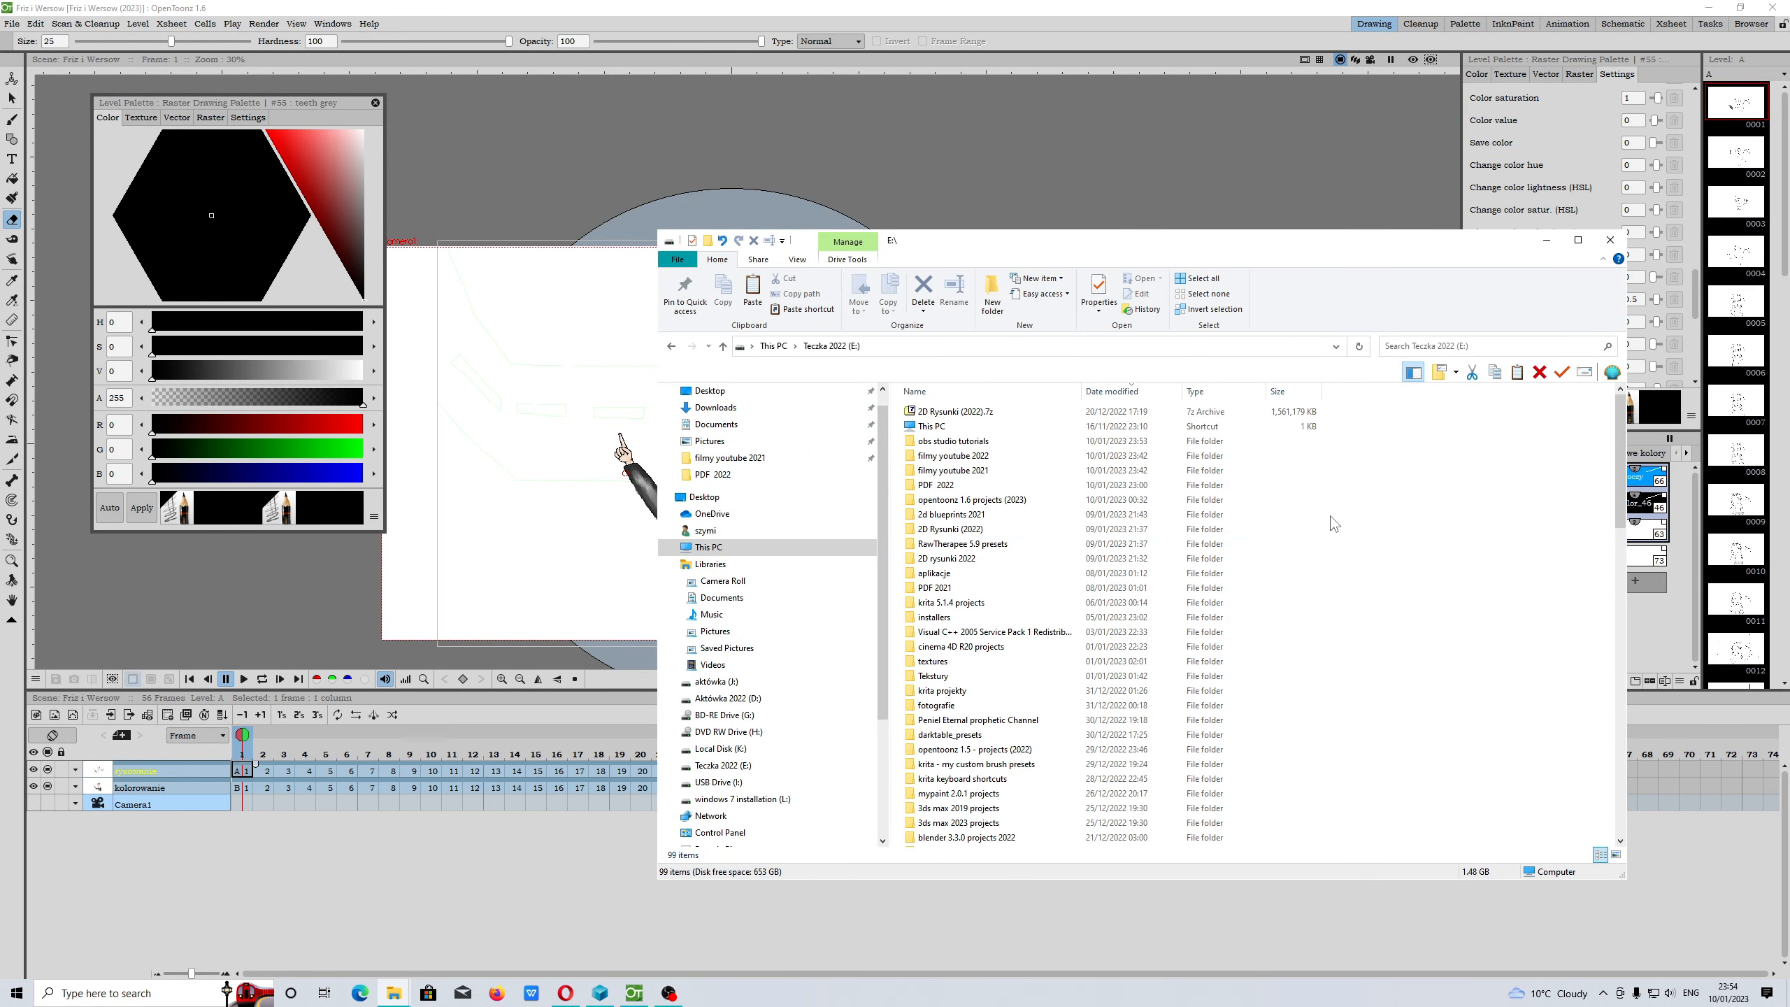
double_click(971, 500)
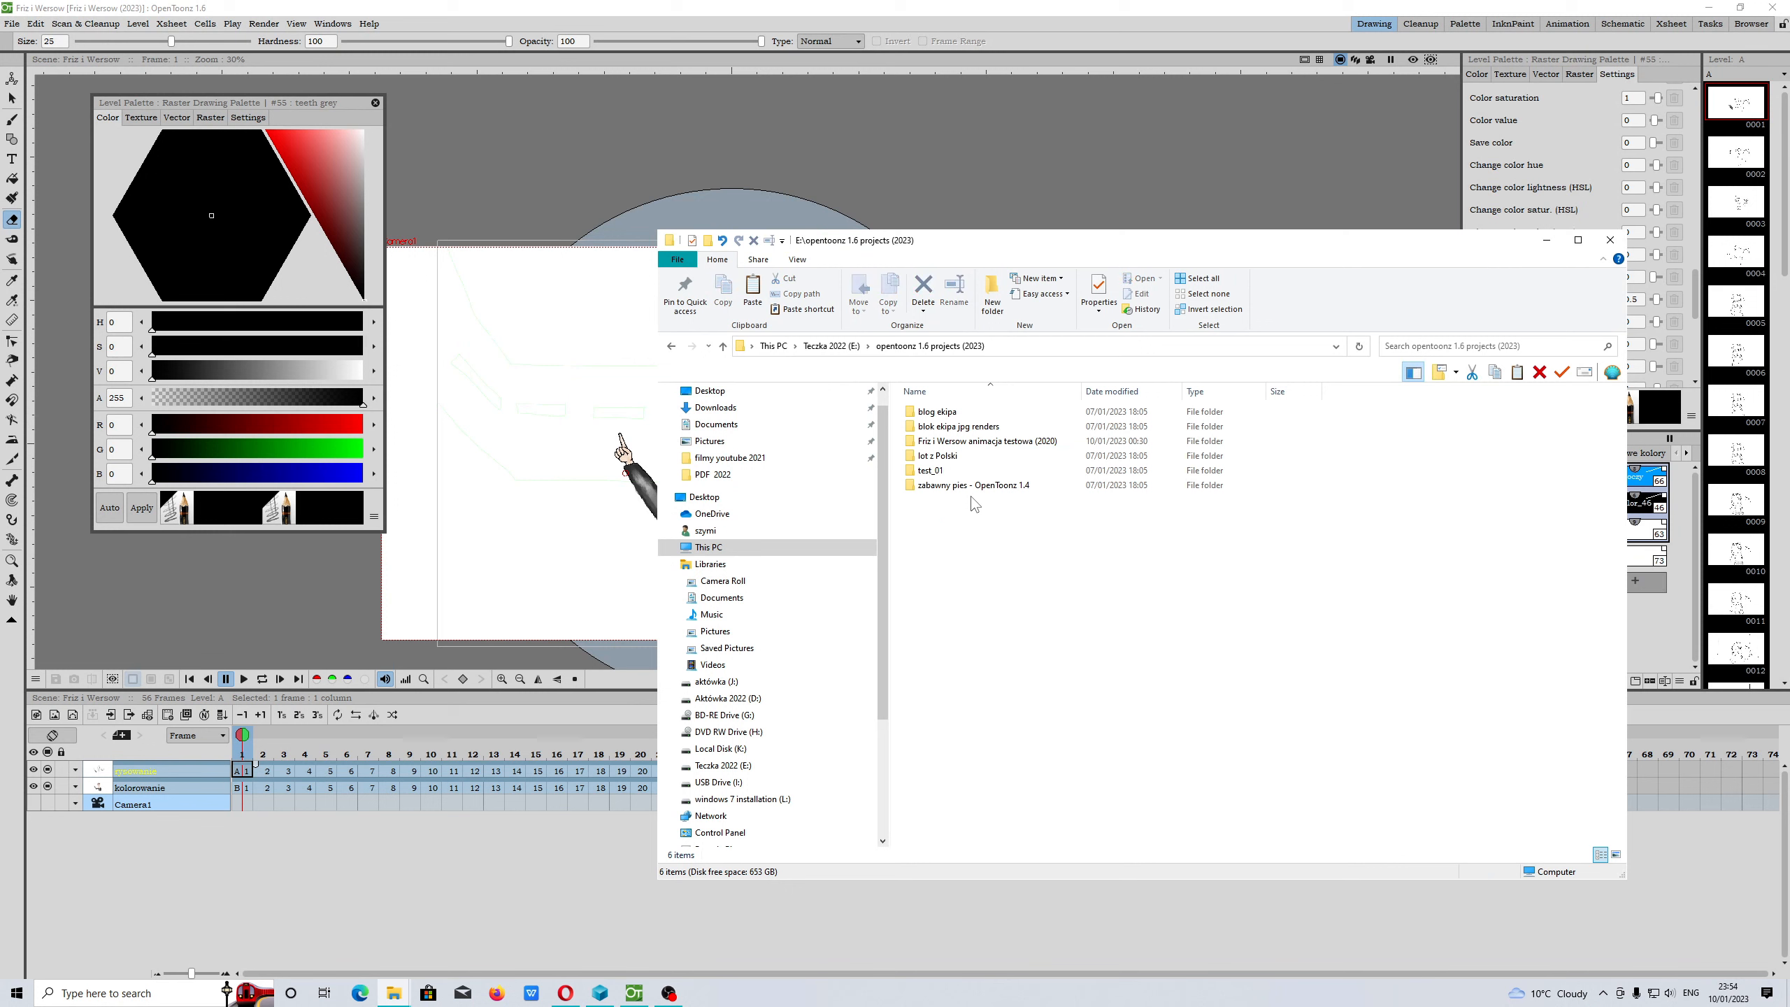
left_click_drag(1027, 240, 1027, 265)
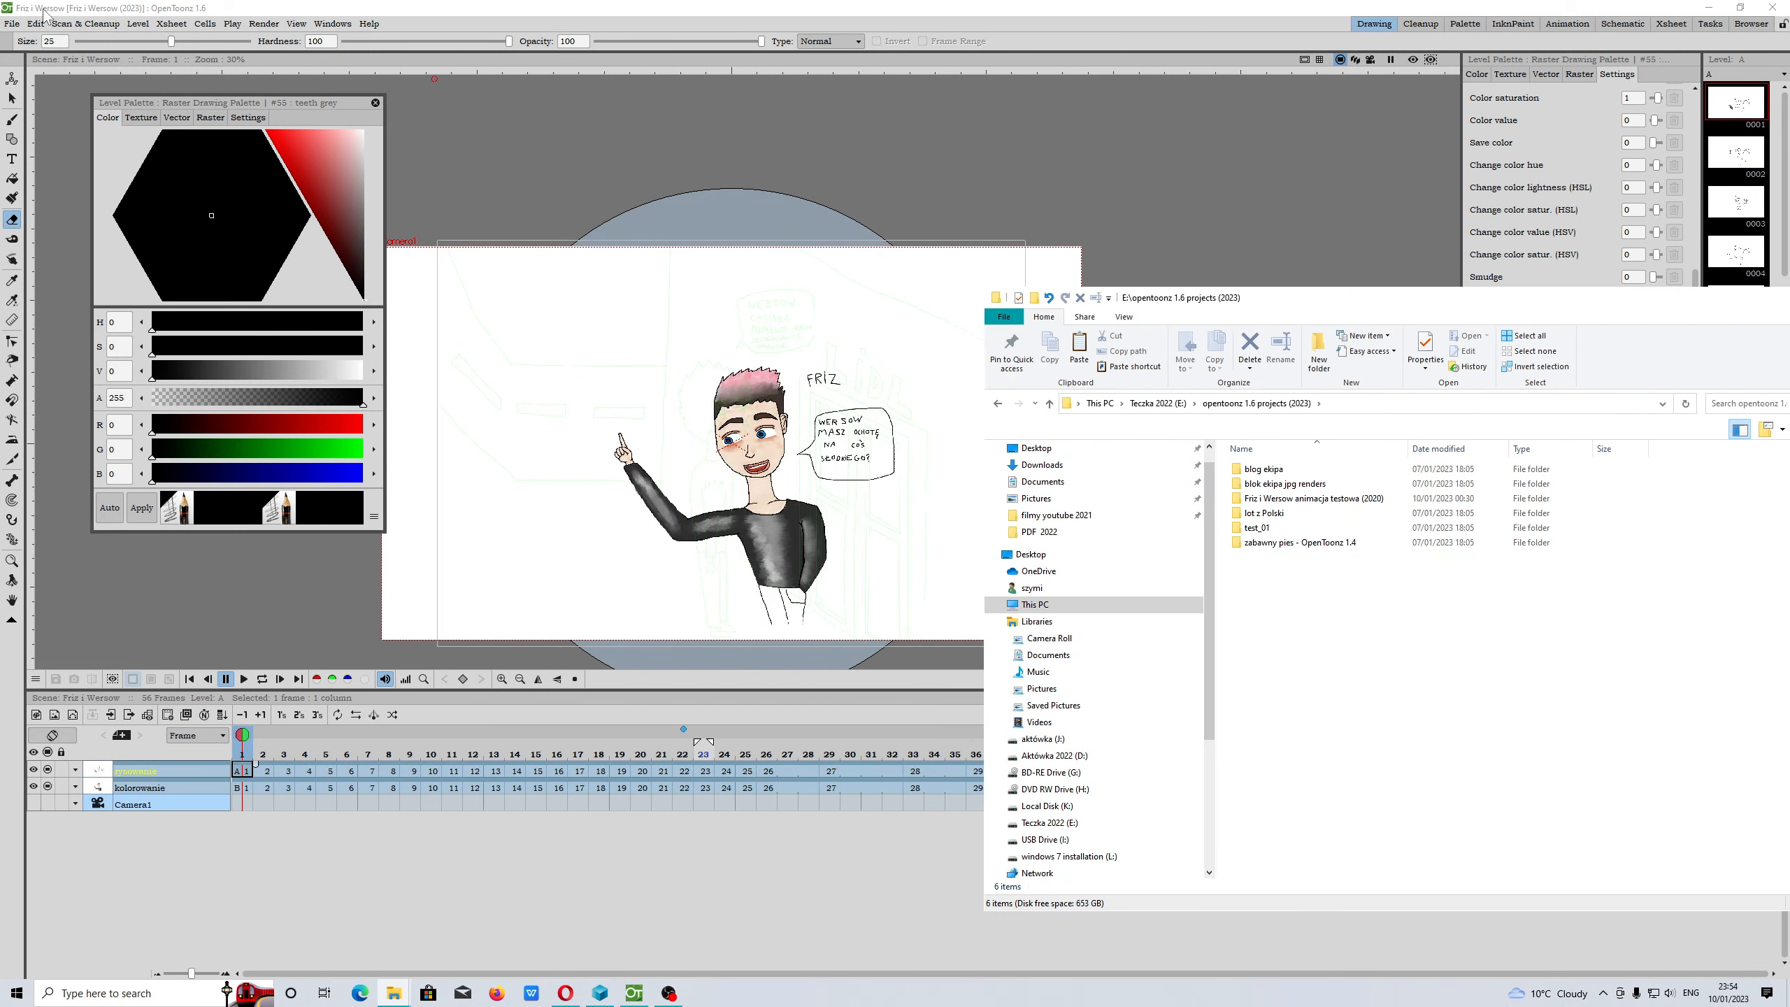
left_click(1313, 497)
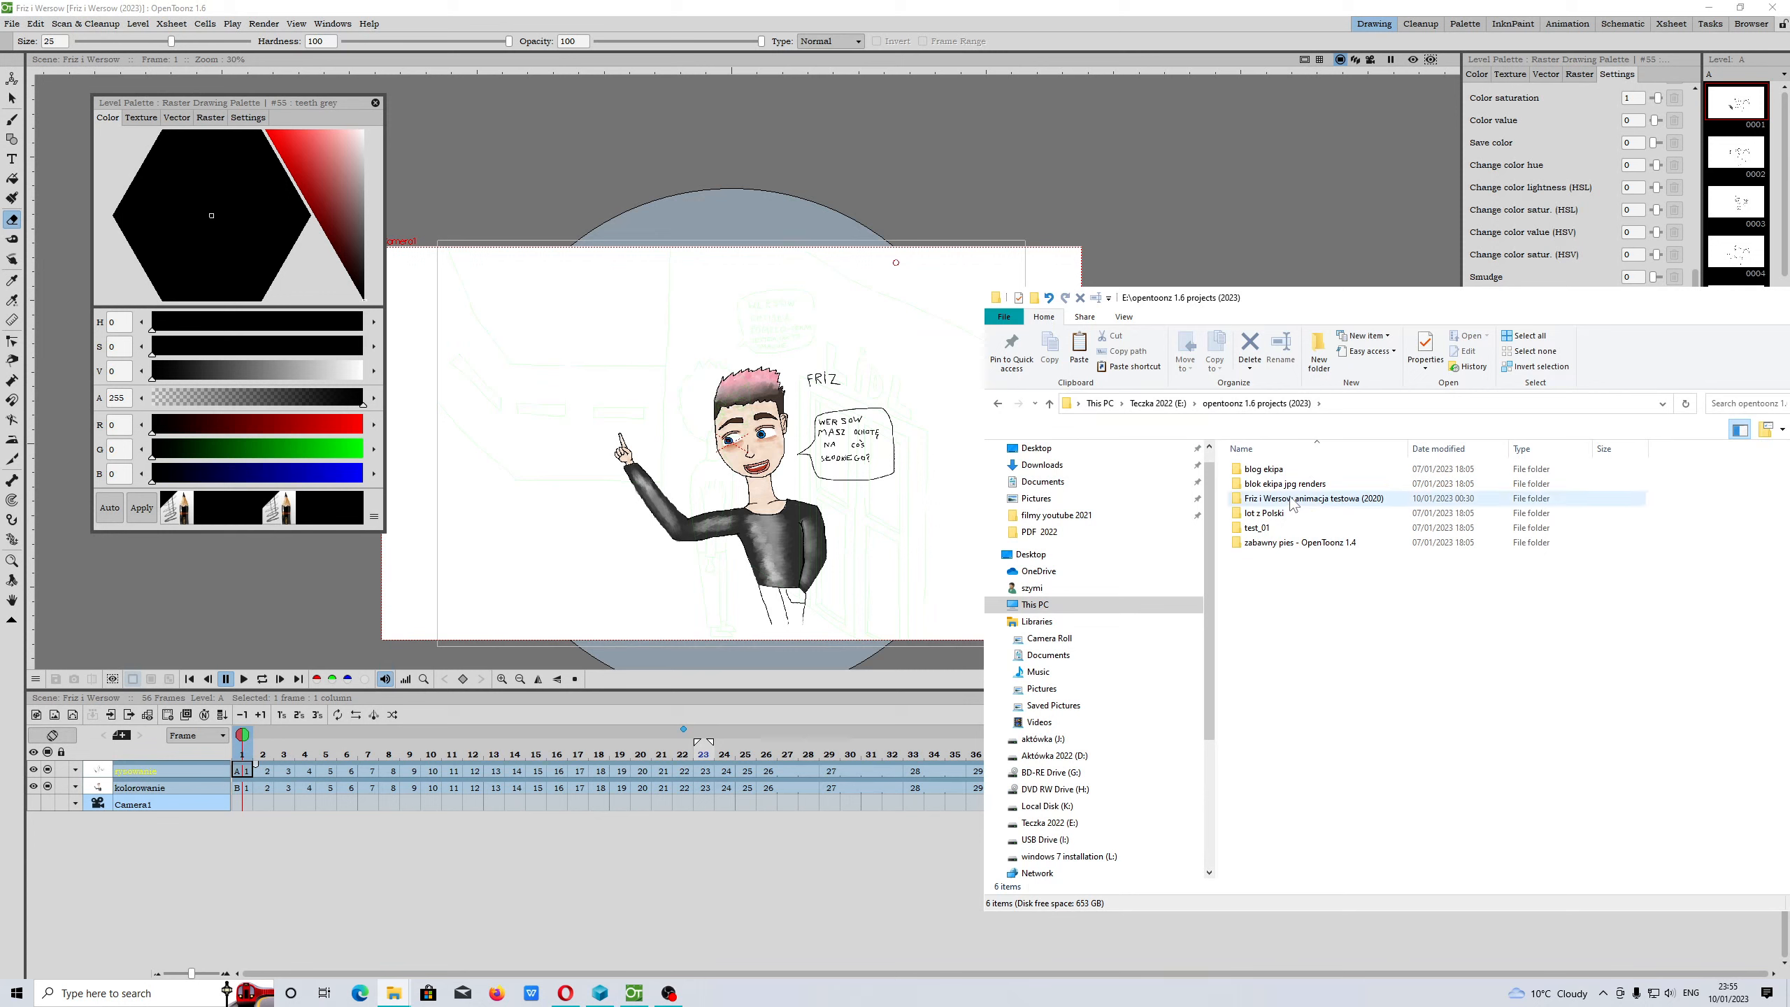
double_click(1313, 497)
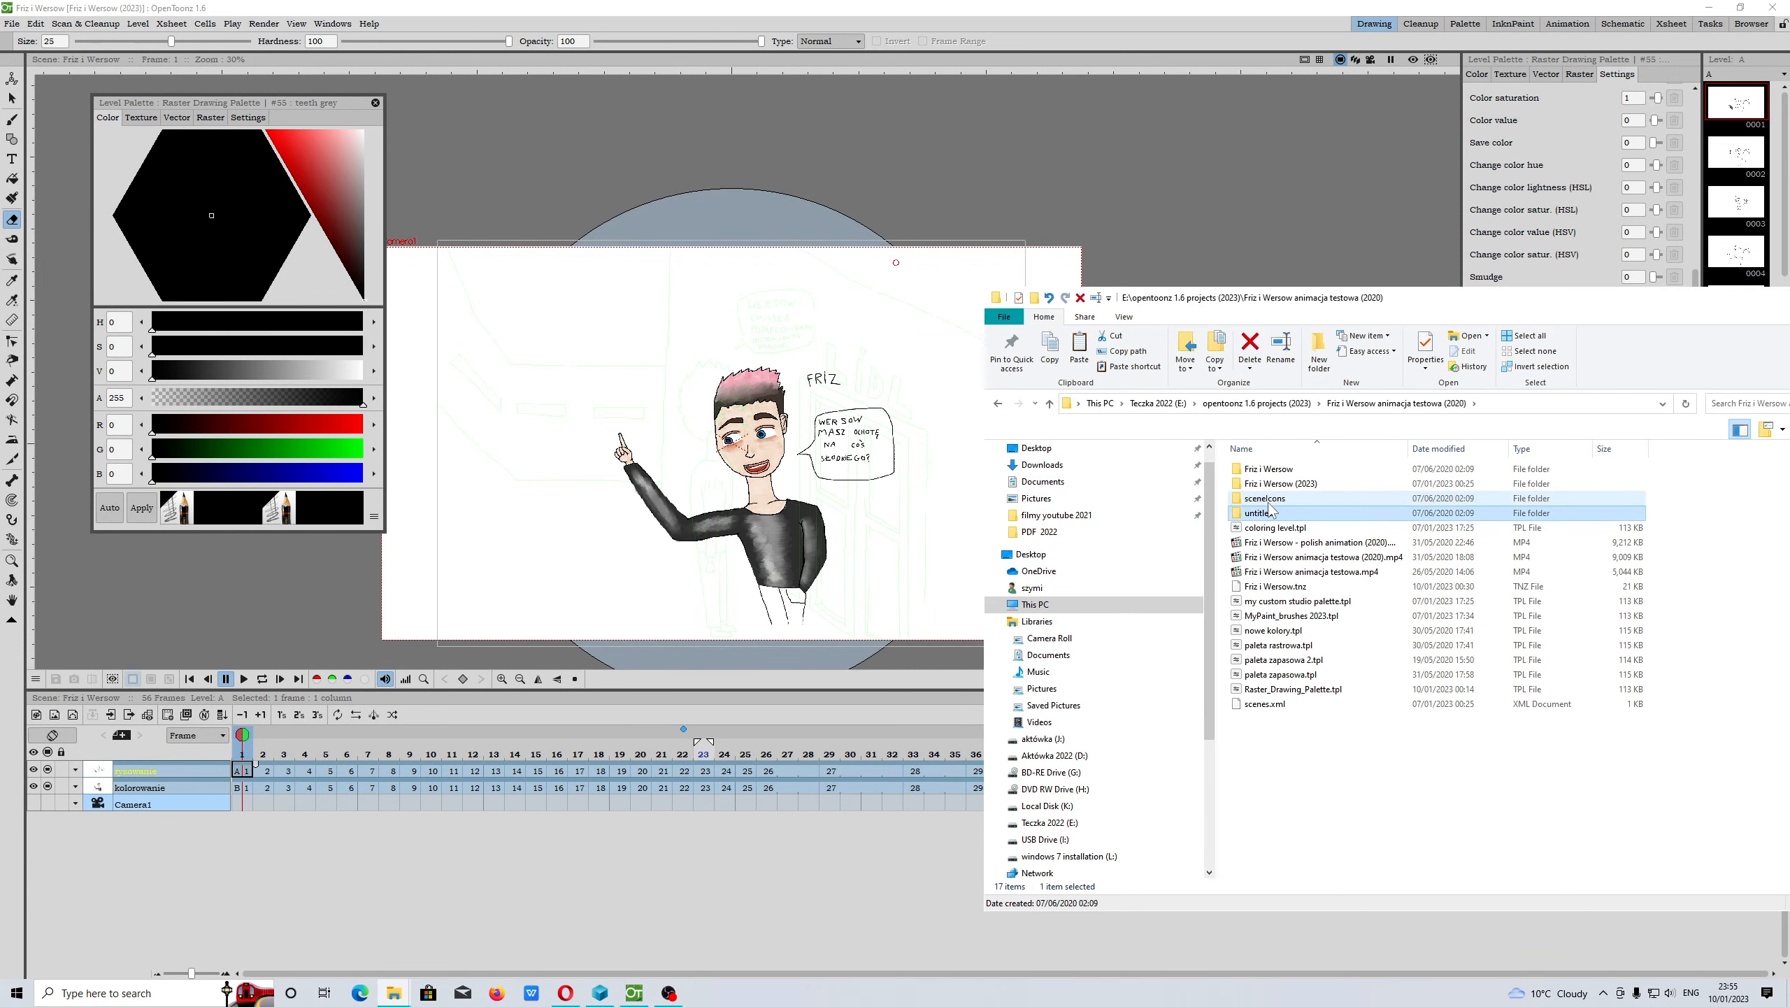
double_click(1261, 513)
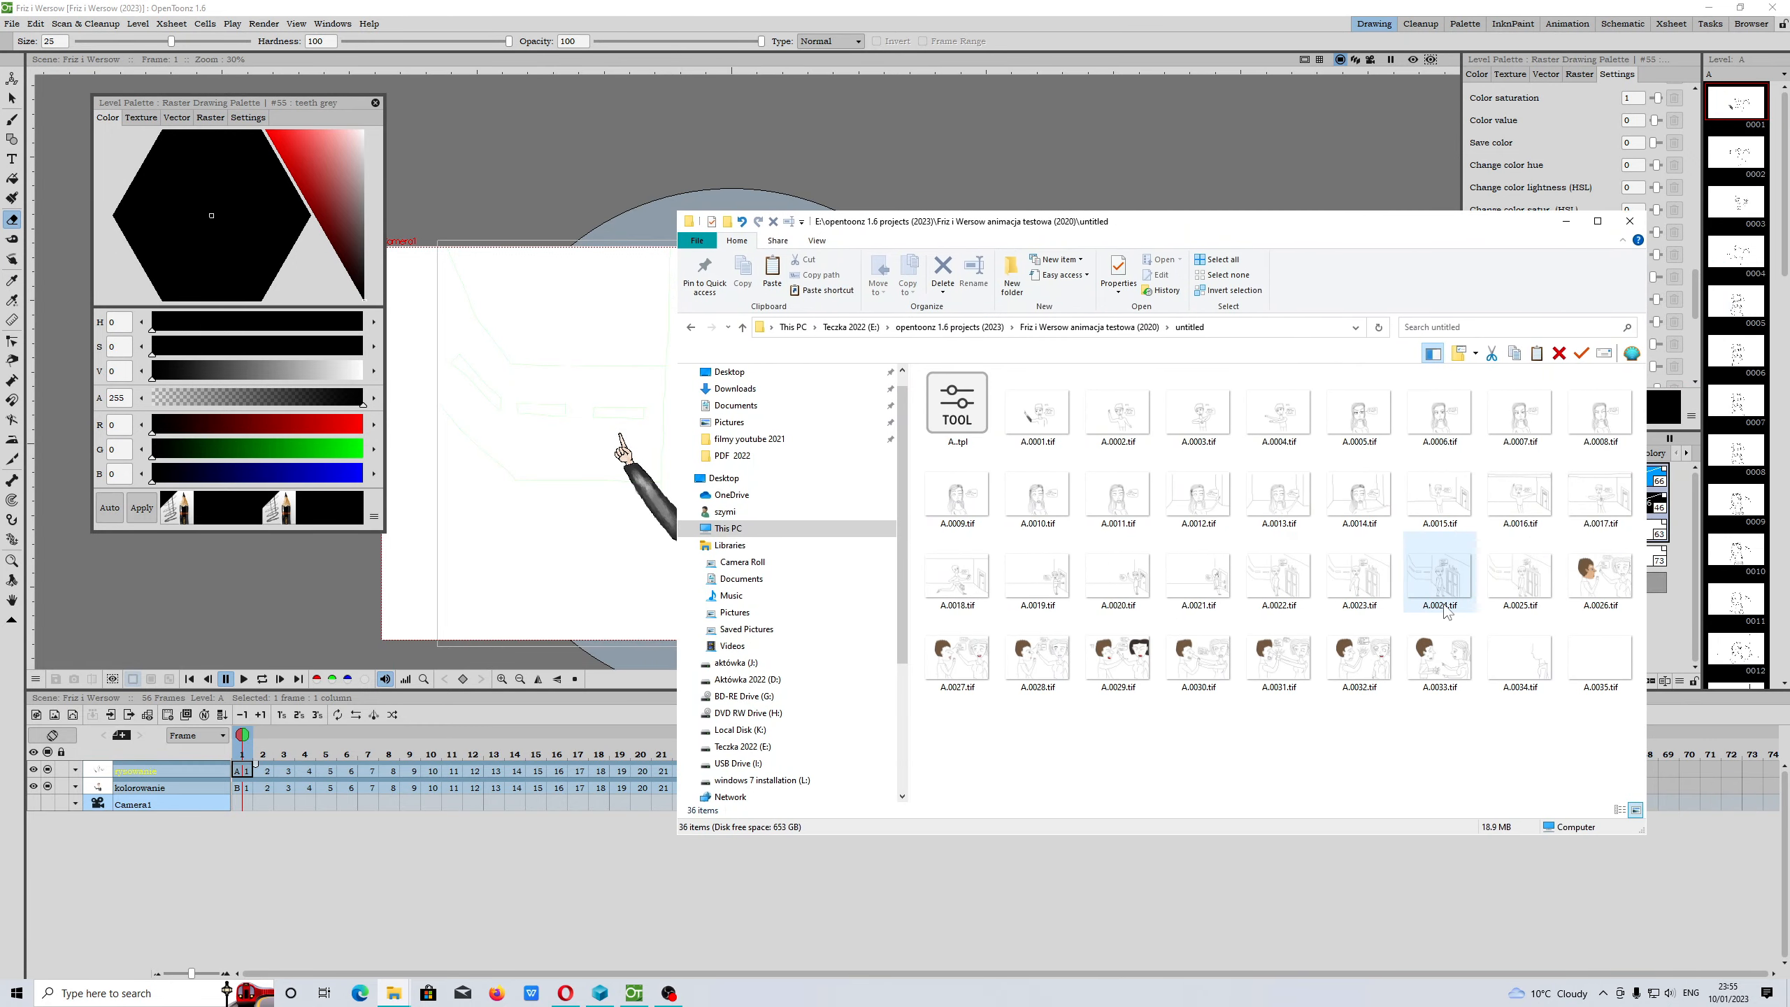
left_click(957, 656)
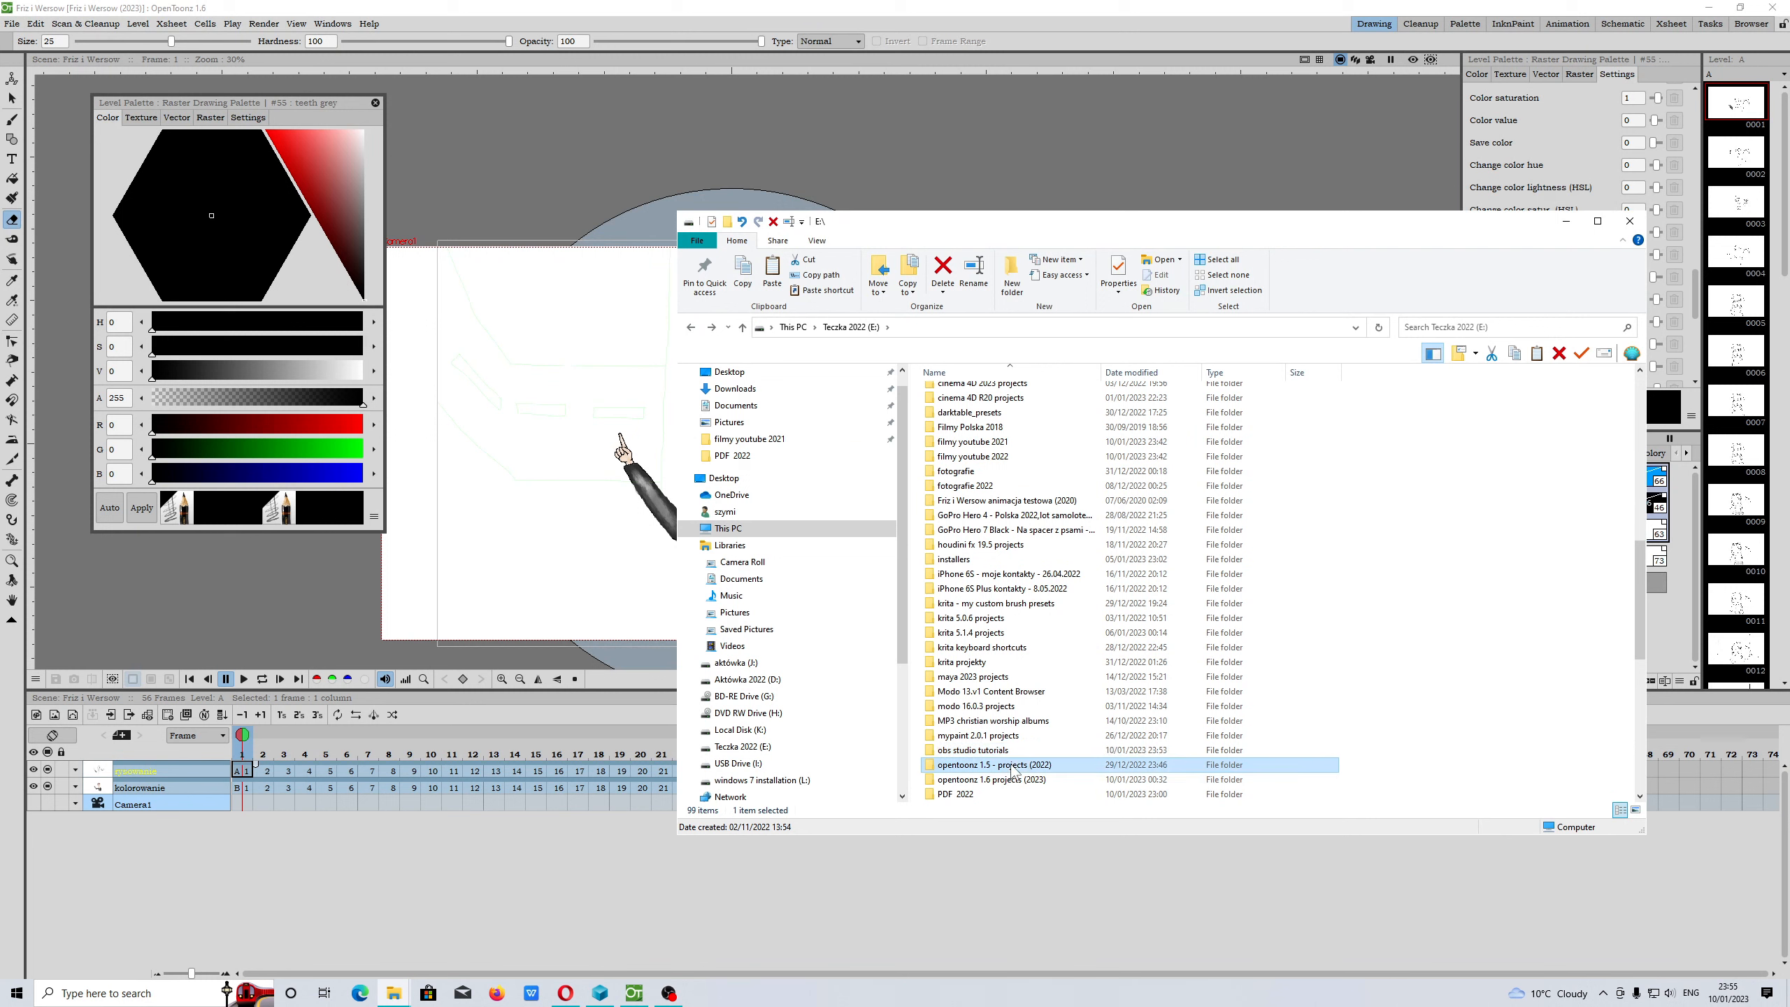
Open the Friz i Wersow project folder within opentoonz 1.5 - projects (2022)
double_click(1004, 500)
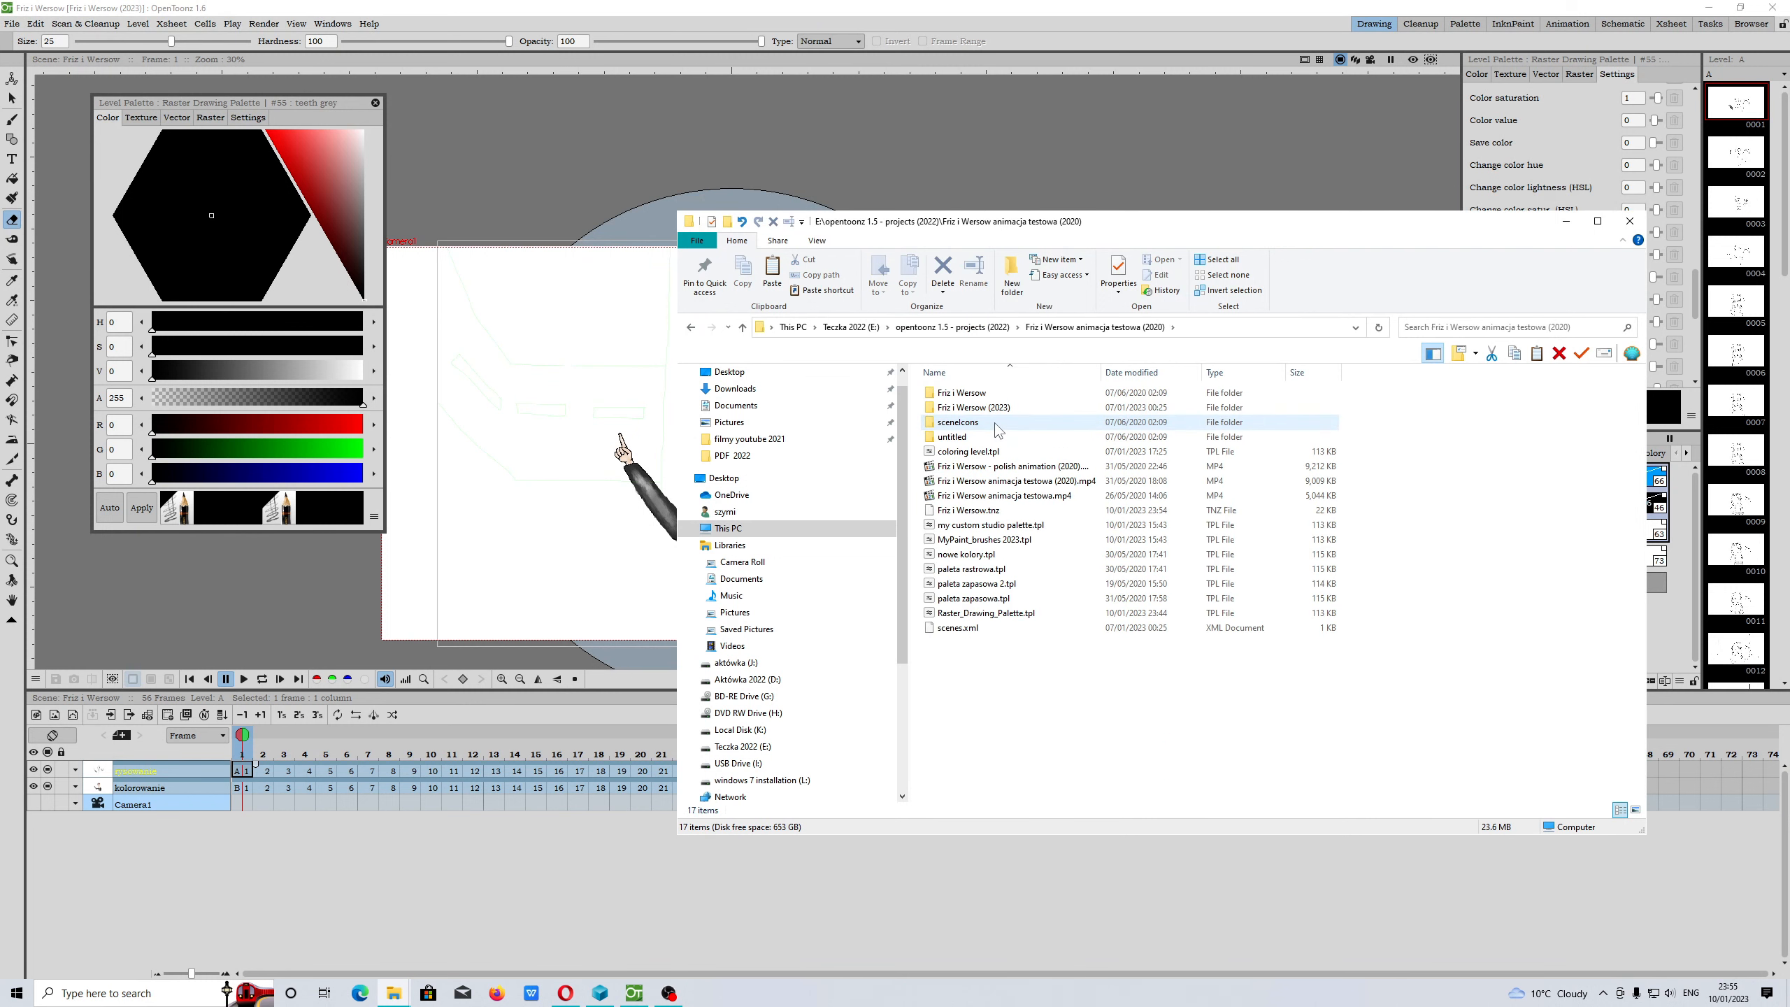
double_click(951, 436)
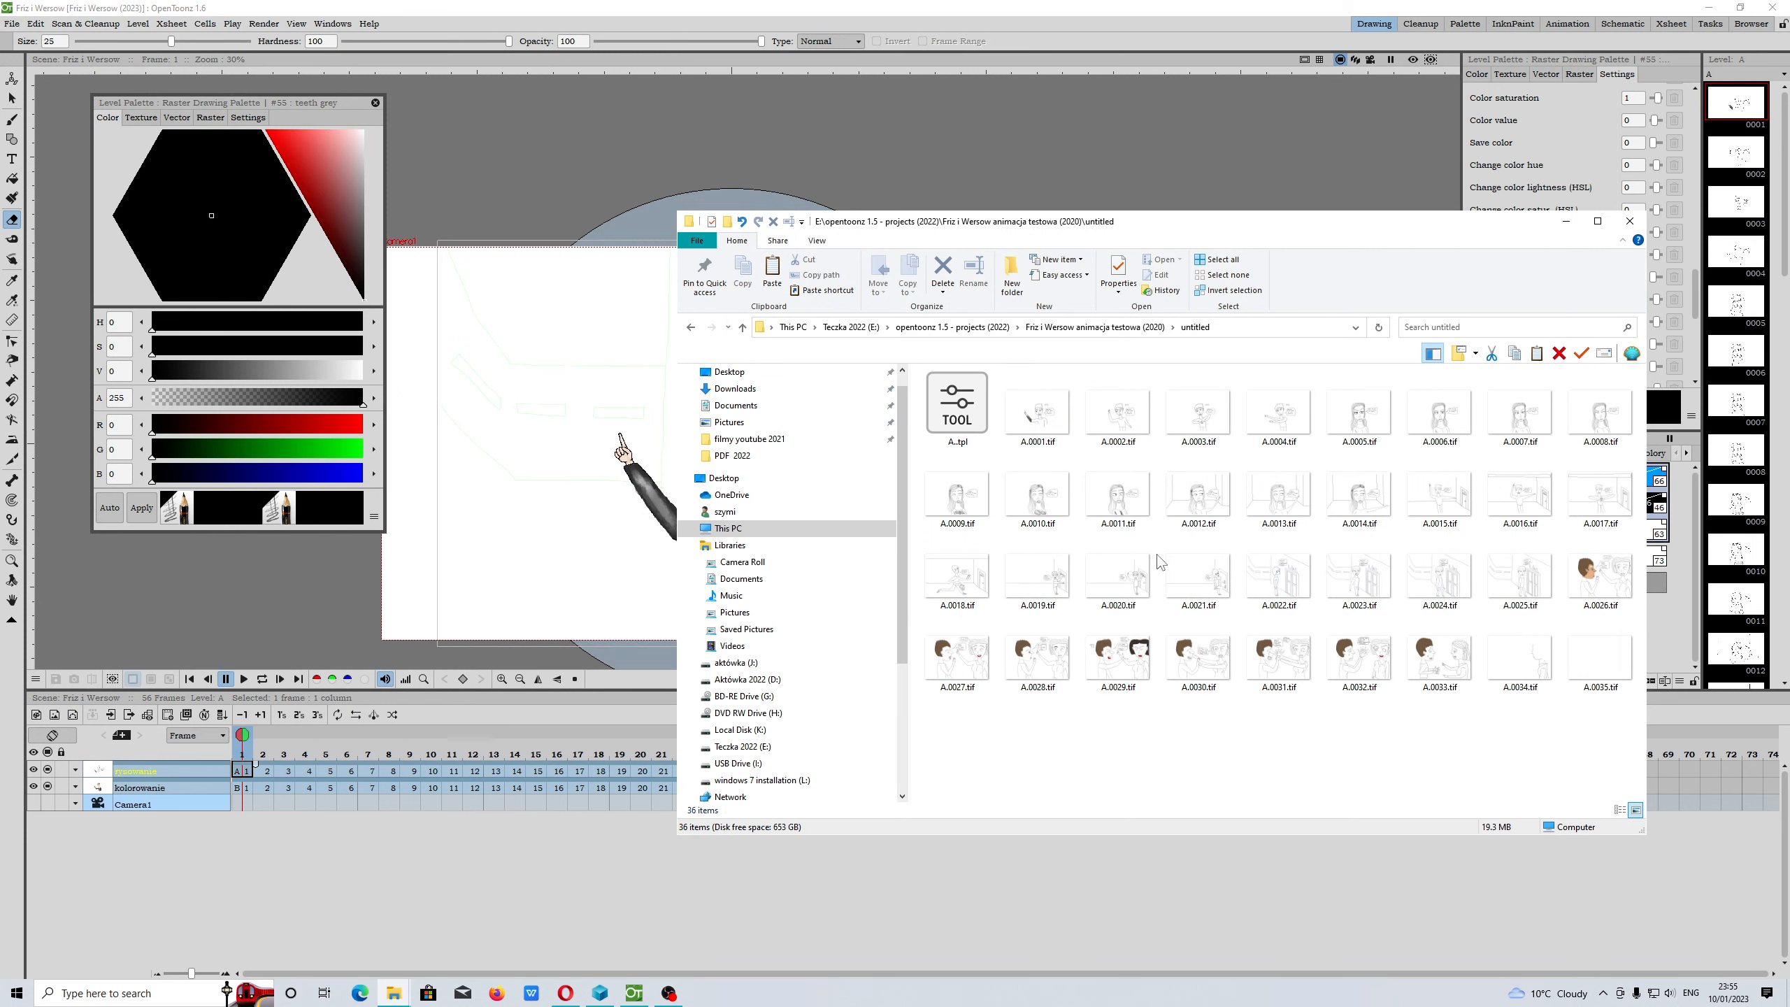
left_click(1599, 571)
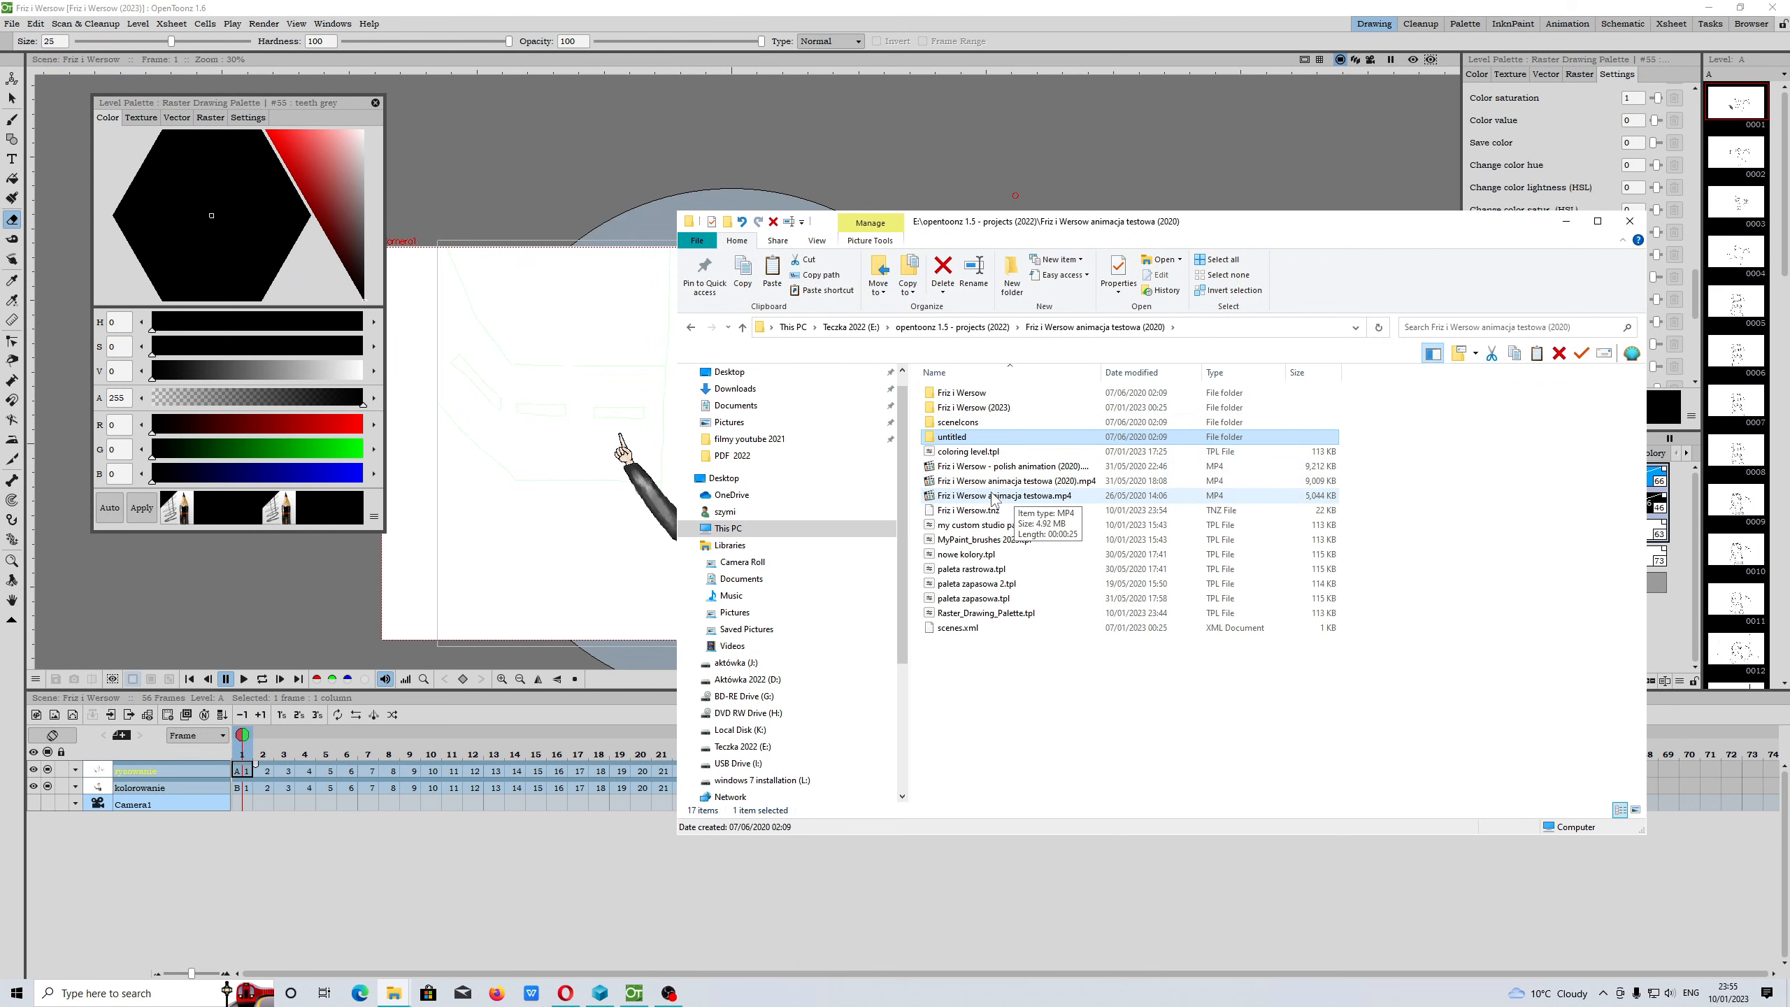
Close File Explorer and open Preferences from OpenToonz's File menu
left_click(970, 451)
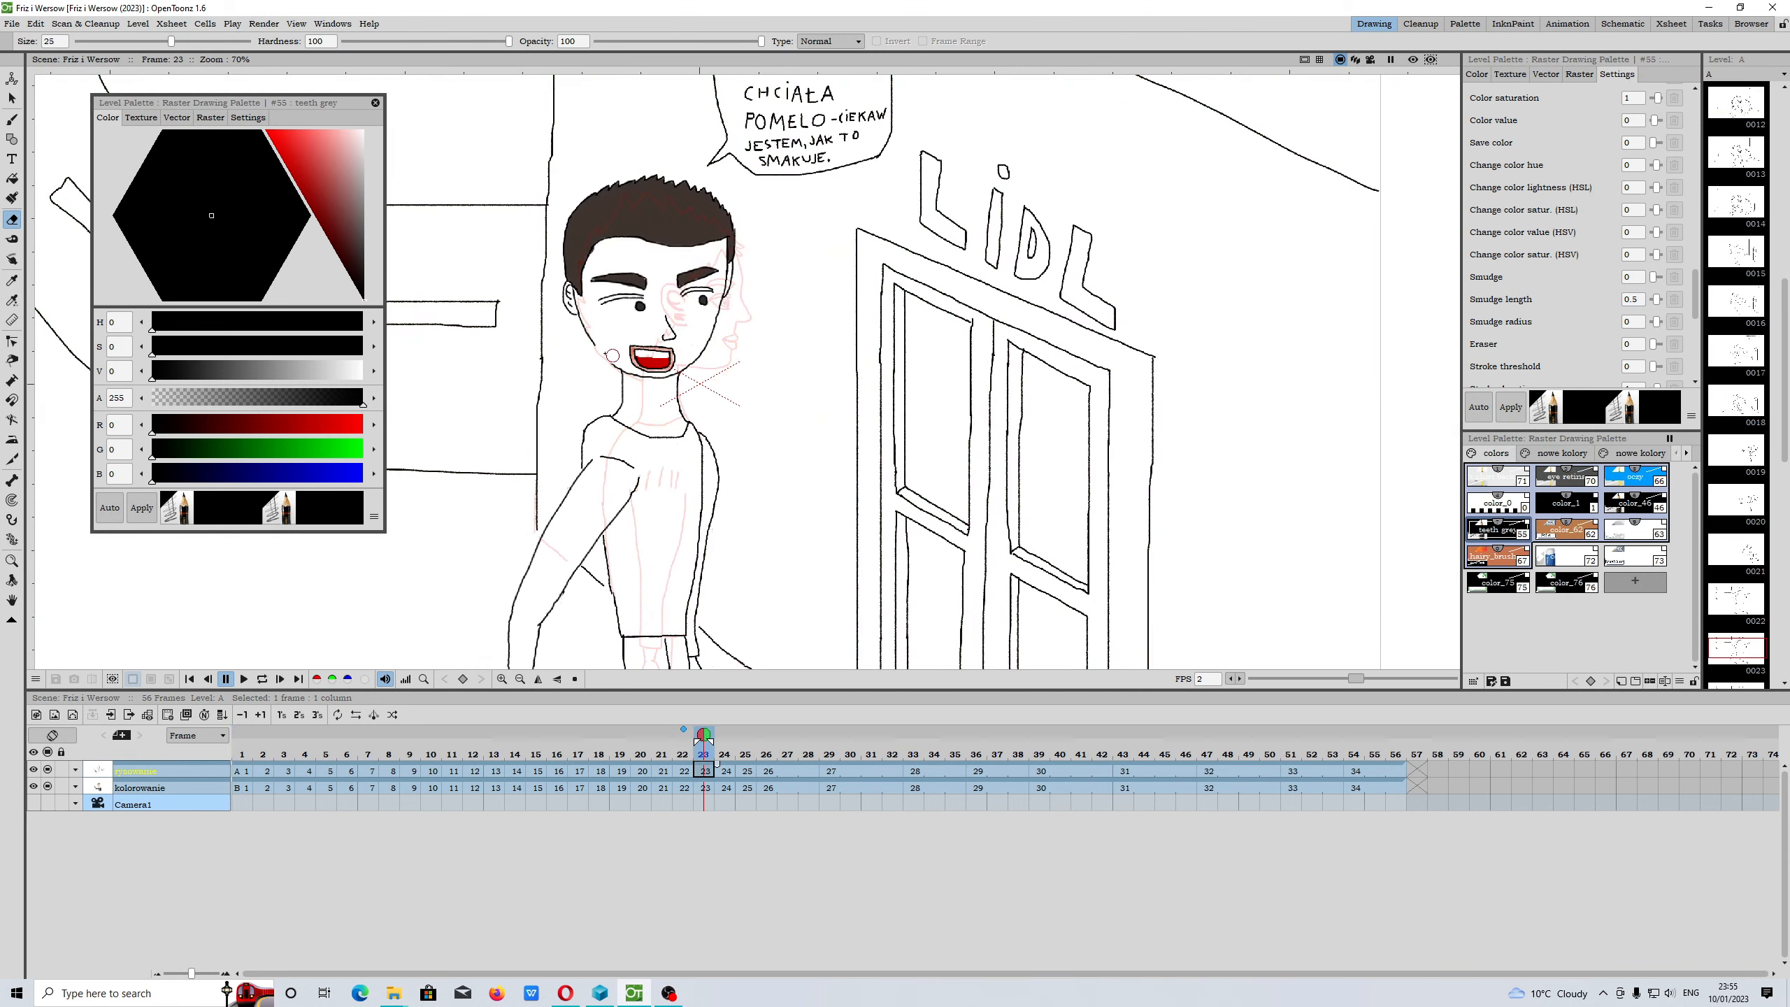
left_click(11, 23)
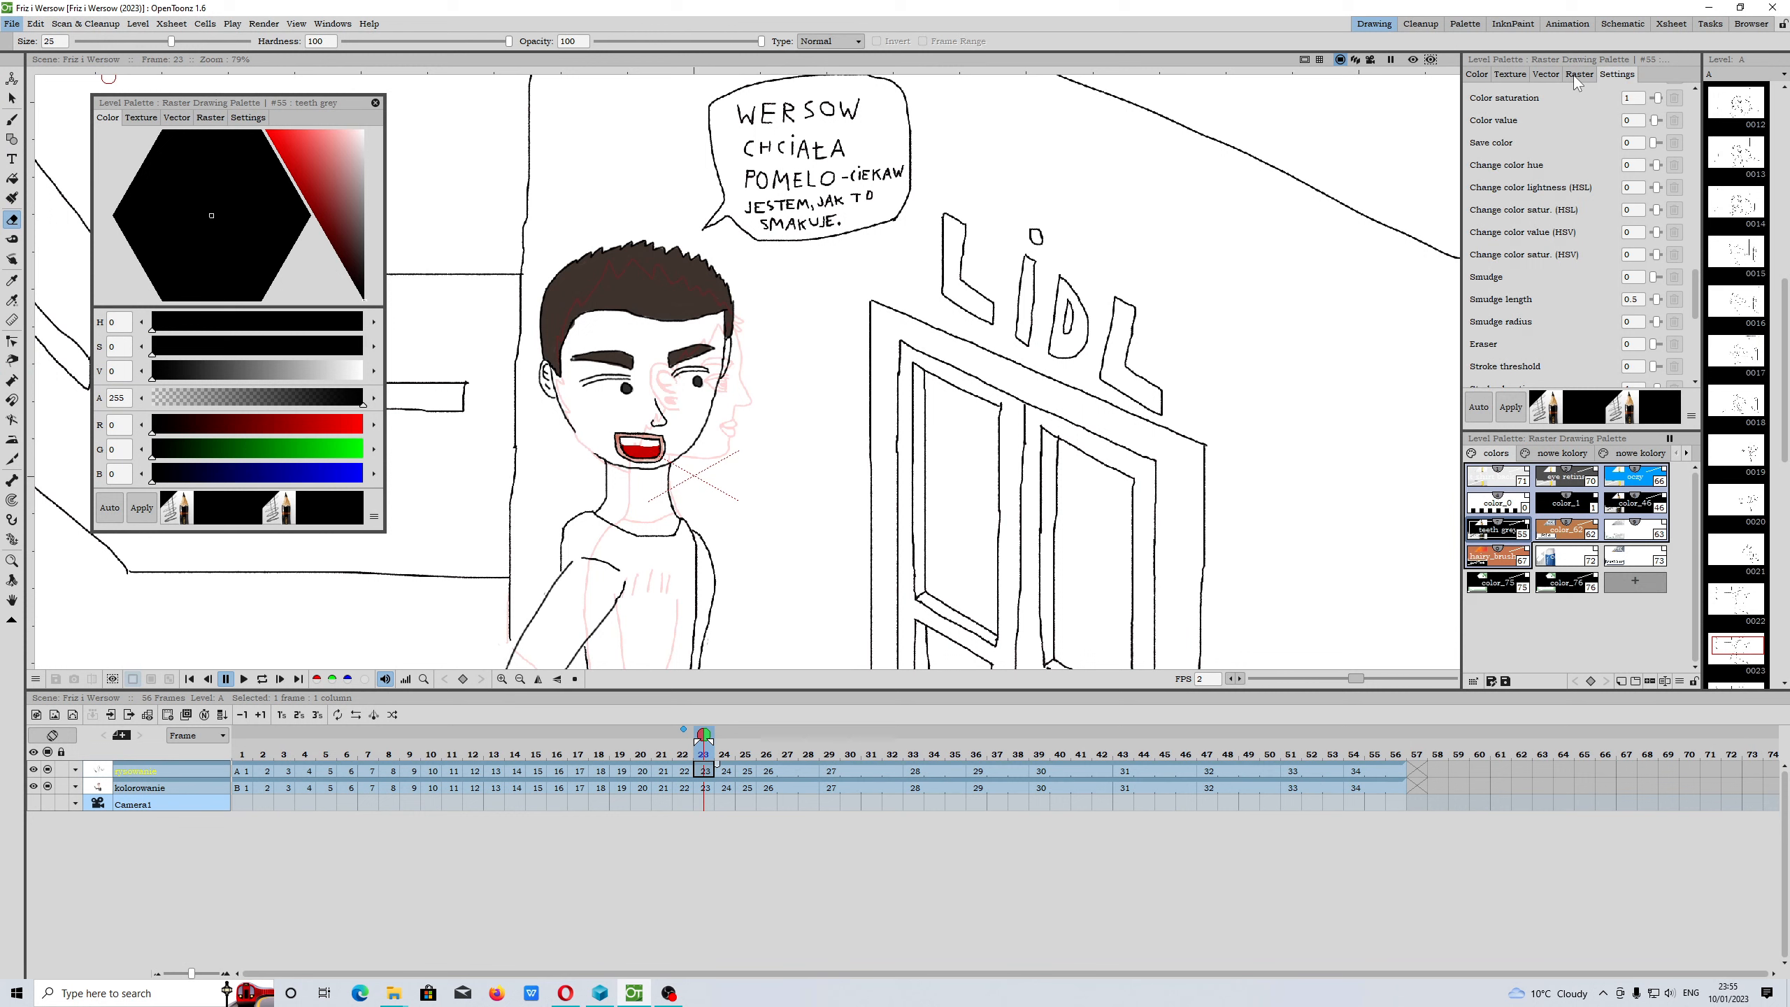
left_click(1580, 72)
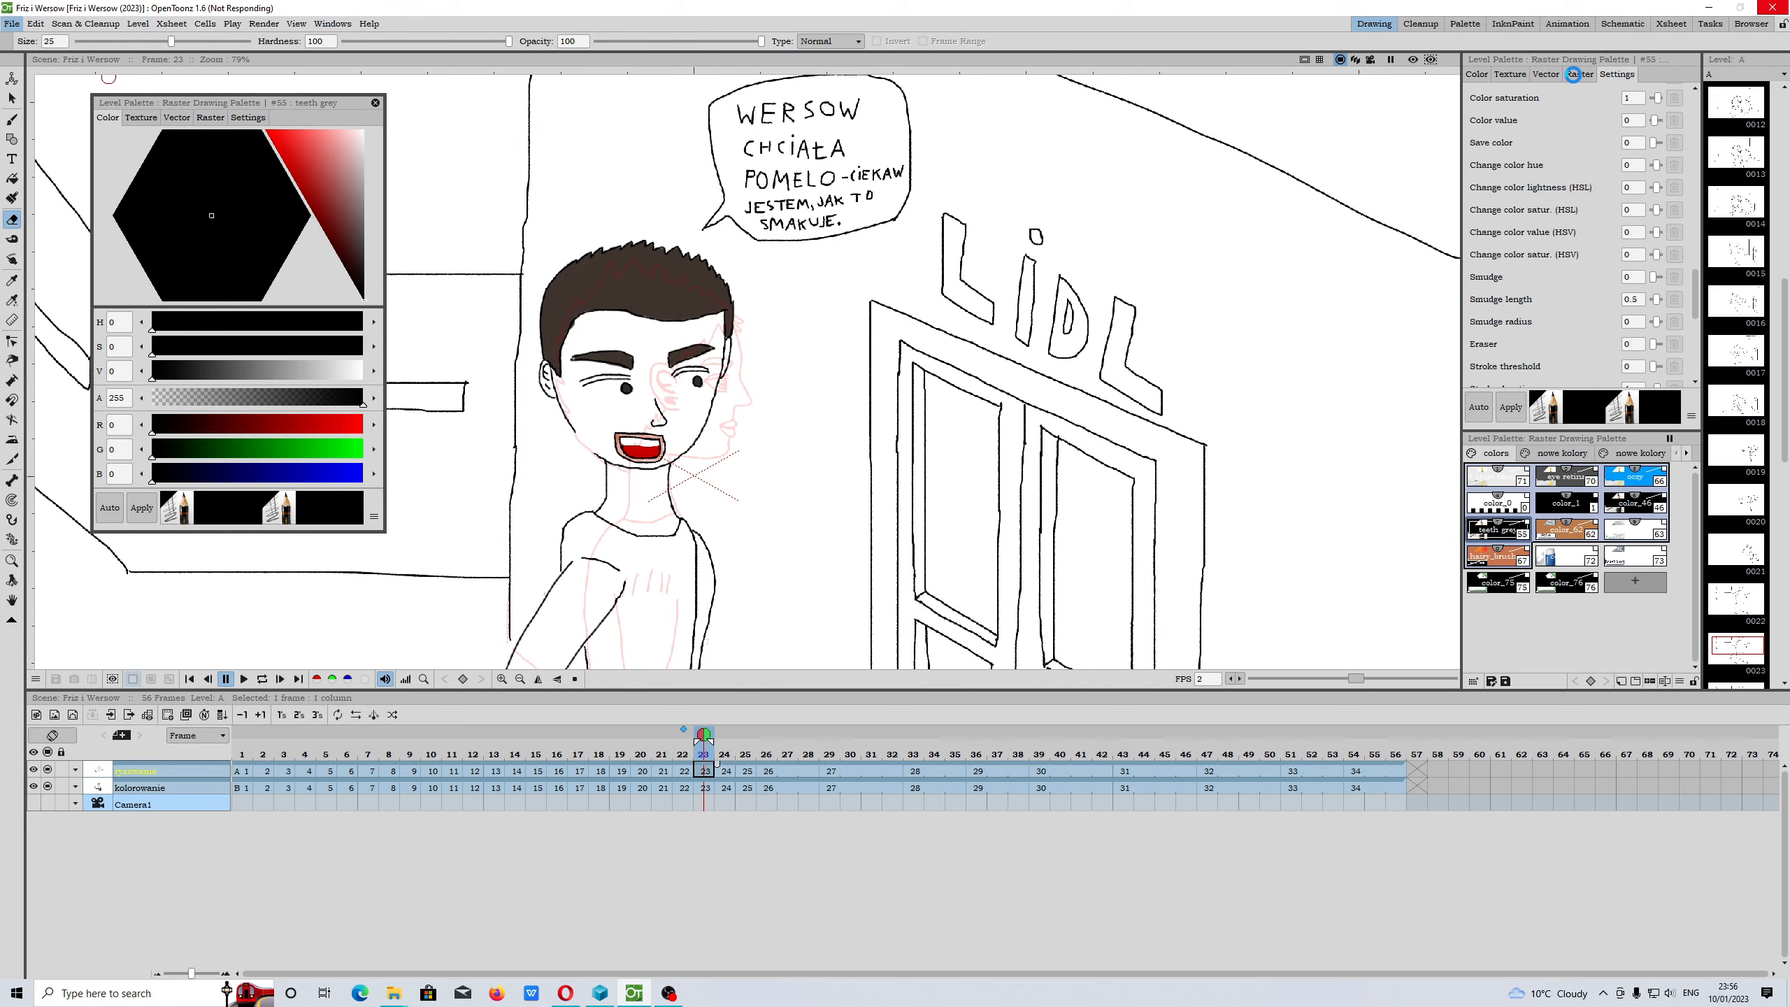
left_click(1578, 75)
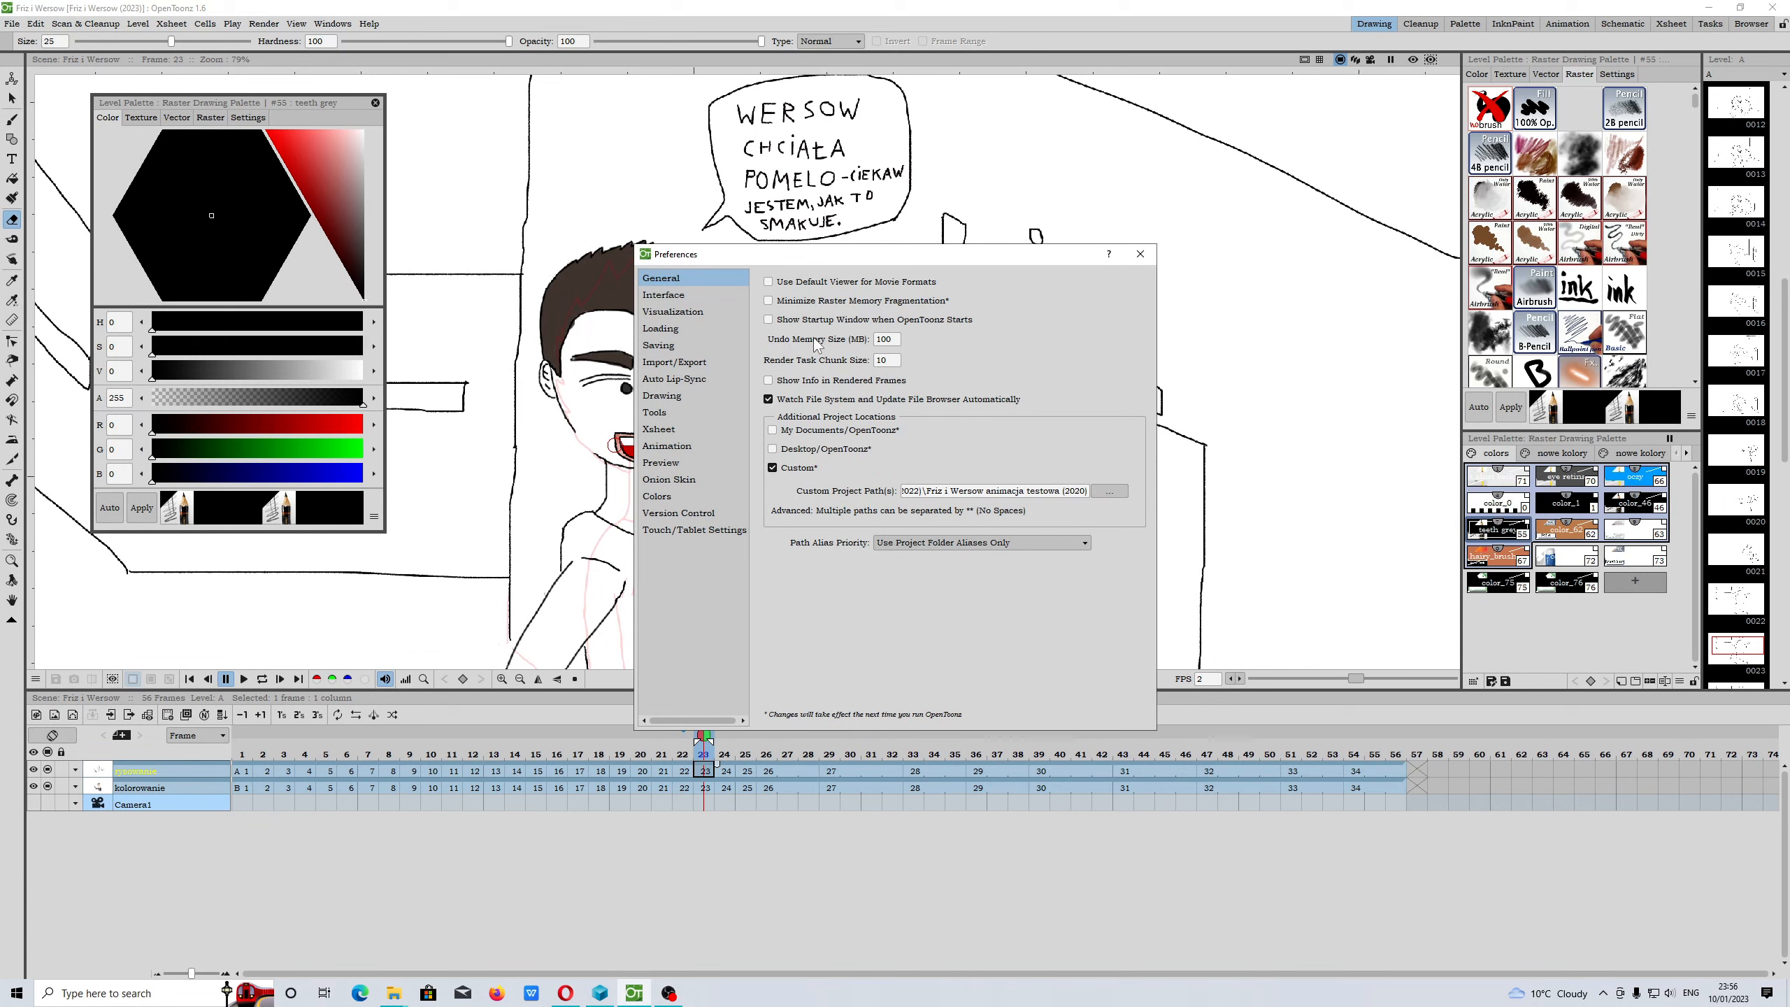
Browse the Saving, Interface and General categories, then show the Drawing settings
left_click(659, 344)
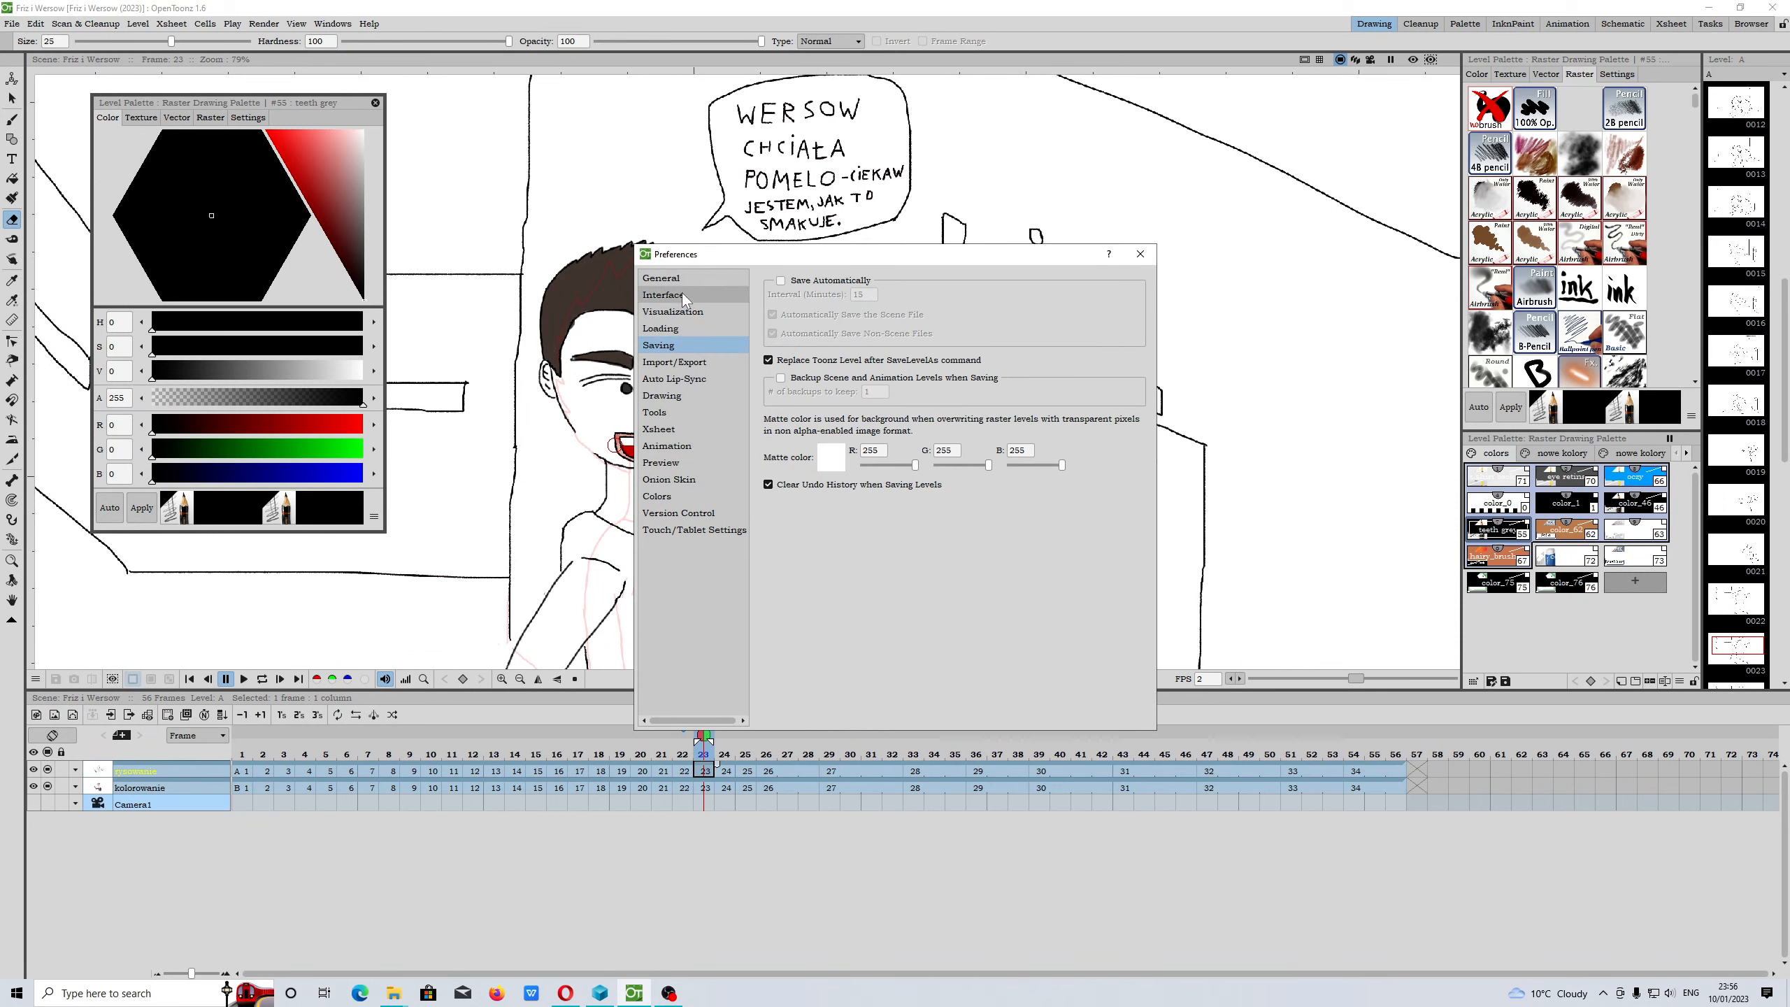
left_click(661, 277)
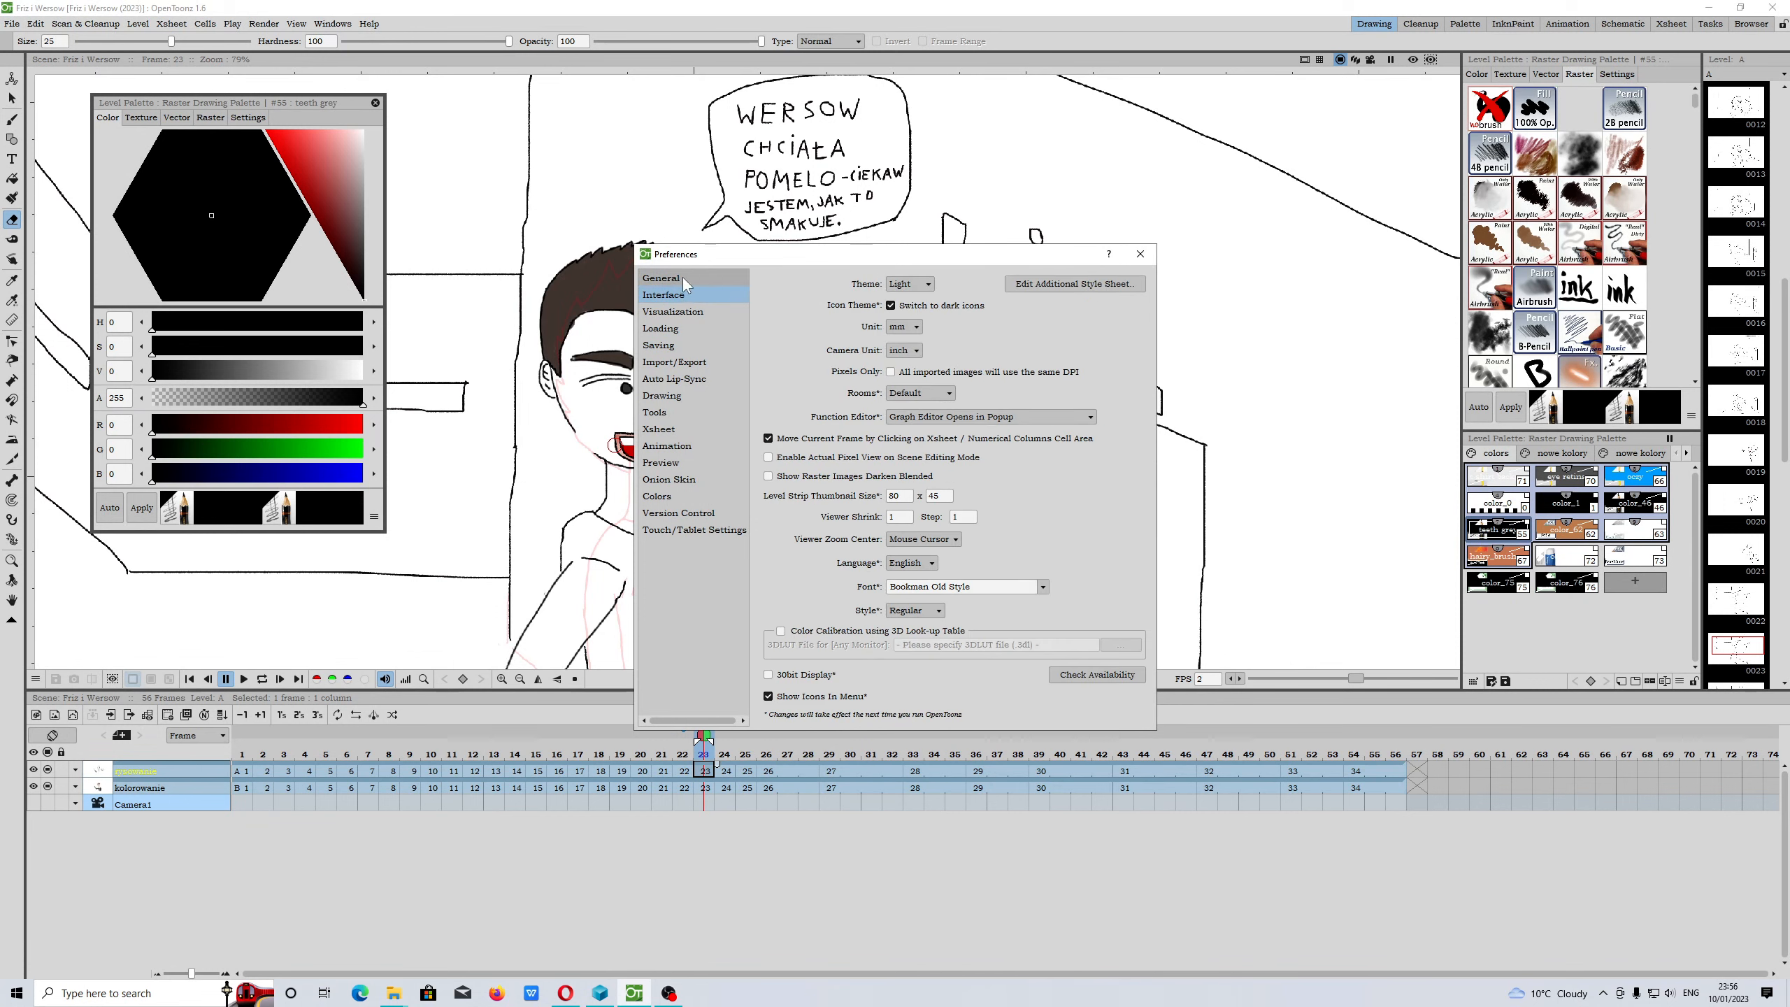
left_click(660, 278)
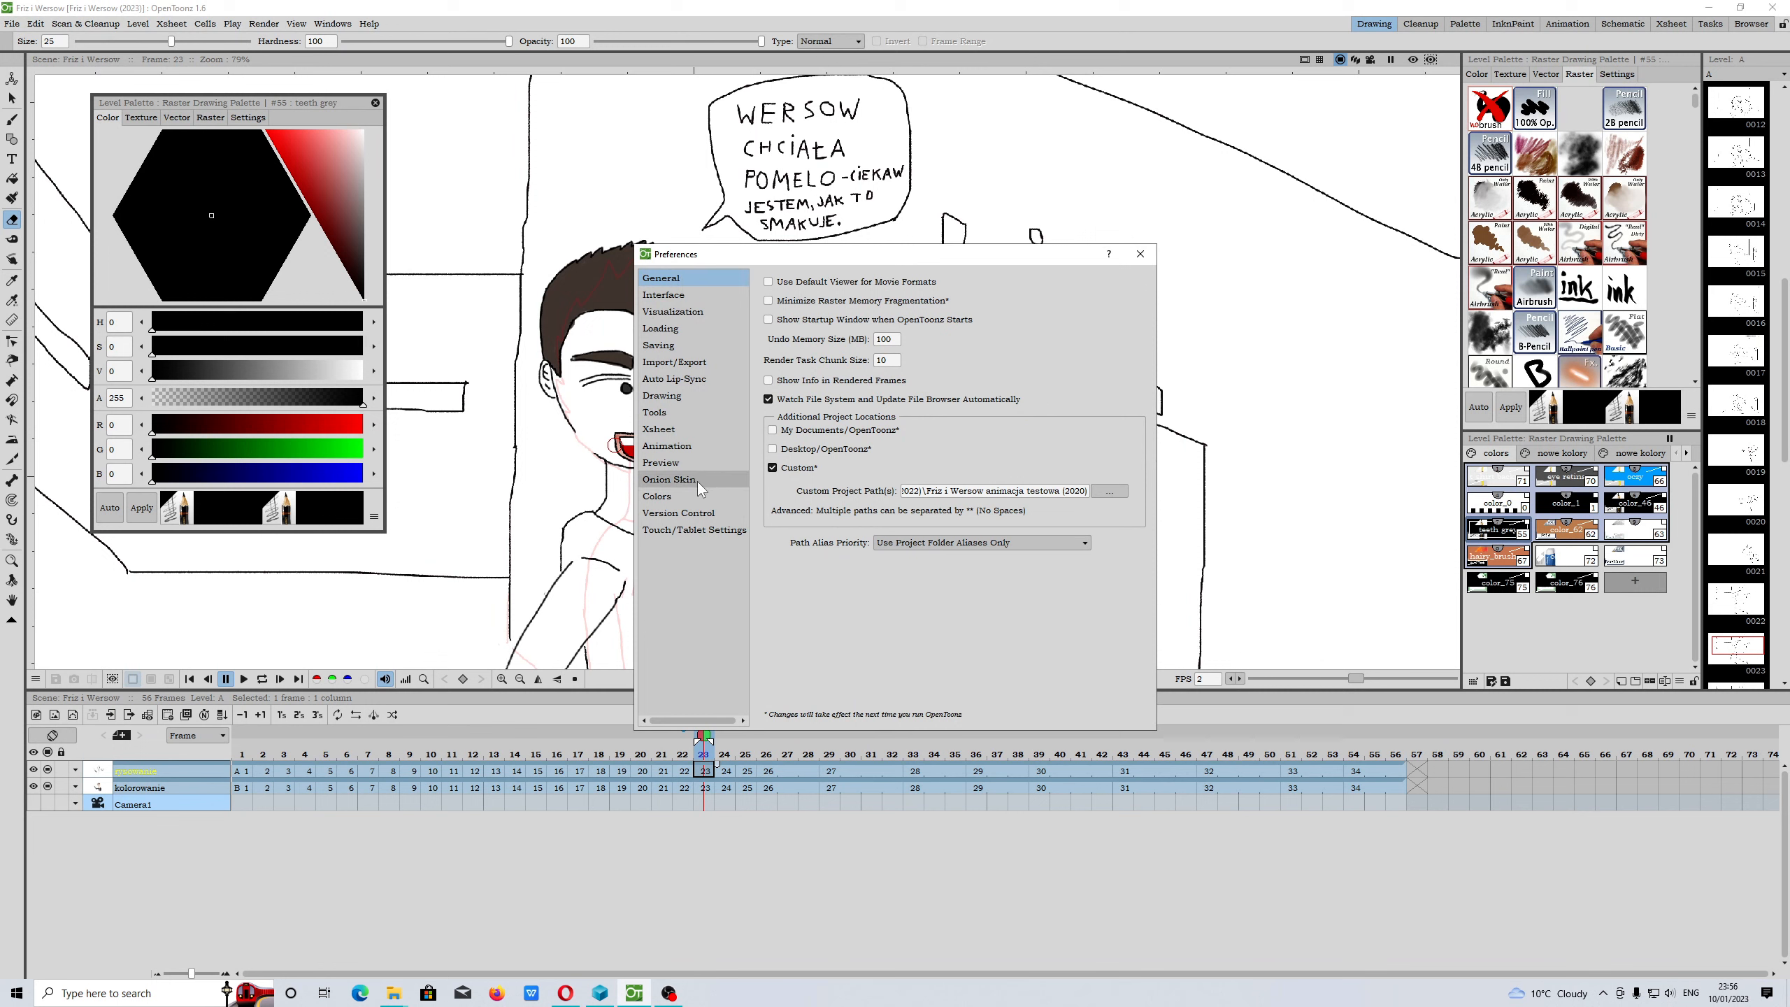
left_click(662, 394)
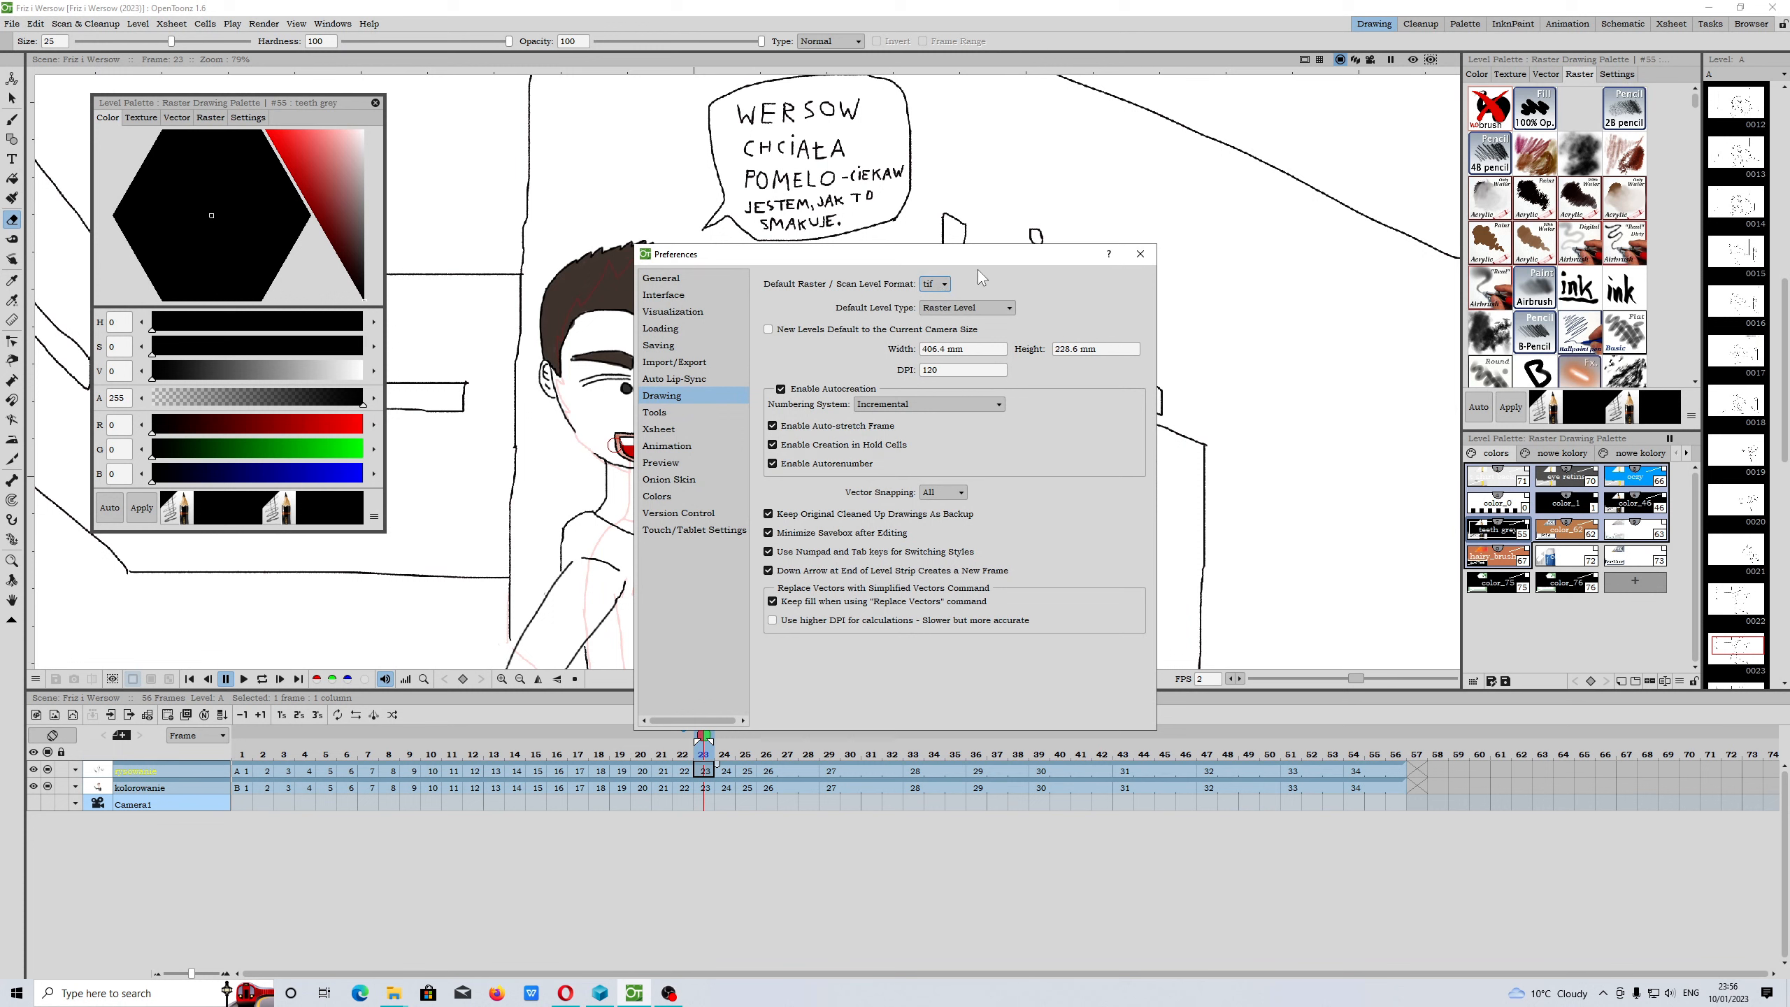
left_click(964, 307)
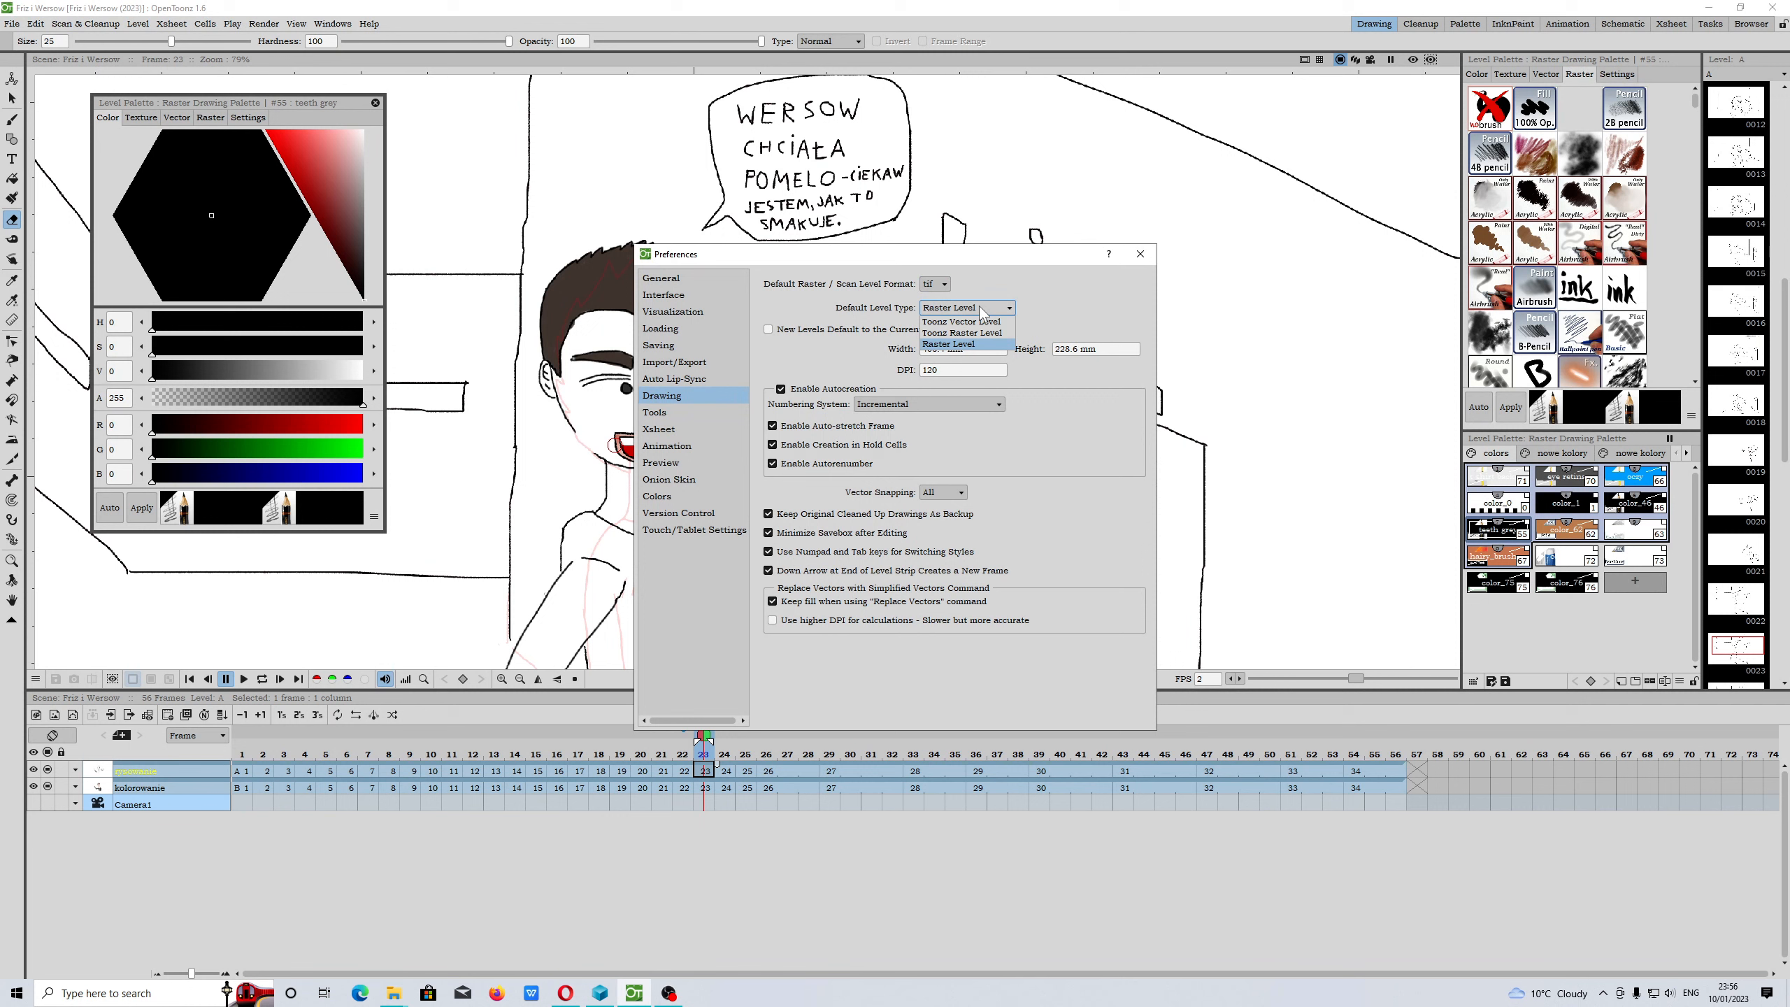
mouse_move(979, 317)
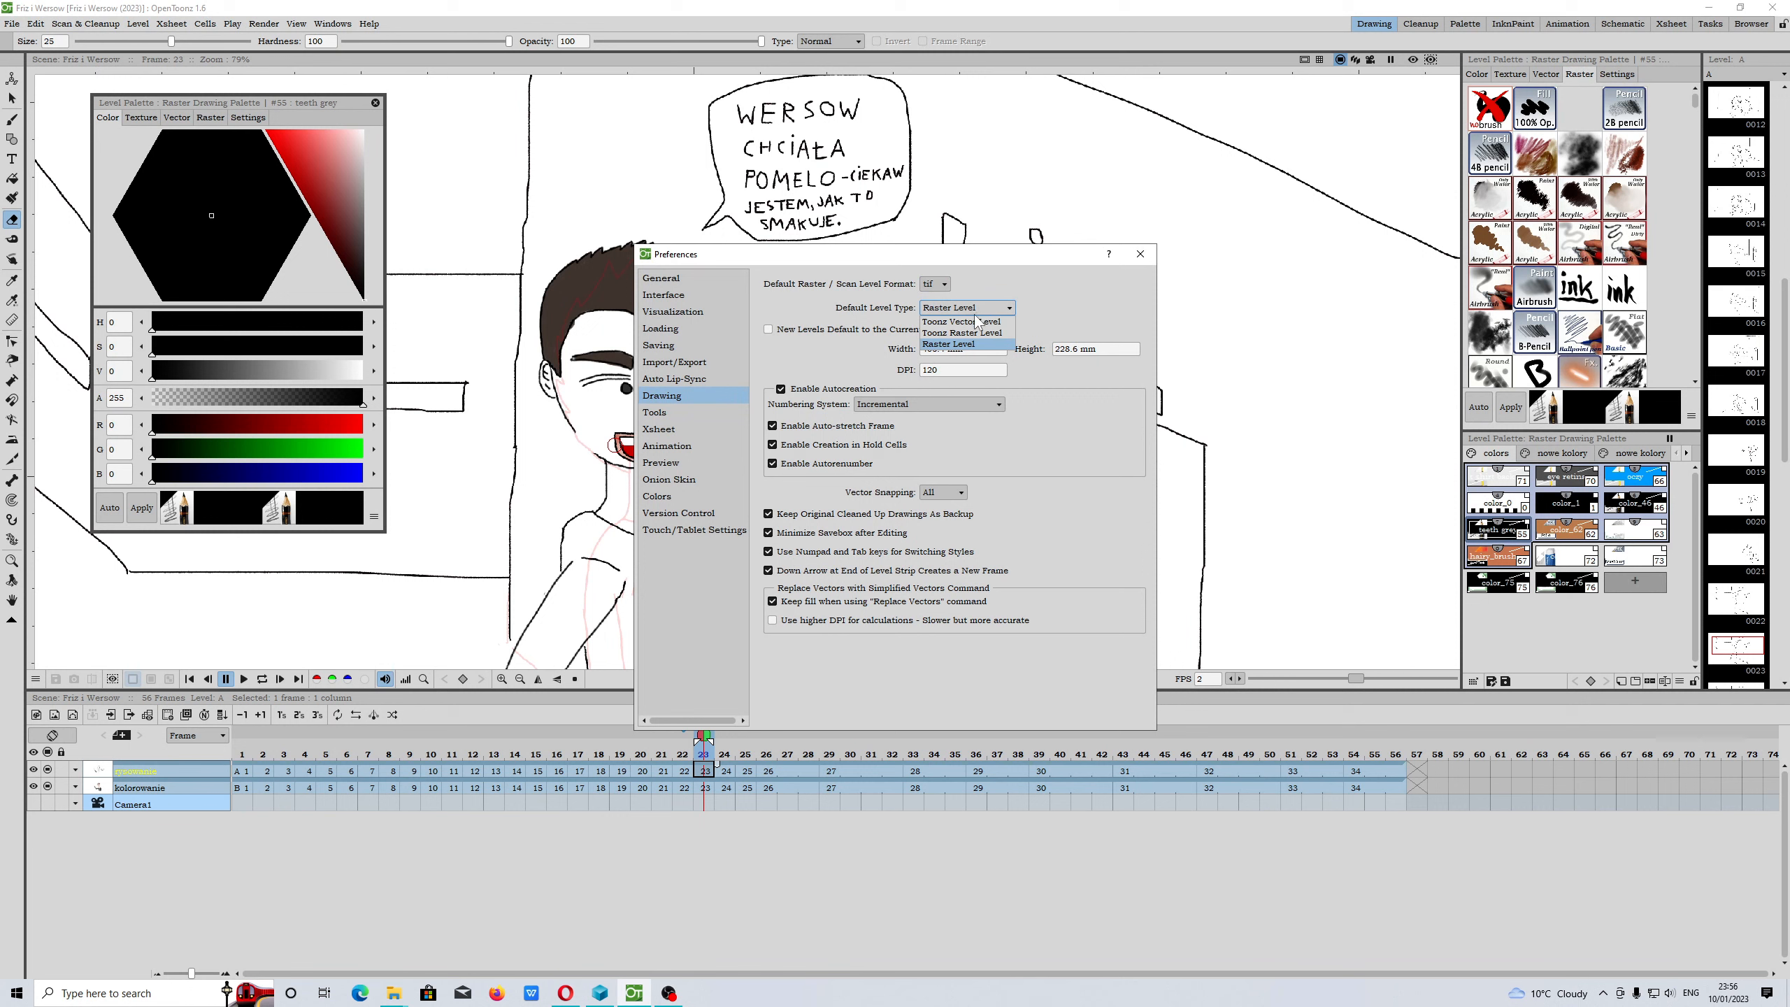
mouse_move(962, 332)
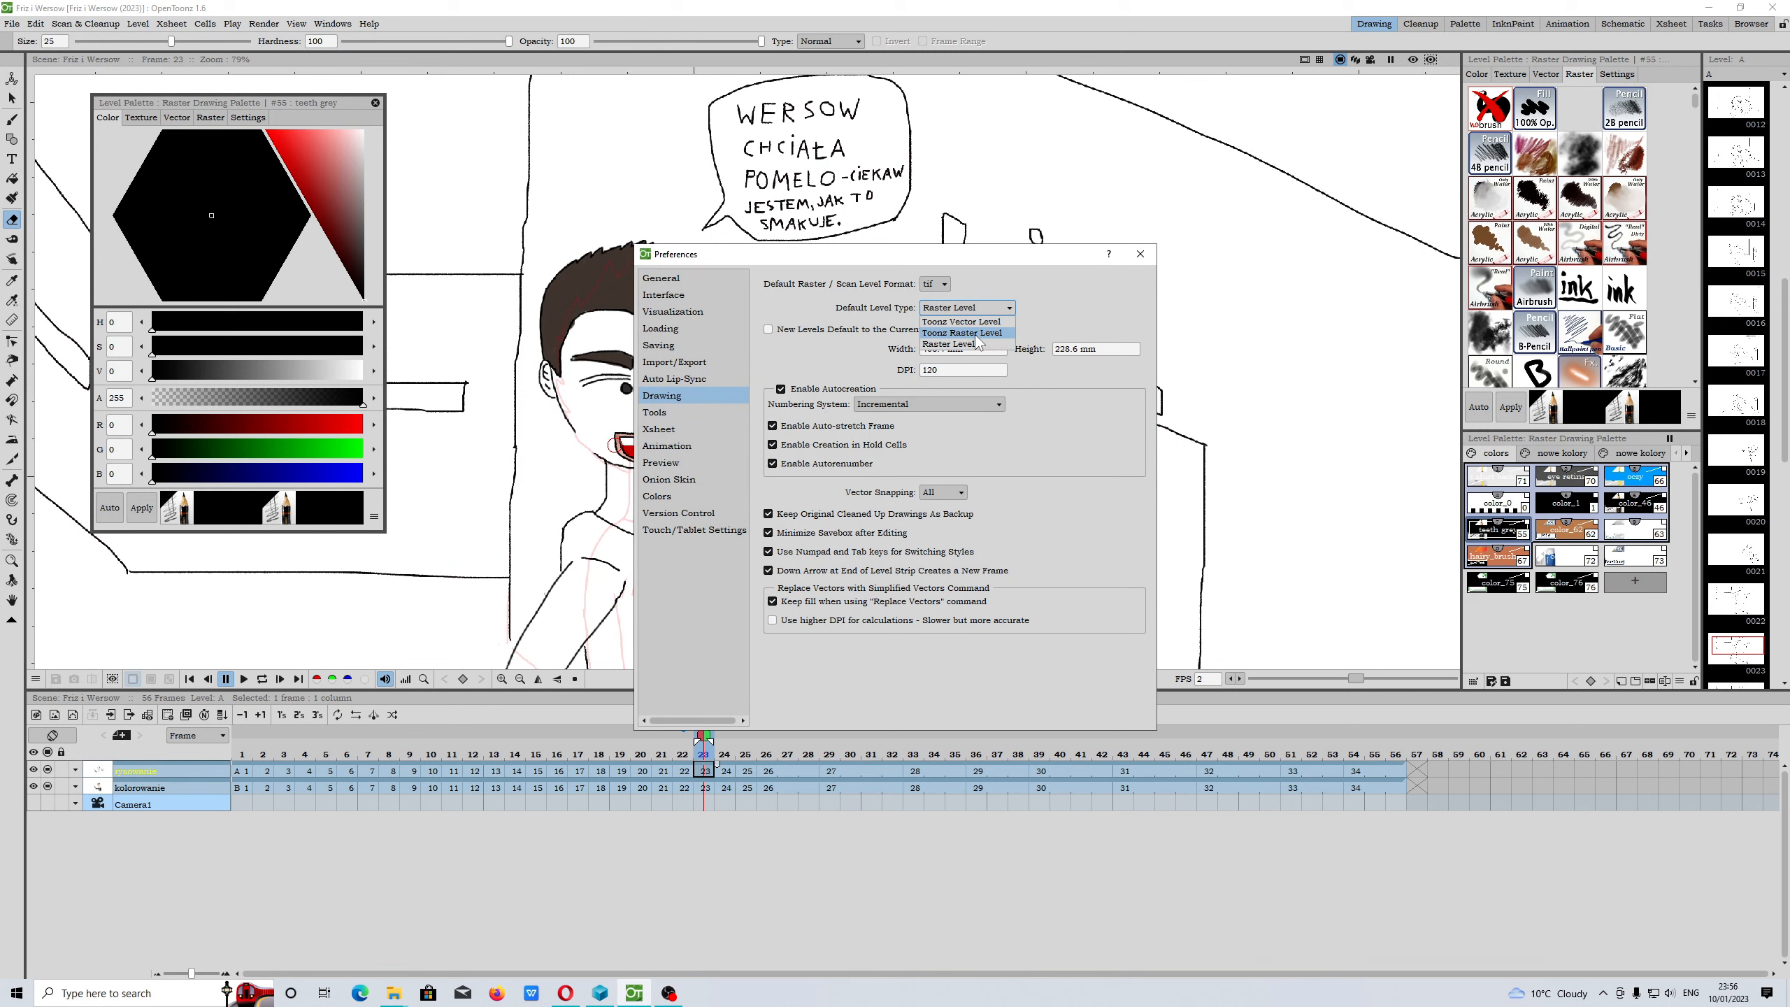
Leave Default Level Type on Raster Level and close Preferences
left_click(966, 343)
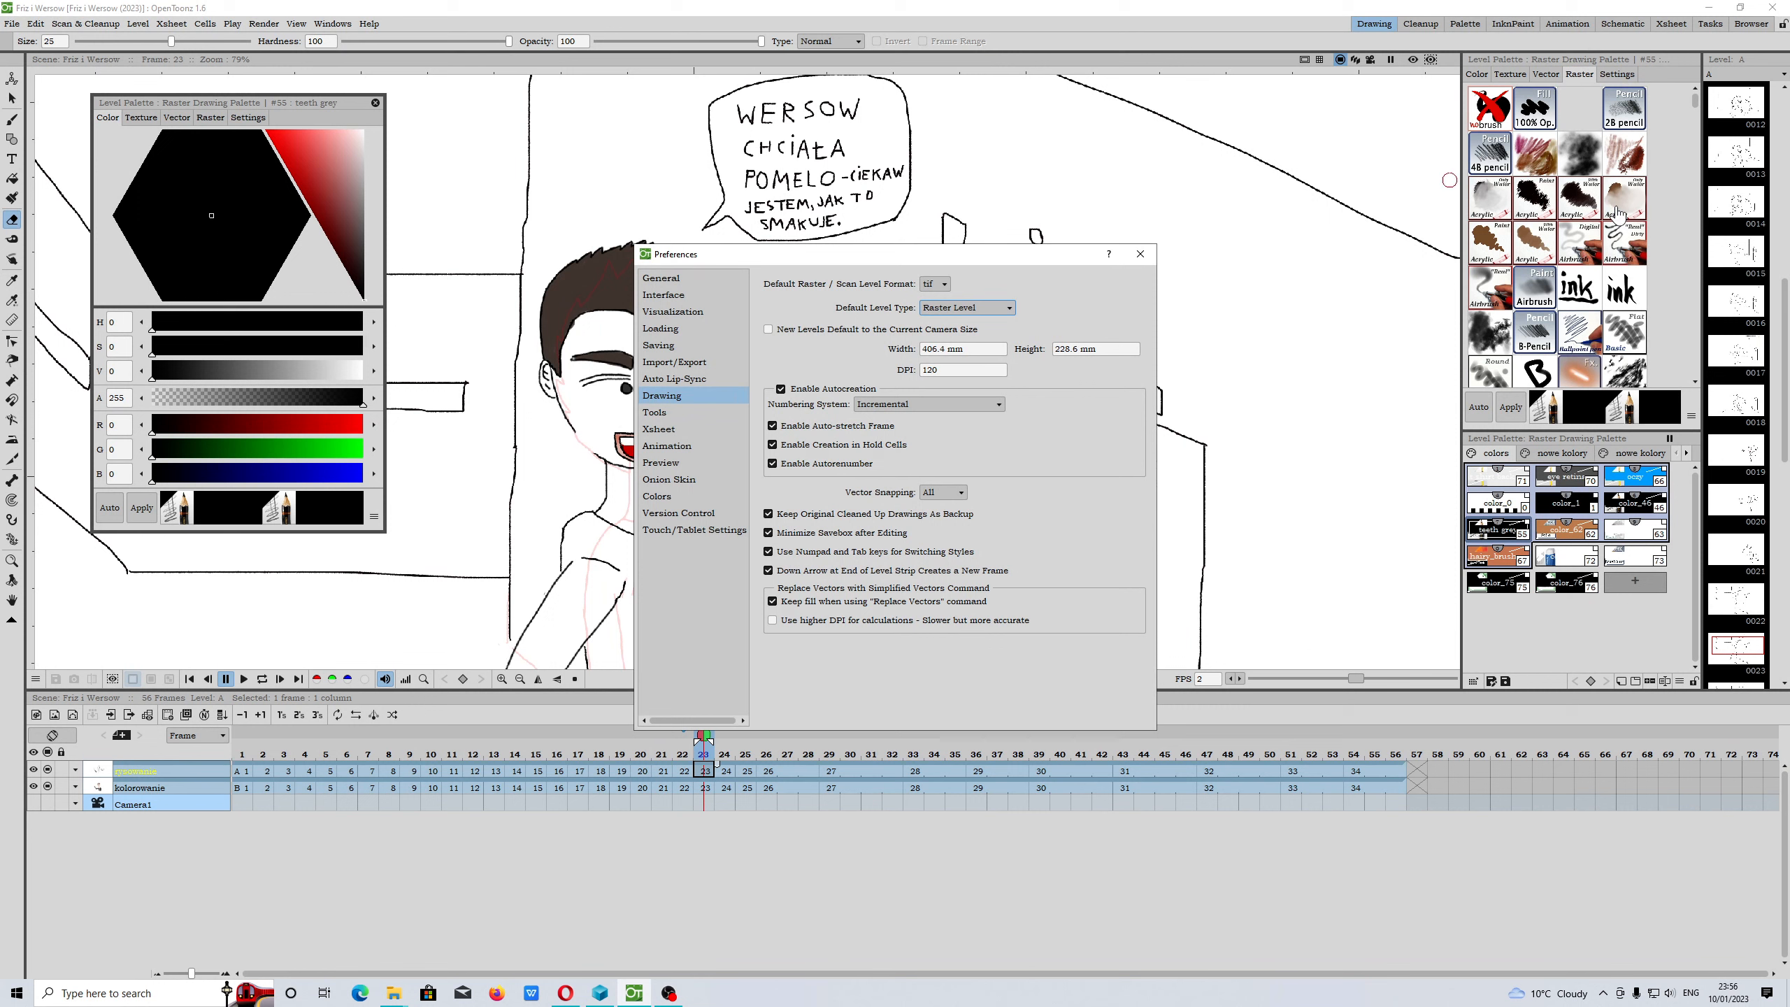
mouse_move(1481, 215)
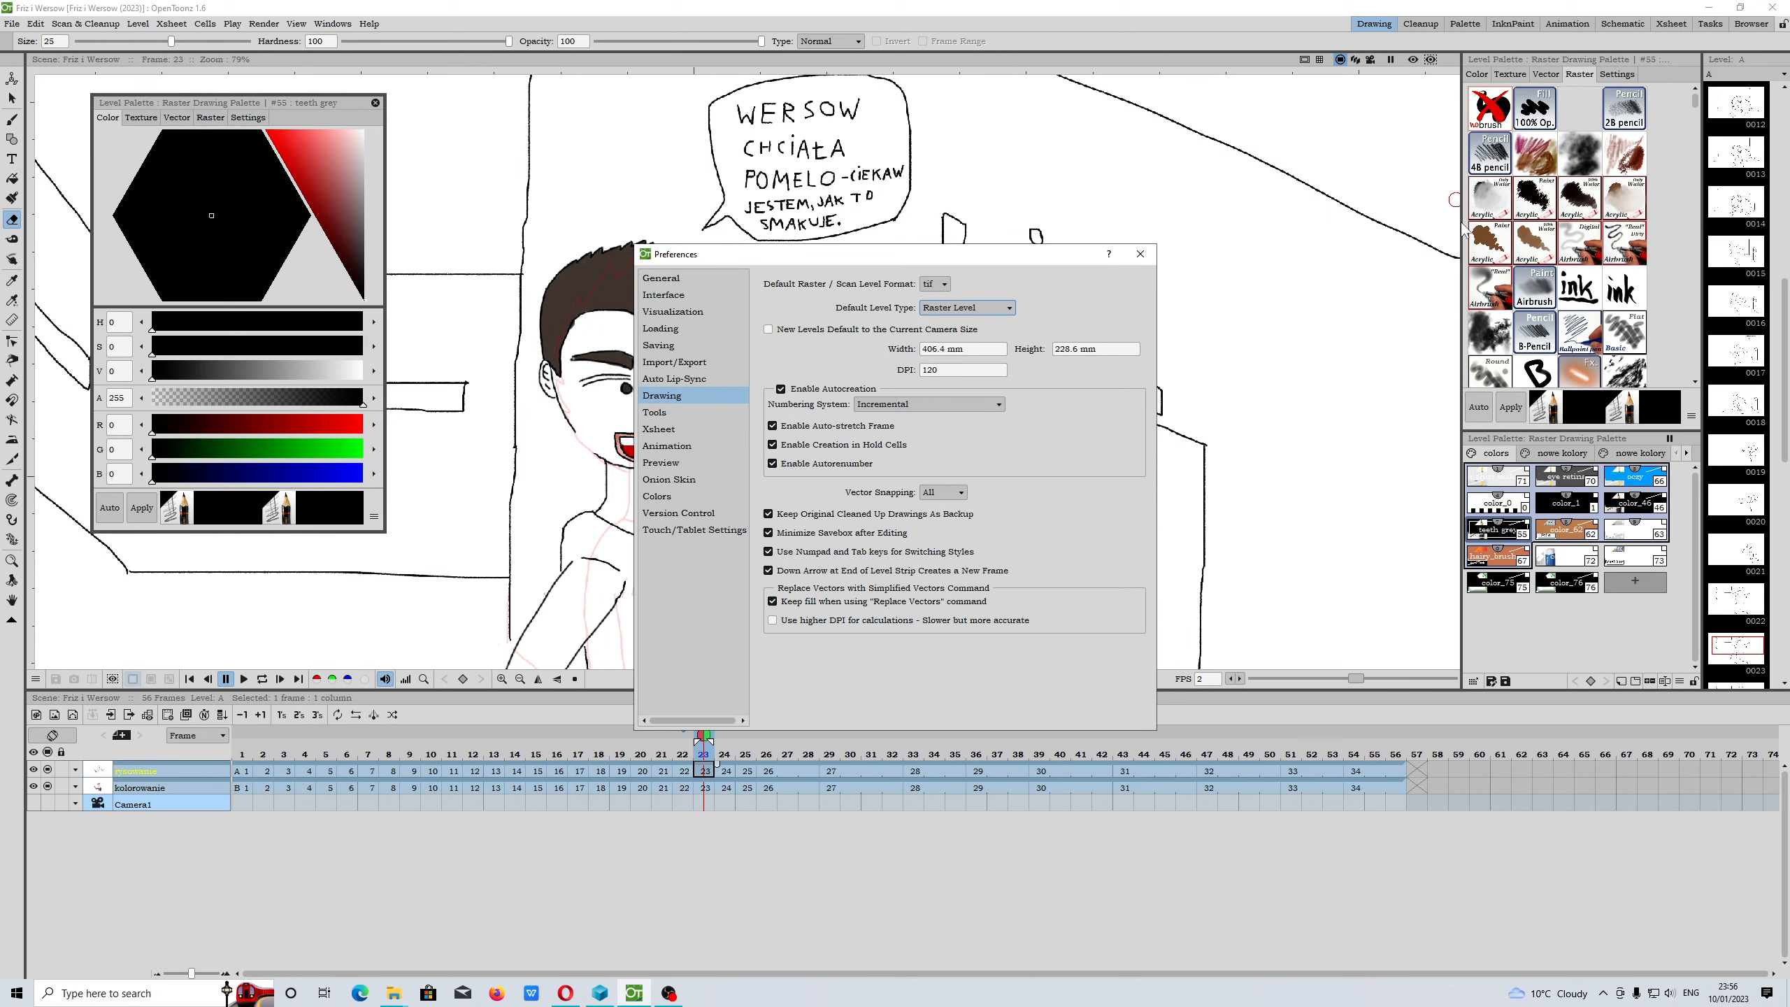
mouse_move(1390, 269)
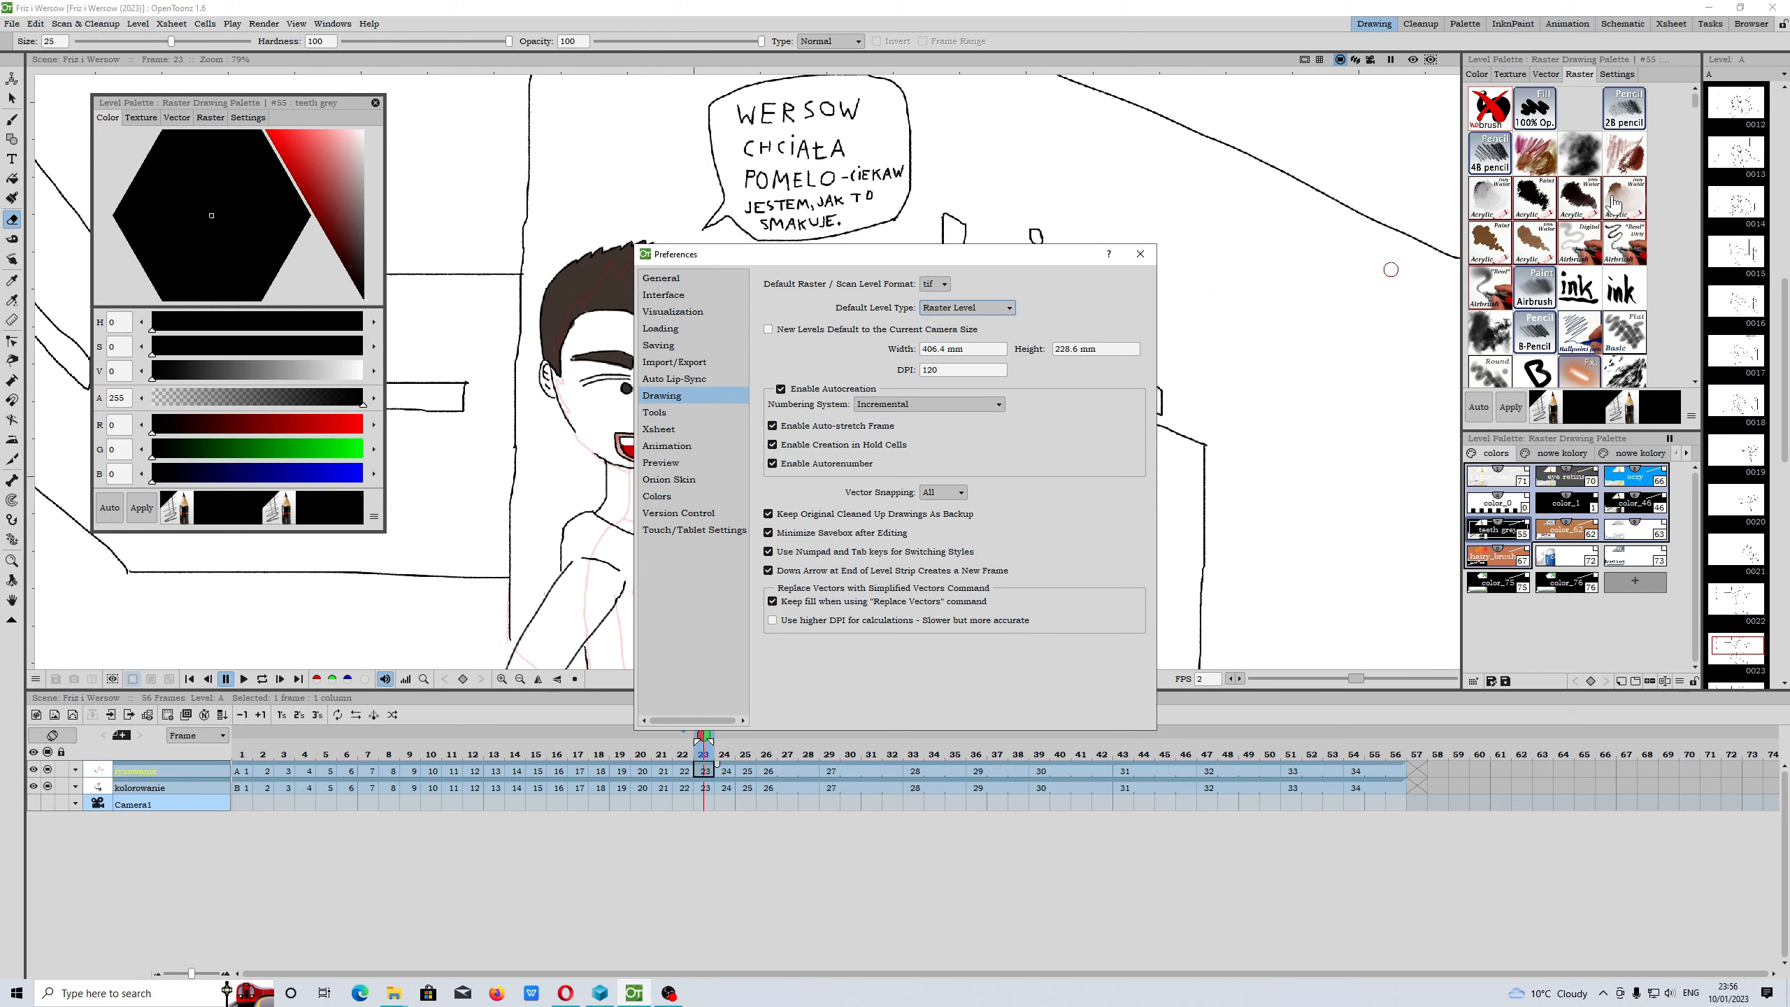
mouse_move(1138, 253)
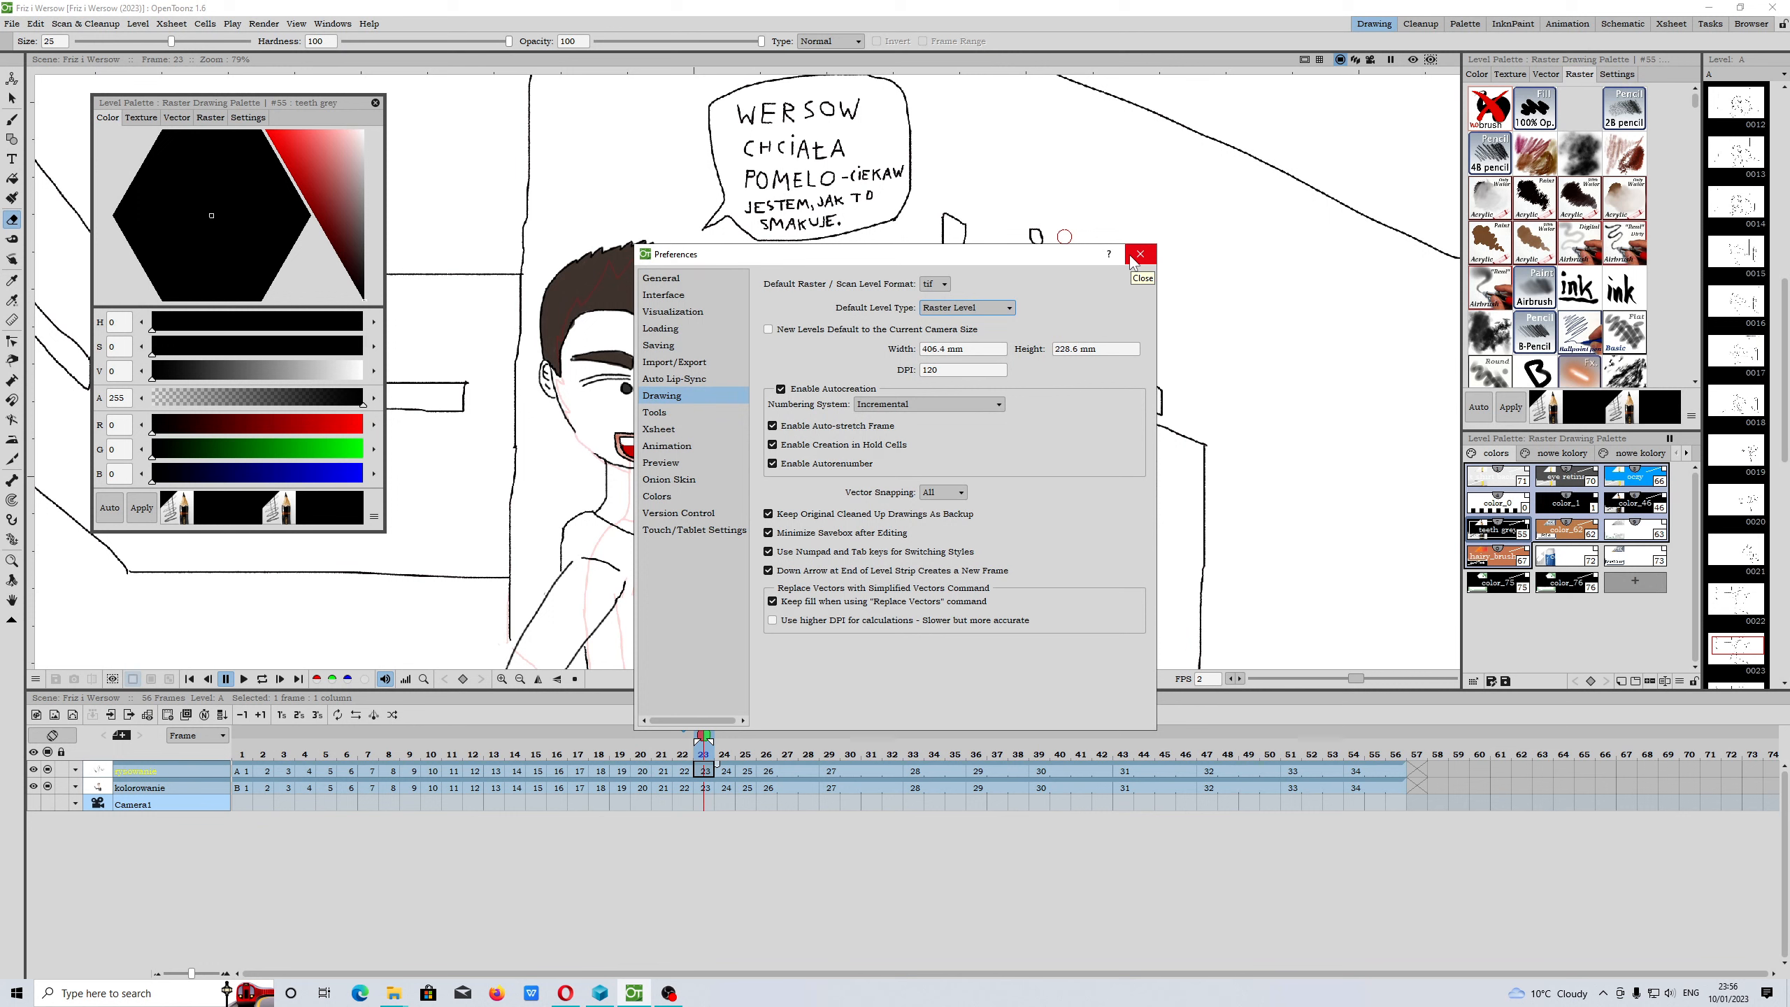
mouse_move(806, 669)
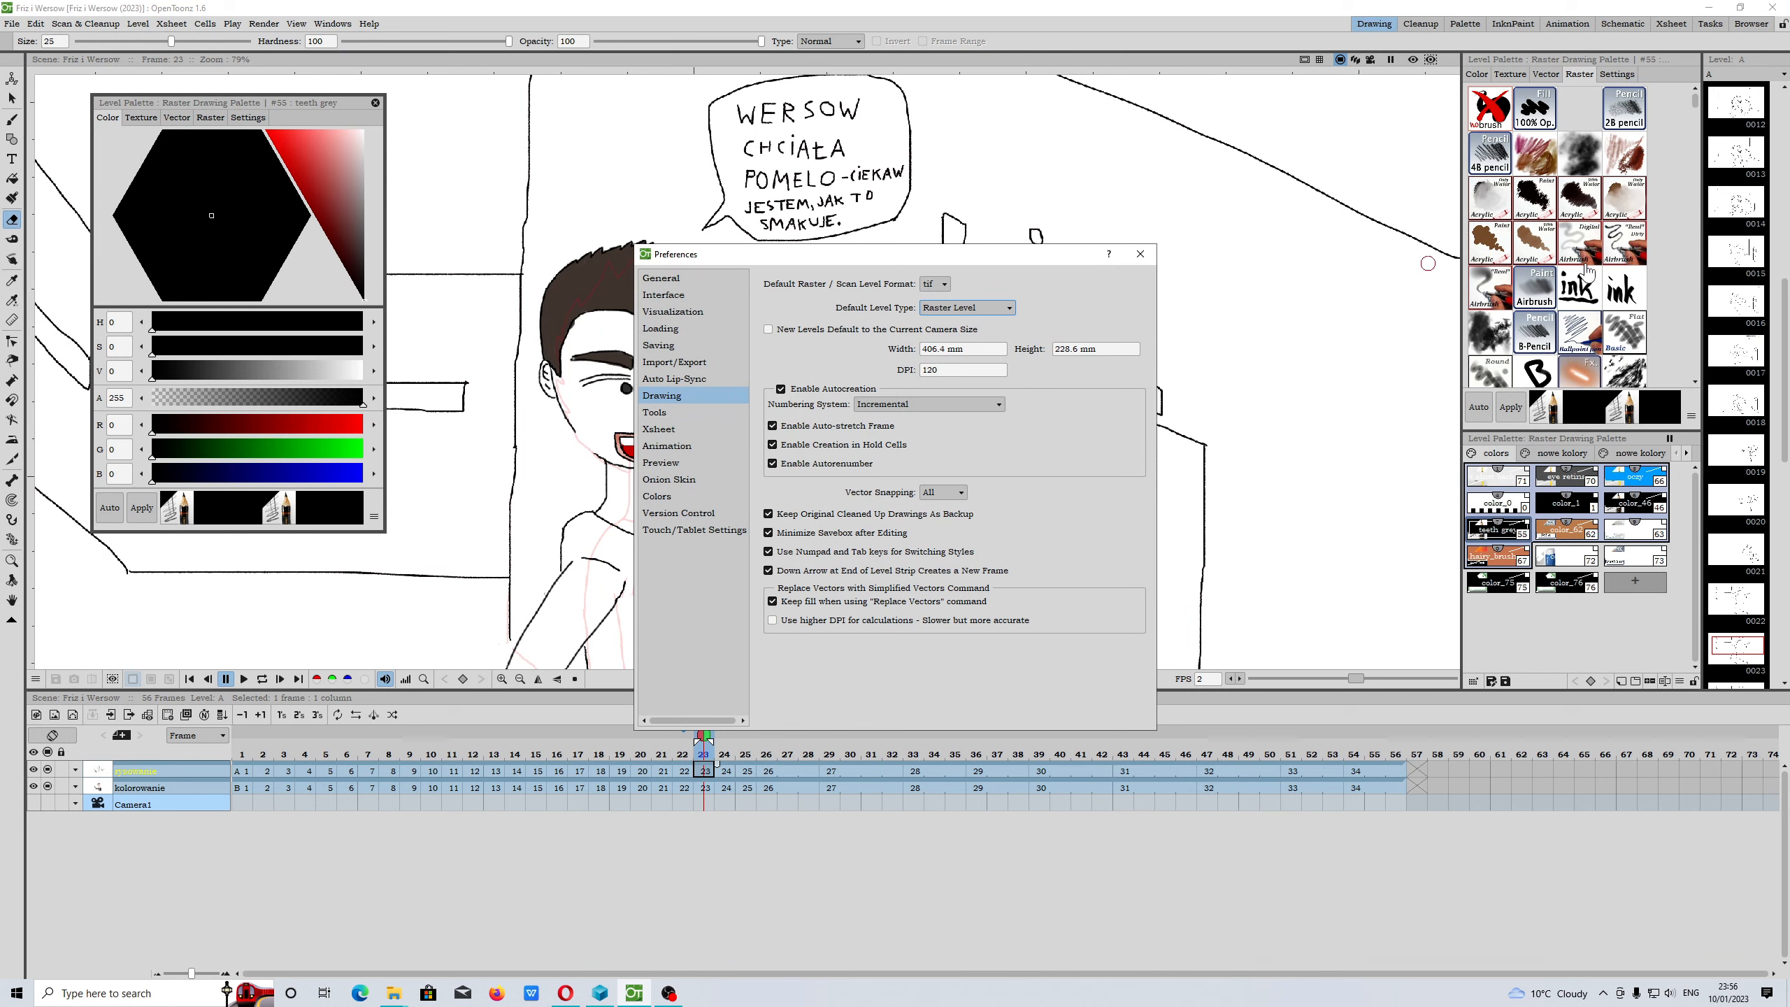
left_click(1138, 253)
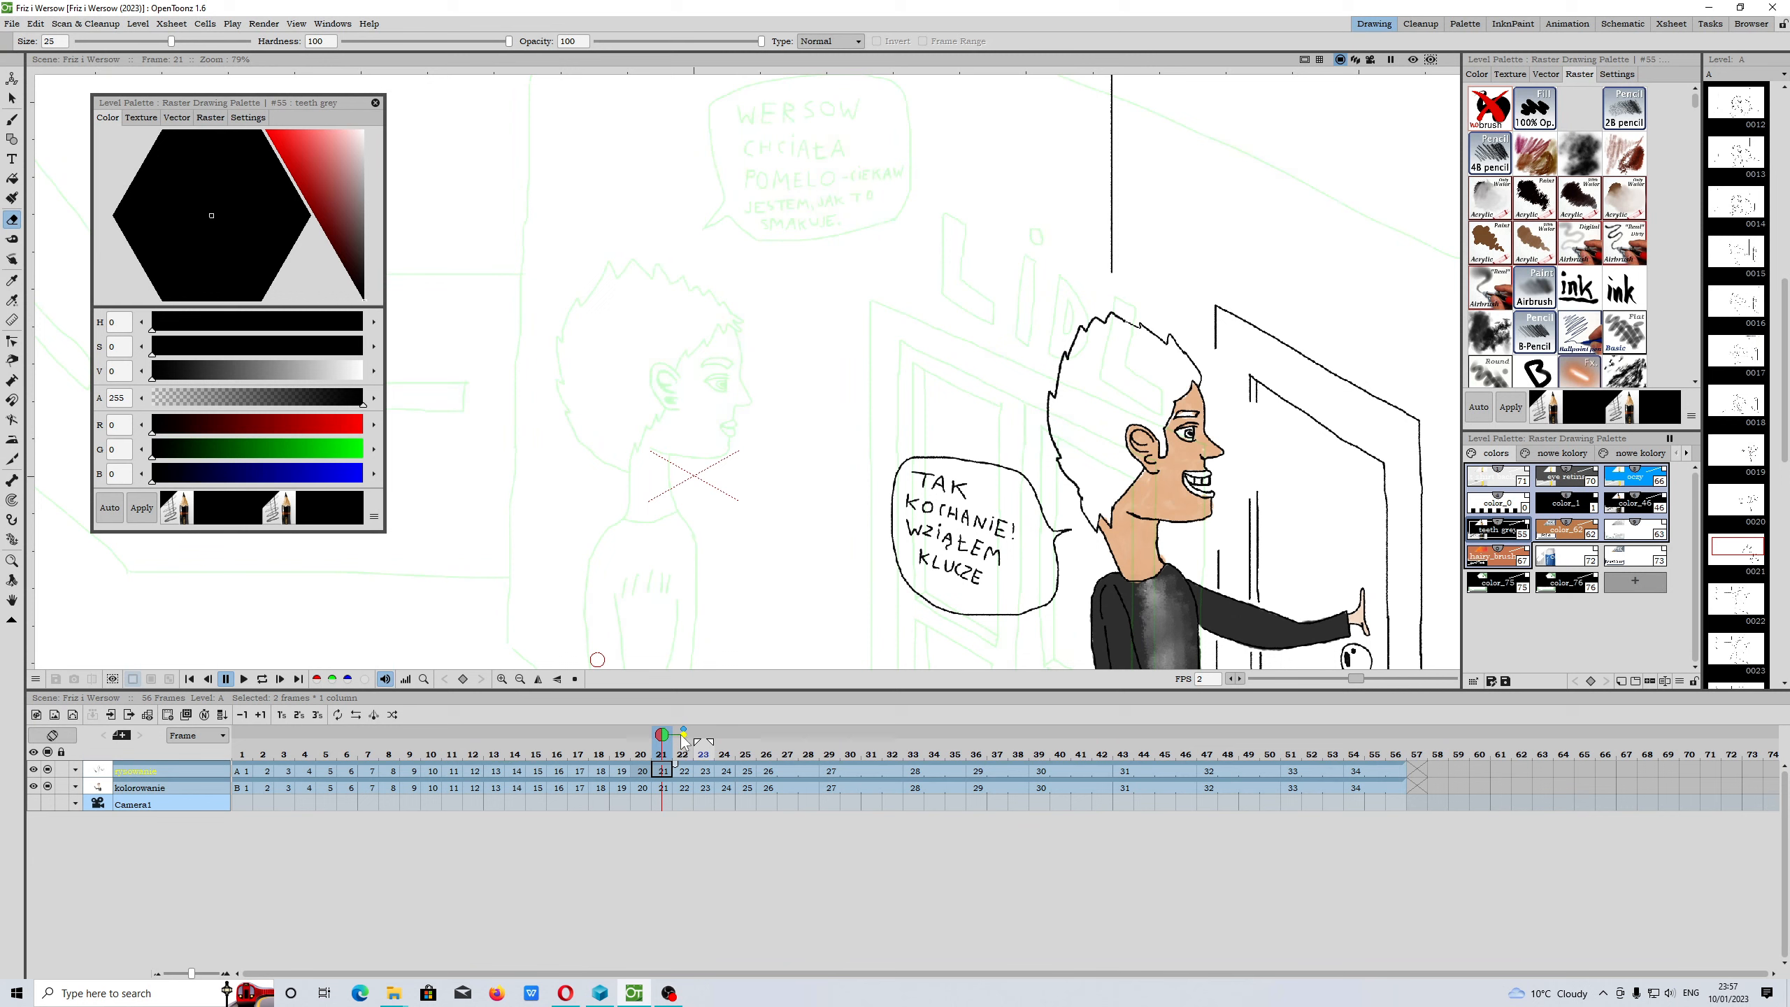
Jump back through frames 17, 11 and 9 to the frame 7 close-up
left_click(578, 753)
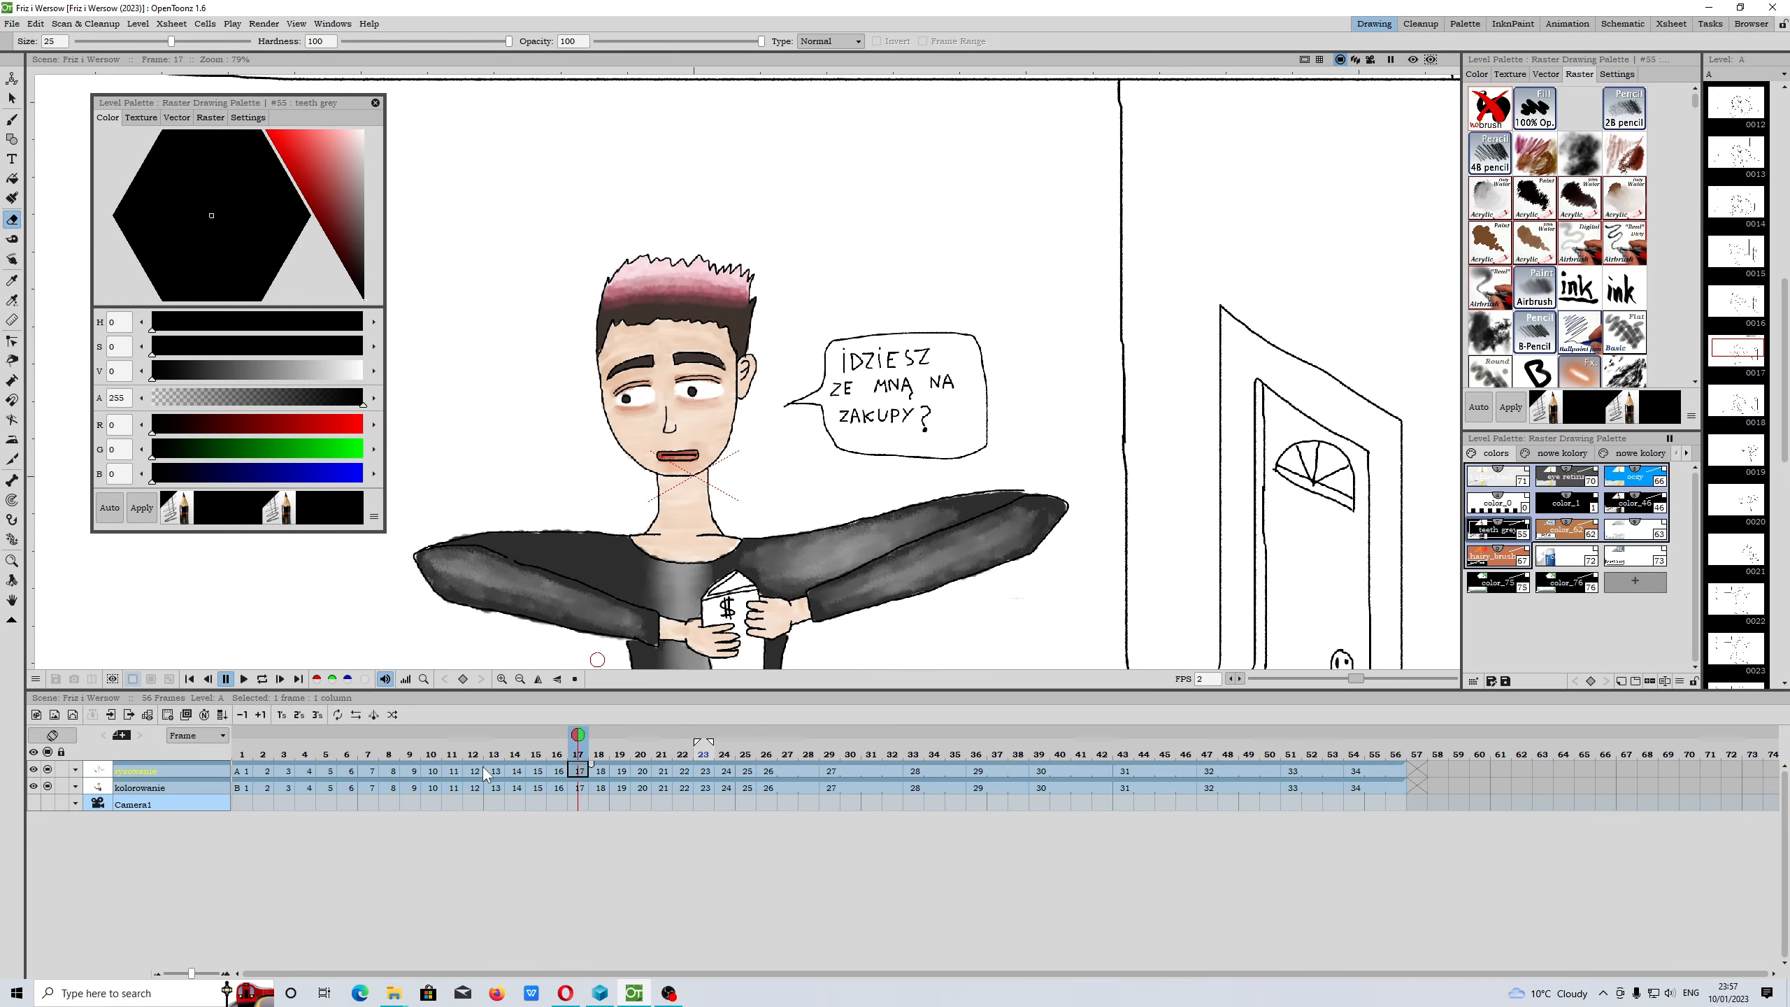
left_click(453, 754)
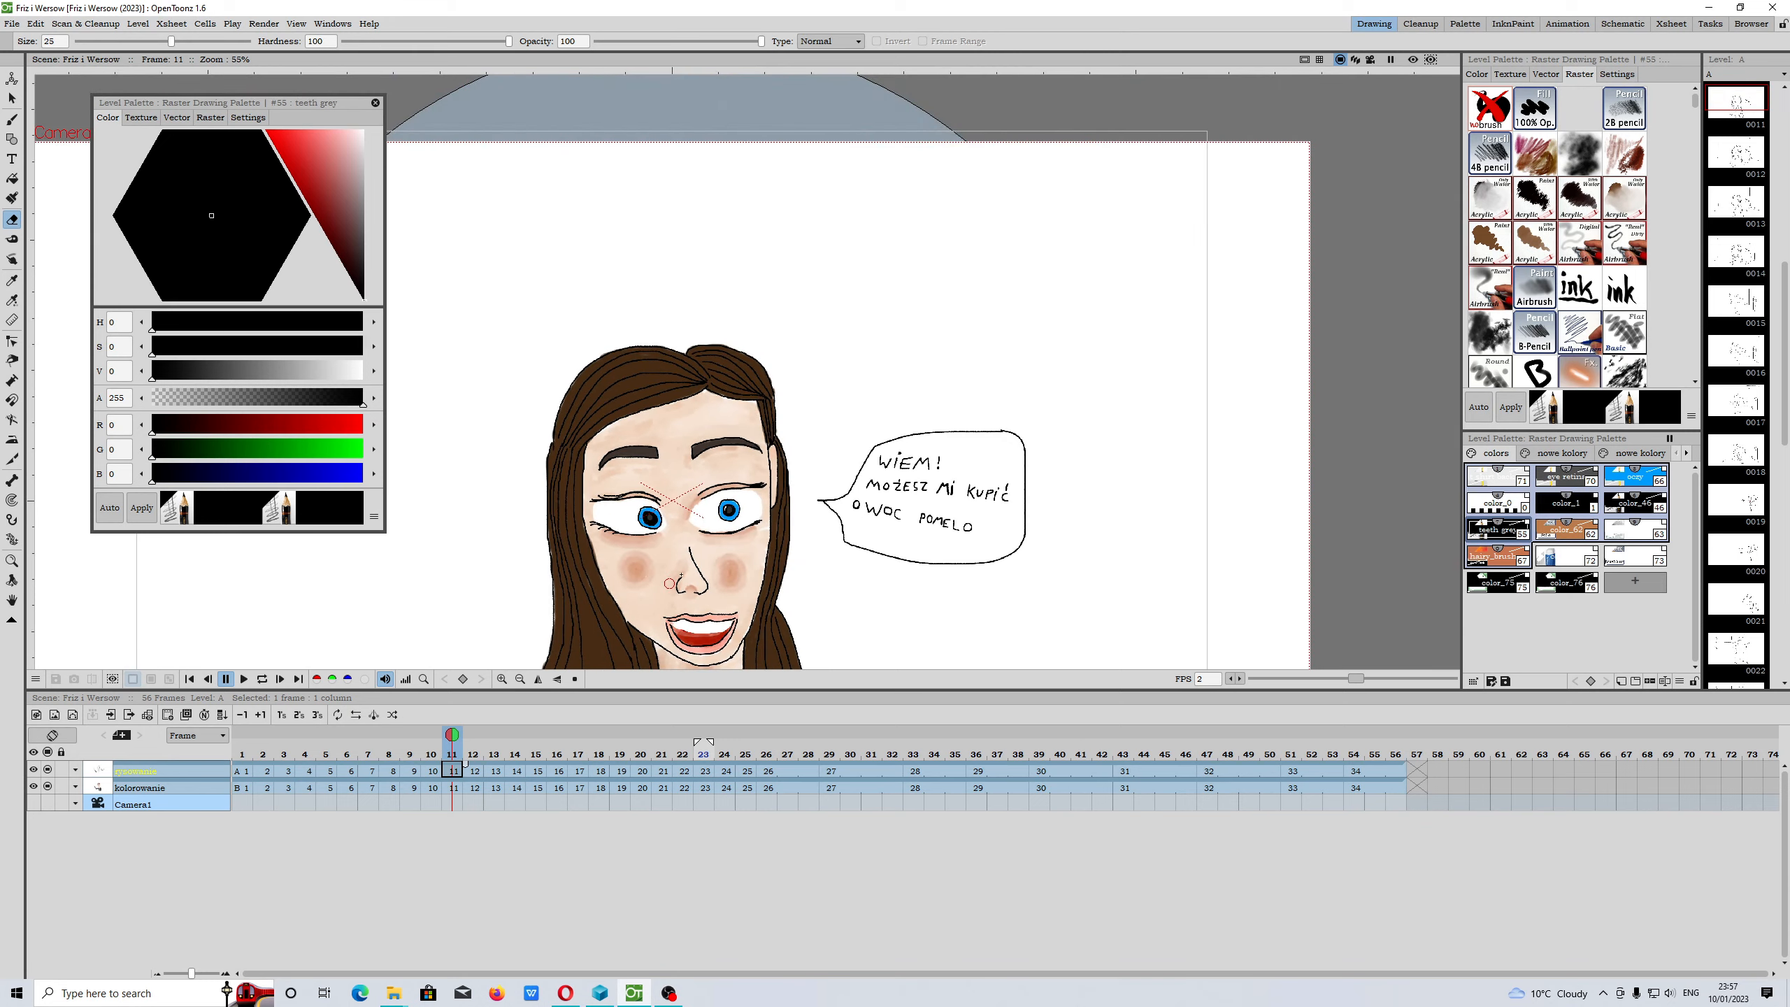
left_click(411, 734)
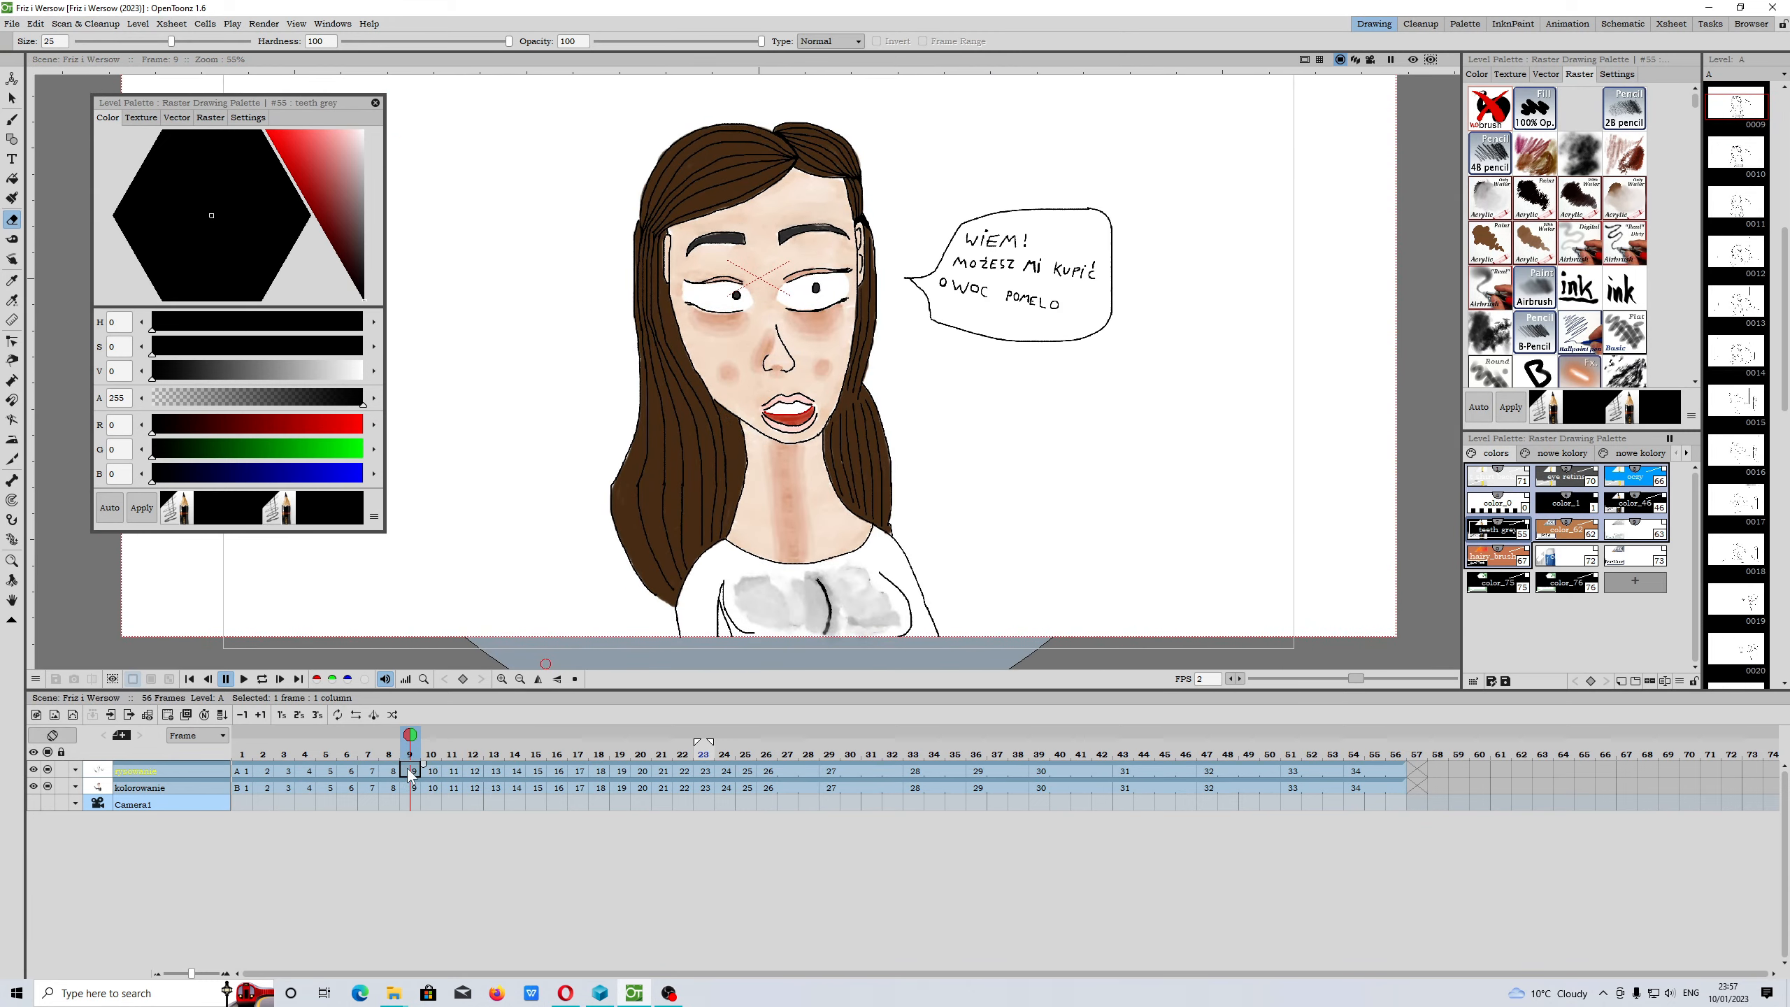
left_click(368, 734)
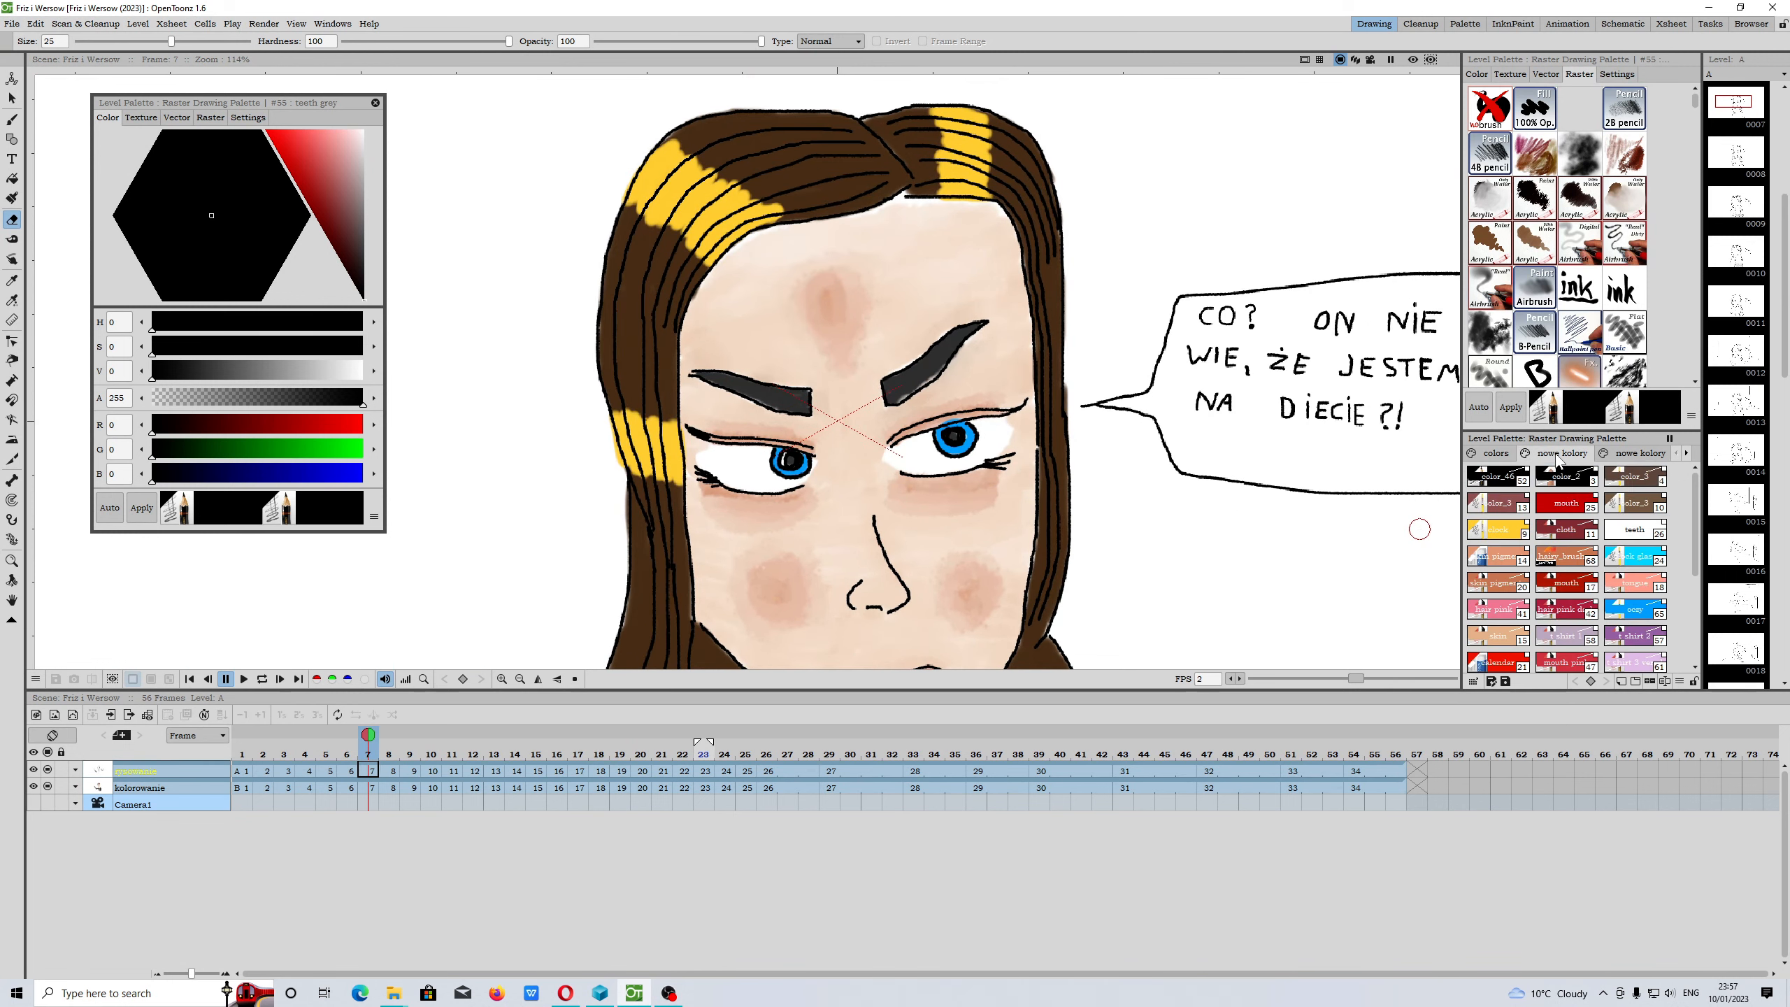
Pick the dark red style on frame 7's colouring level, choose a brush, and show its settings
scroll("down", 3)
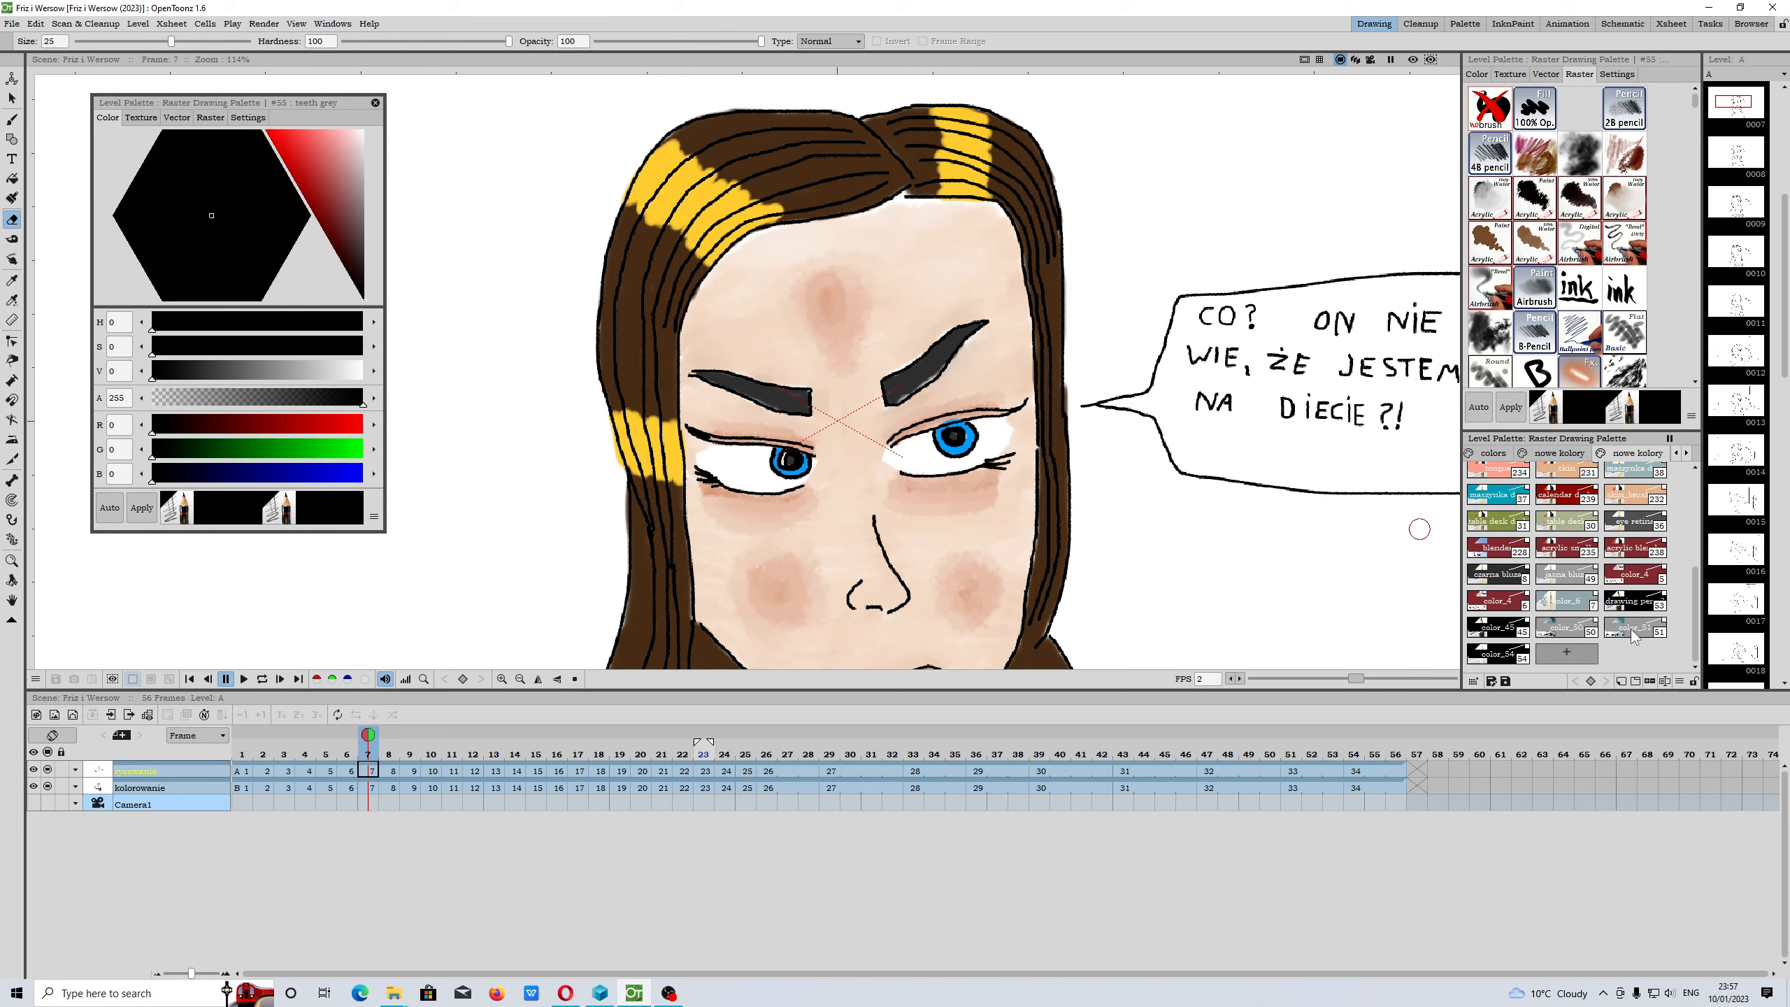
left_click(1632, 574)
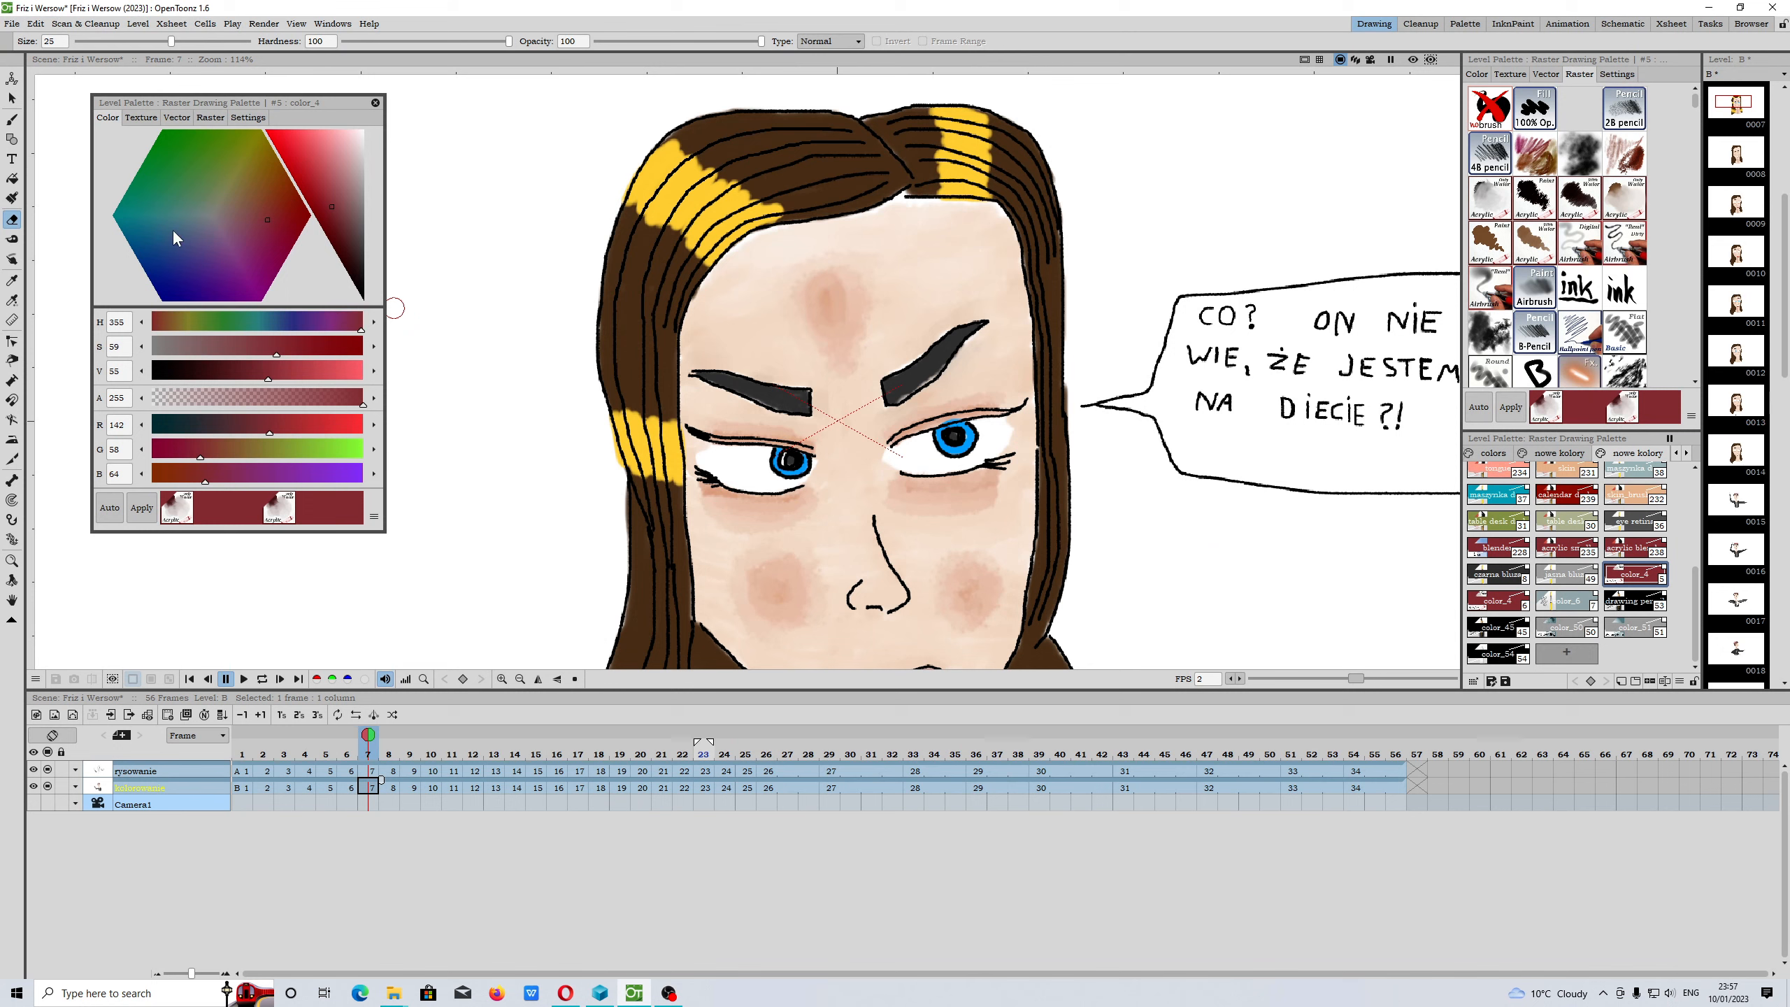
left_click(13, 100)
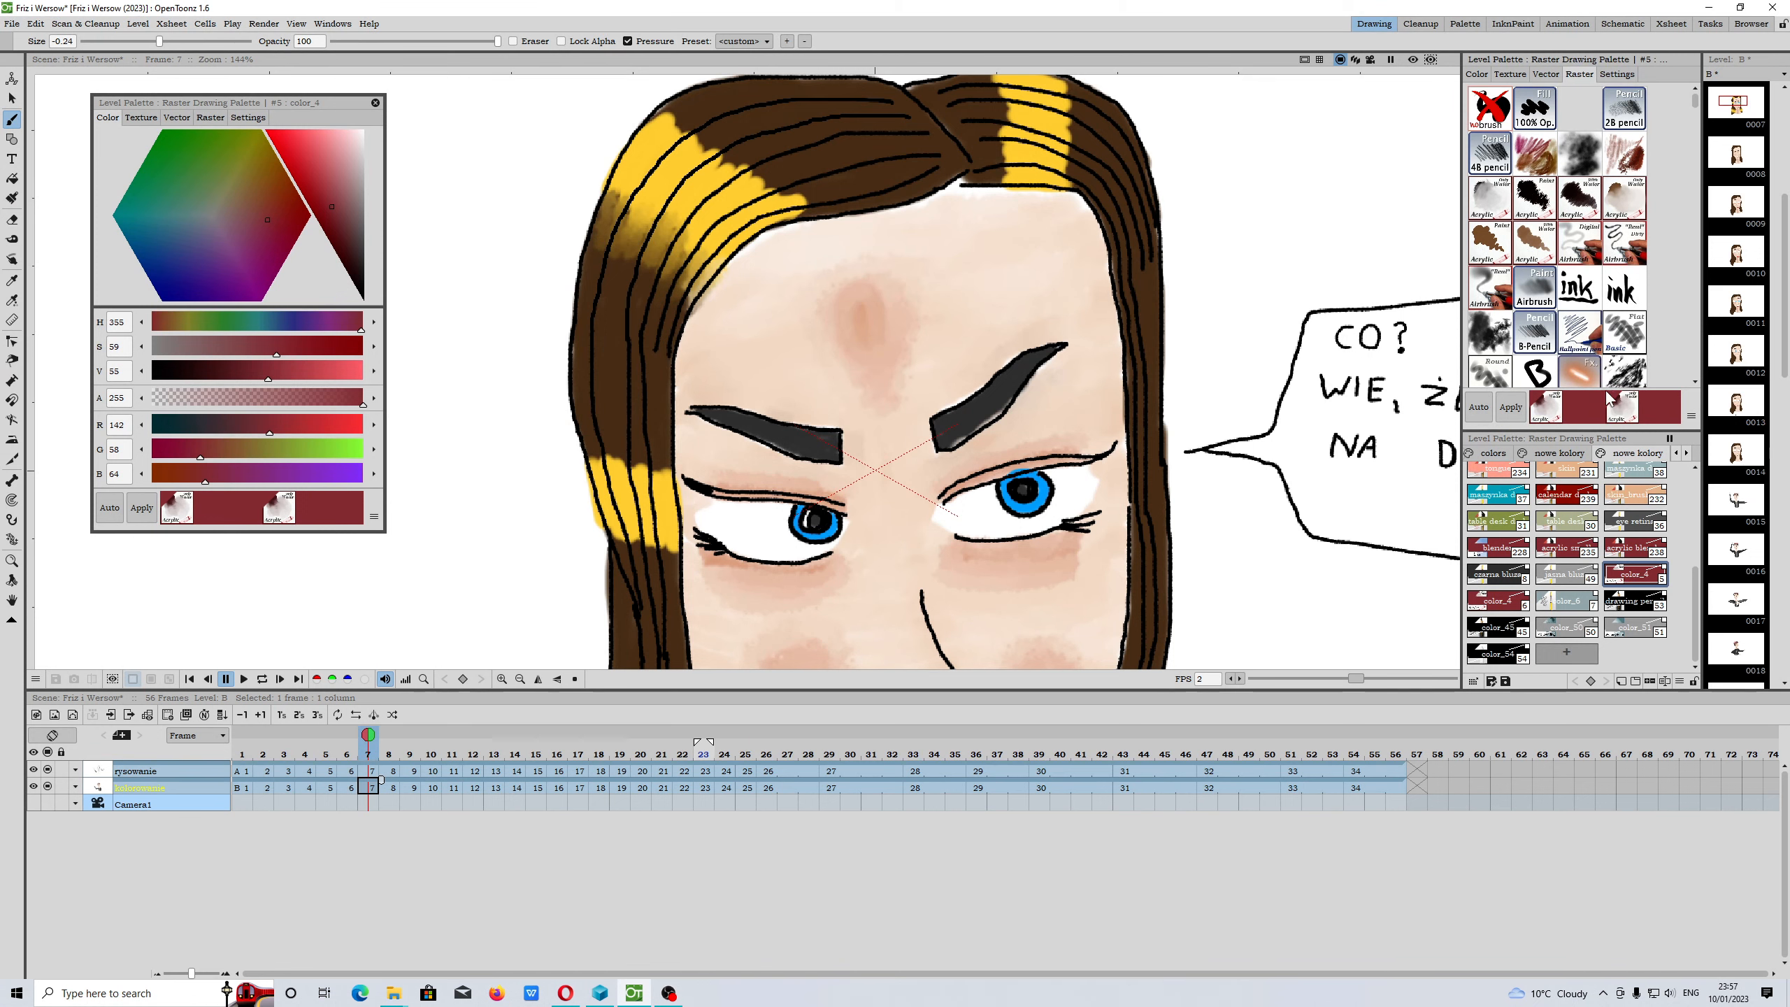
left_click(788, 197)
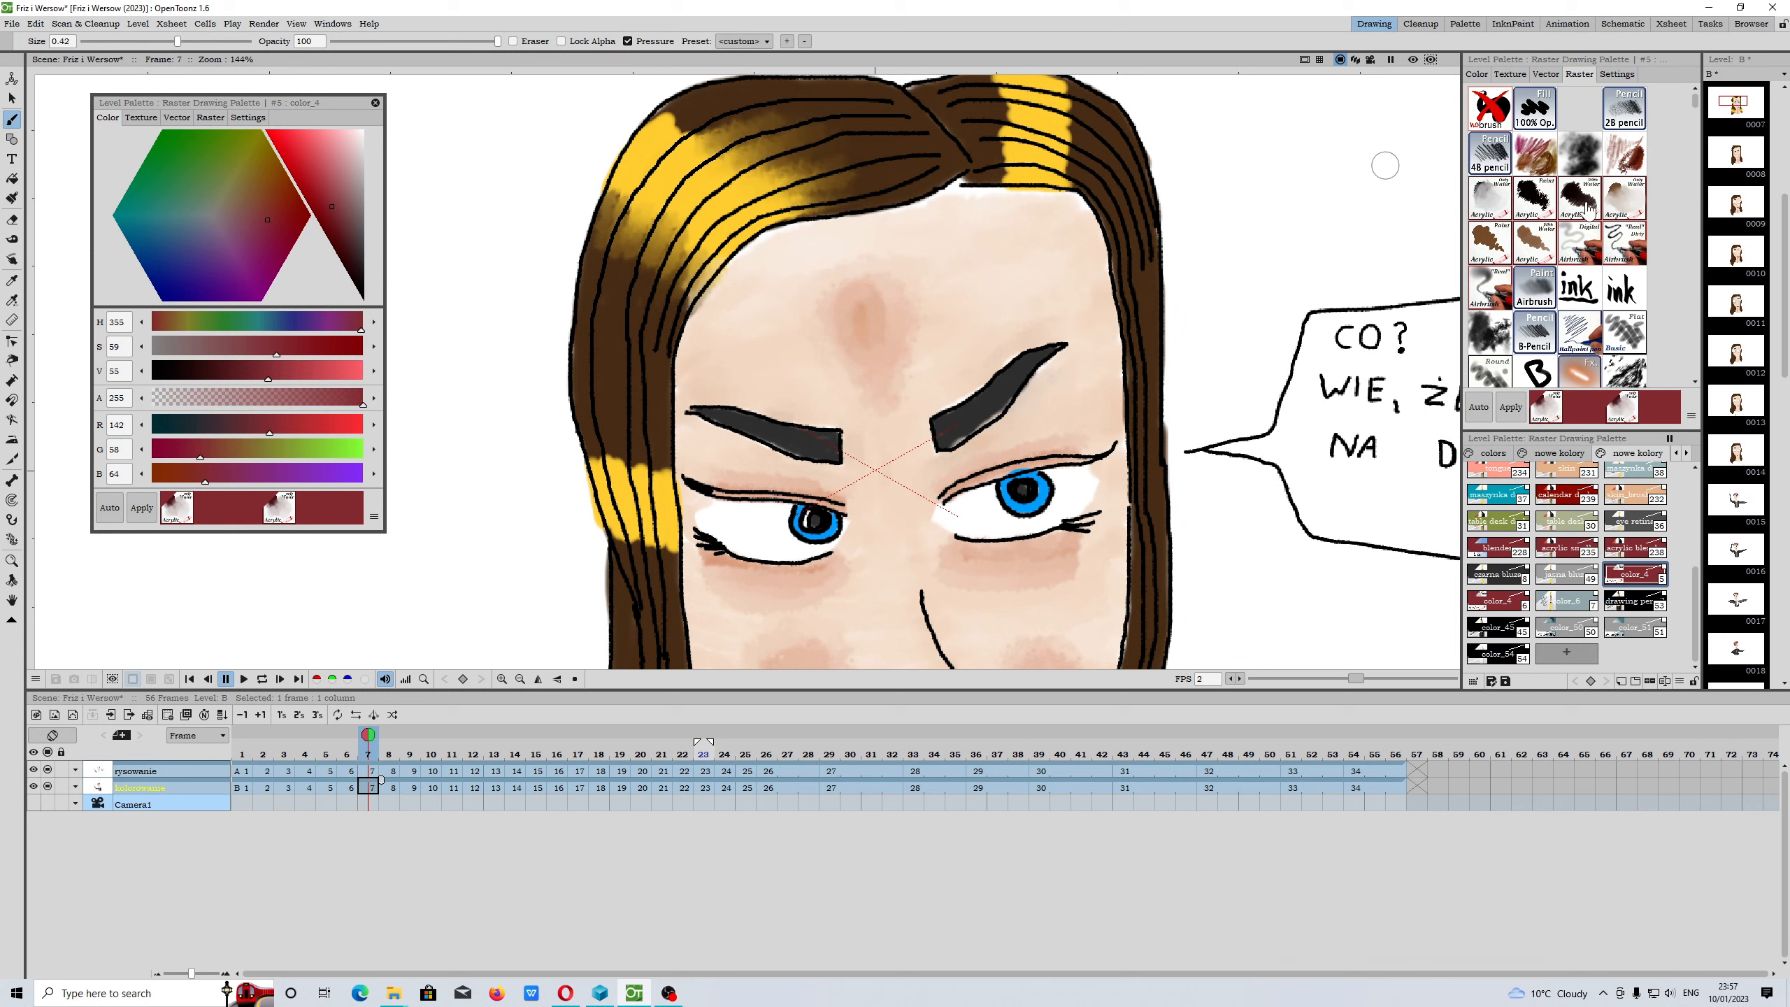
left_click(1617, 74)
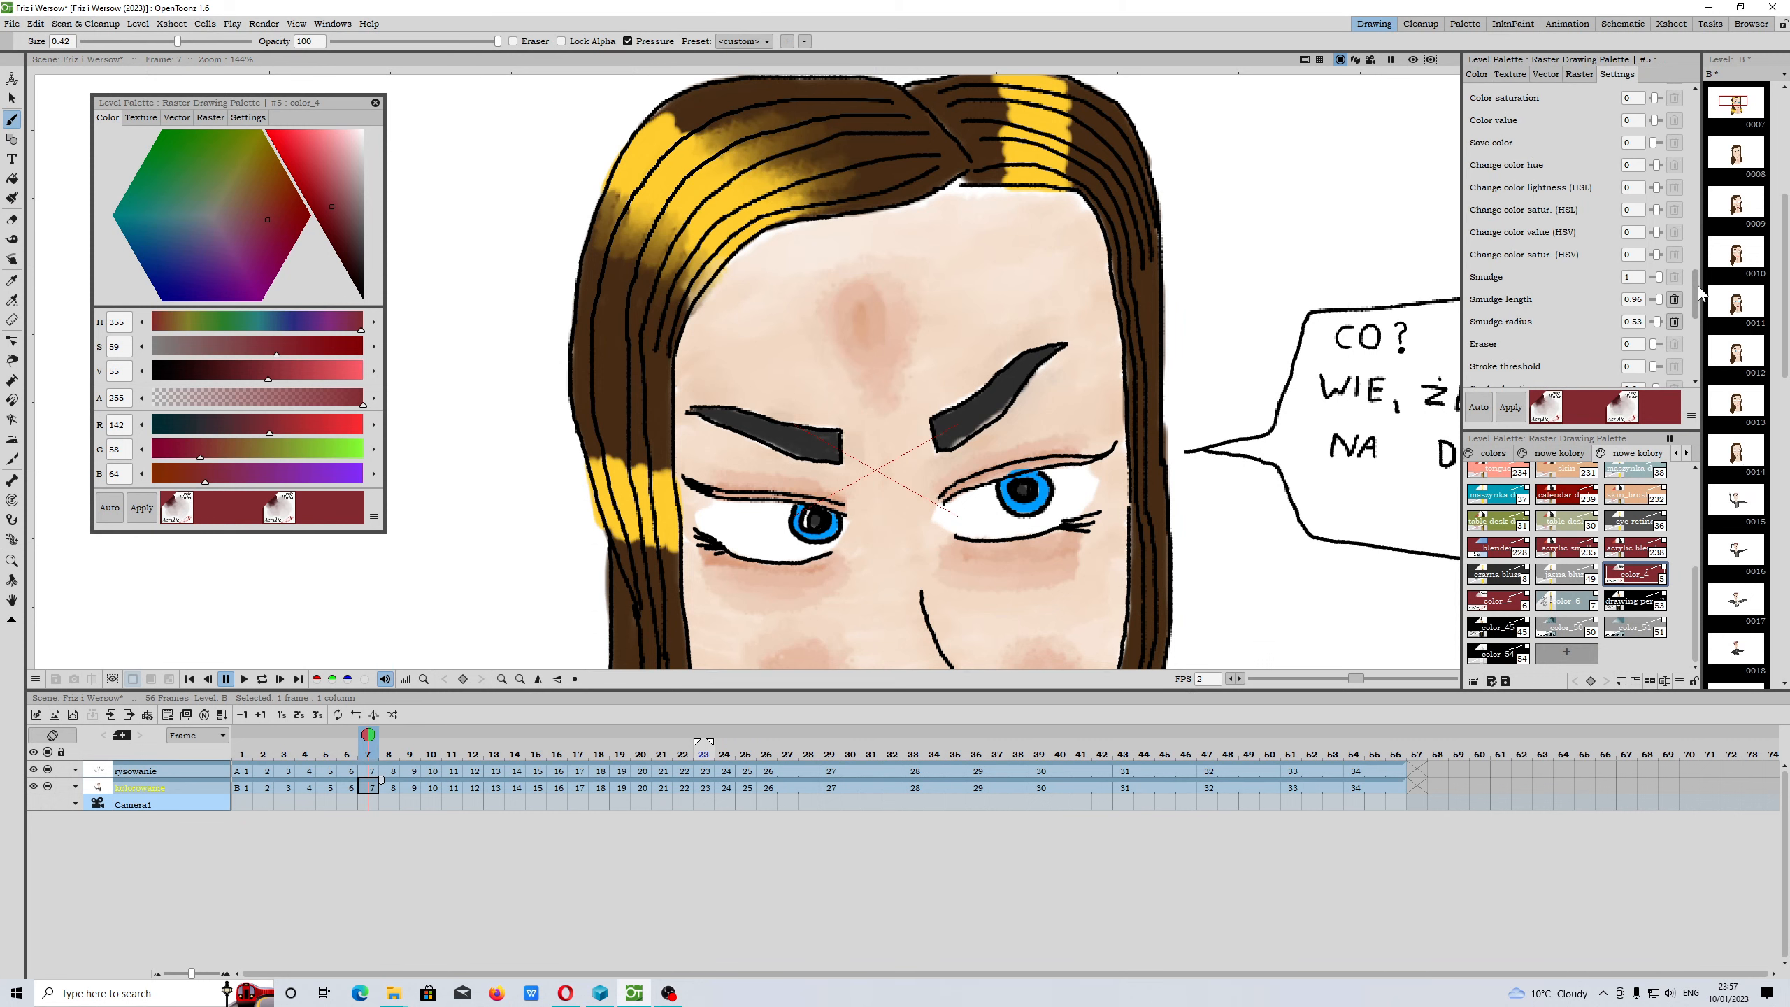
Lower the brush's smudge radius, then raise it slightly to 0.23
scroll("down", 3)
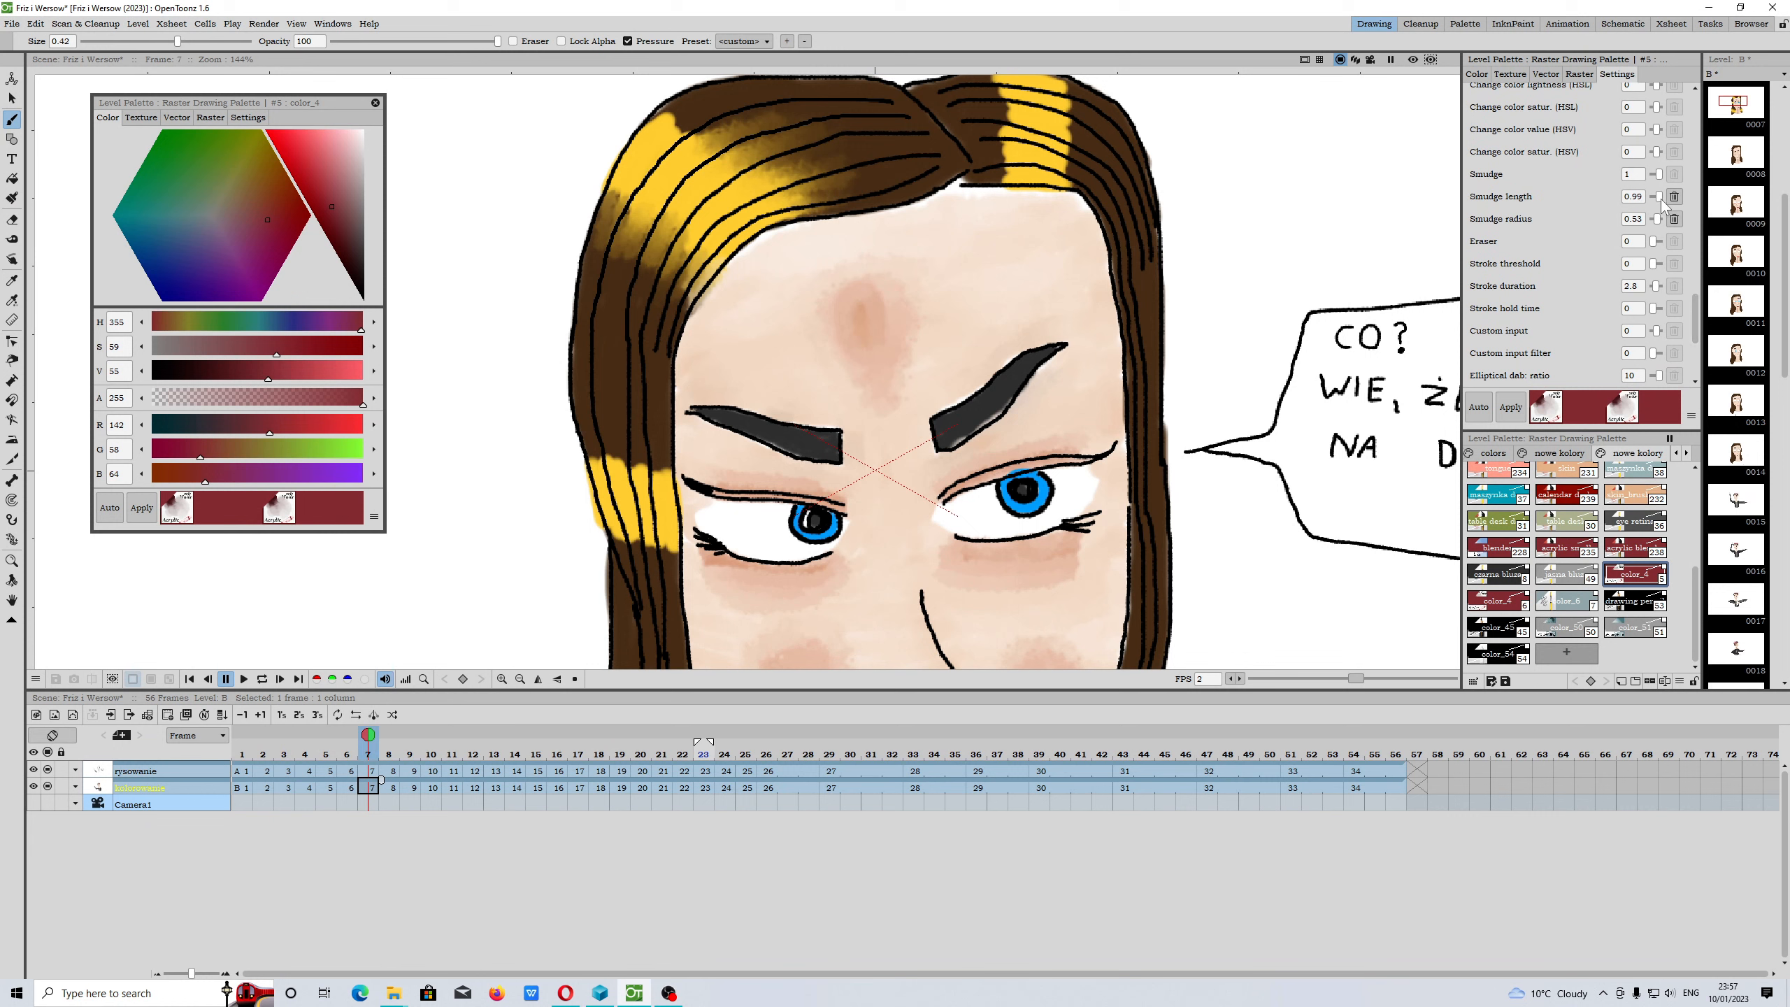
left_click(1658, 218)
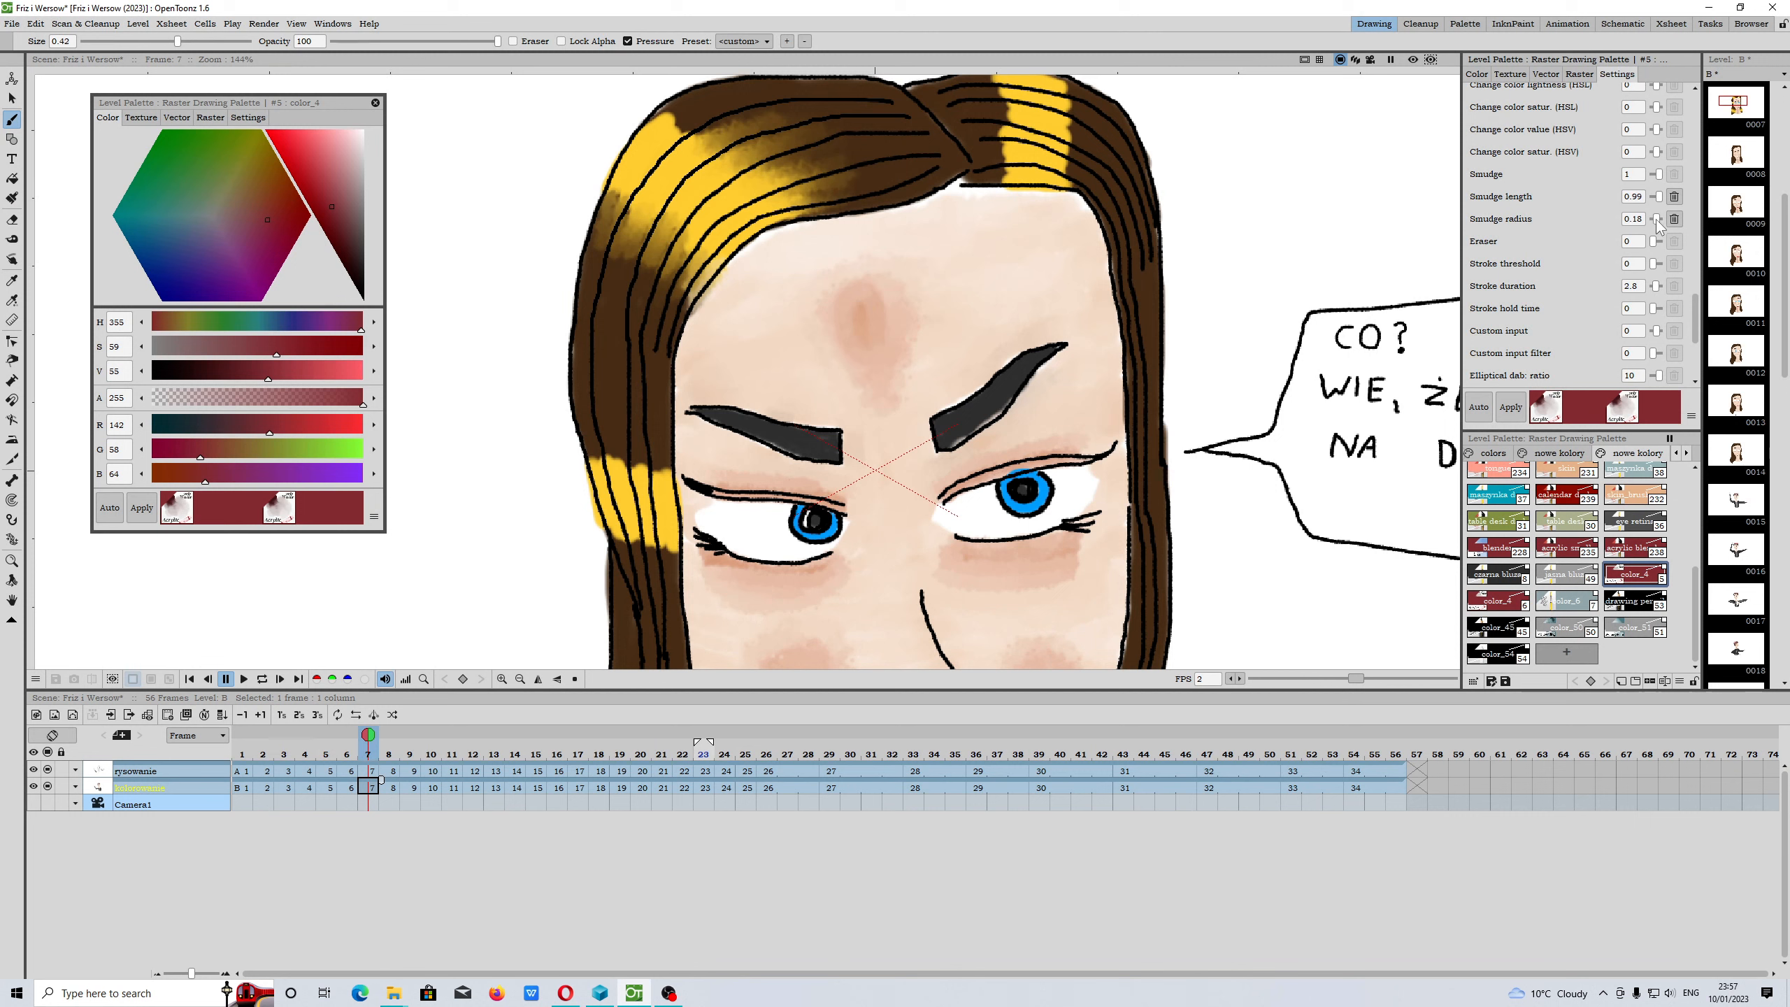
left_click(1658, 216)
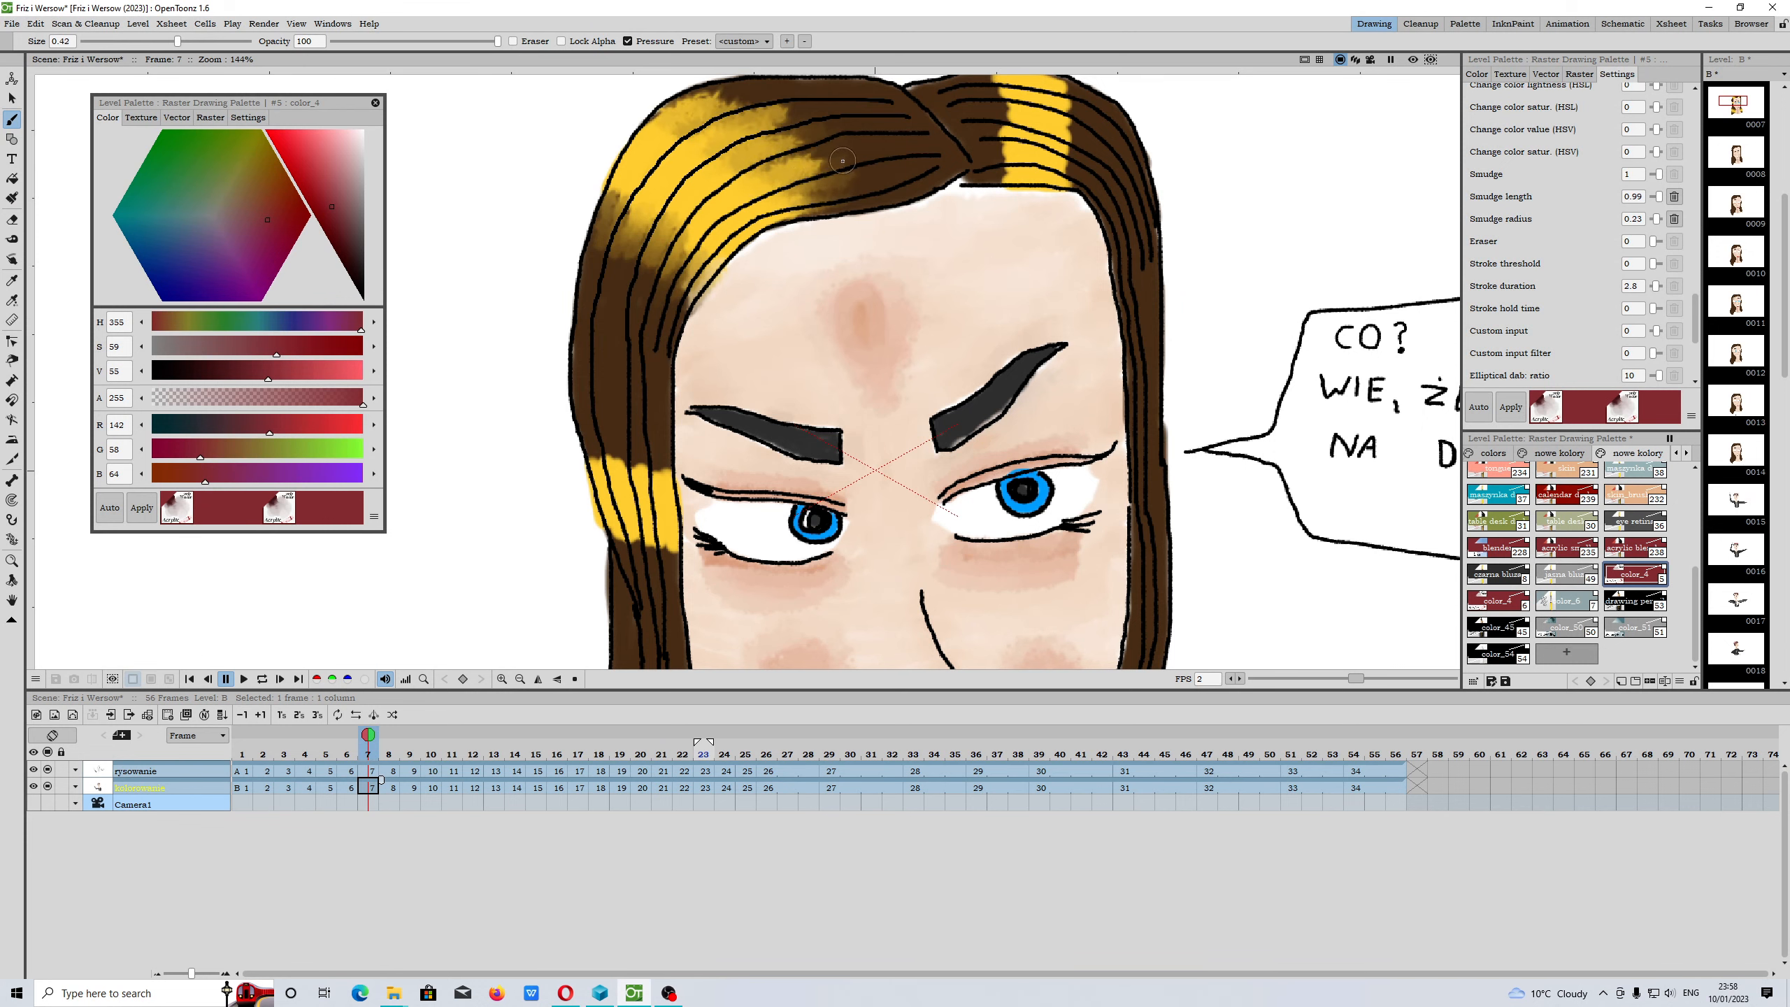
scroll("down", 3)
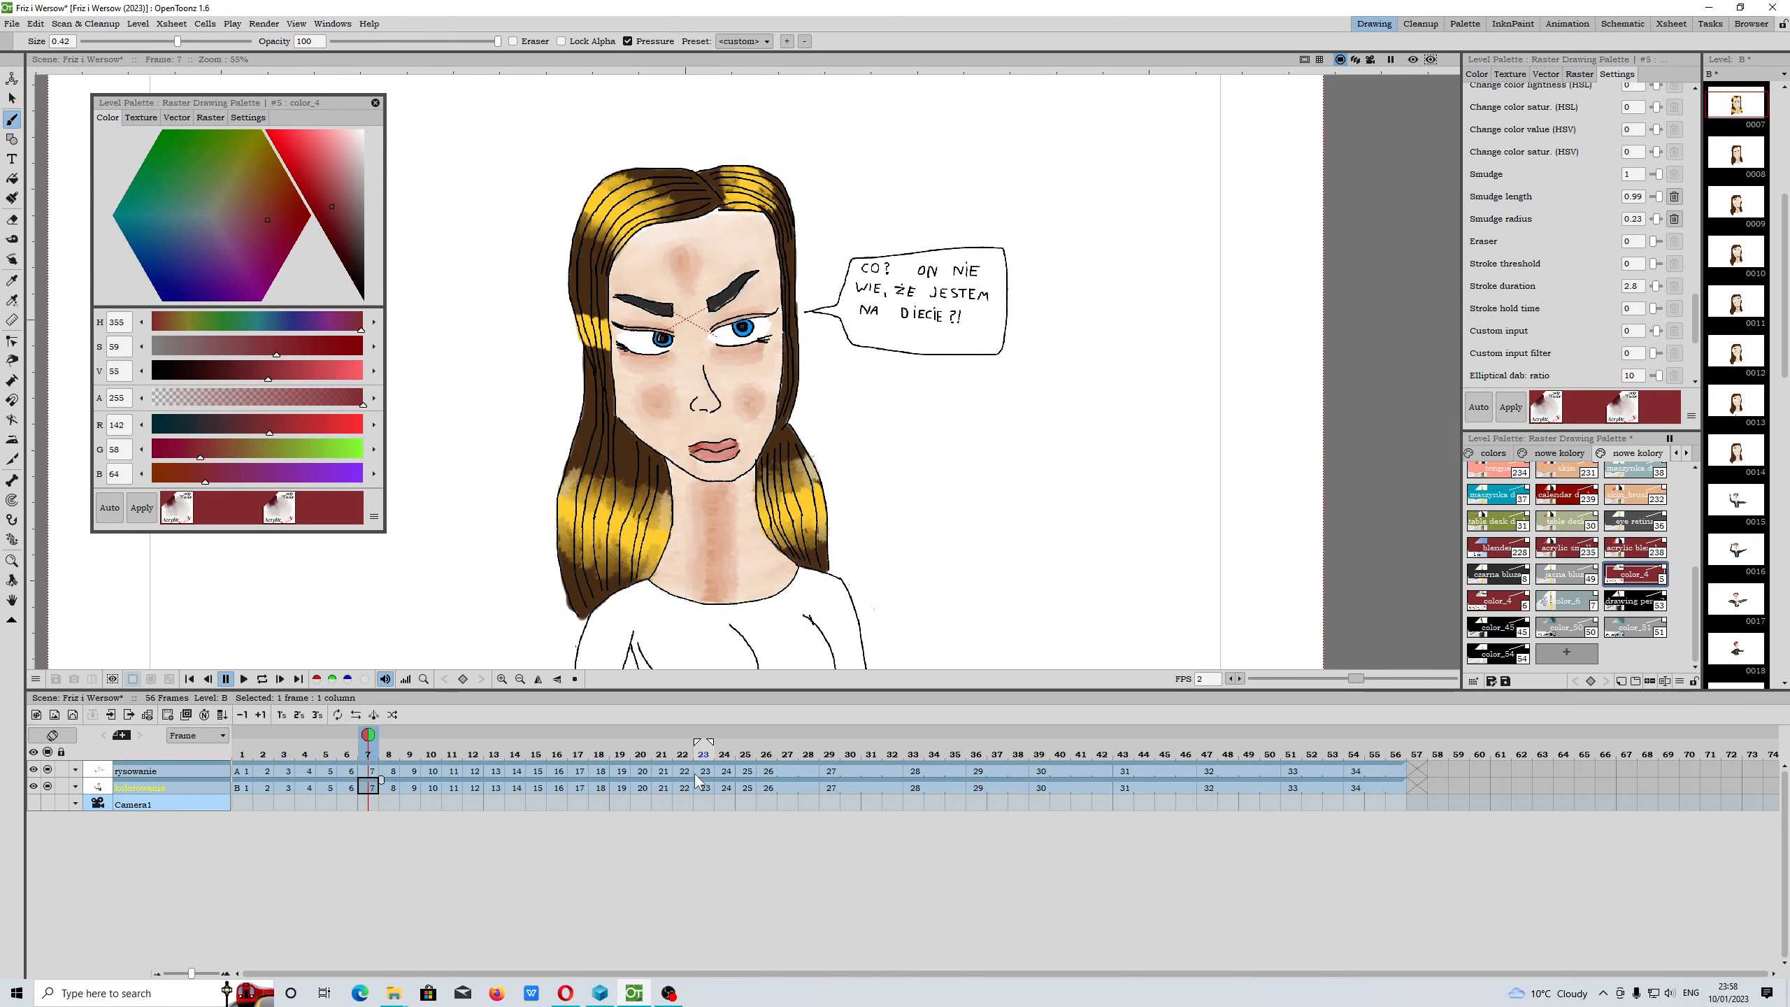
Check frame 23 outside the Lidl shop, then return to frame 1
left_click(242, 753)
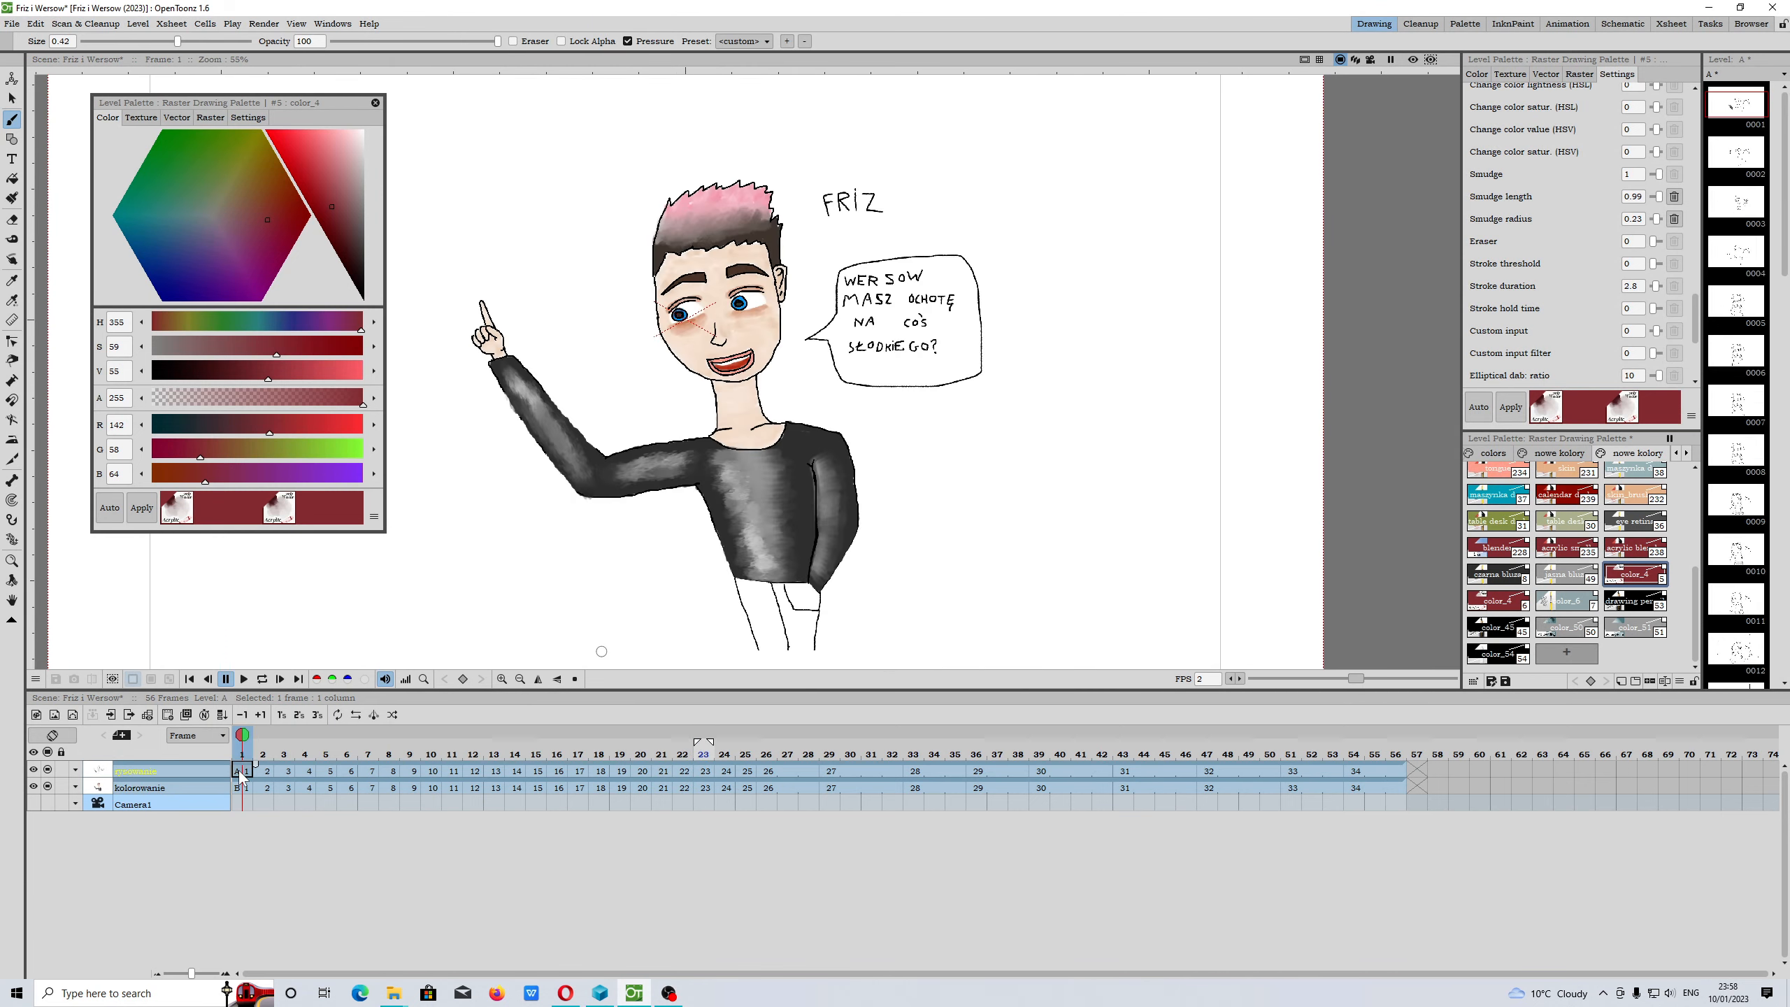
left_click(12, 23)
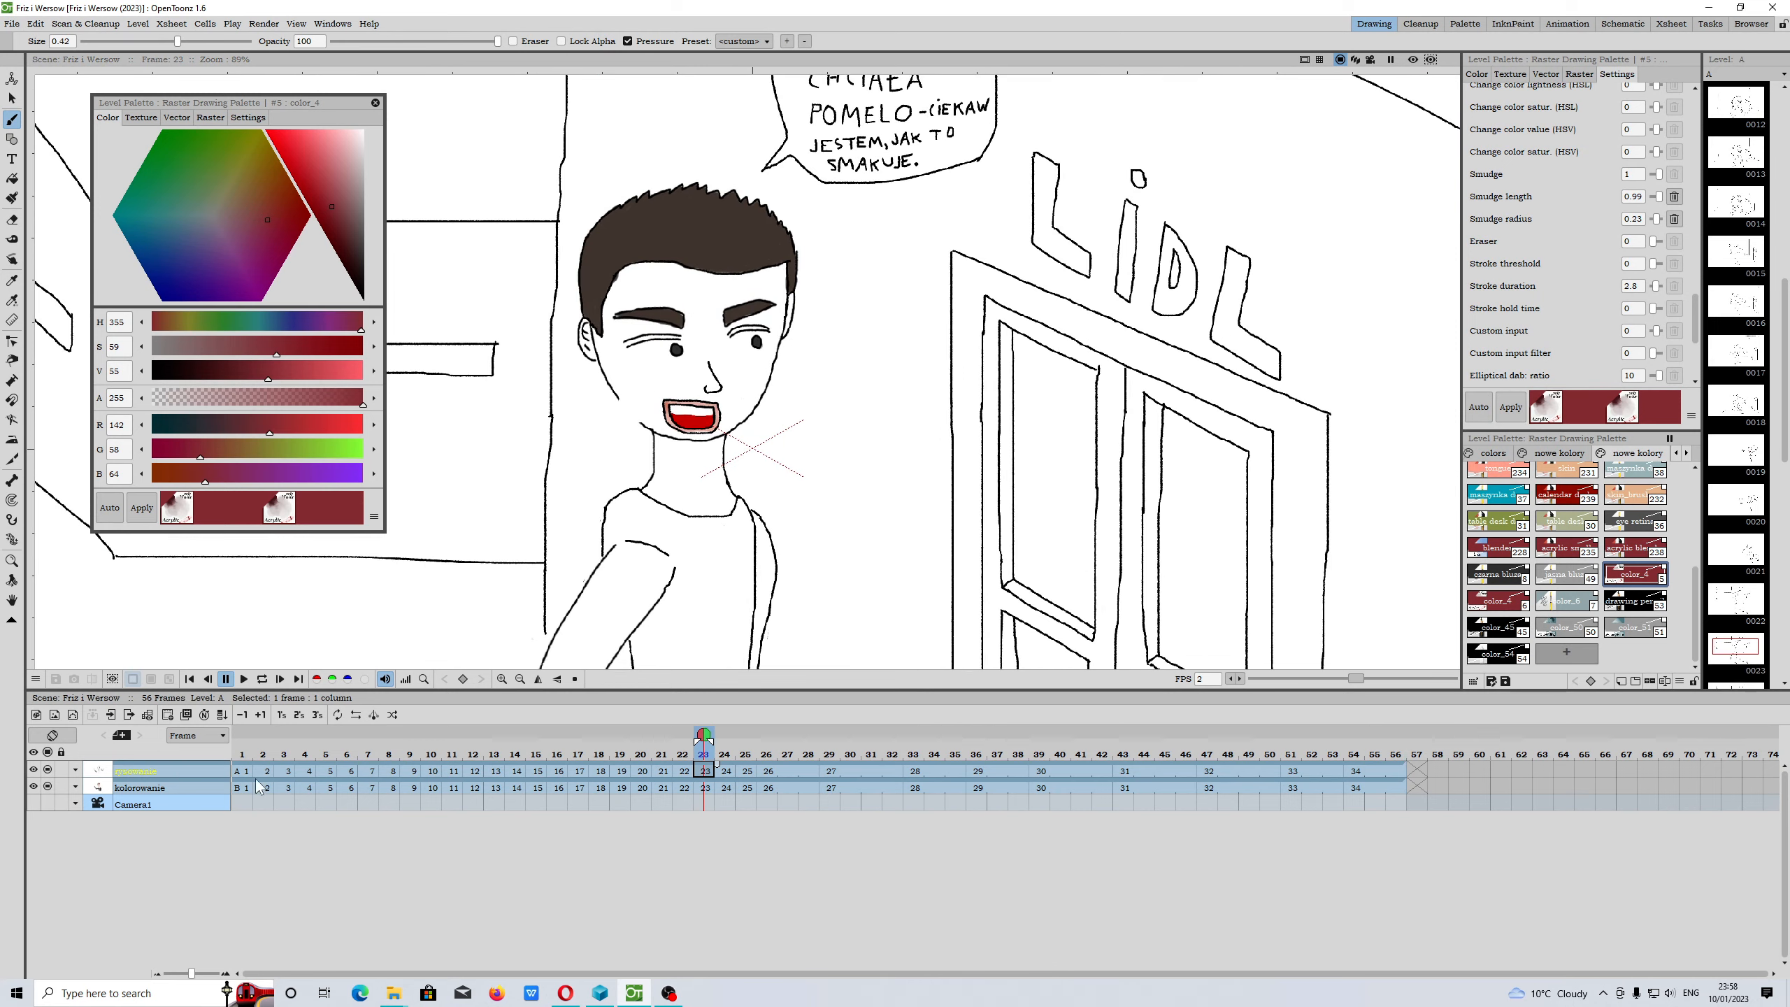
left_click(298, 679)
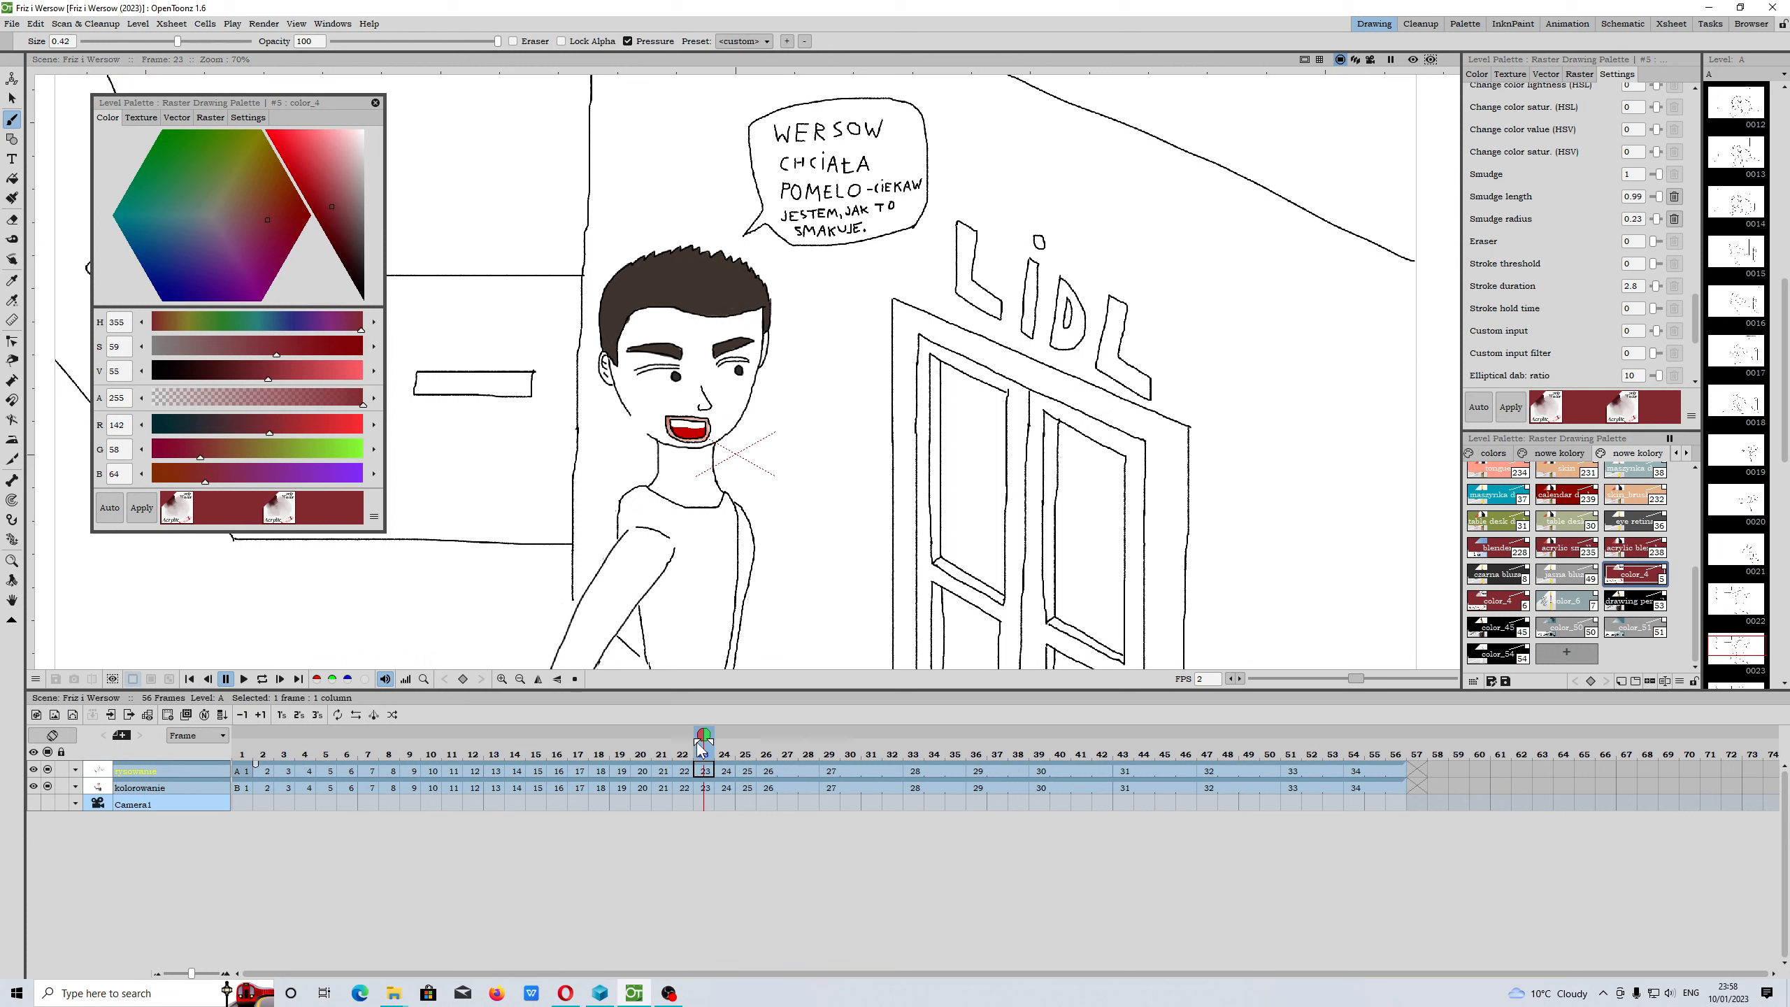
mouse_move(703, 742)
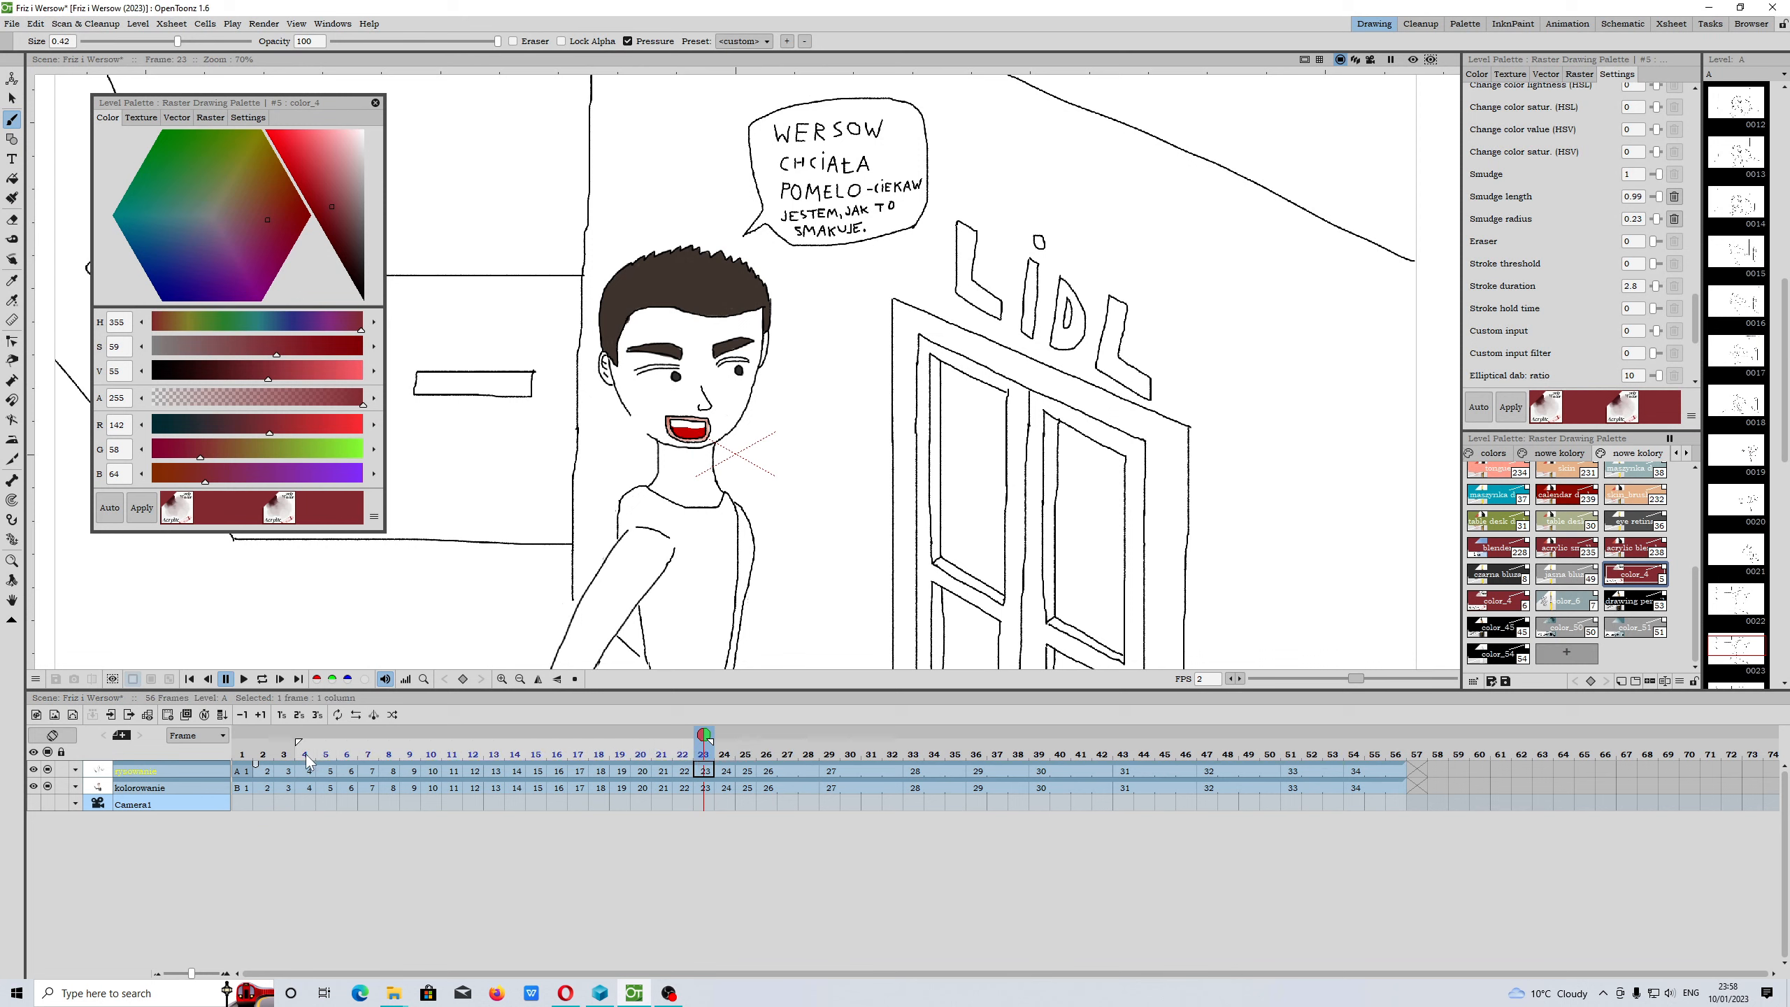
left_click(190, 679)
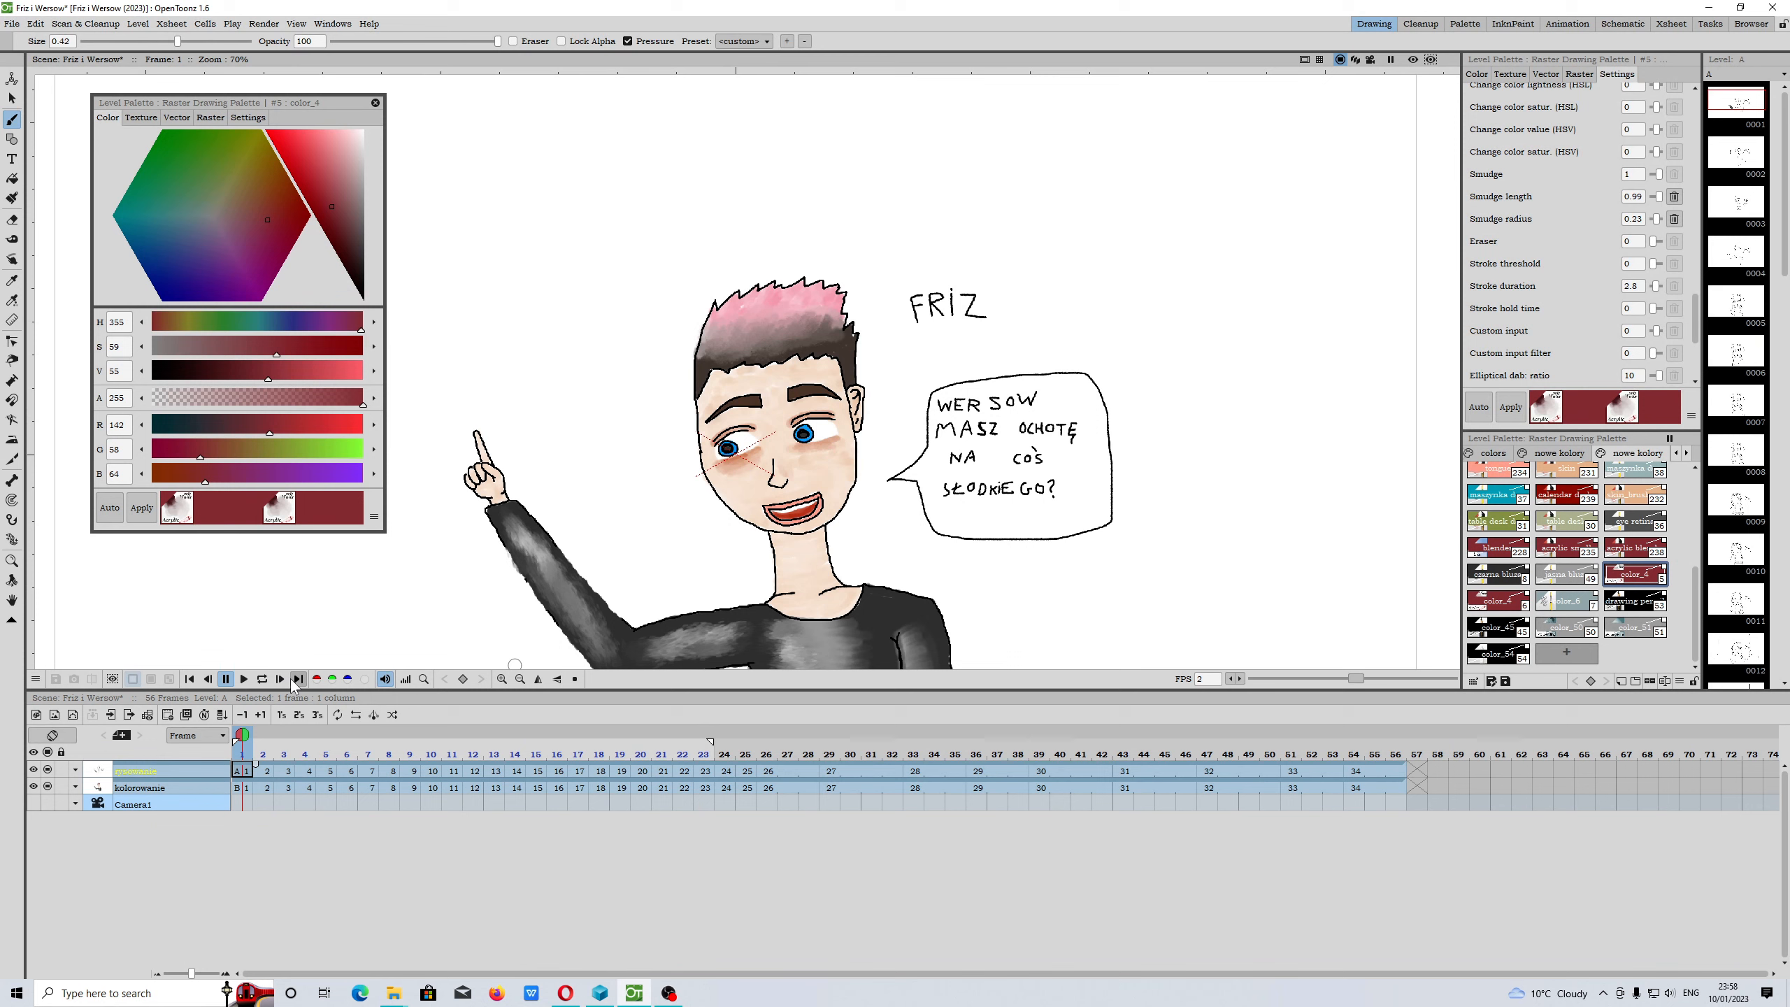
Inspect frames 23 and 17 in the Xsheet, then return to frame 23
left_click(702, 734)
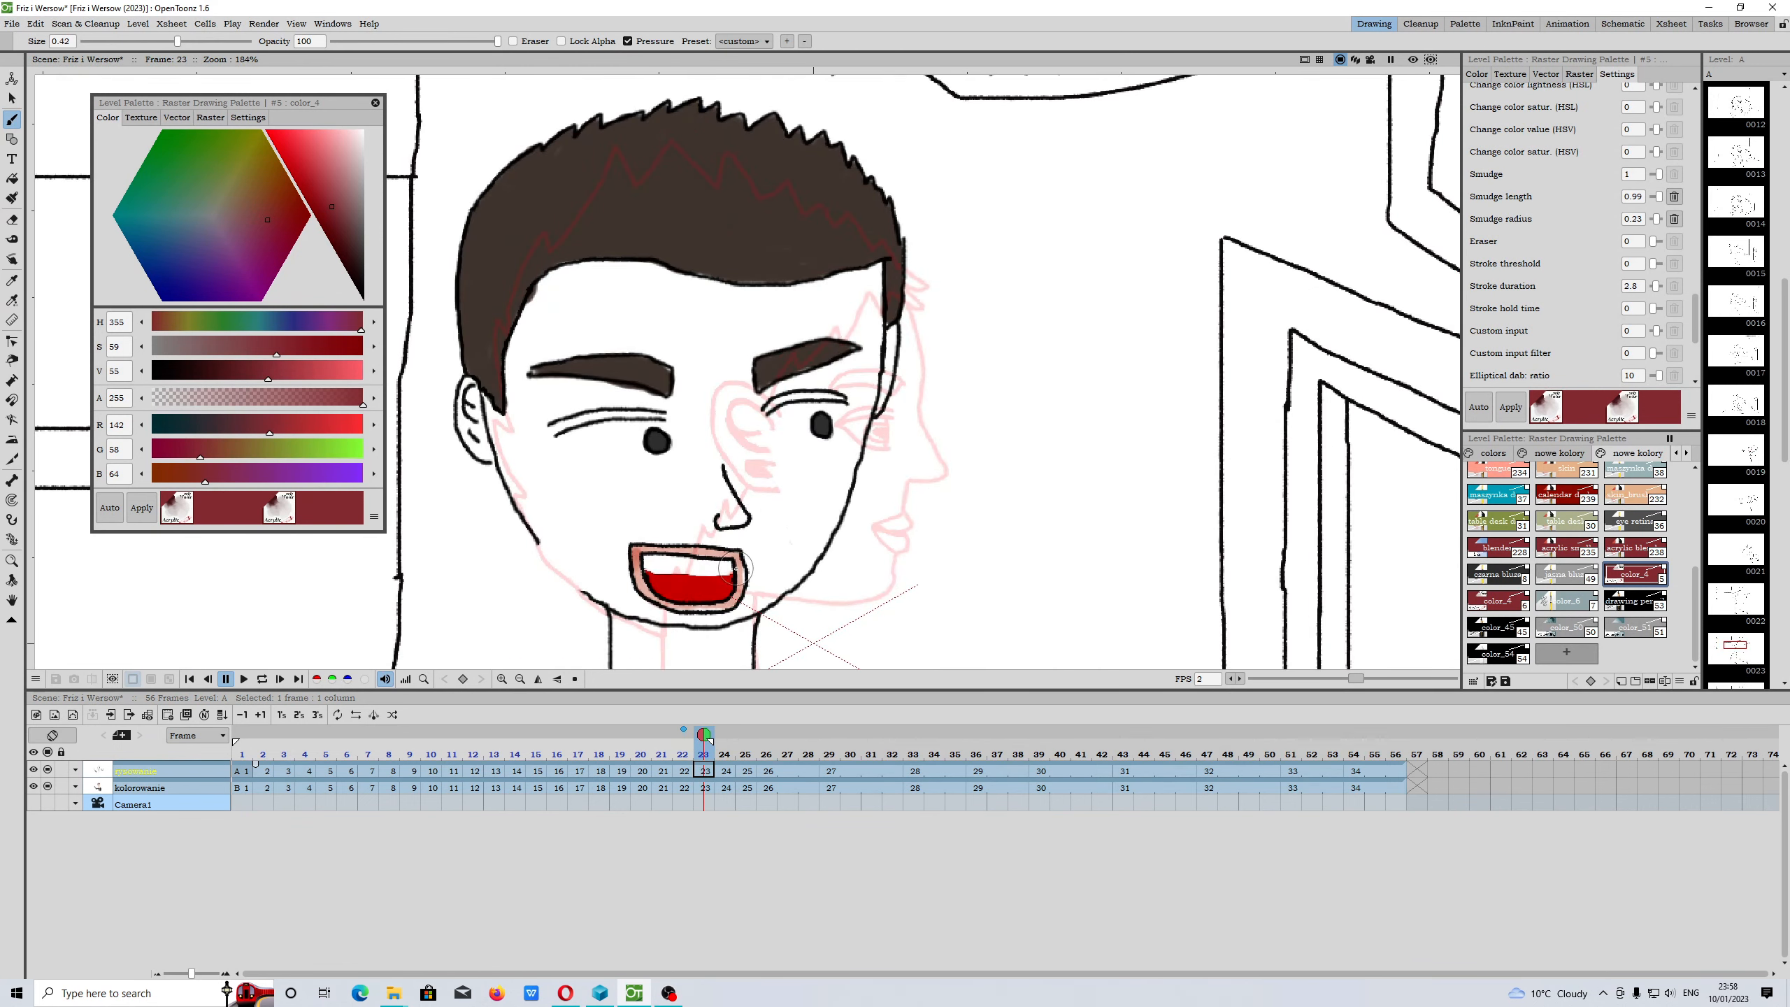
mouse_move(902, 422)
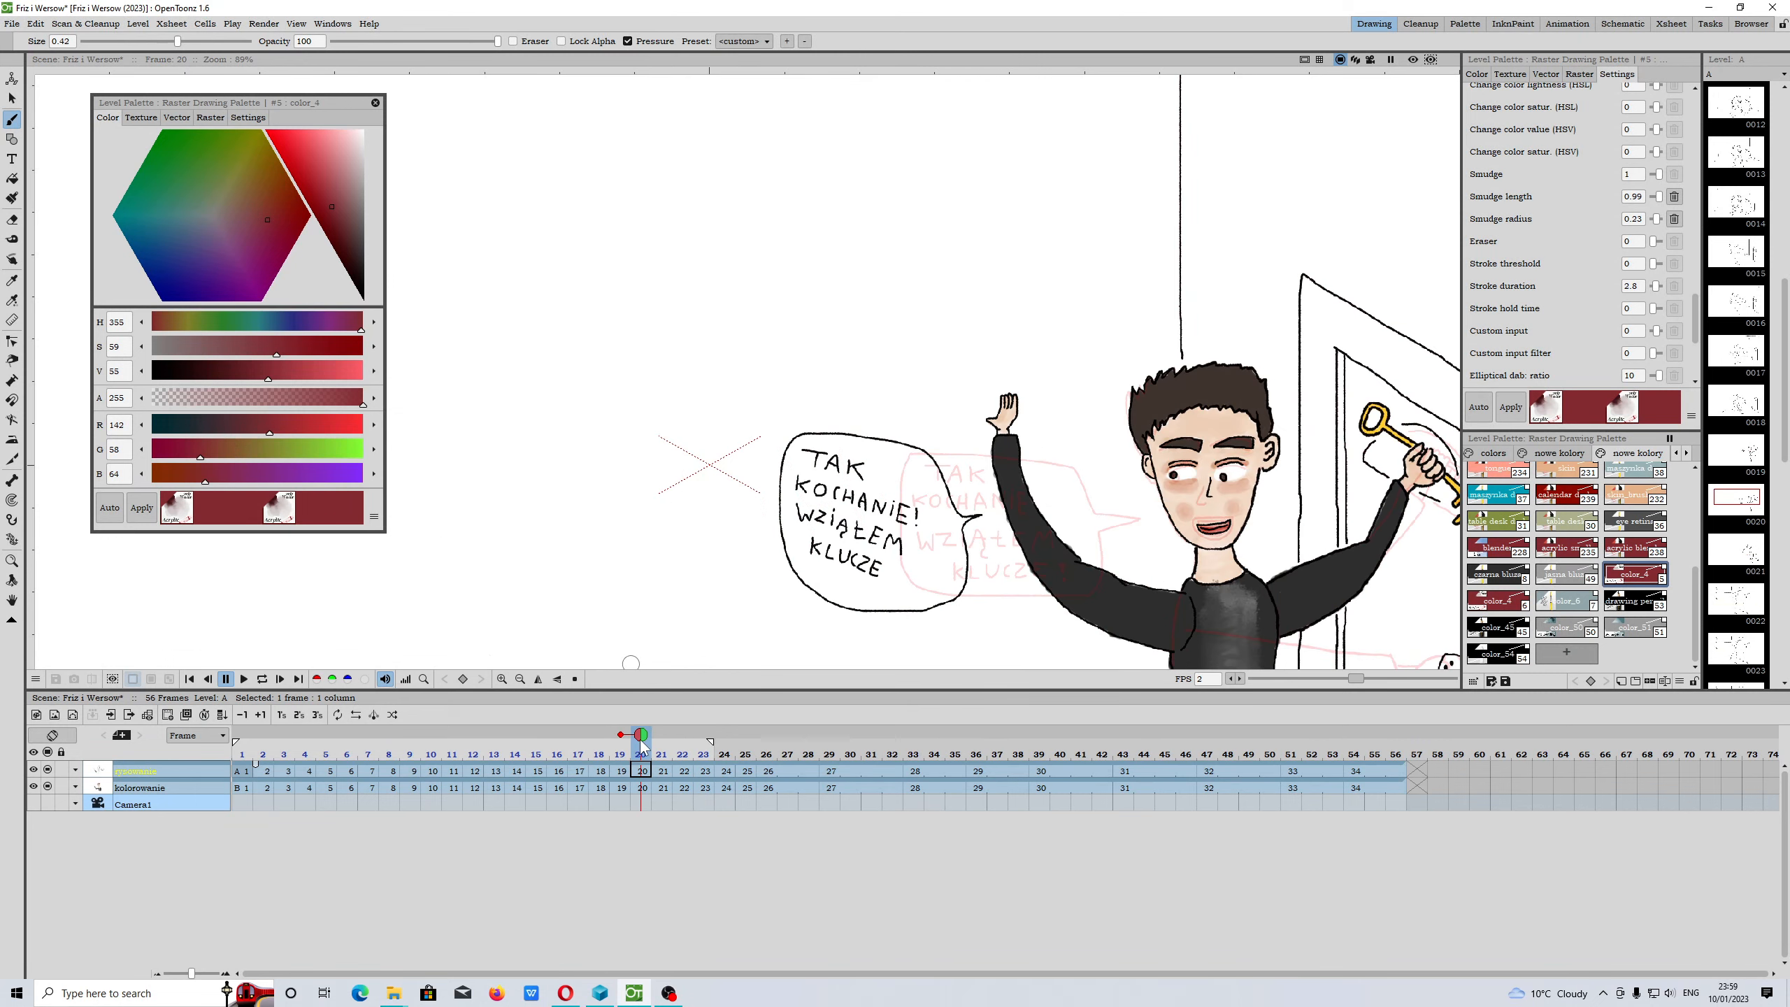
left_click(703, 734)
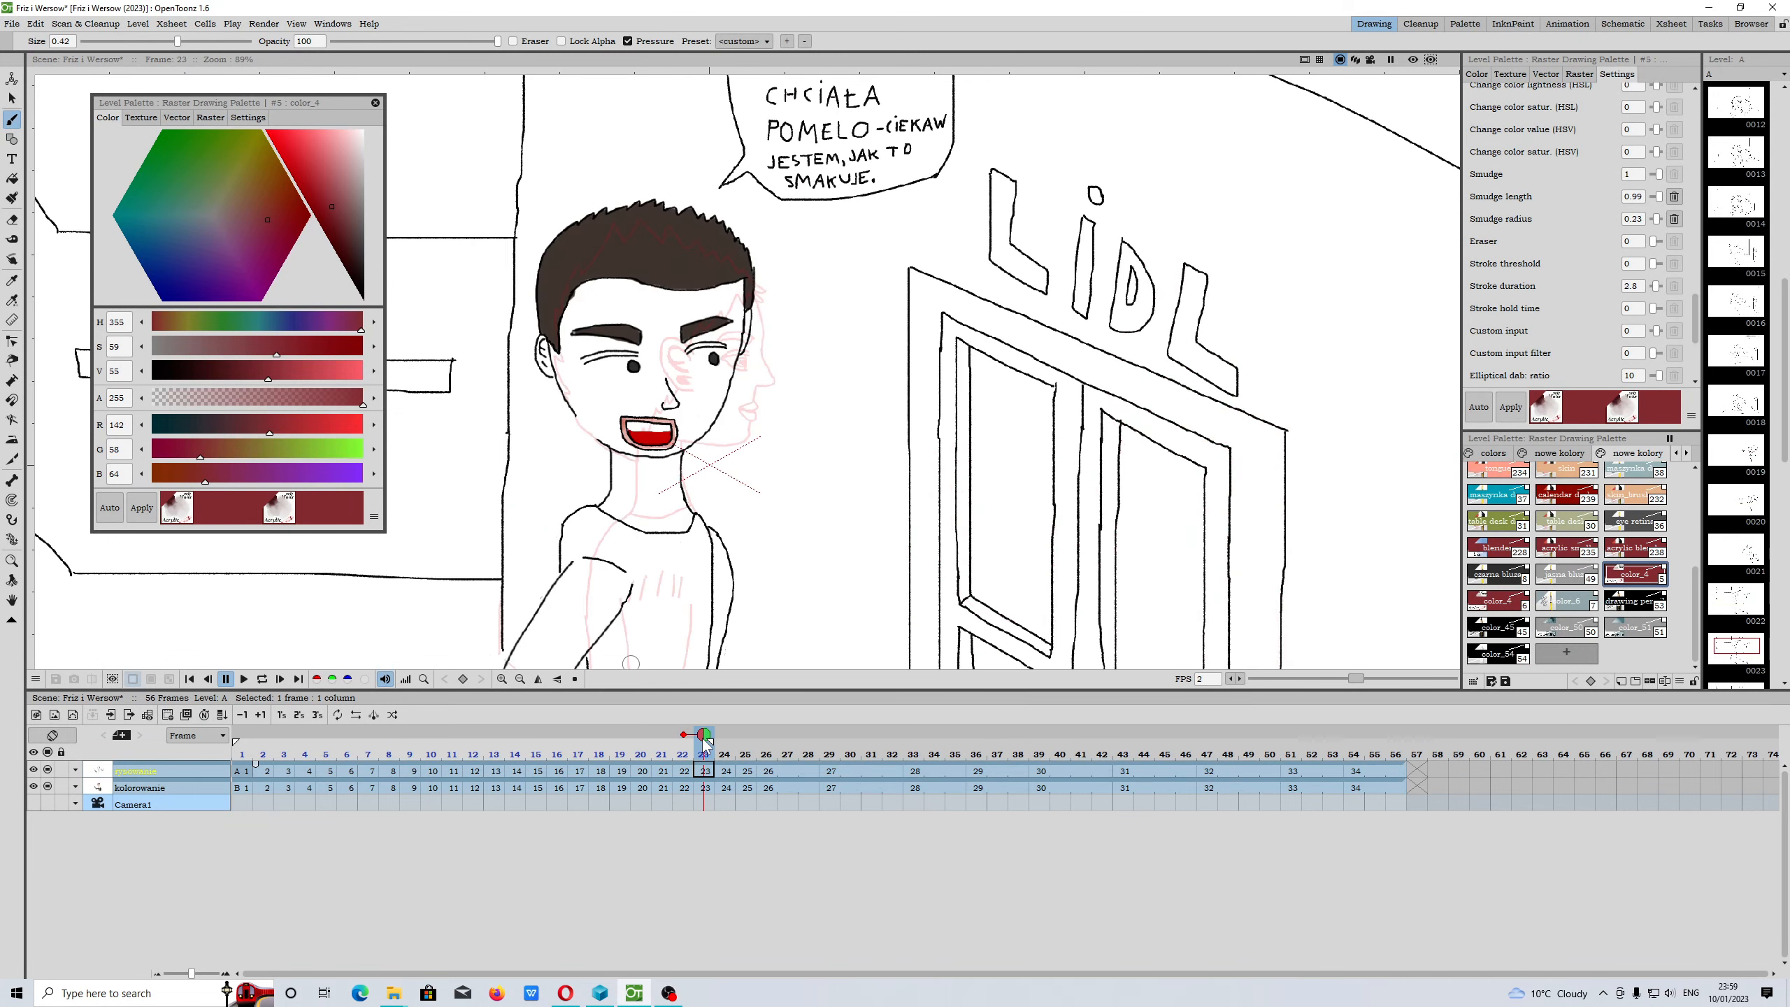
left_click(622, 734)
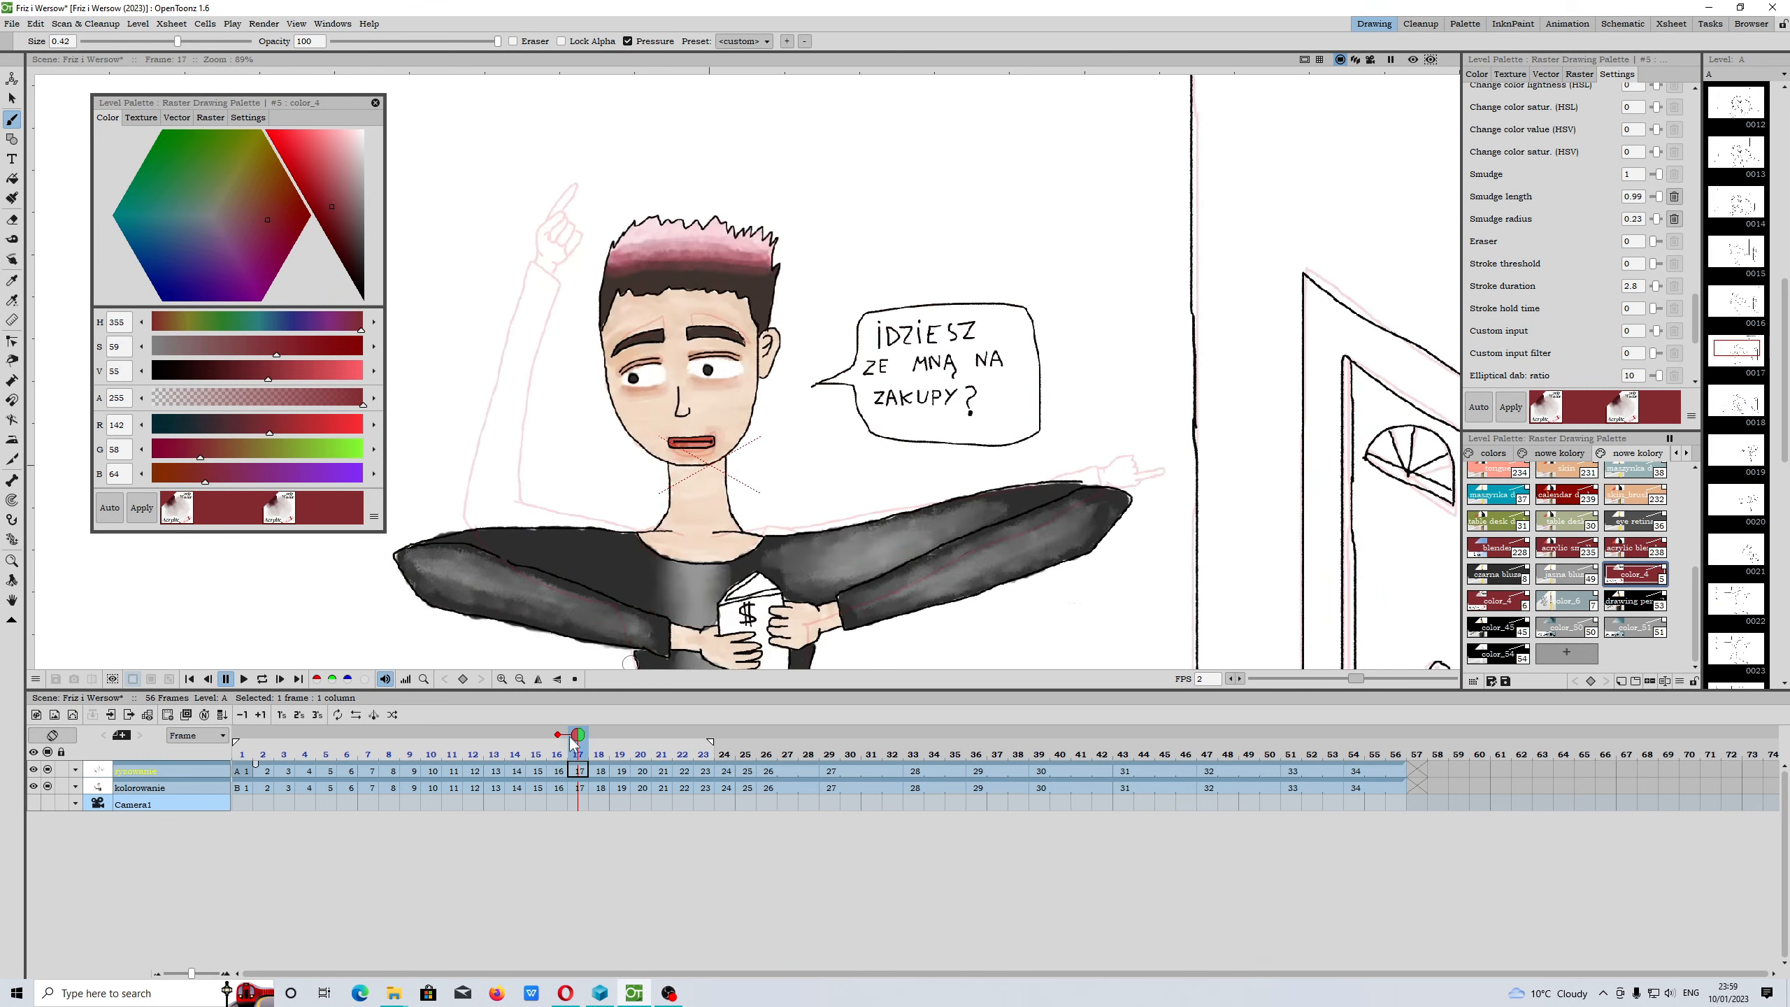
left_click(662, 734)
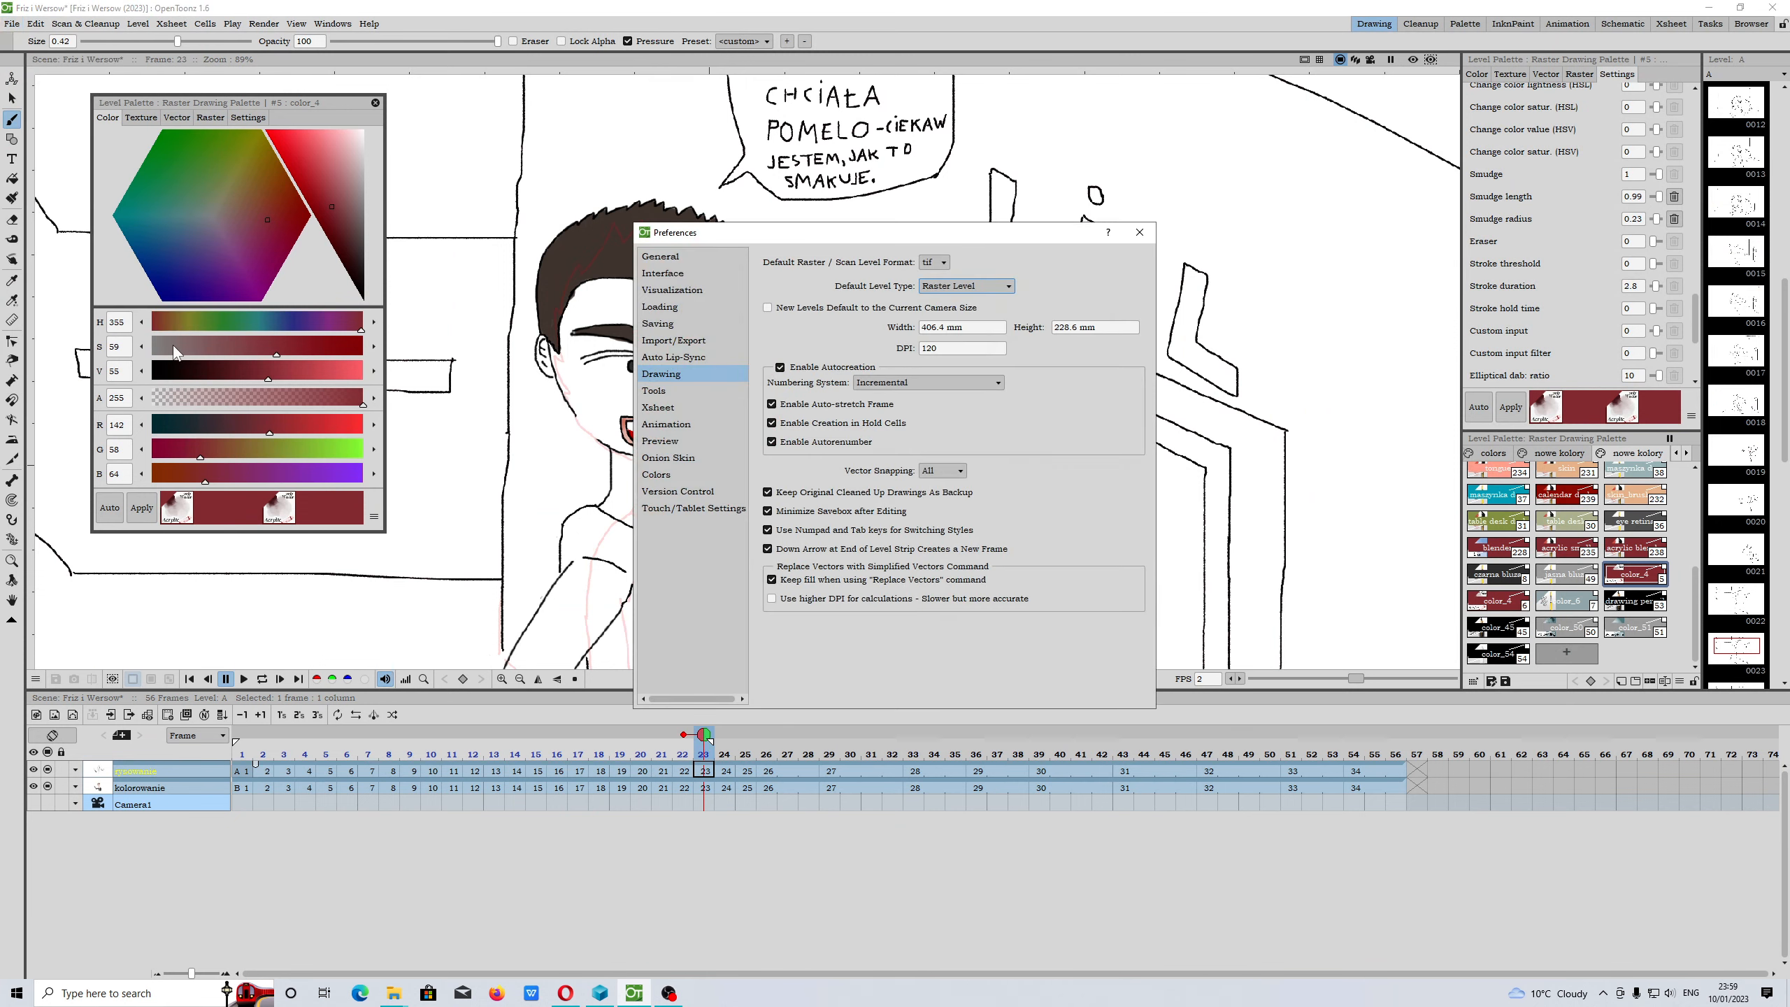
Show the Onion Skin preferences and move the dialog to the right of the viewer
left_click(667, 458)
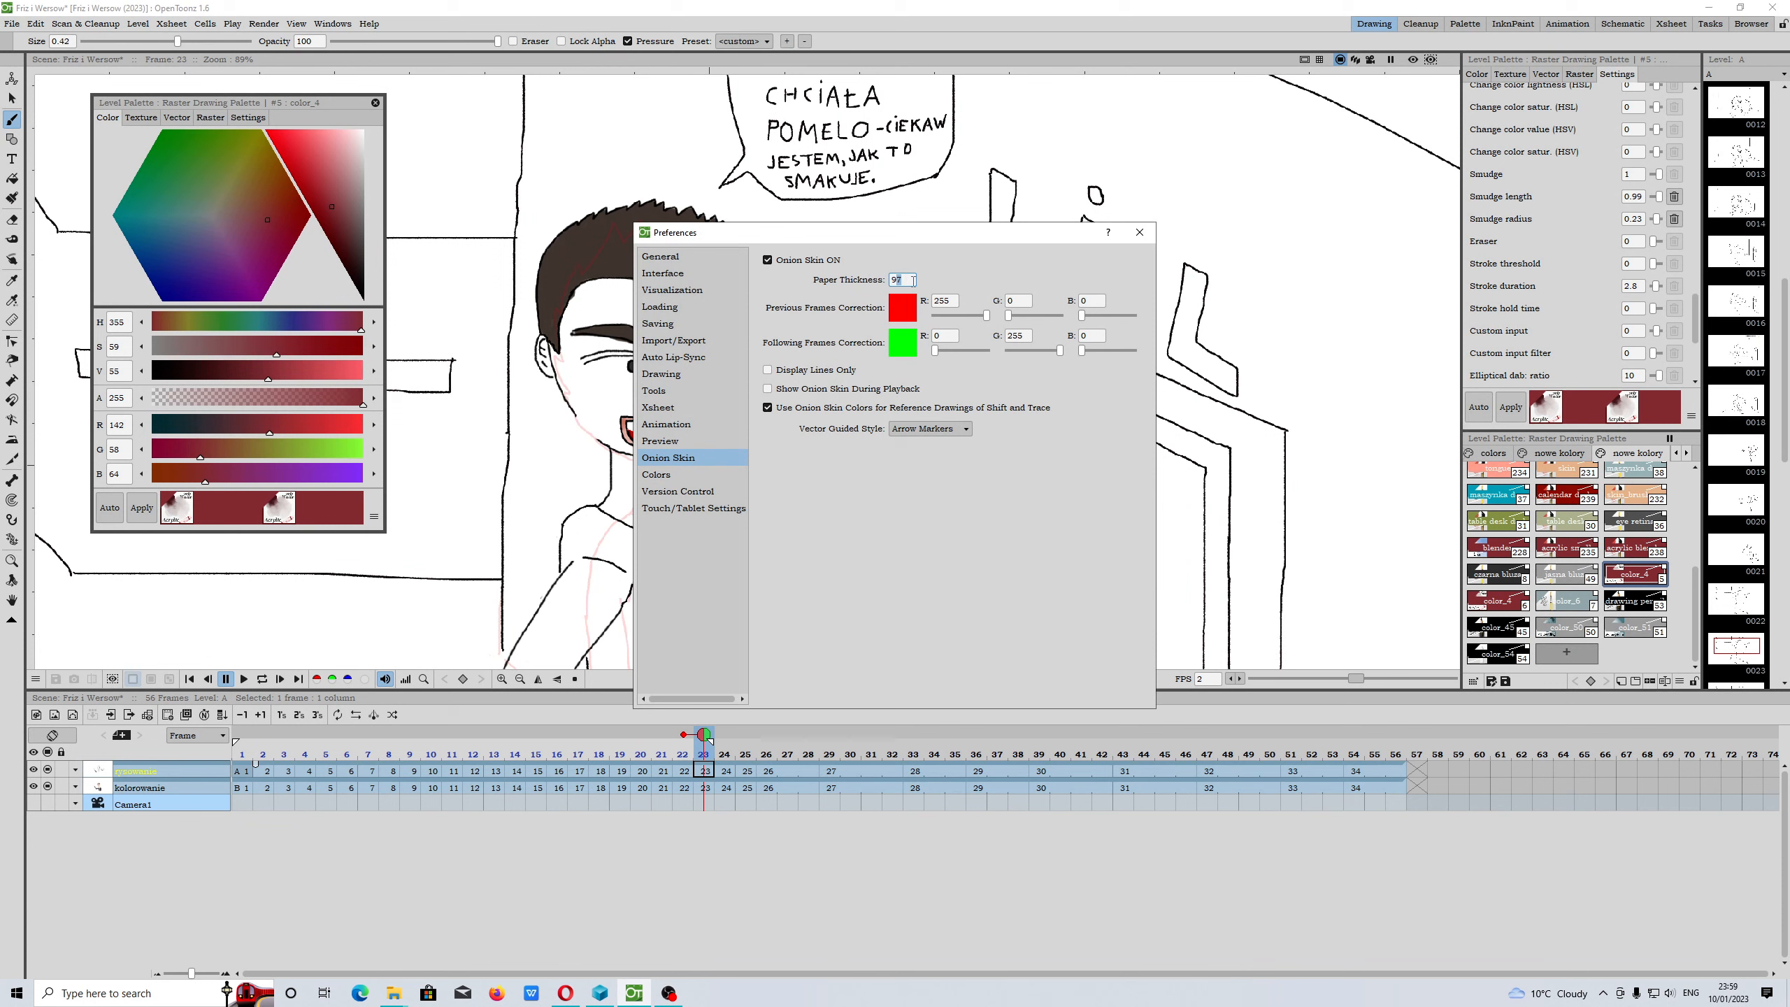
left_click_drag(868, 233, 1113, 256)
type("1")
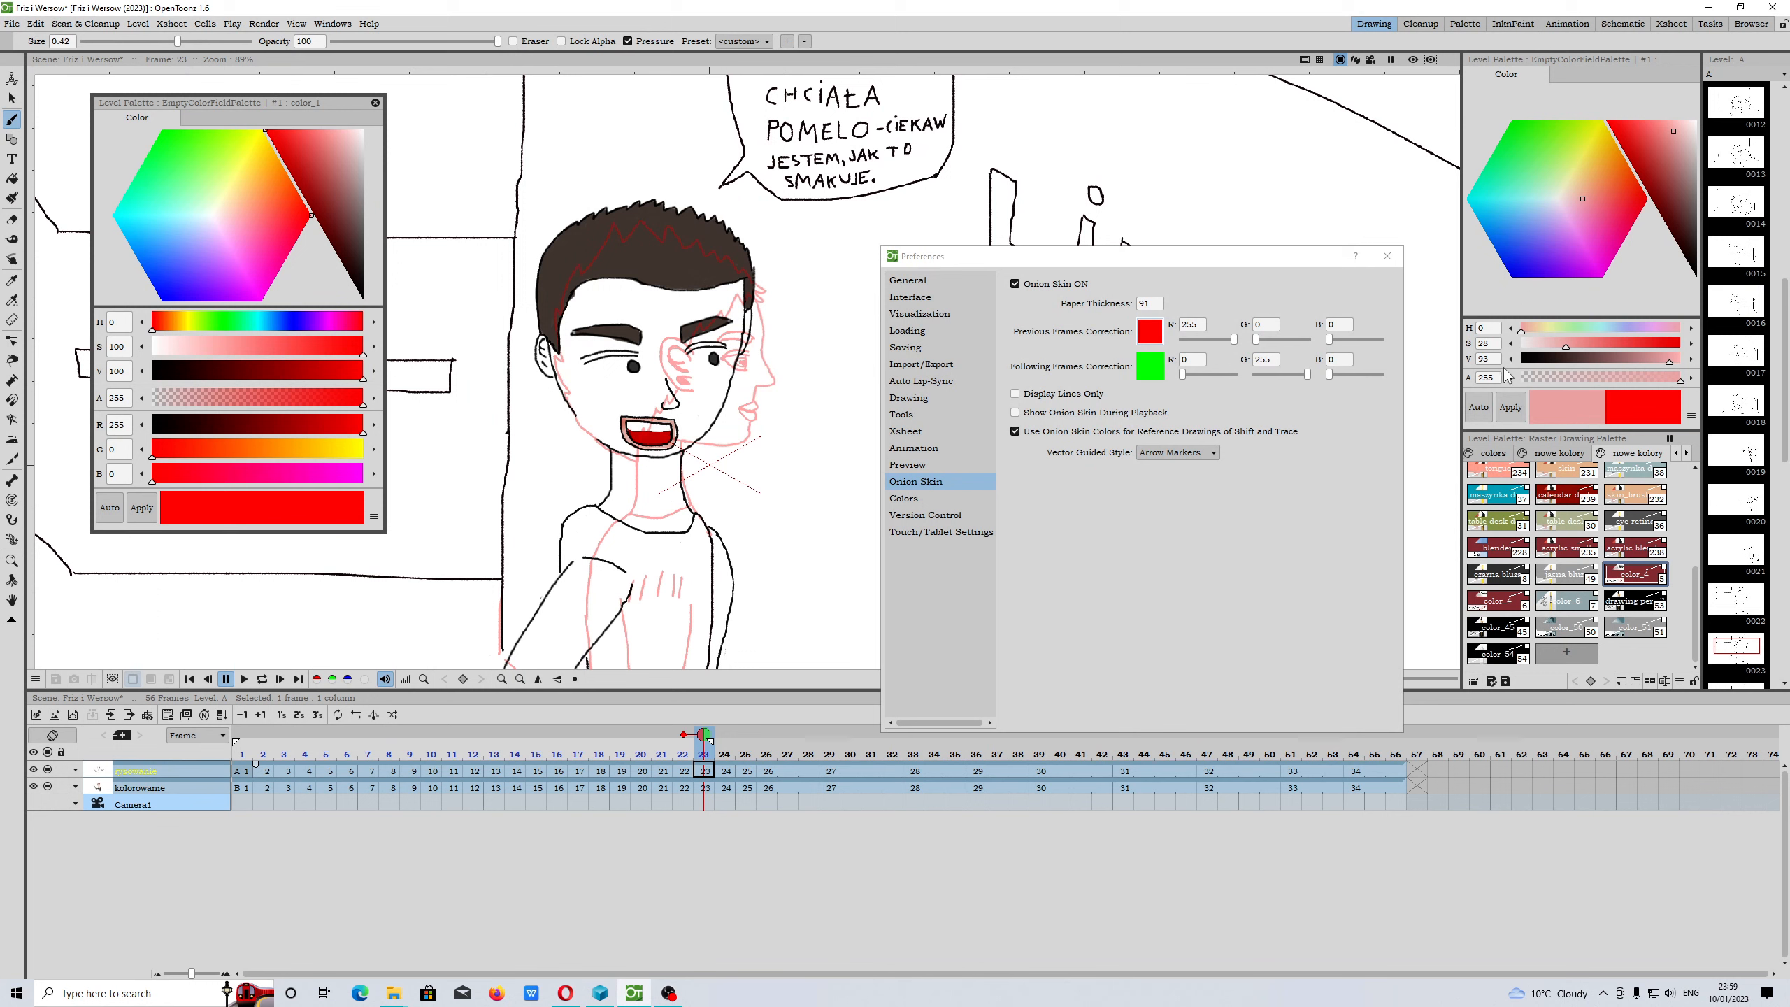
Tint previous-frames onion skin a muted pink (196, 124, 124) and set paper thickness to 92
left_click(1150, 330)
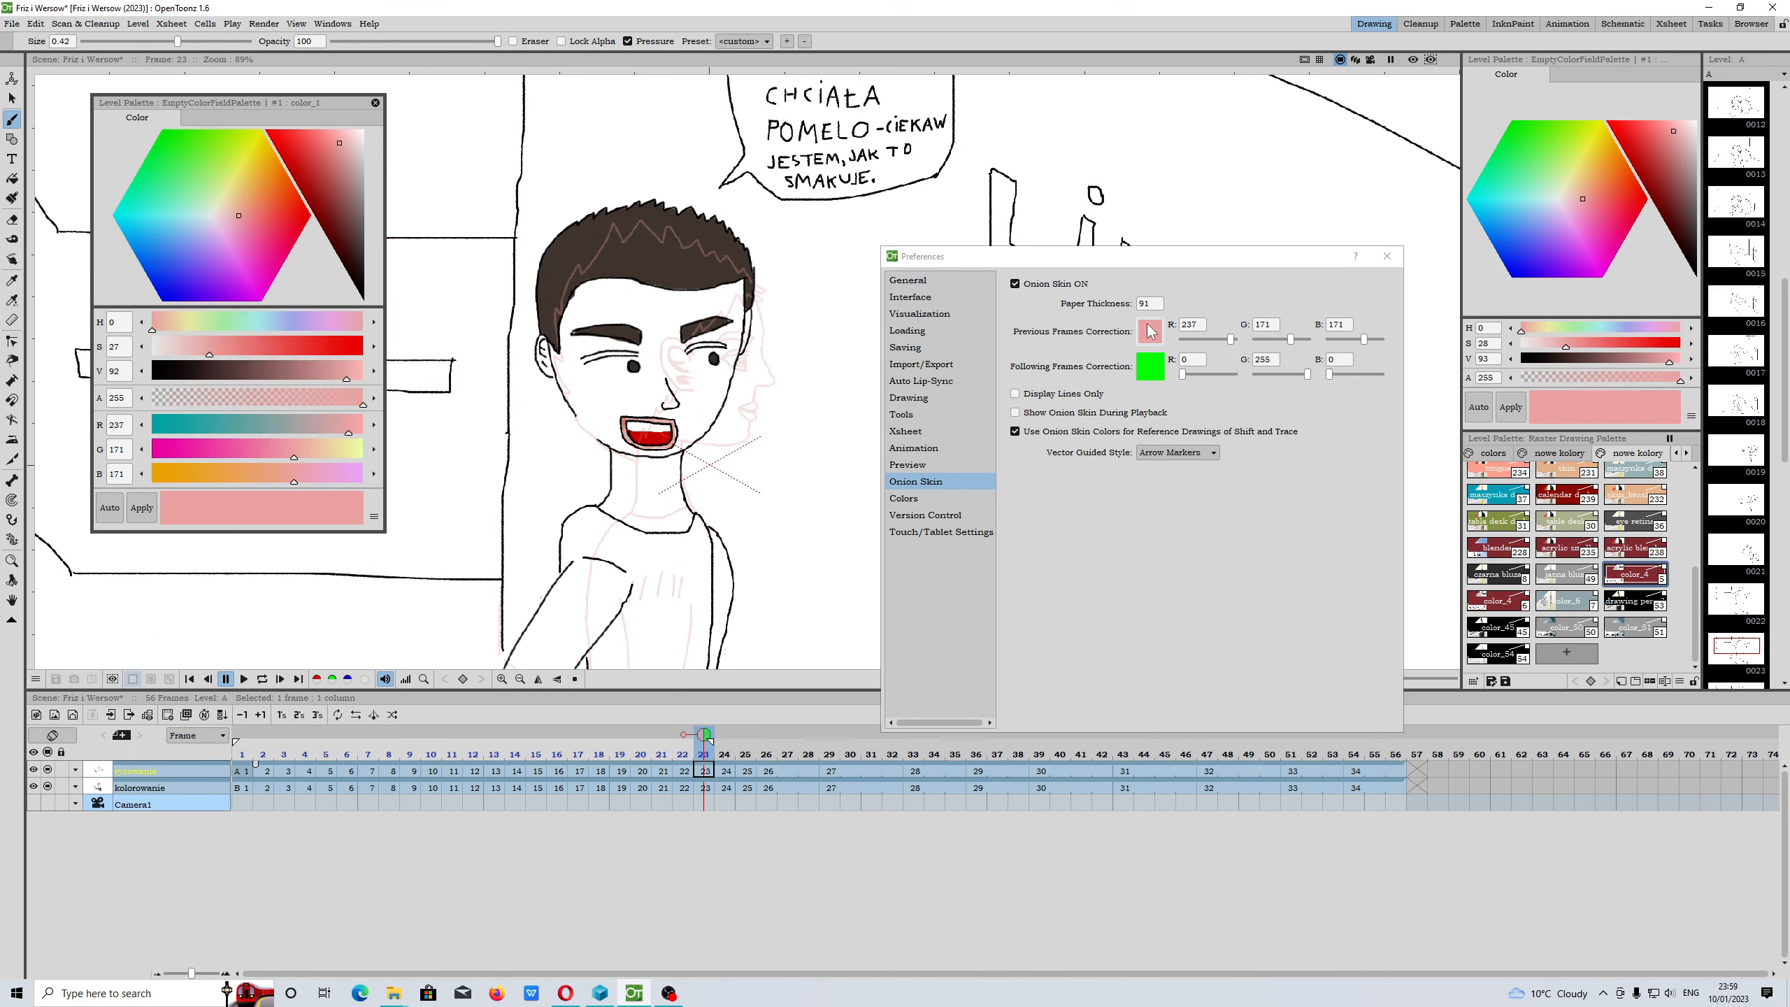
left_click(1146, 302)
type("85")
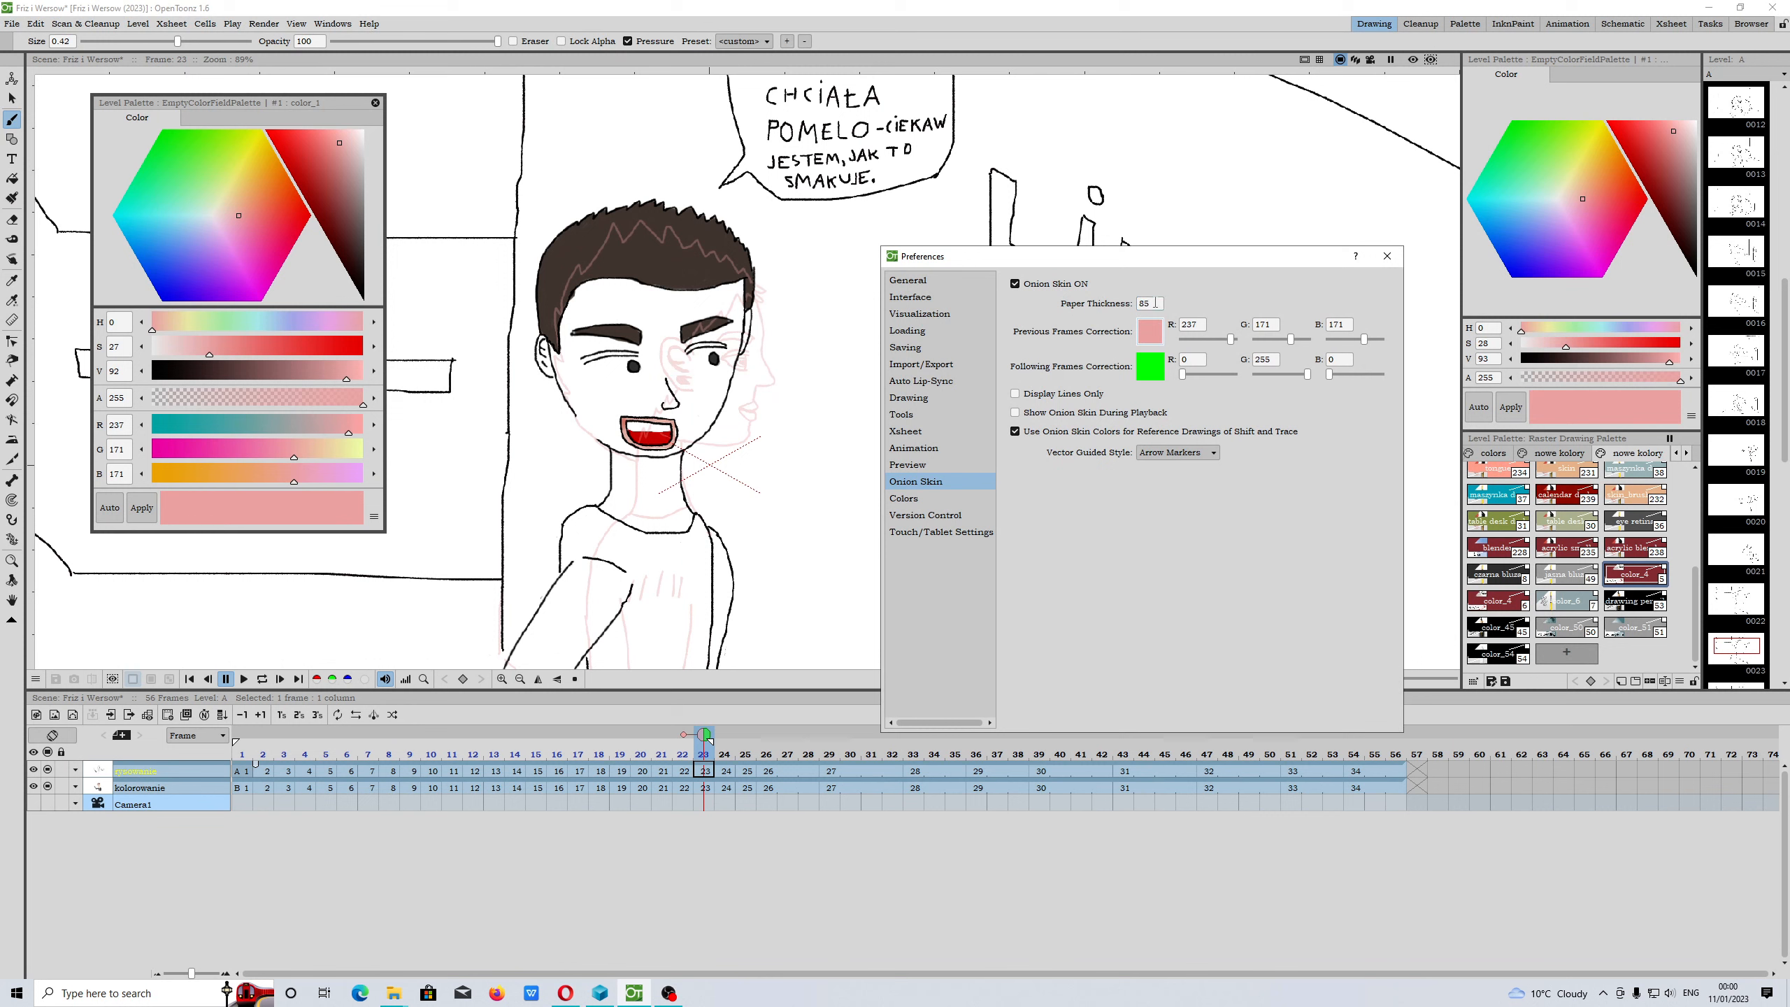
mouse_move(1658, 178)
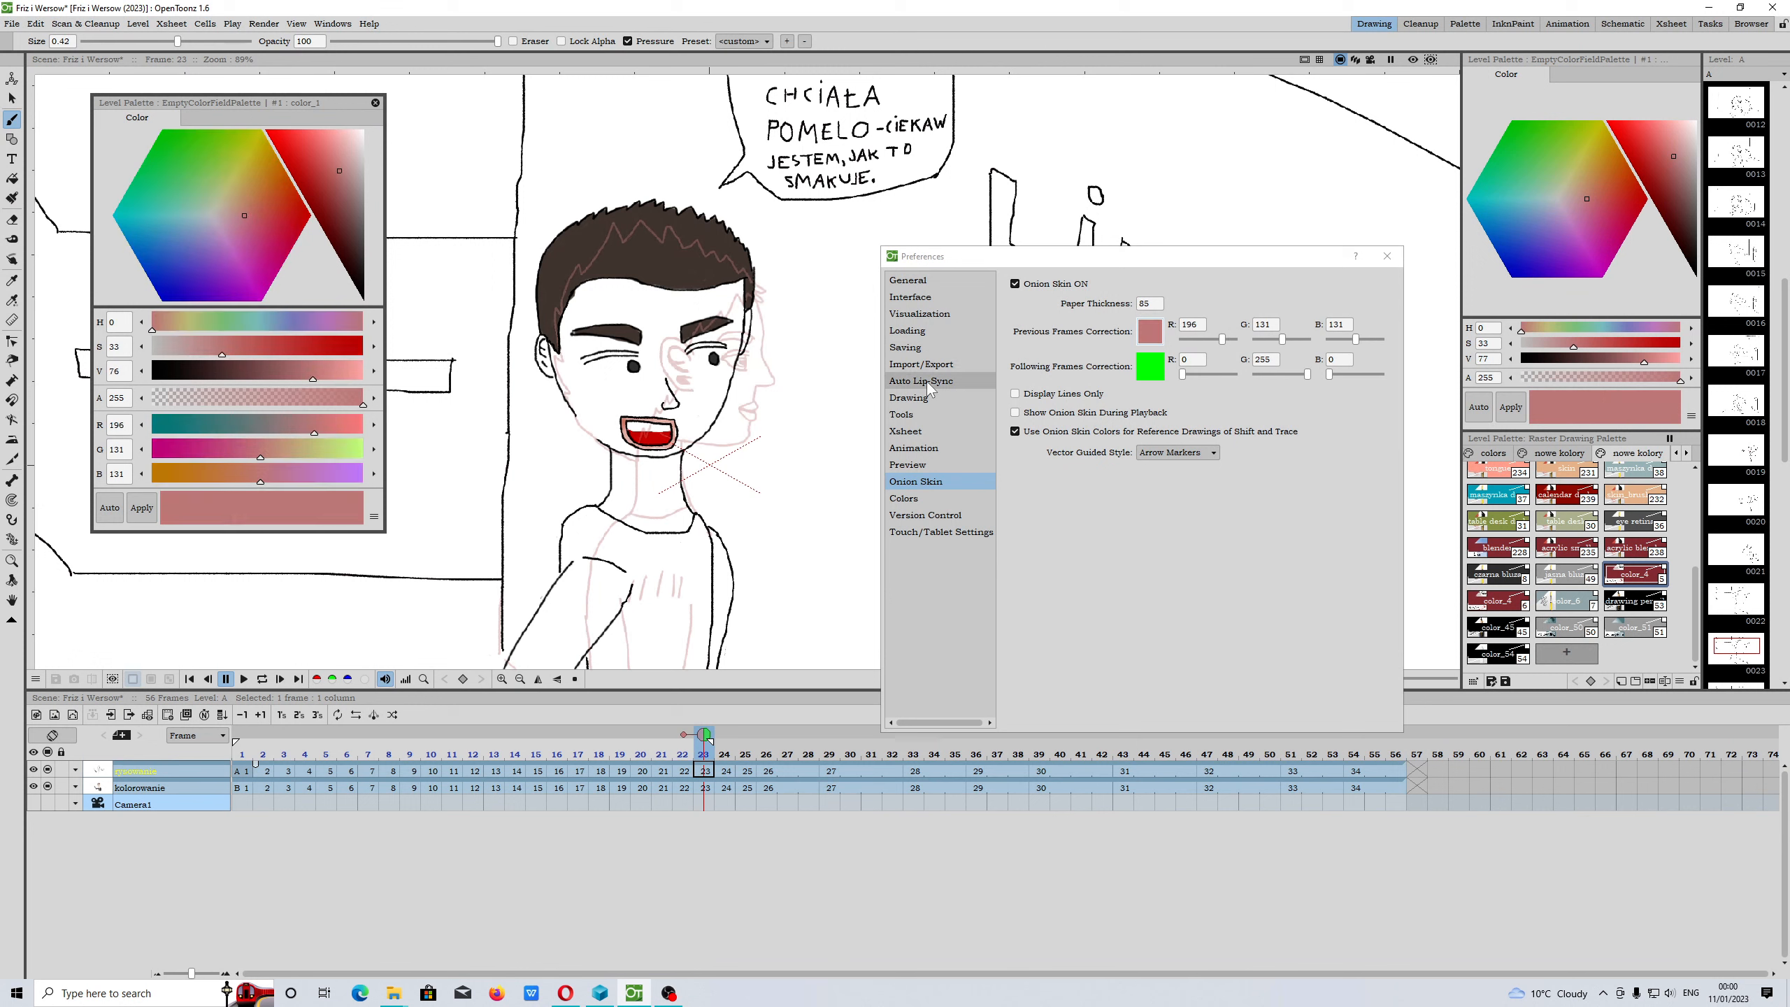
mouse_move(1673, 162)
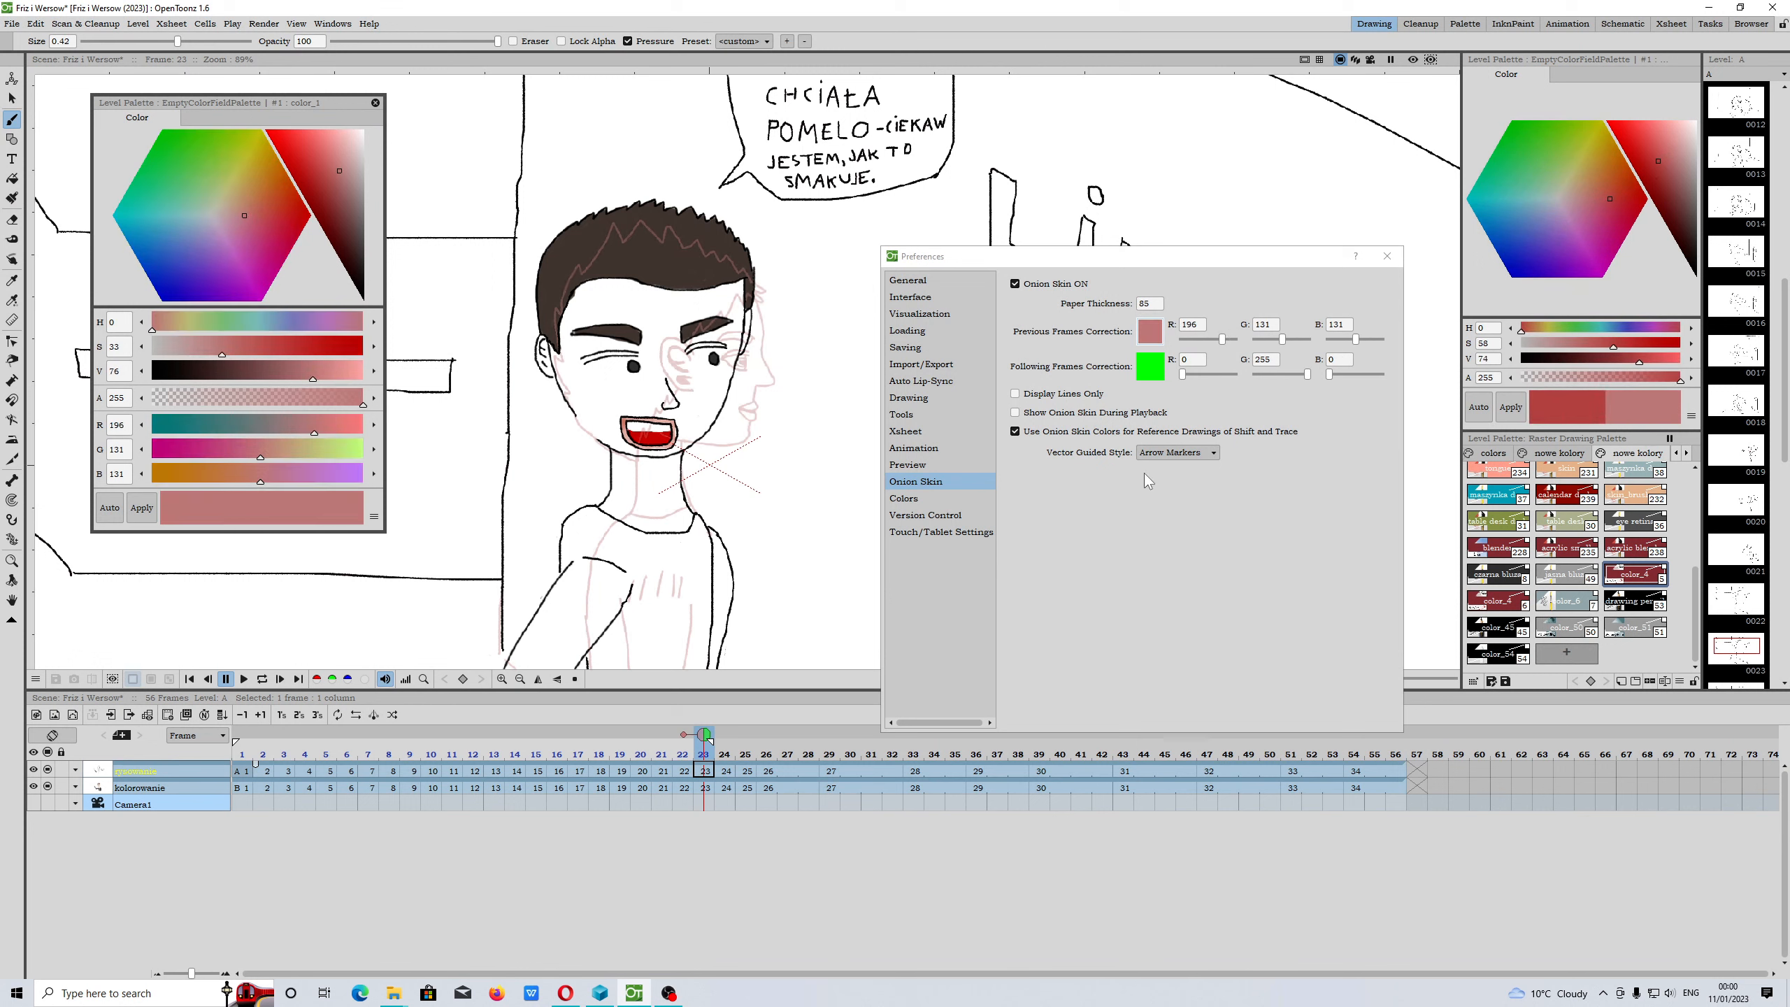
left_click(1146, 302)
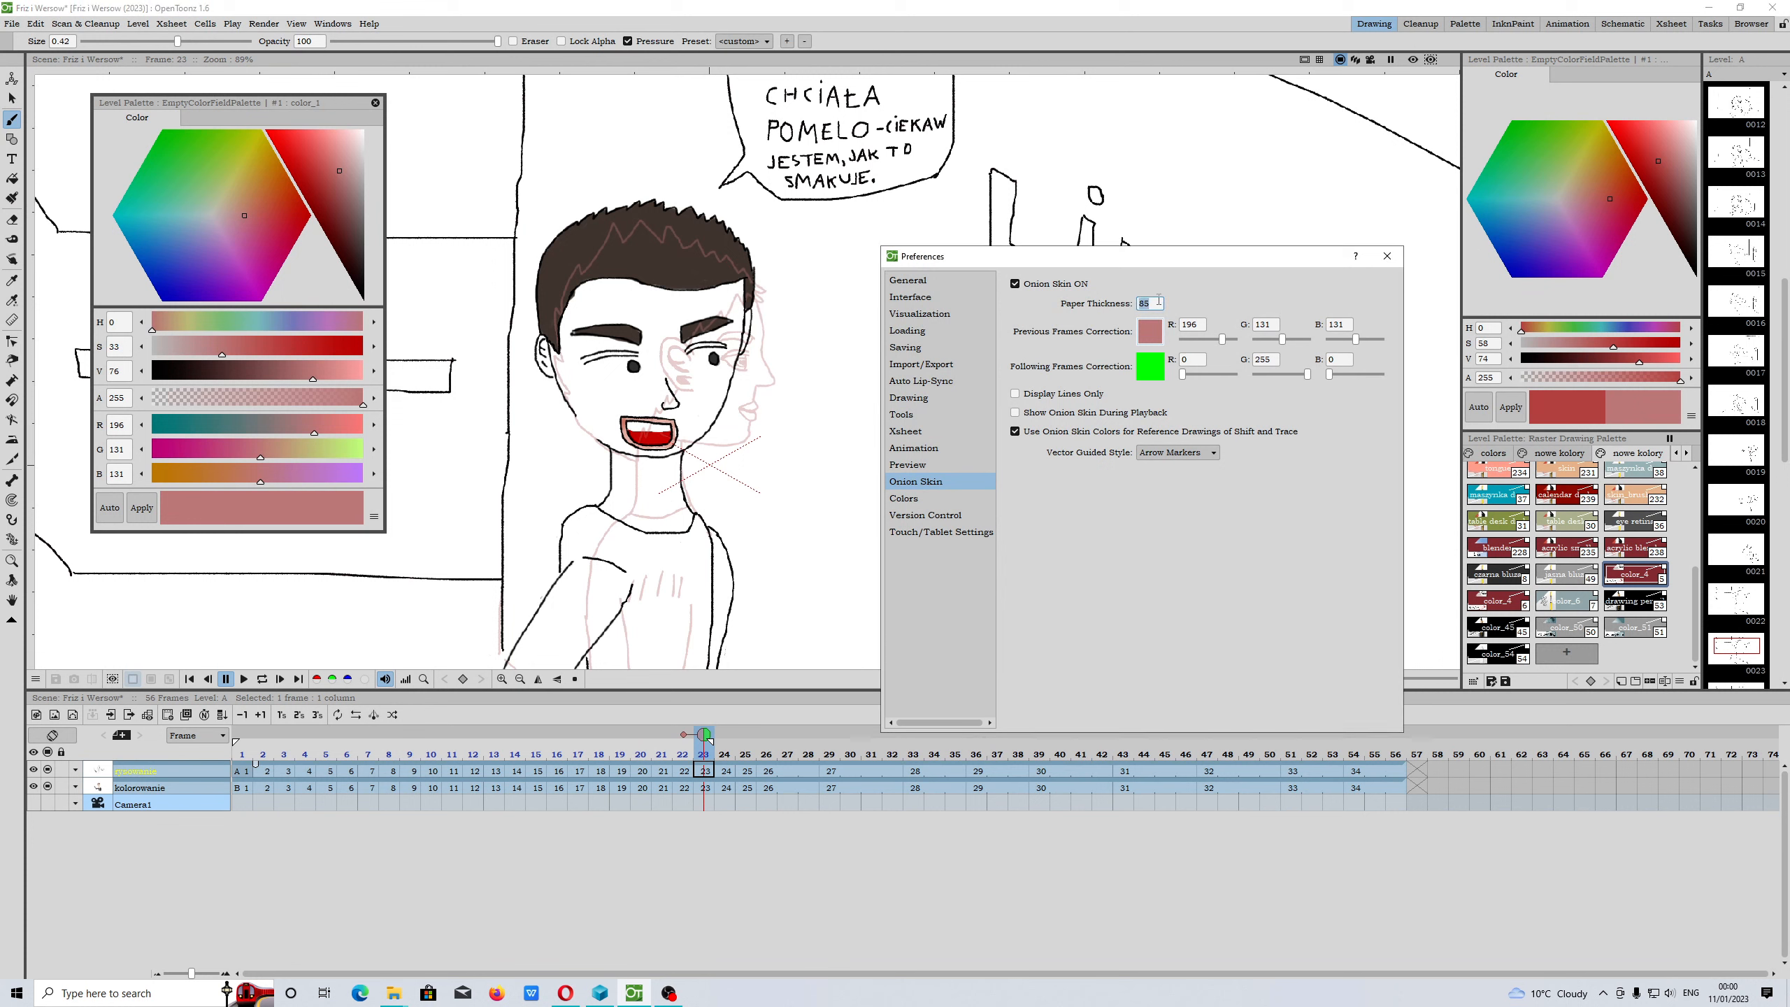
triple_click(1146, 303)
type("95")
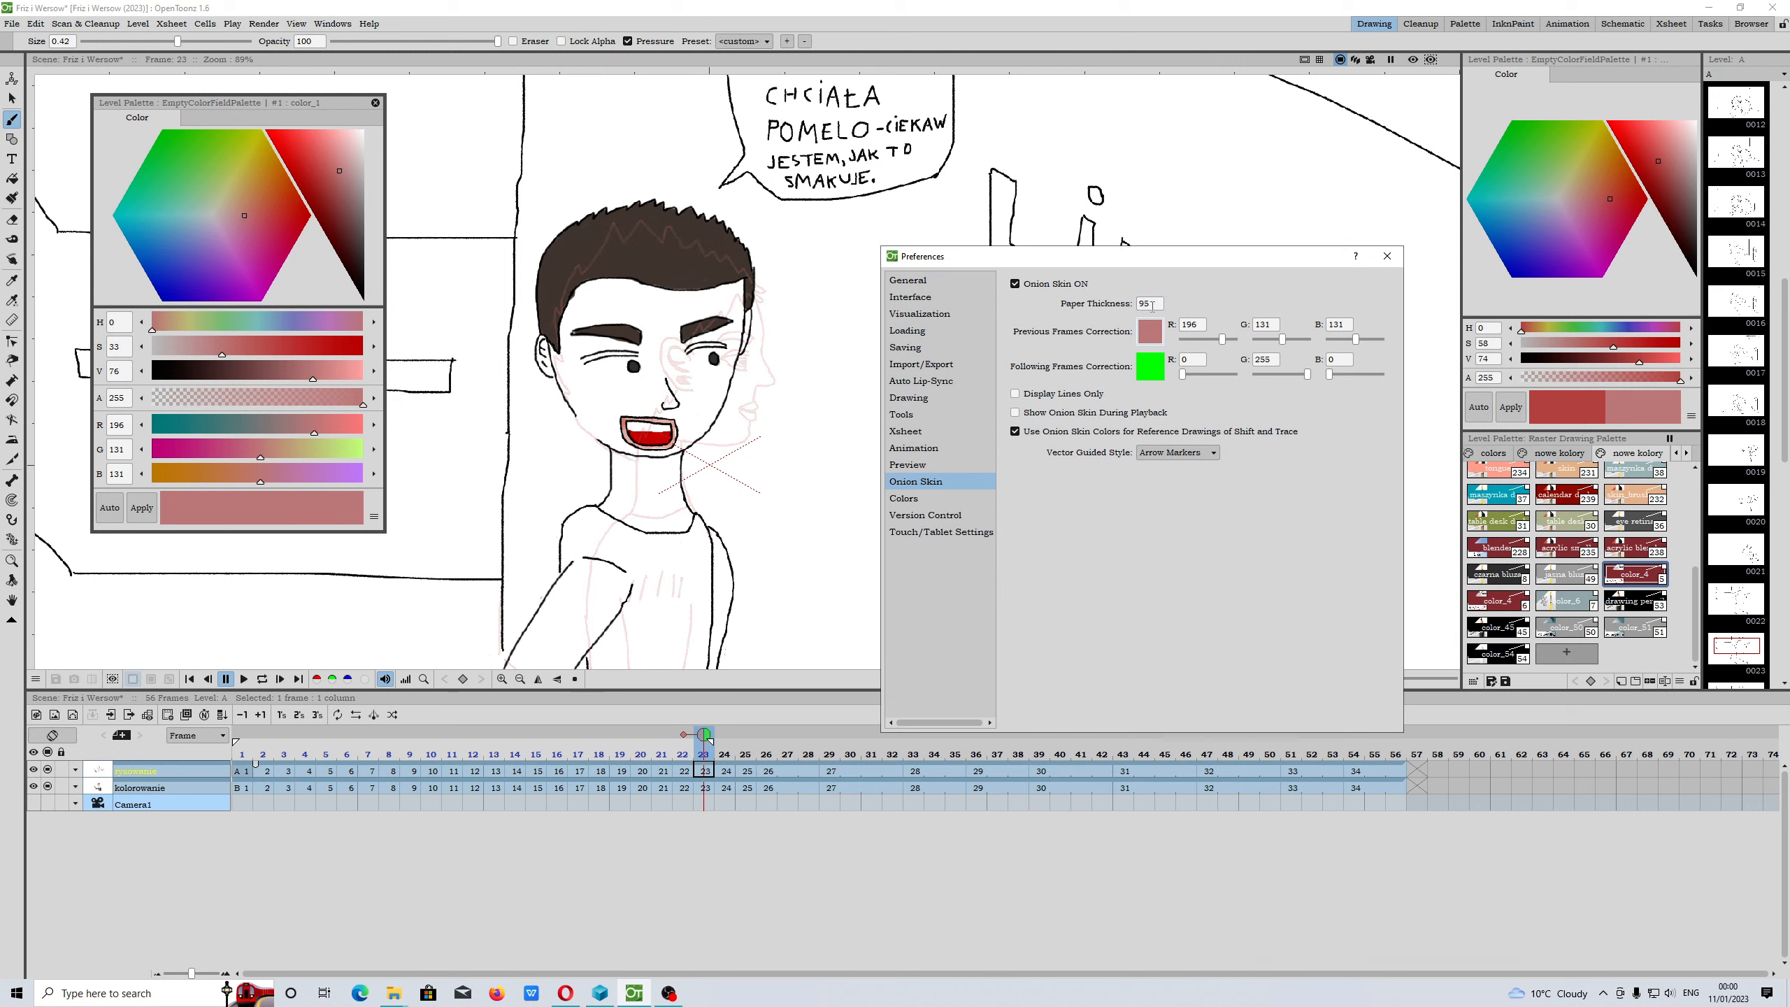
triple_click(1146, 303)
type("75")
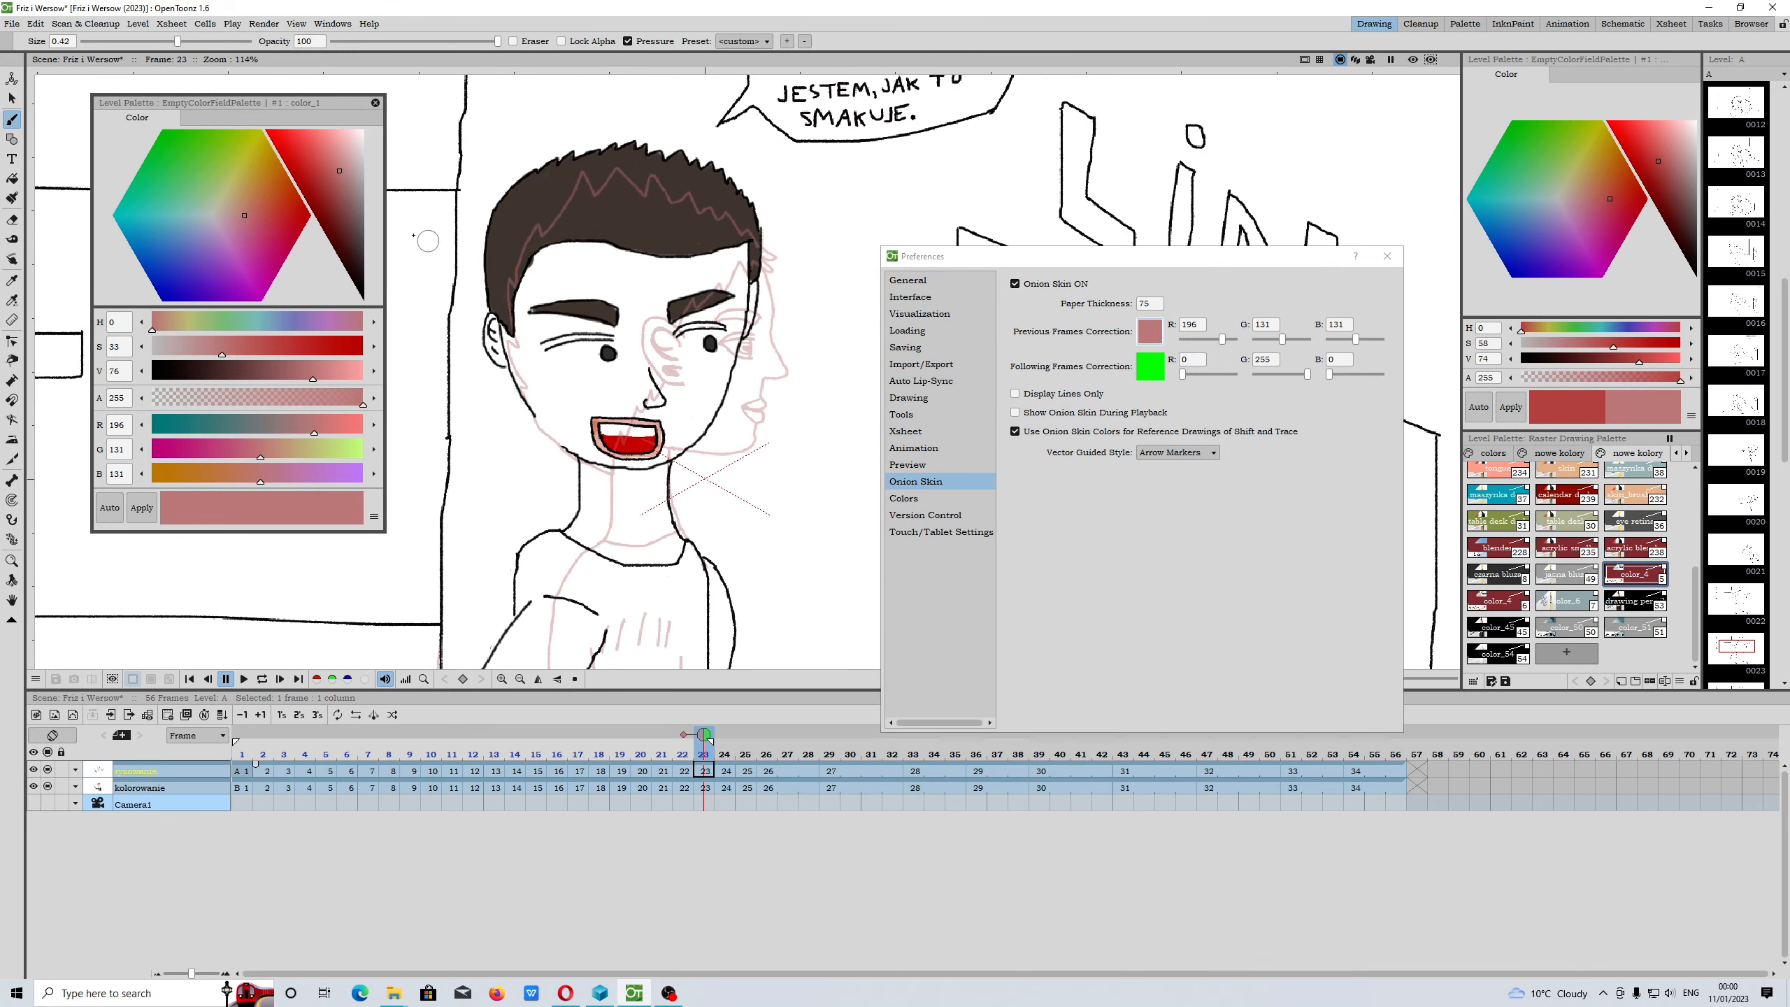
left_click(325, 175)
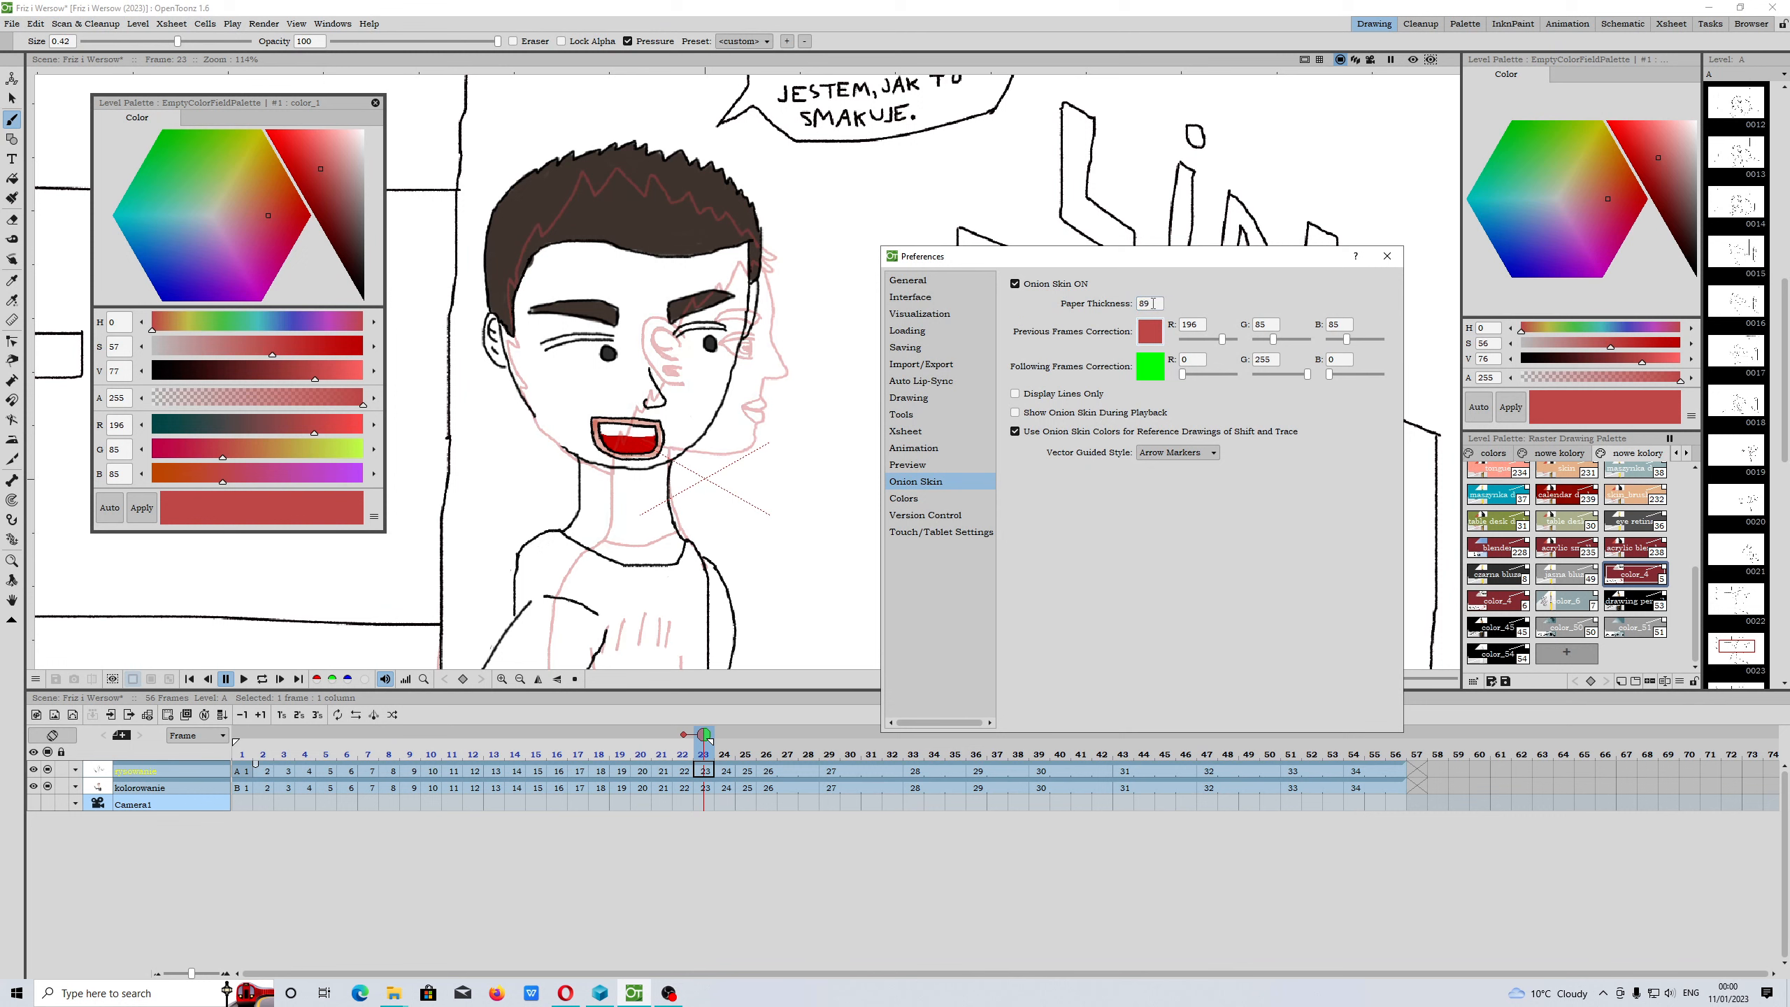
triple_click(1145, 303)
type("92")
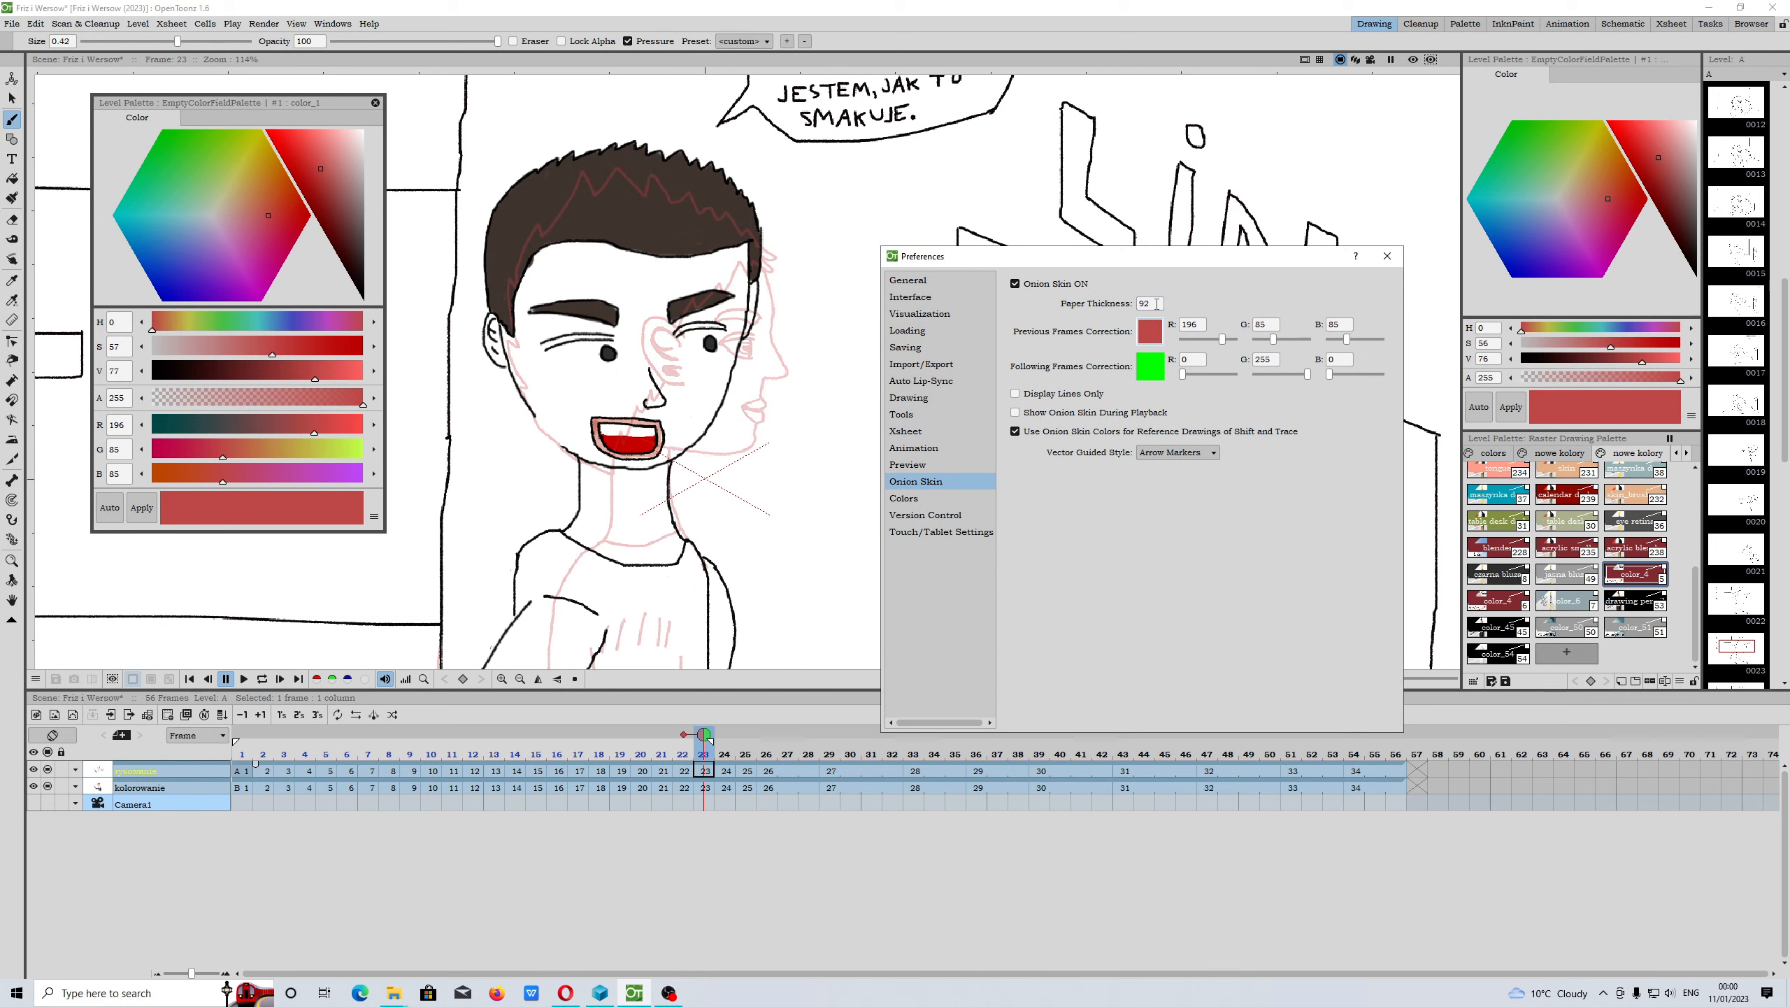
left_click(1145, 303)
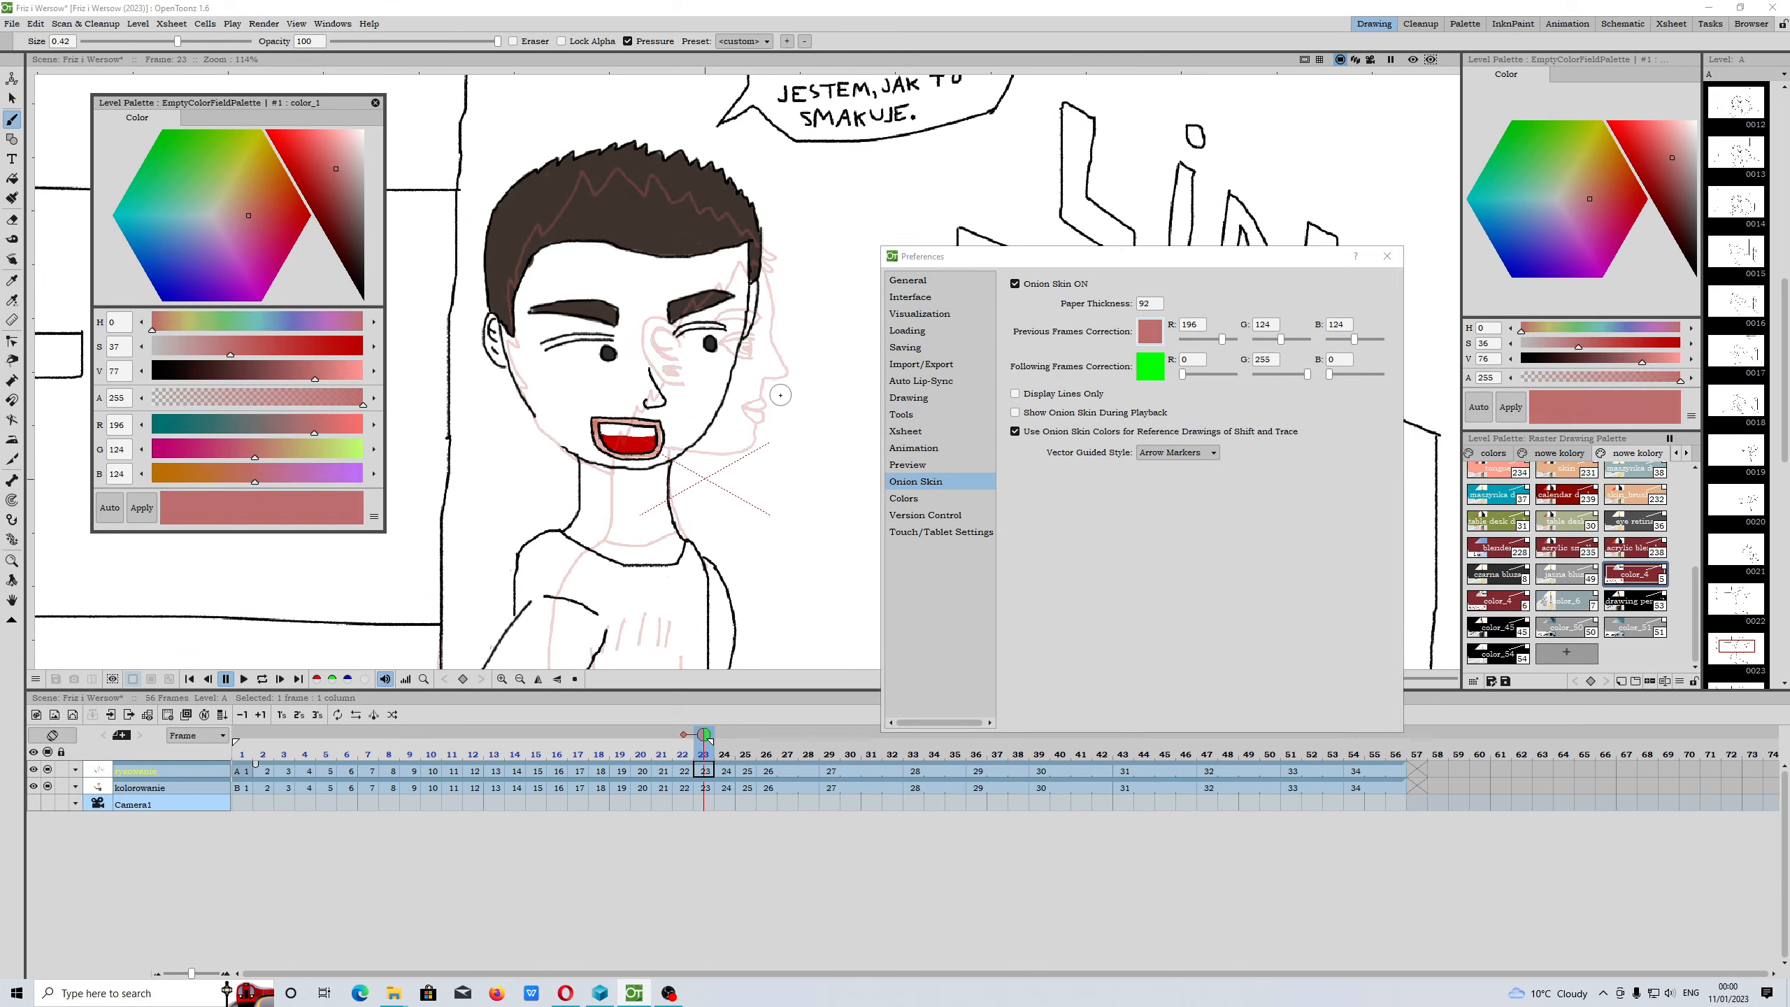
scroll("down", 3)
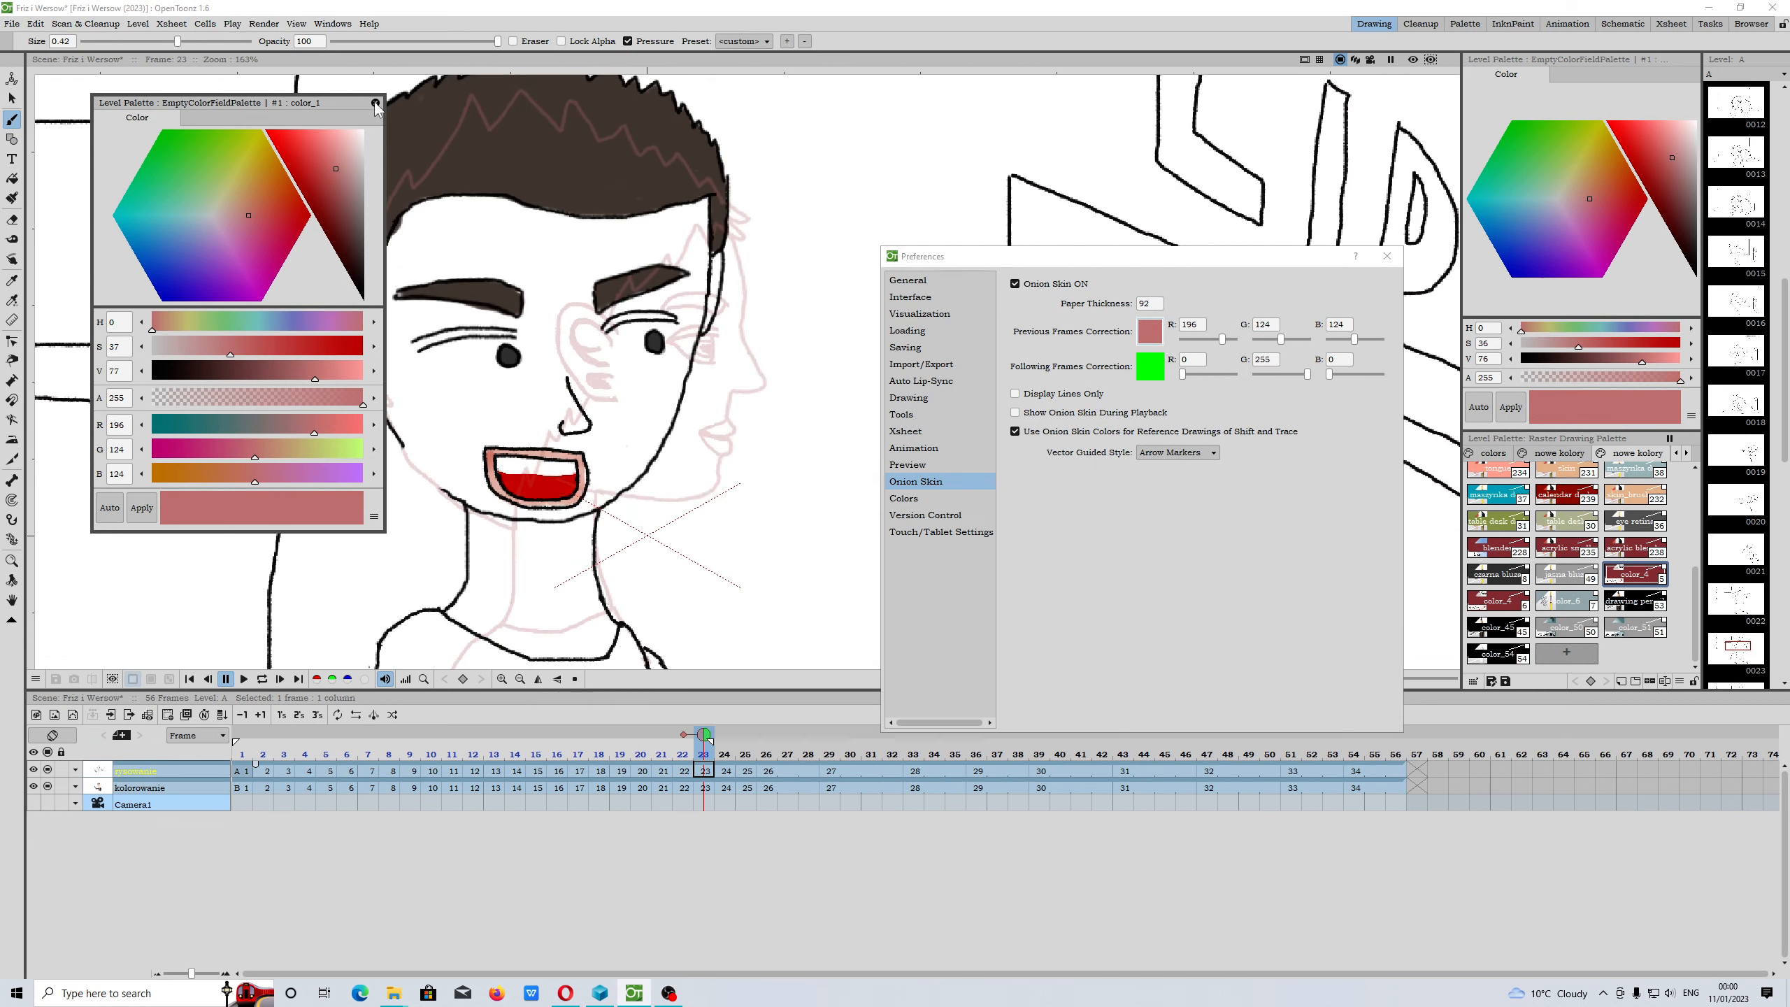
Close the floating Level Palette and show the Import/Export preferences
left_click(375, 104)
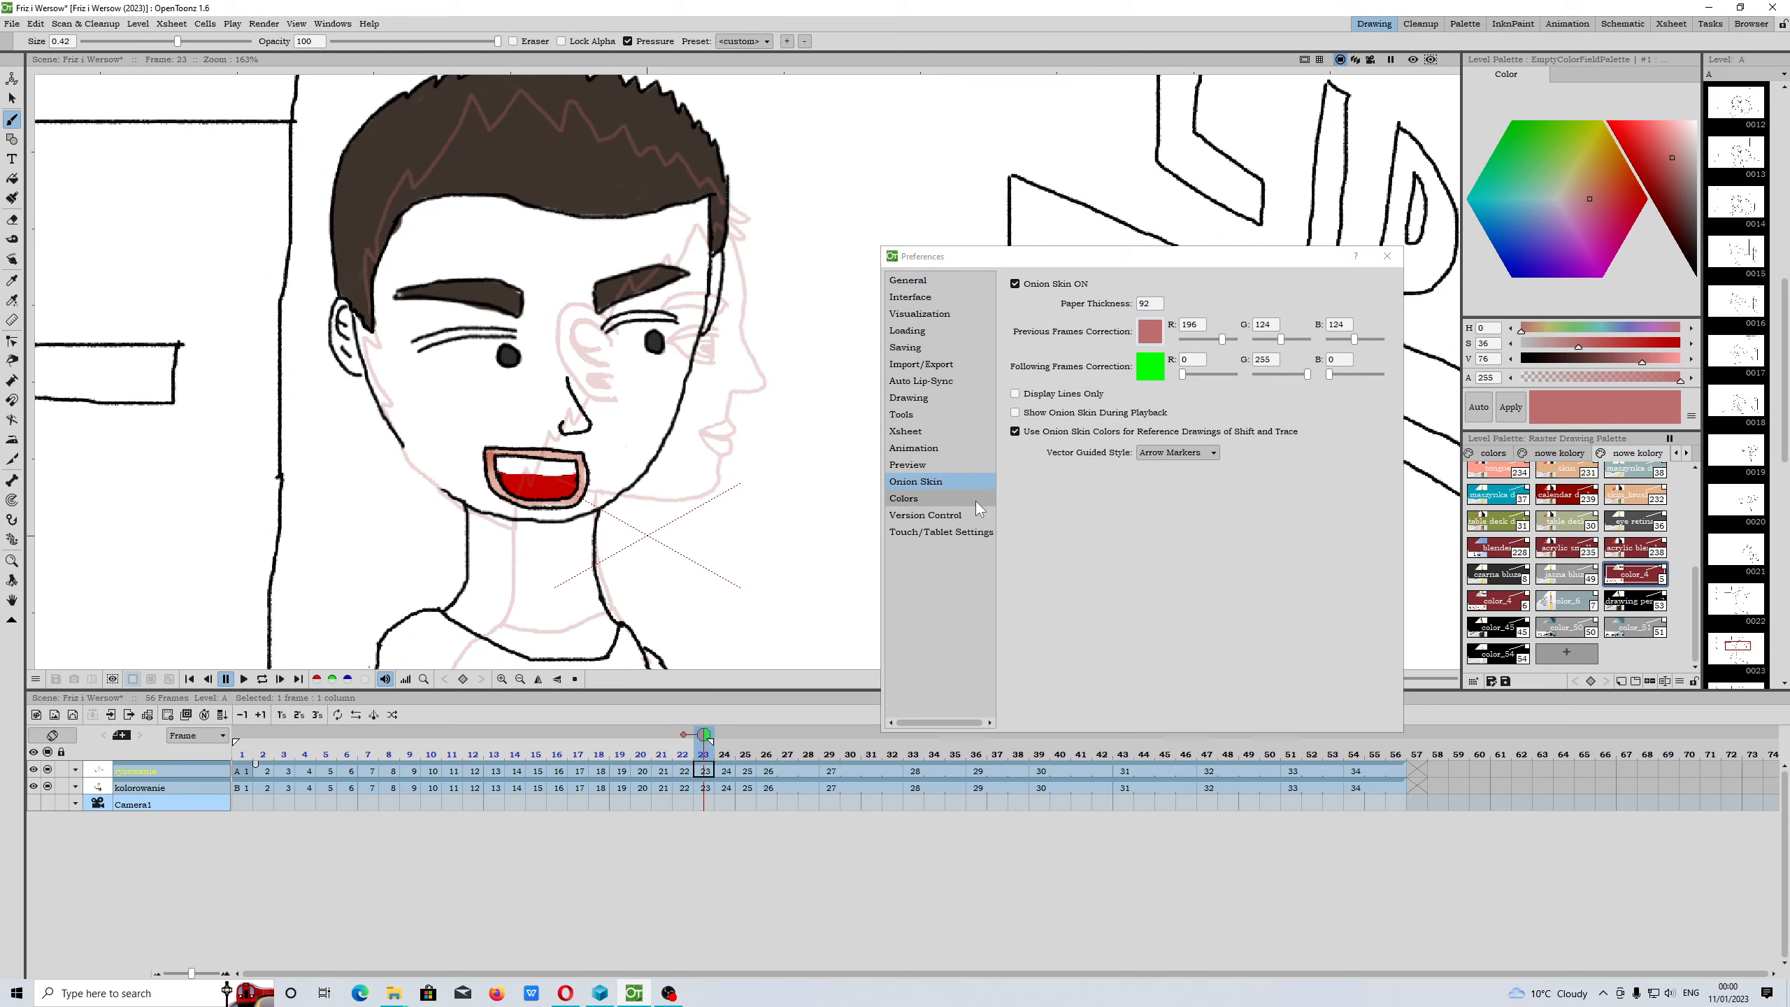
left_click(920, 363)
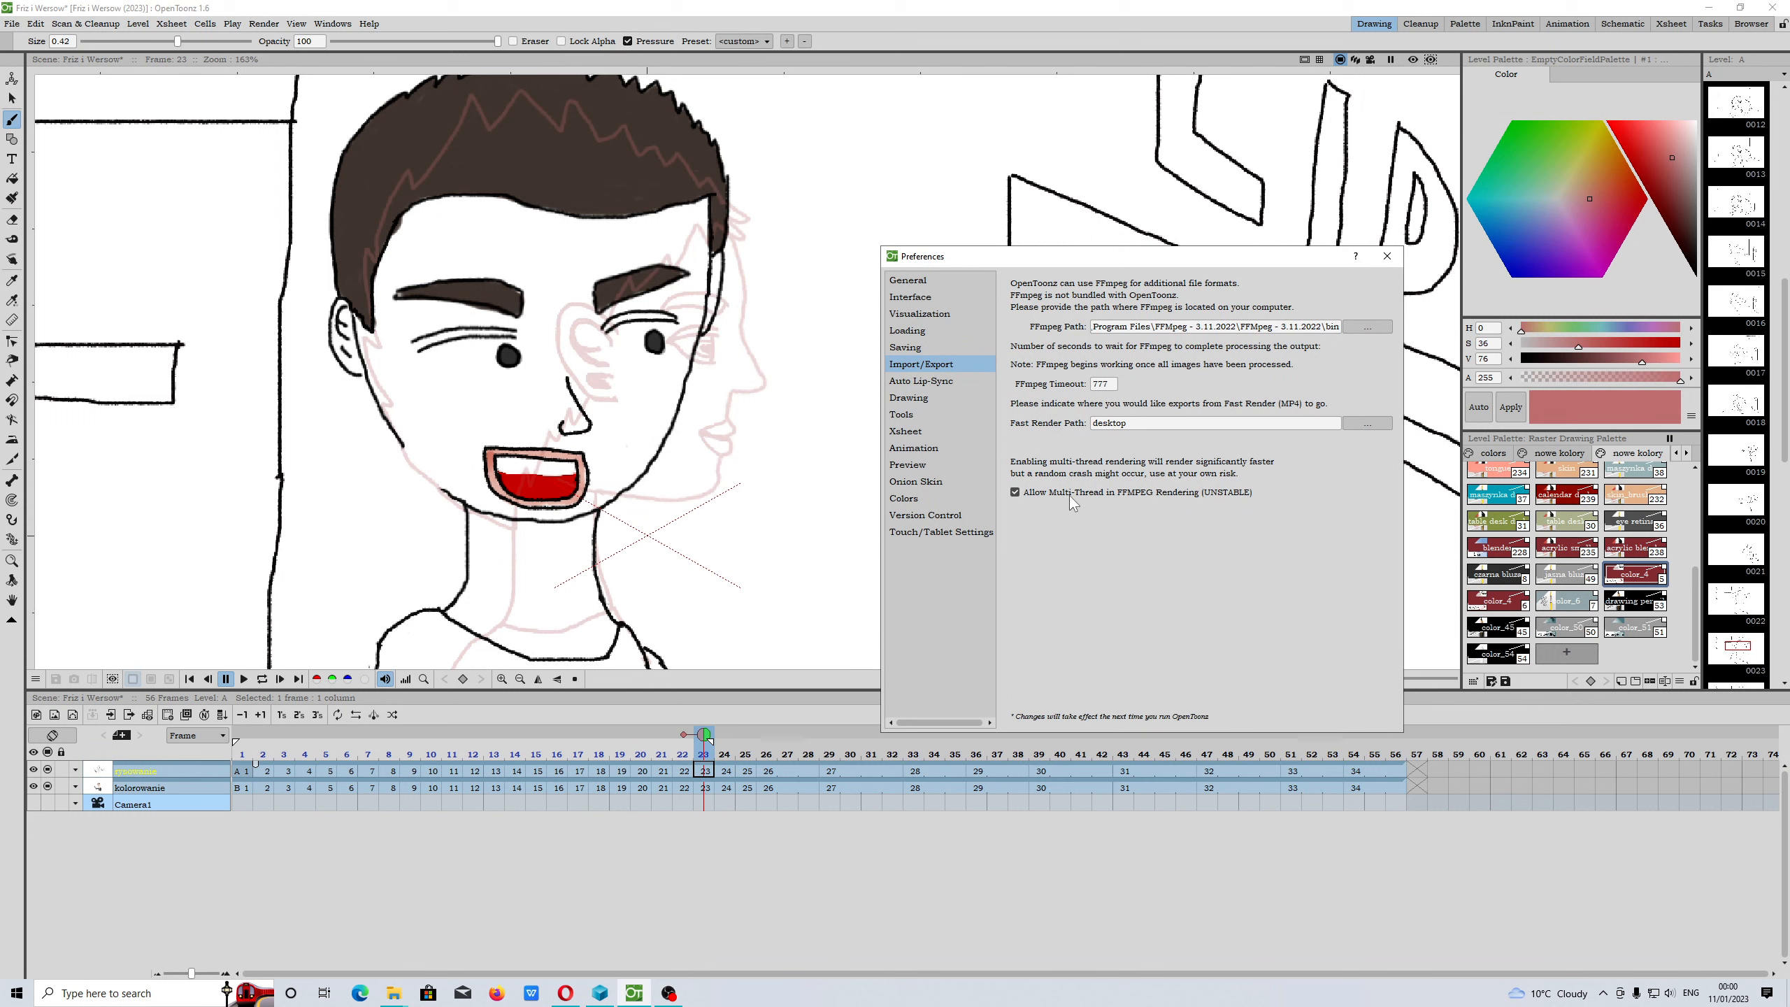
mouse_move(1020, 503)
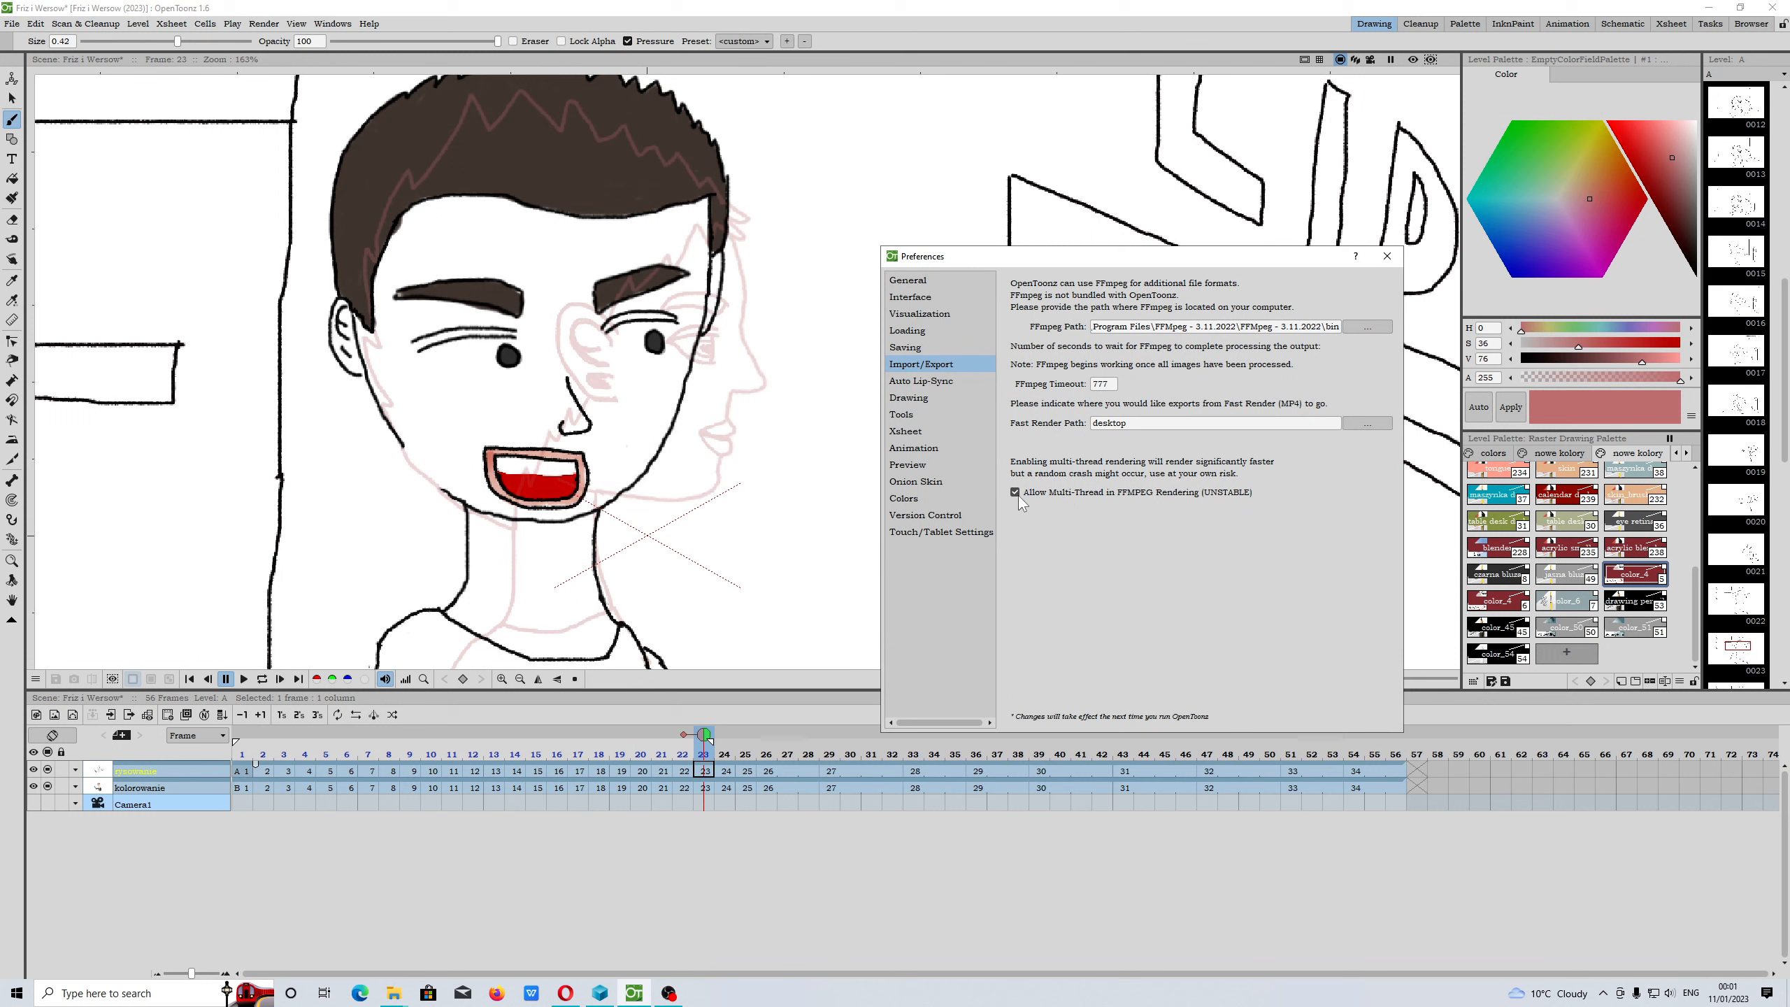
mouse_move(1036, 502)
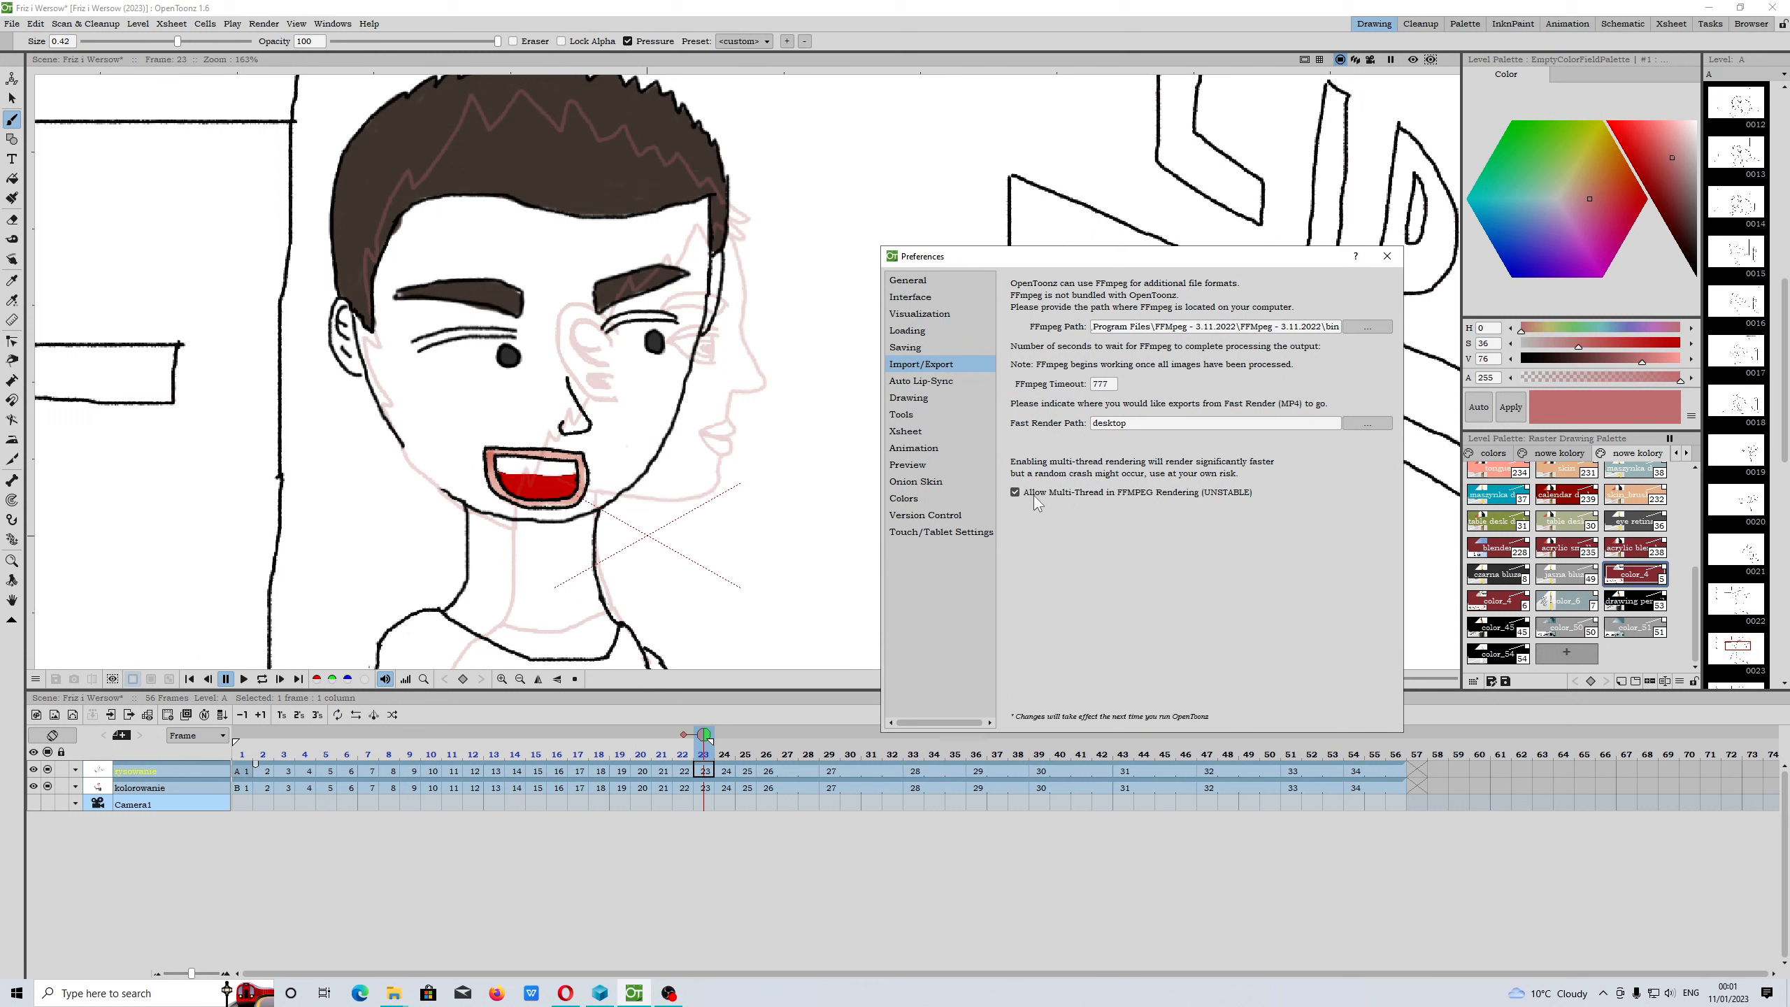
mouse_move(1069, 506)
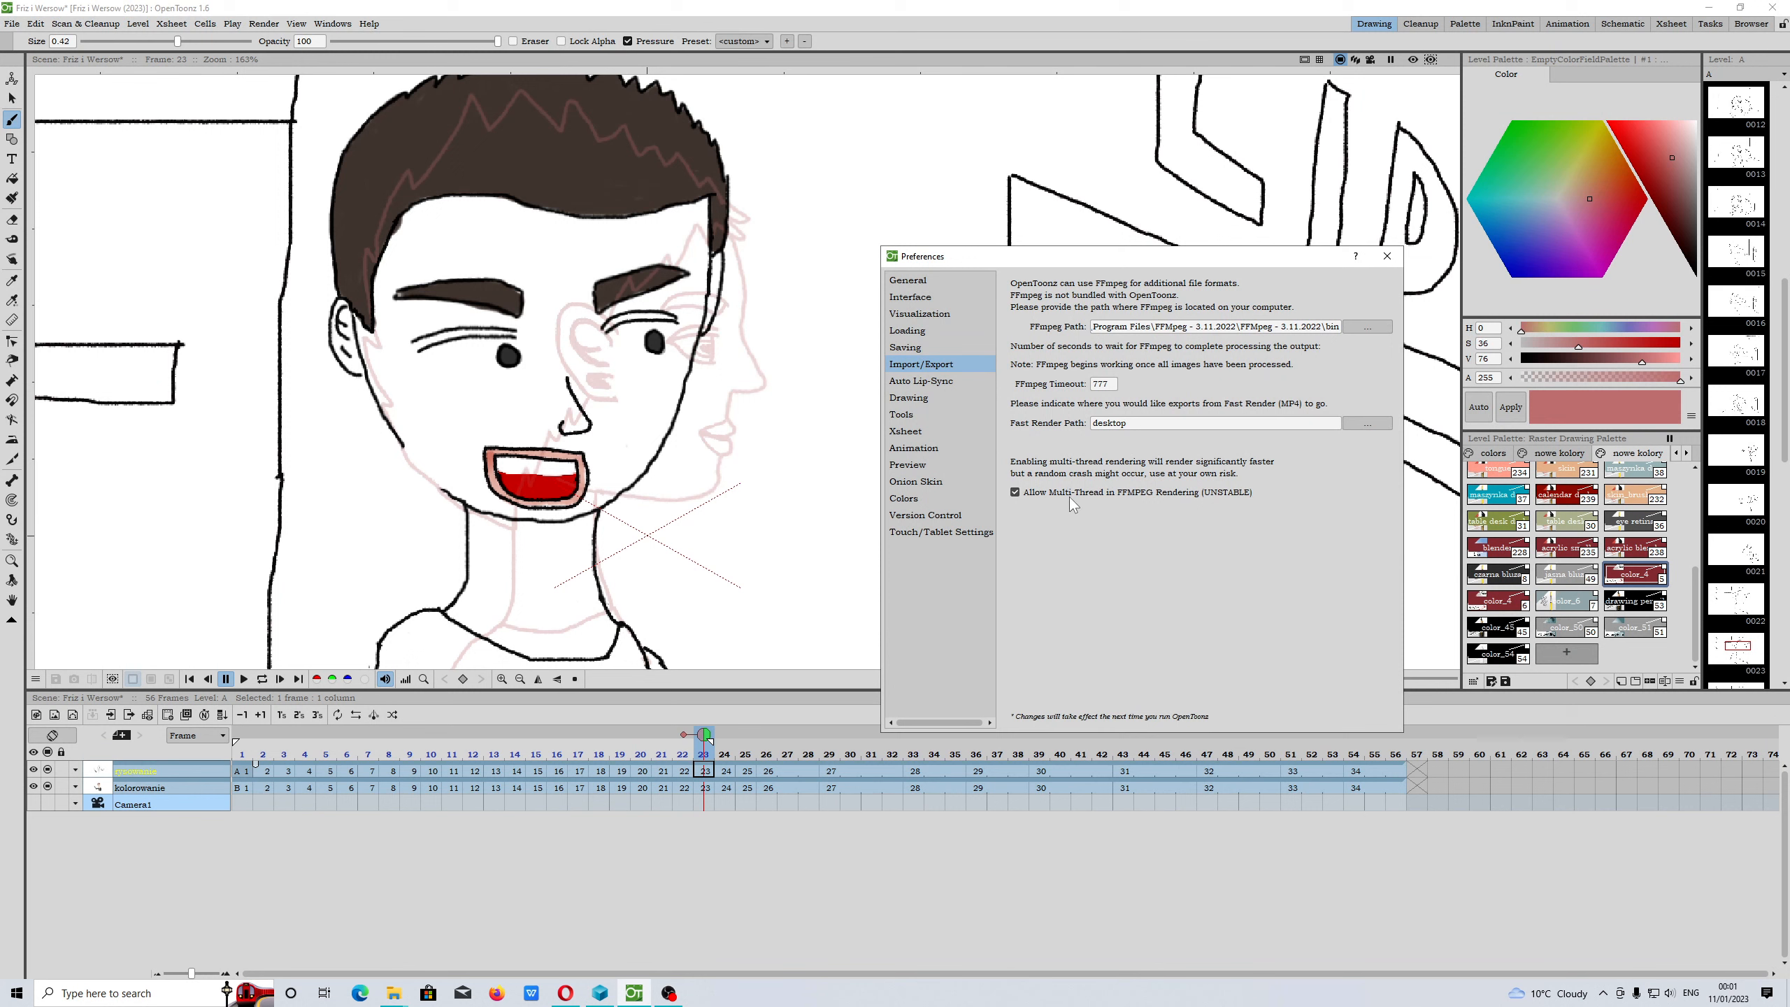
mouse_move(1213, 504)
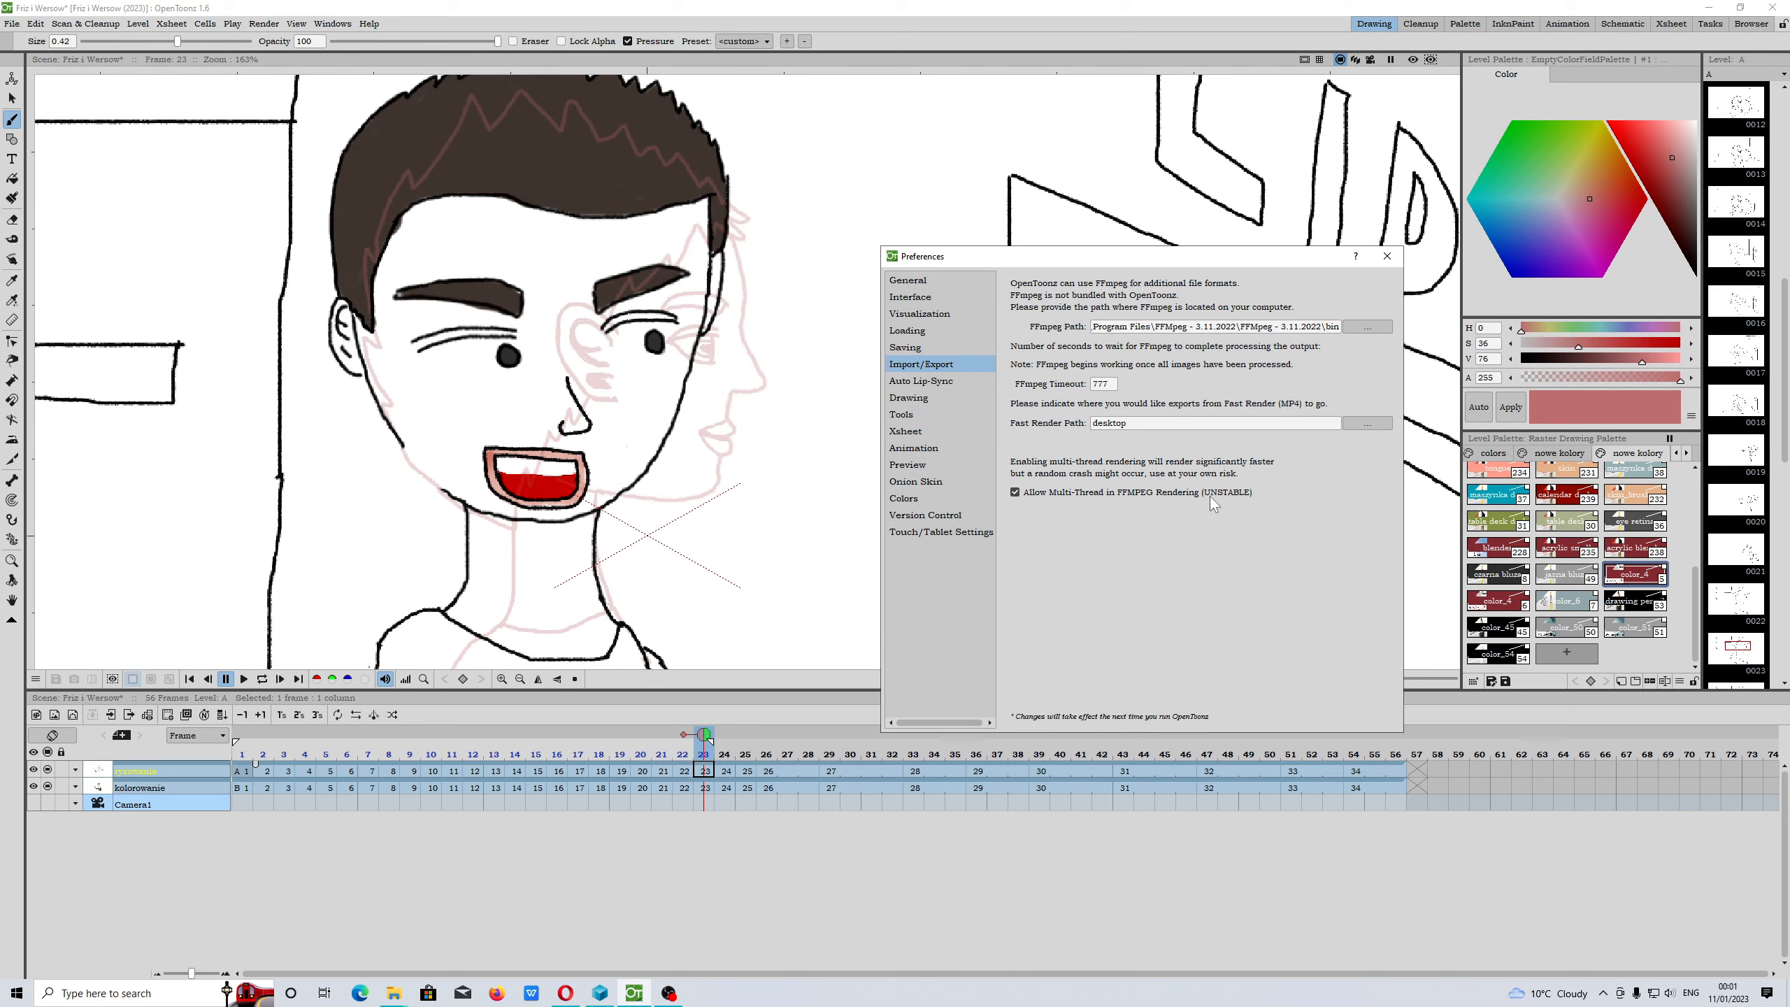
mouse_move(1145, 500)
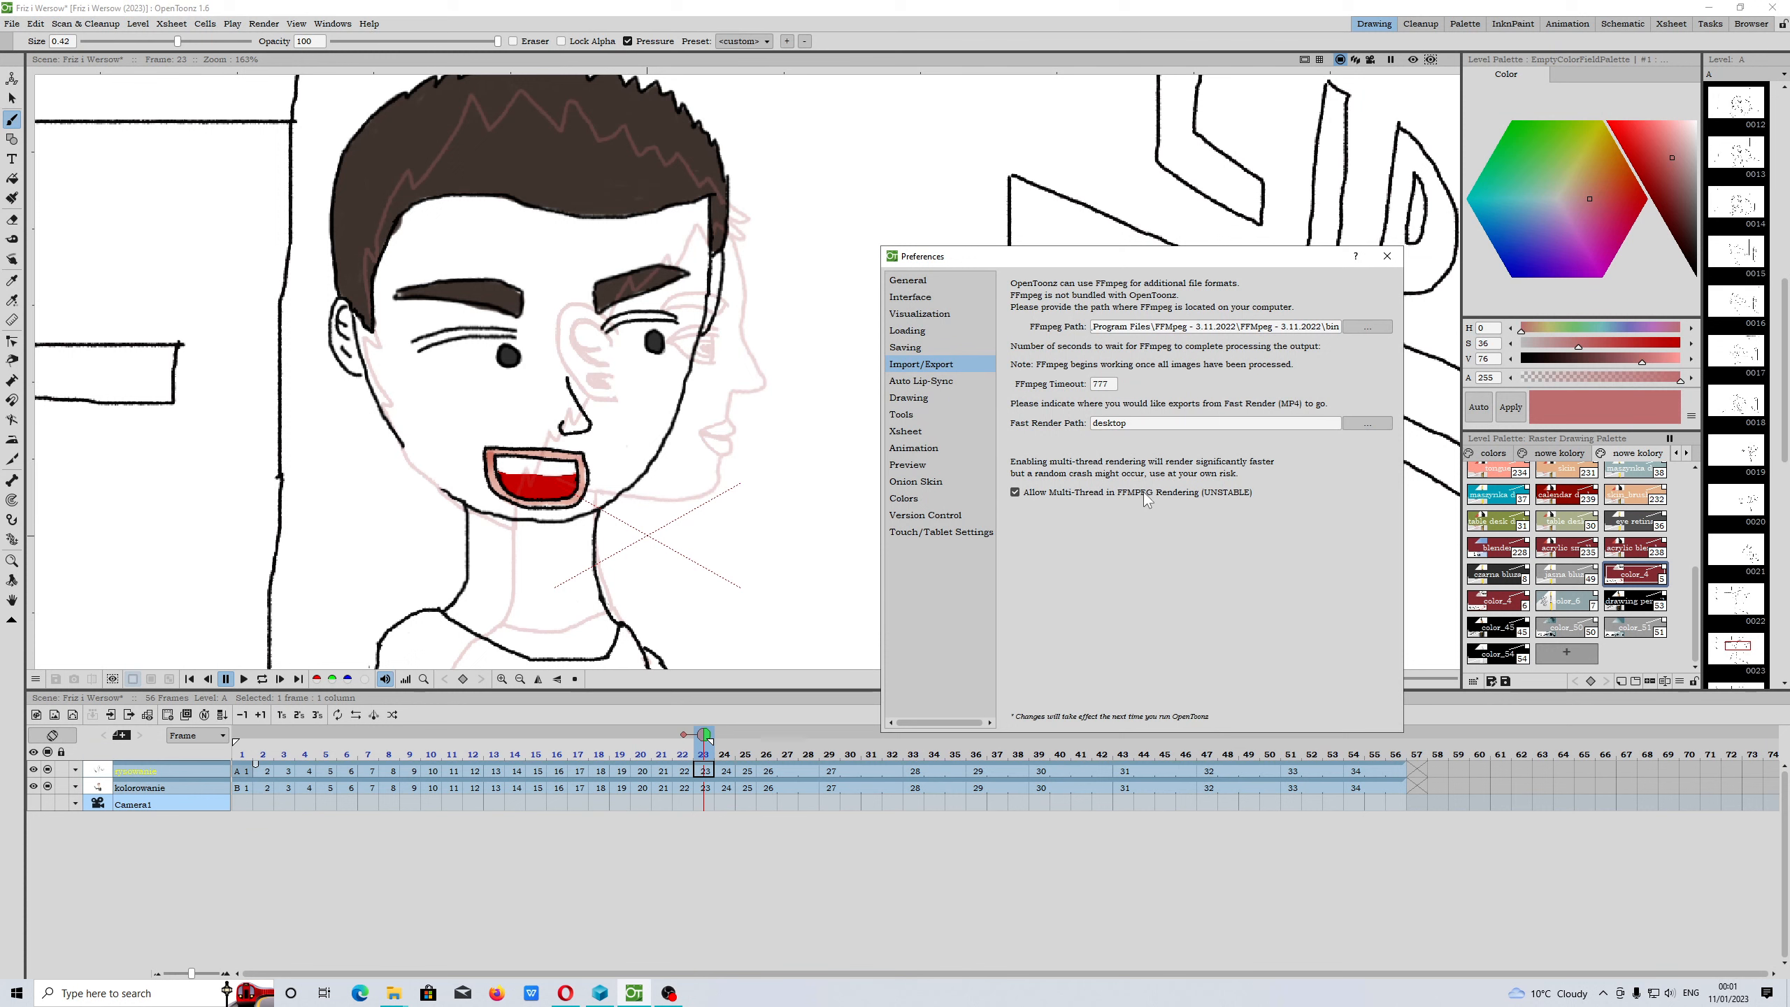
mouse_move(1012, 504)
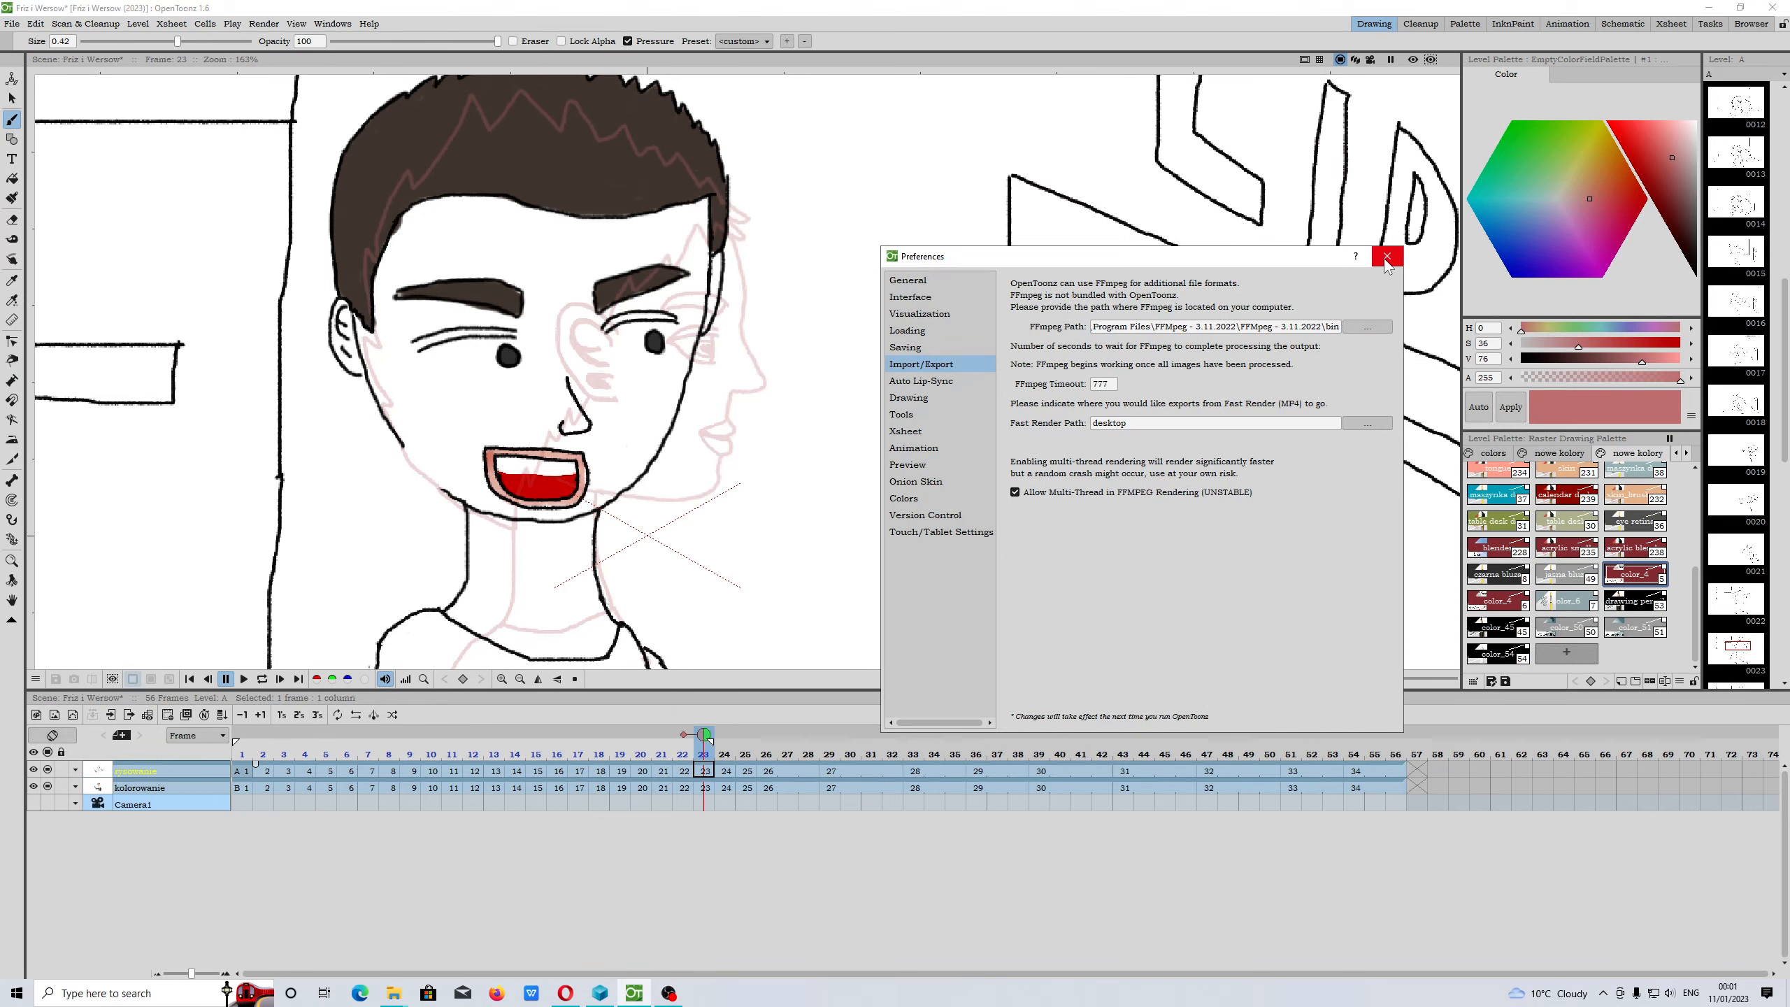
Close Preferences and jump through the play range, ending at frame 19
left_click(1387, 256)
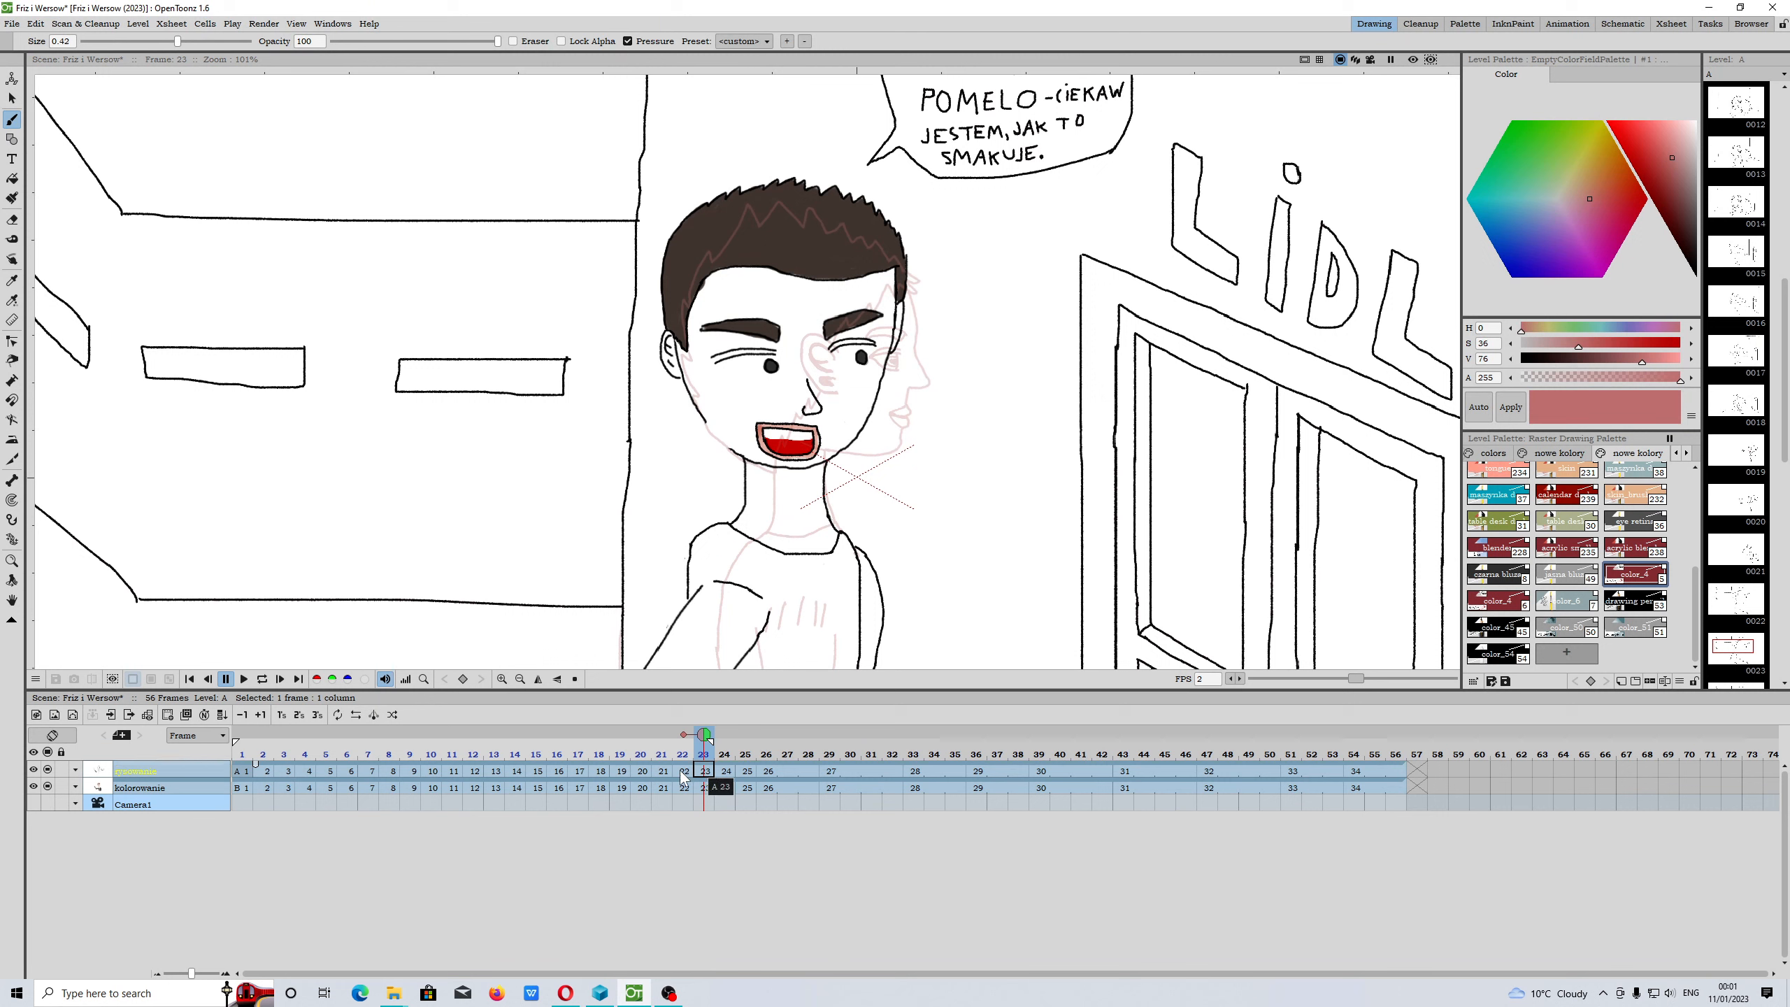
left_click(623, 734)
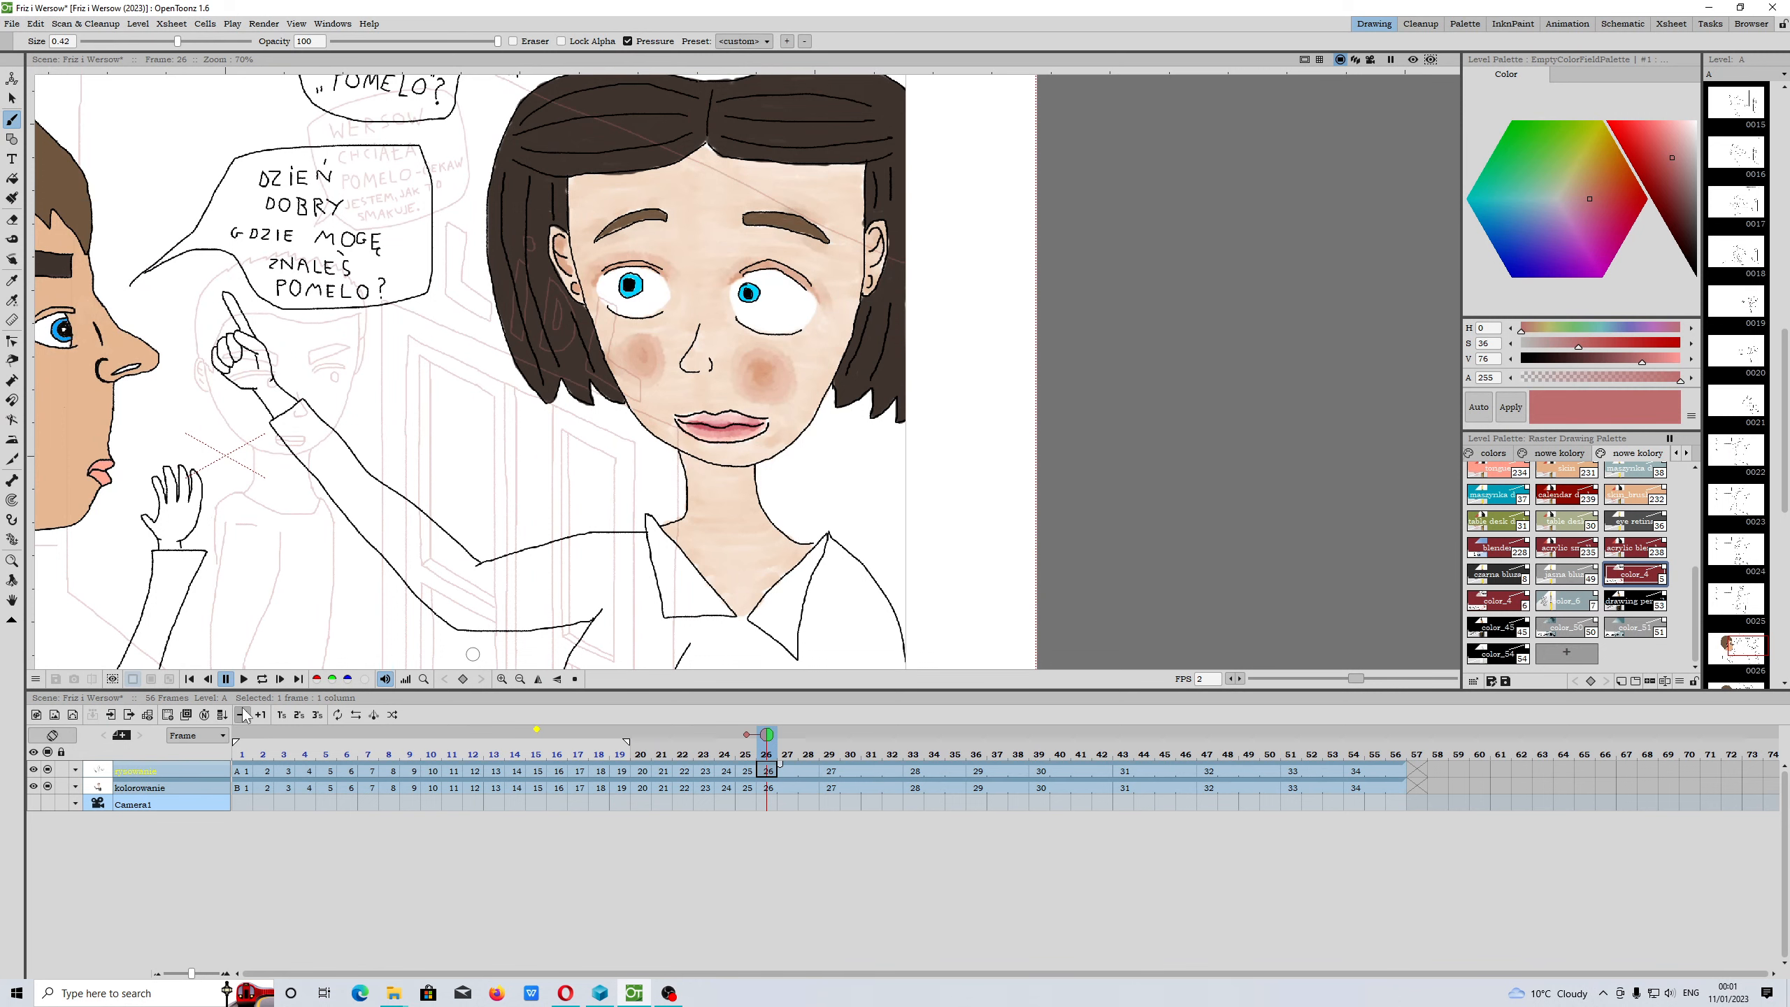
mouse_move(190, 678)
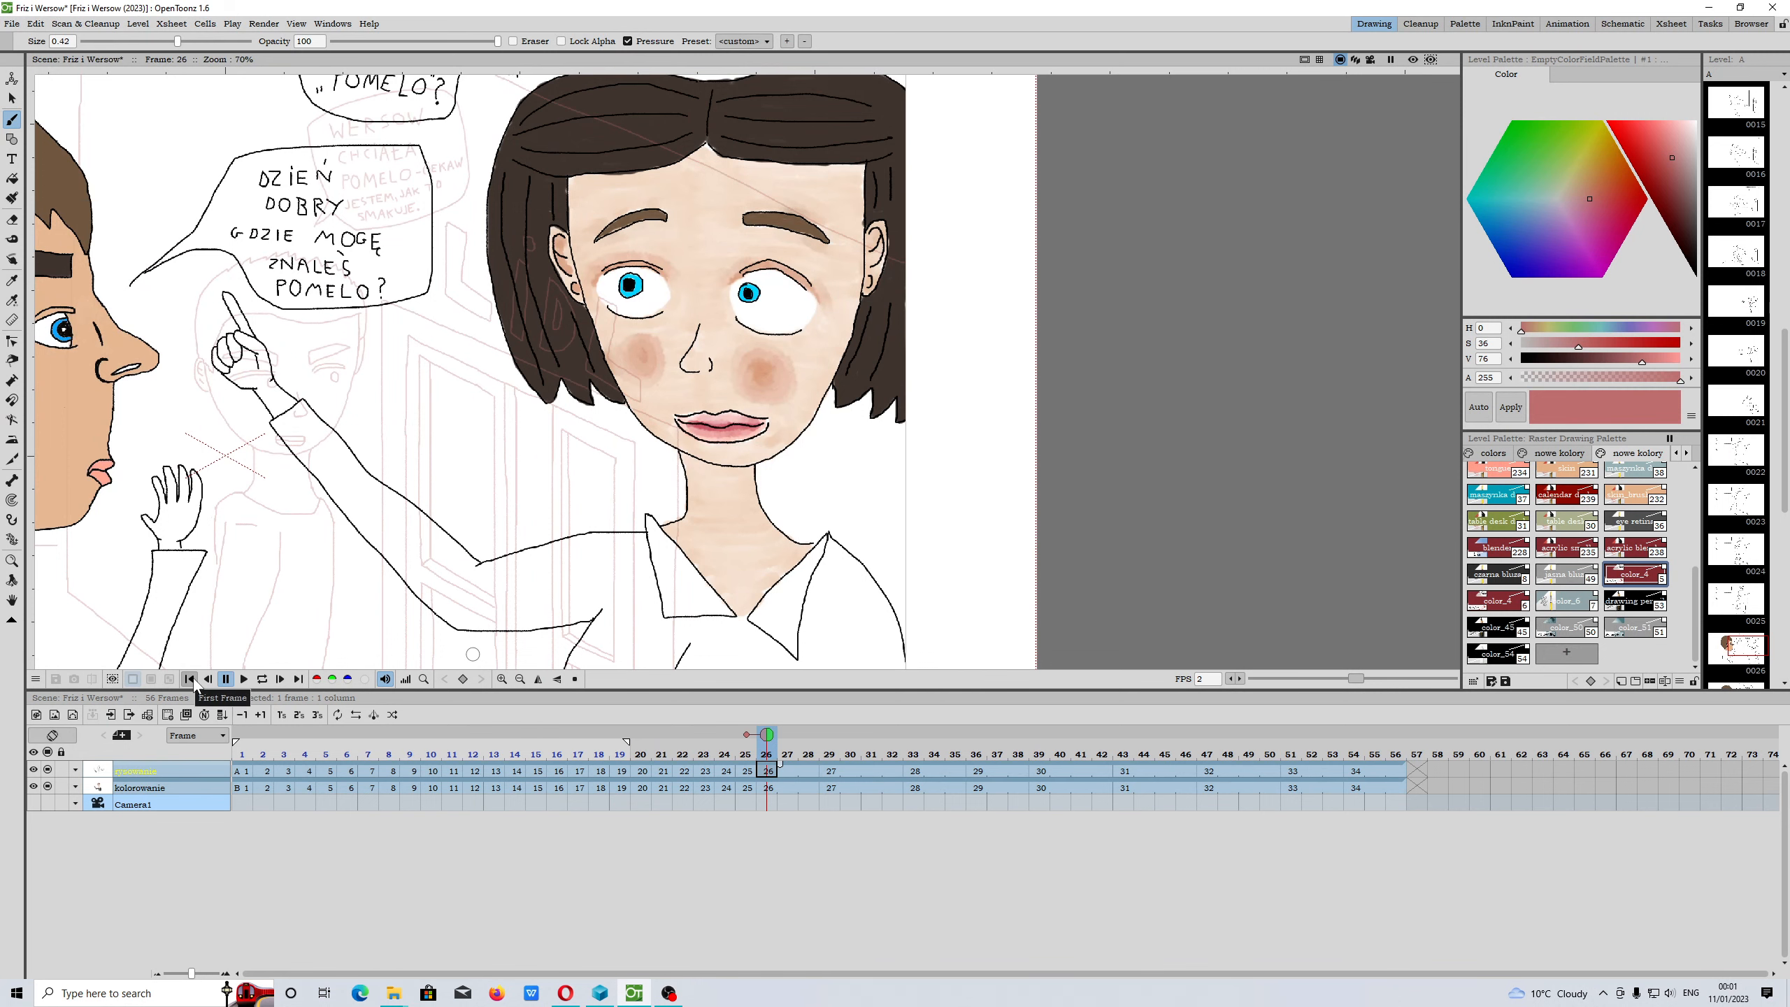
left_click(190, 678)
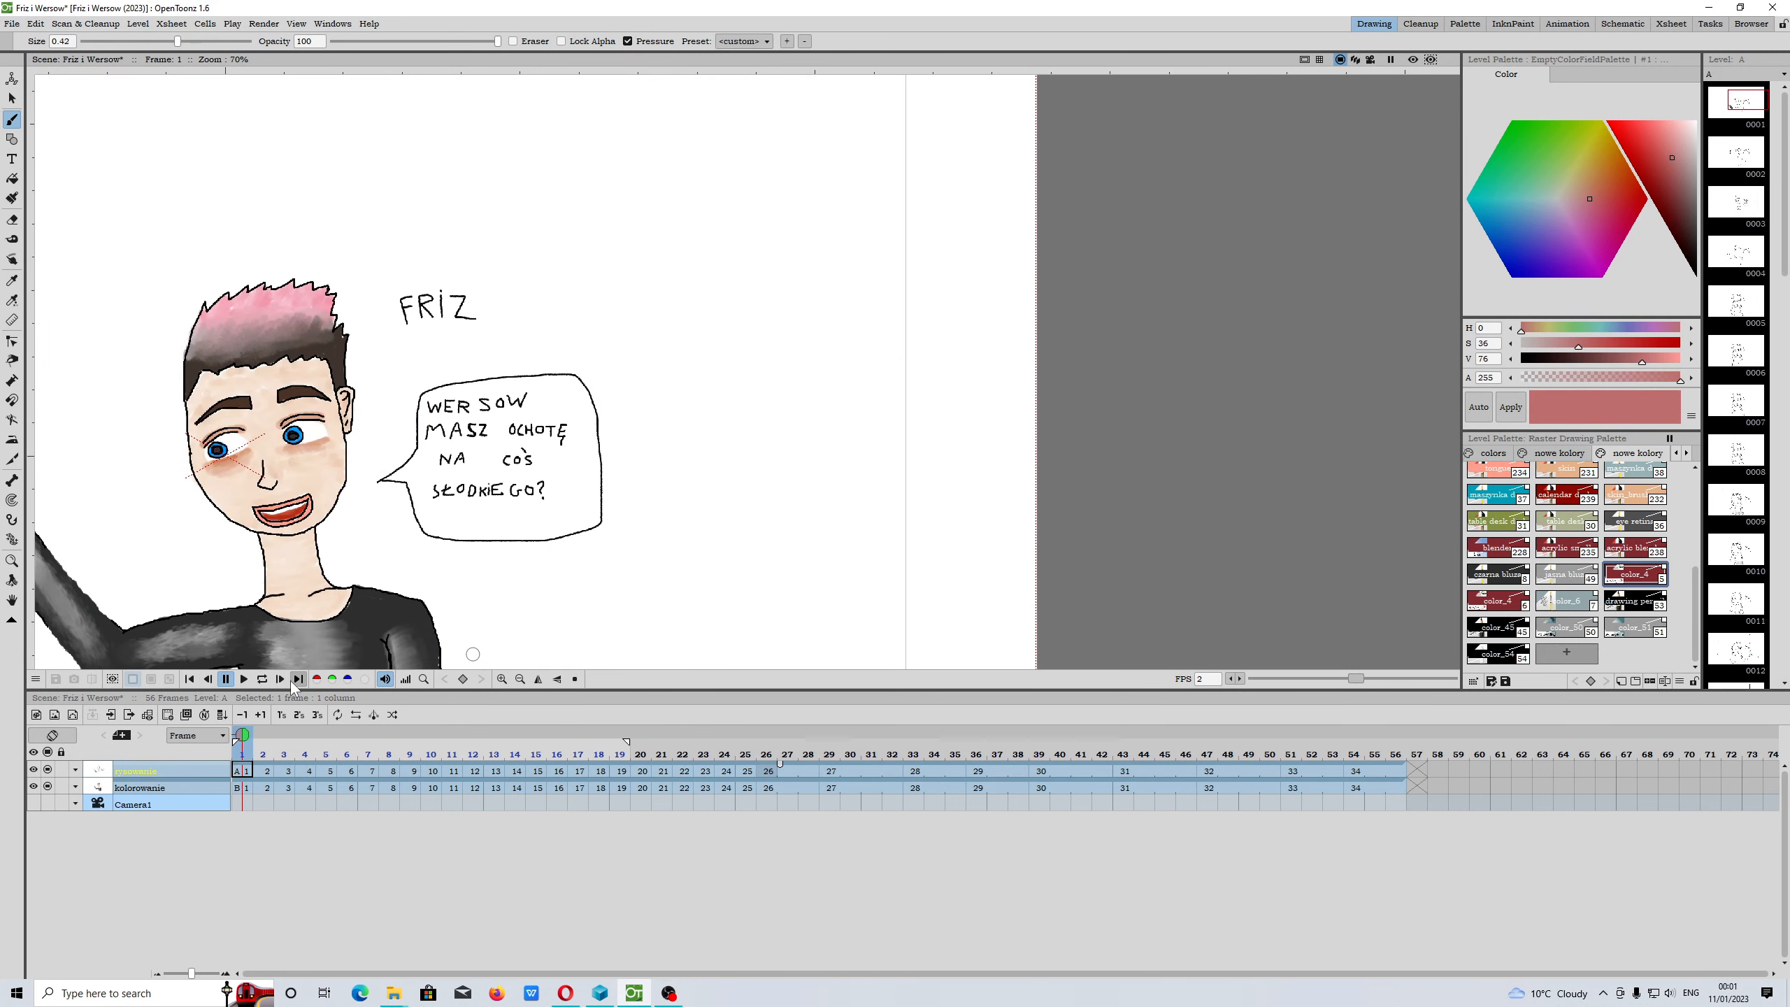
left_click(621, 734)
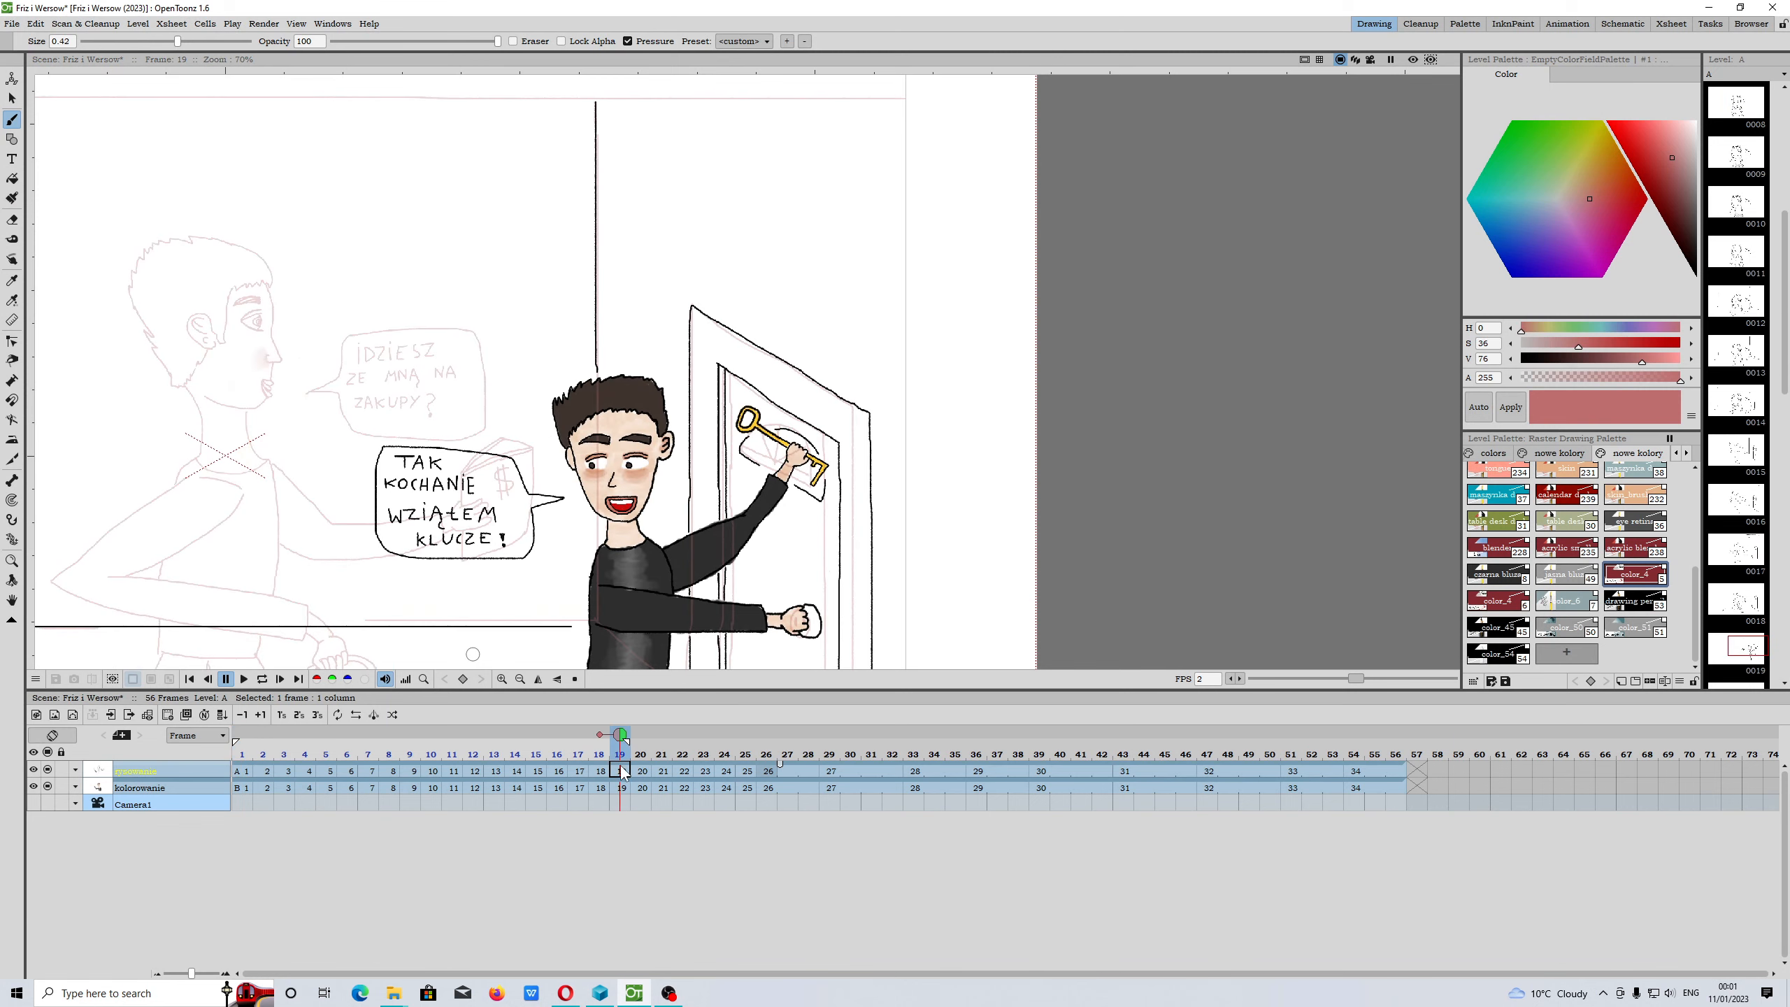